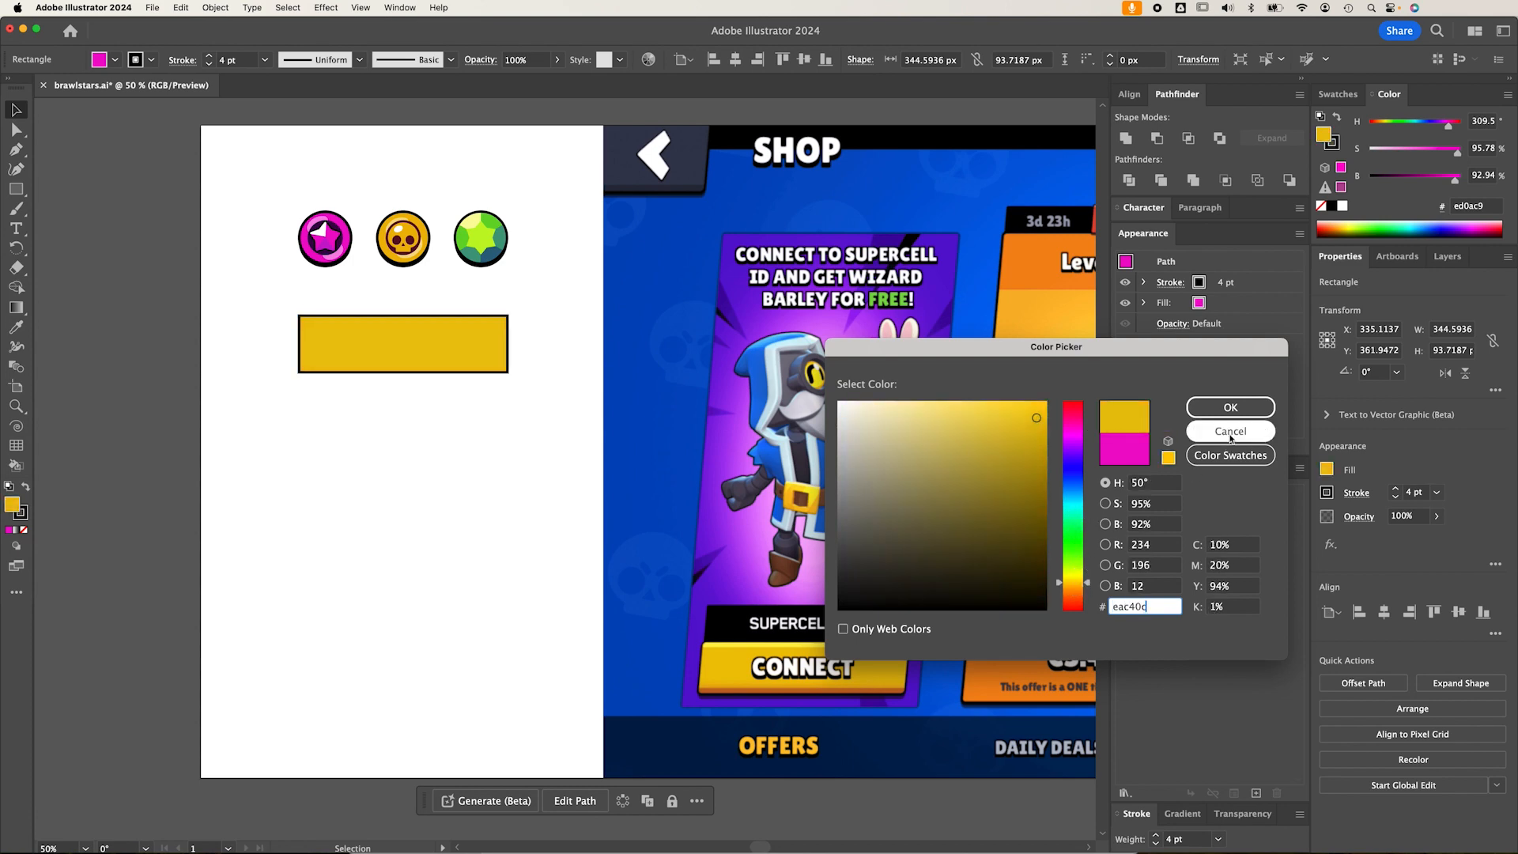
Fill the rectangle with the sampled CONNECT yellow and round its corners to 6 px
click(1230, 406)
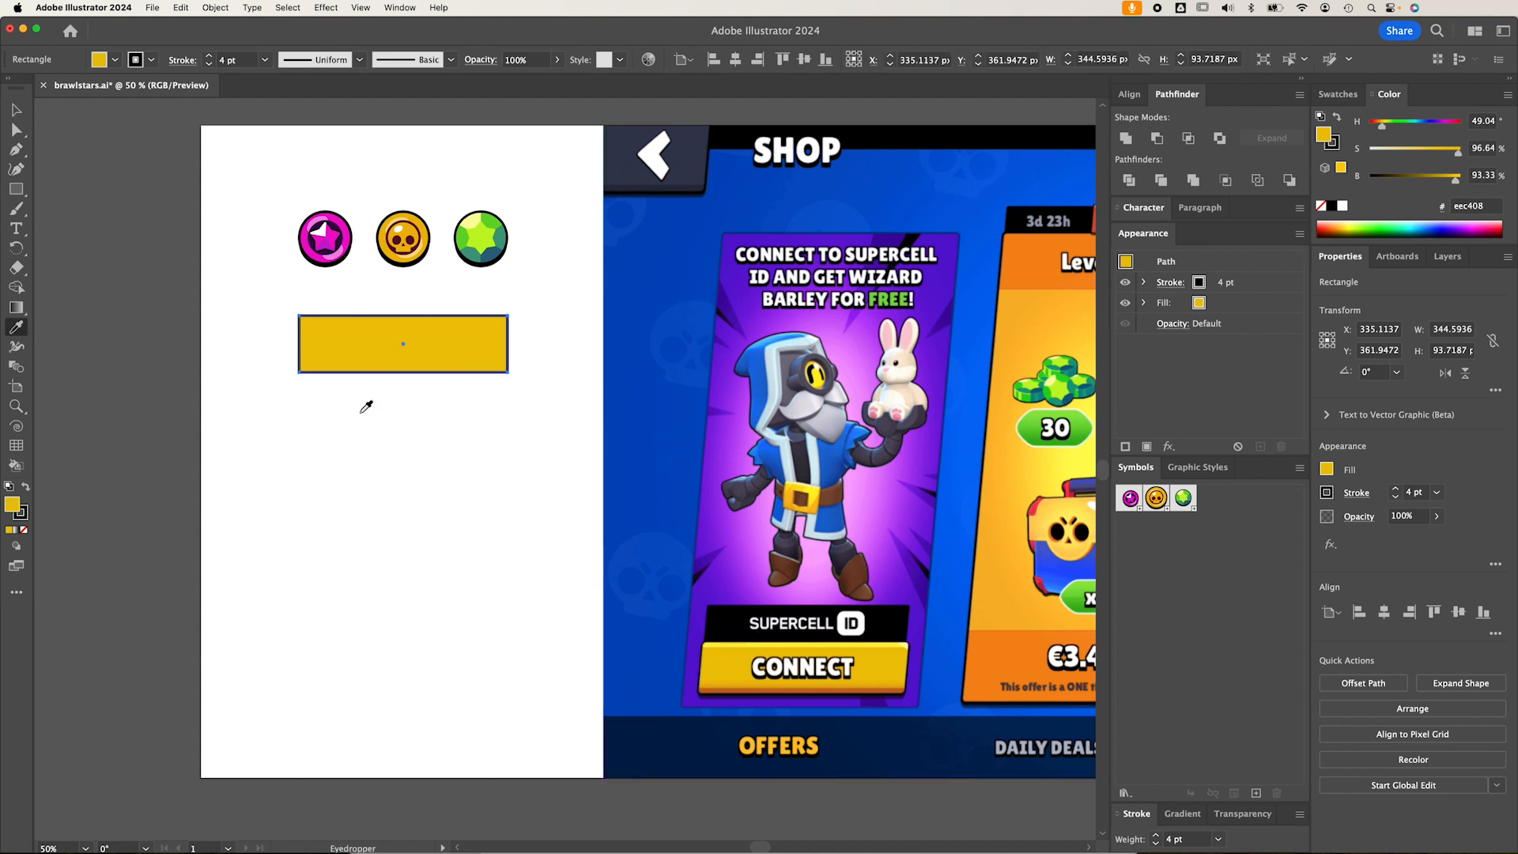
click(16, 109)
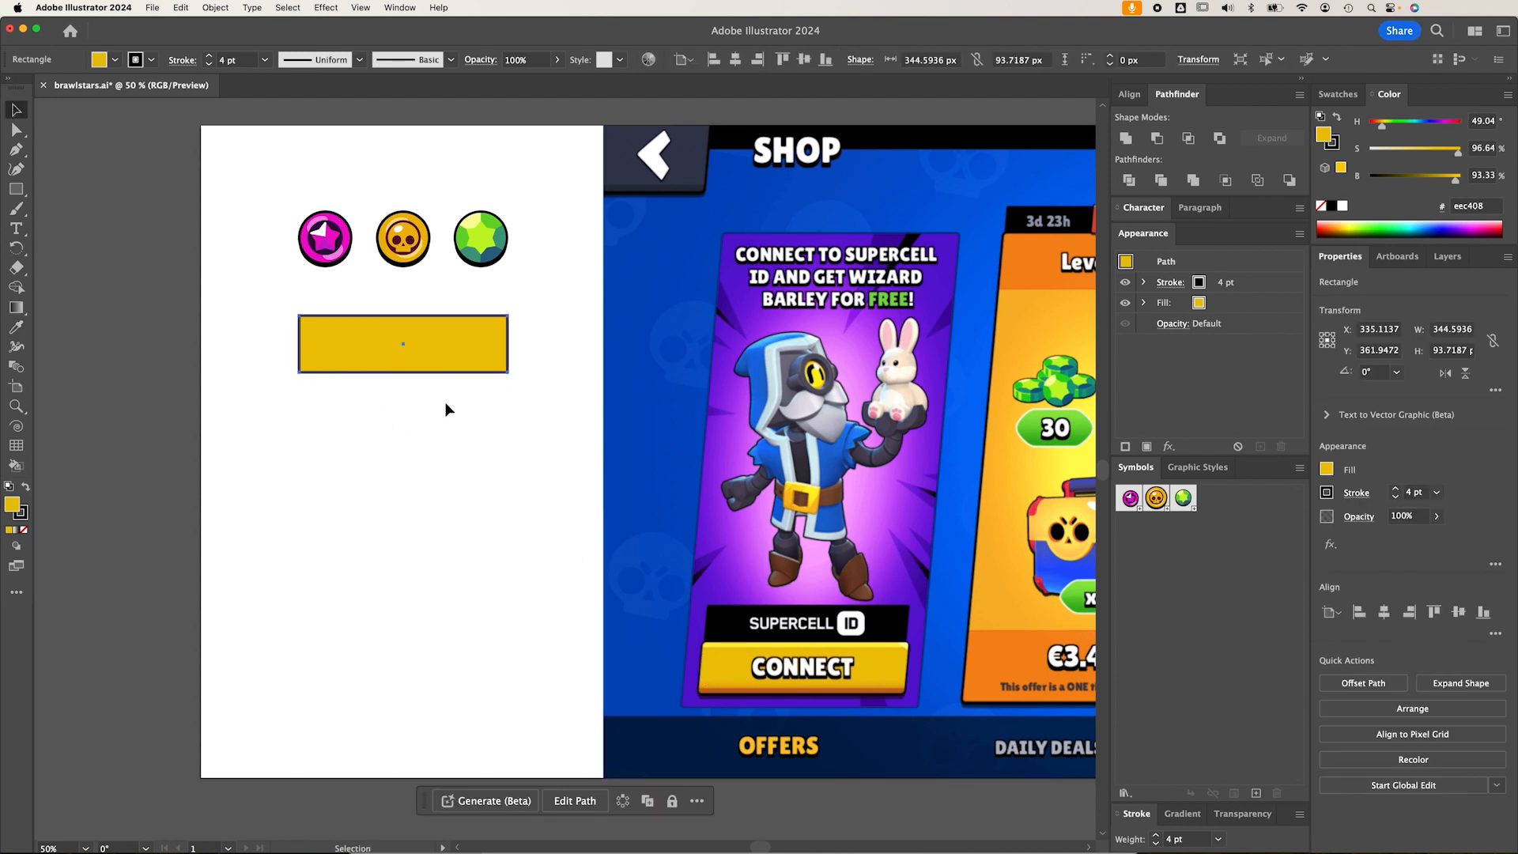
mouse_move(465, 92)
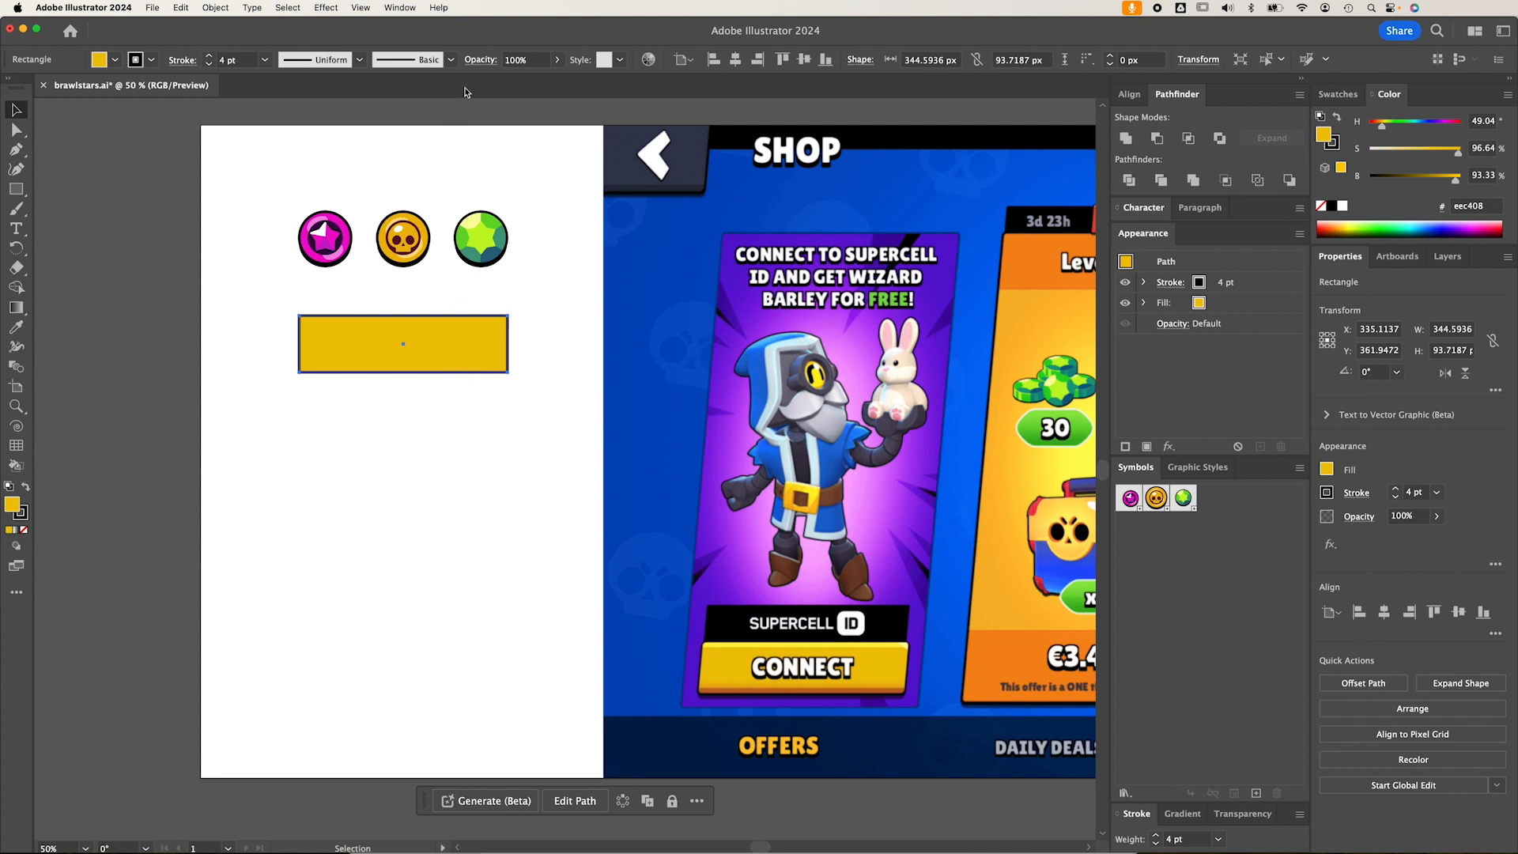
click(16, 129)
text(7)
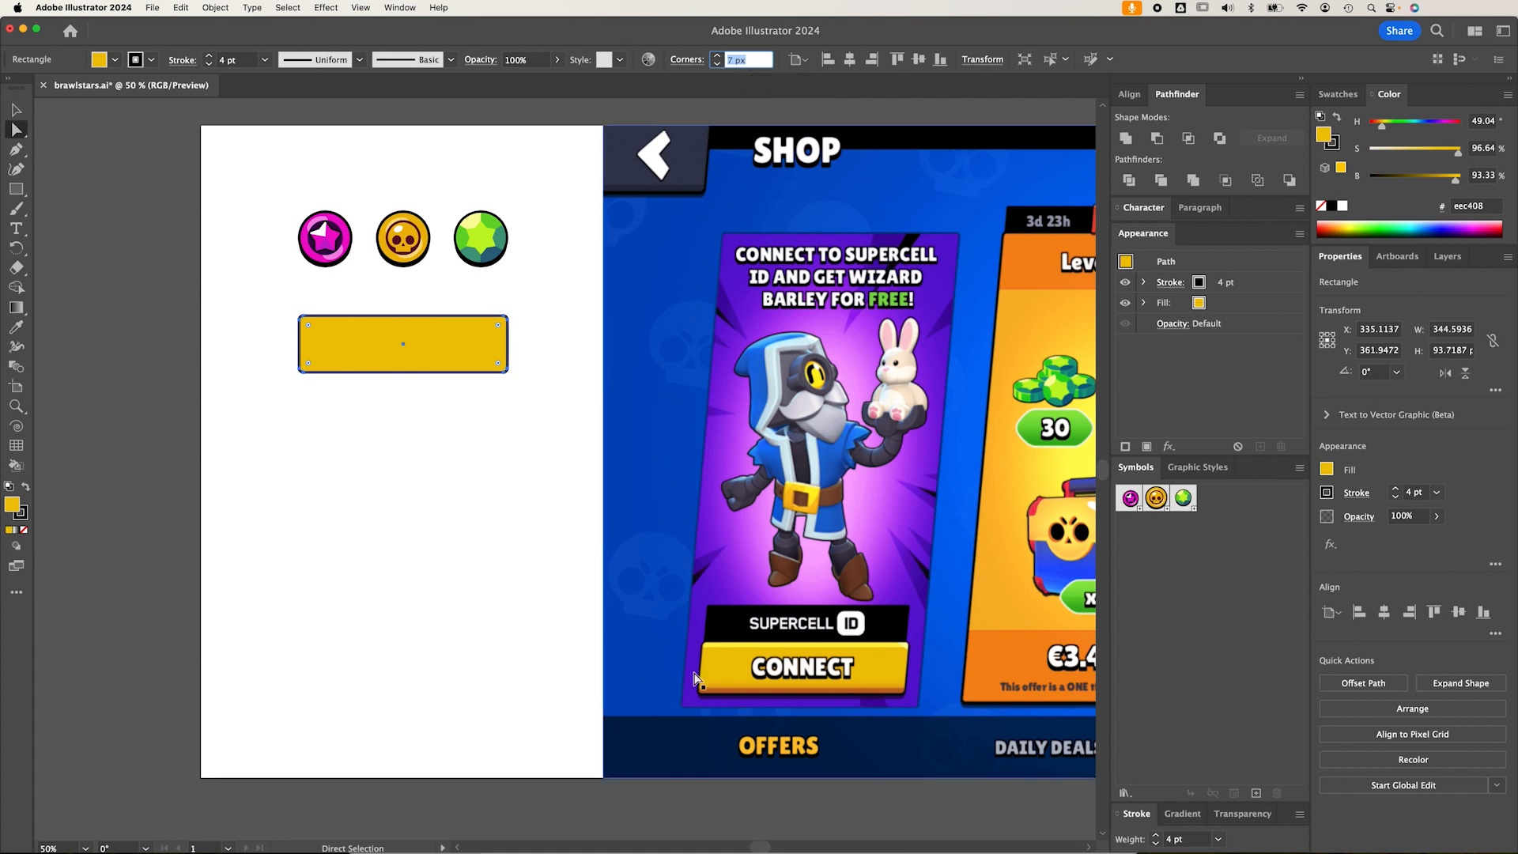
mouse_move(910, 682)
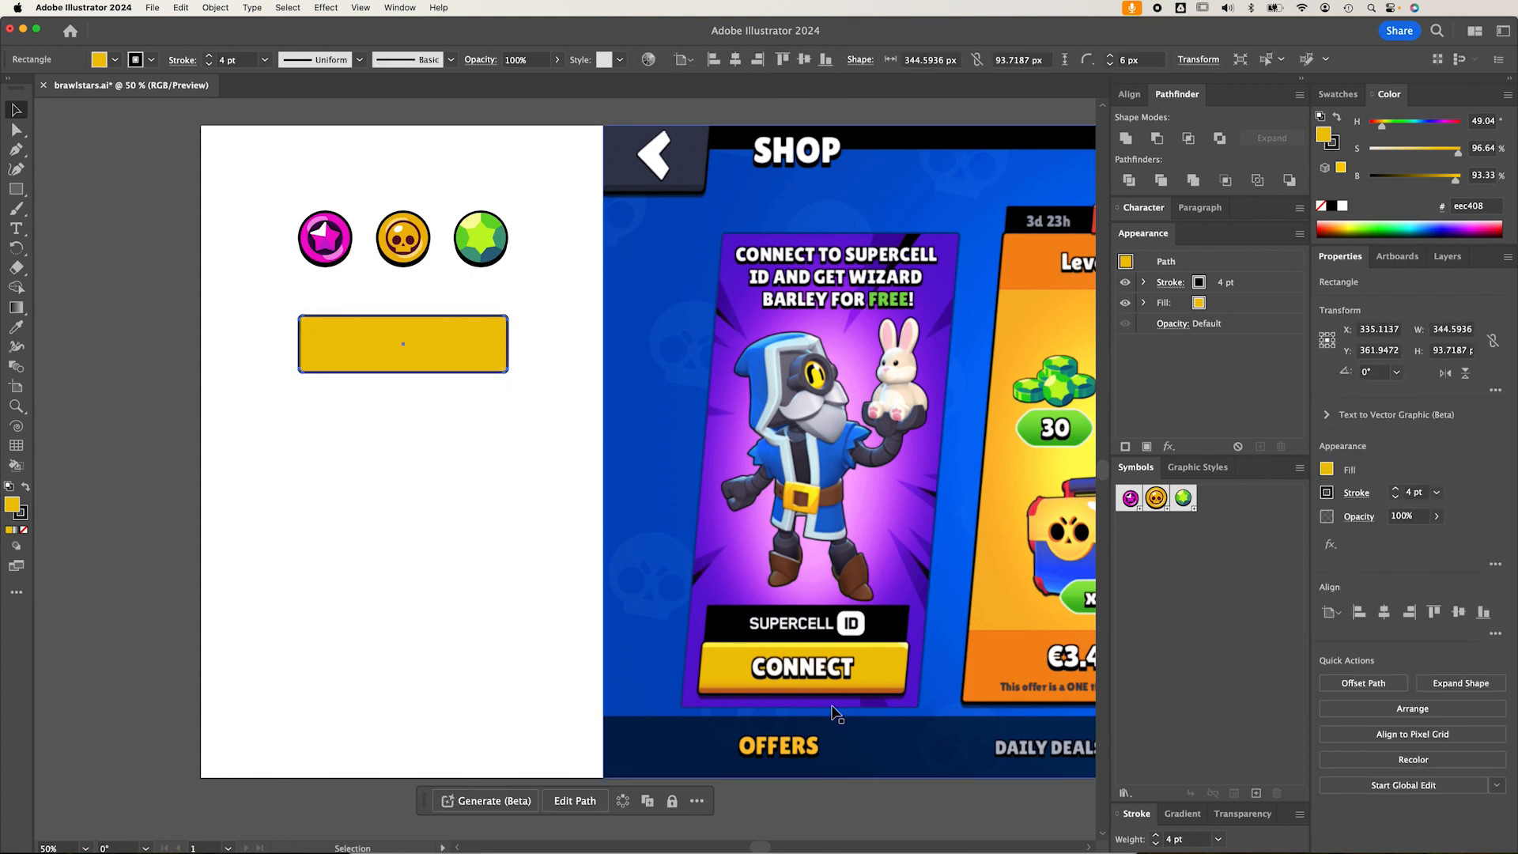
mouse_move(881, 646)
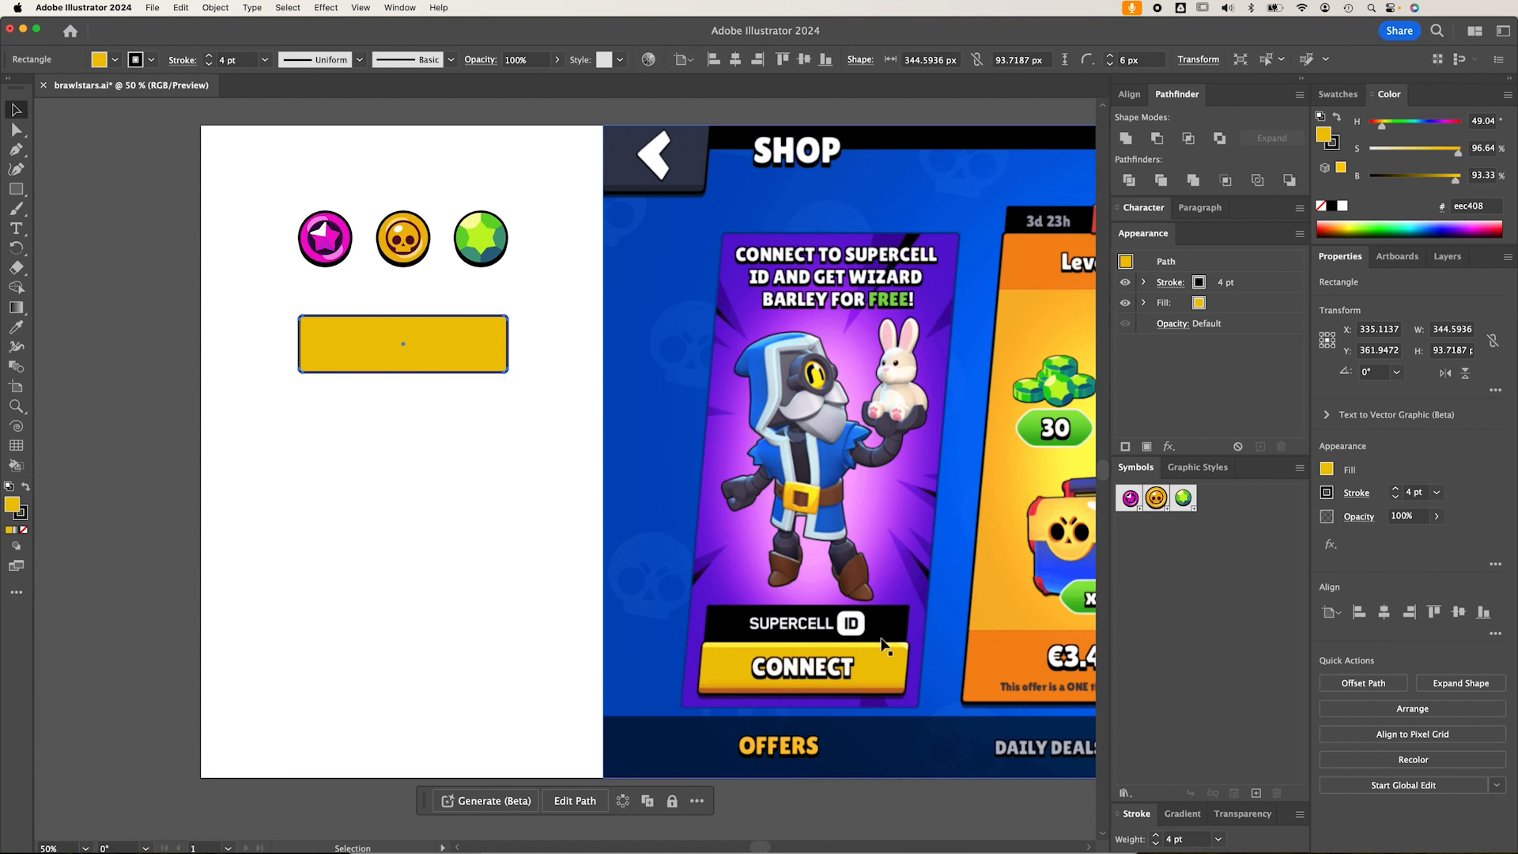
mouse_move(736, 678)
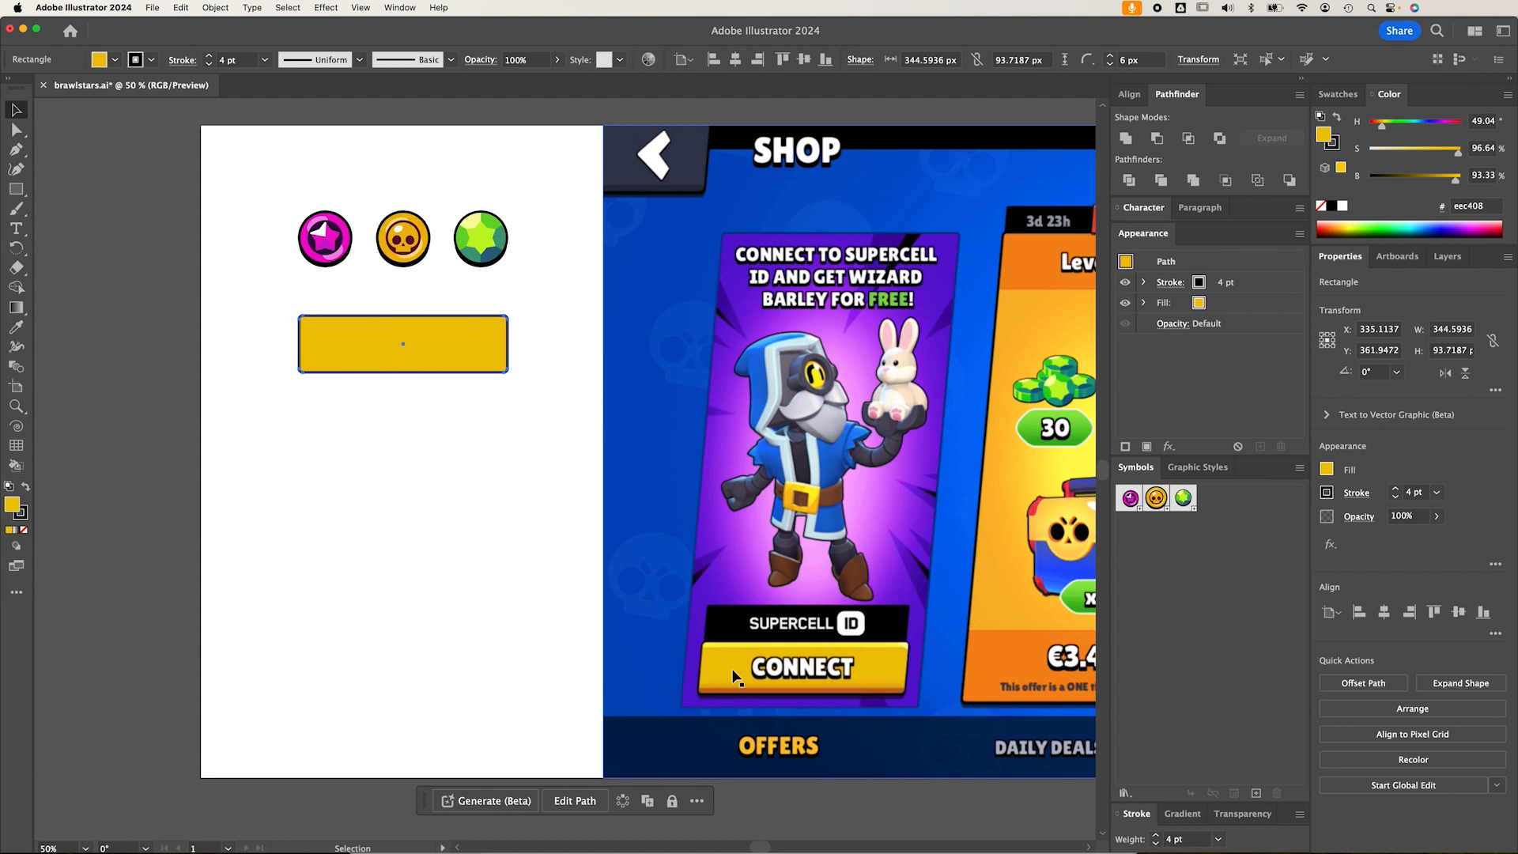
mouse_move(689, 160)
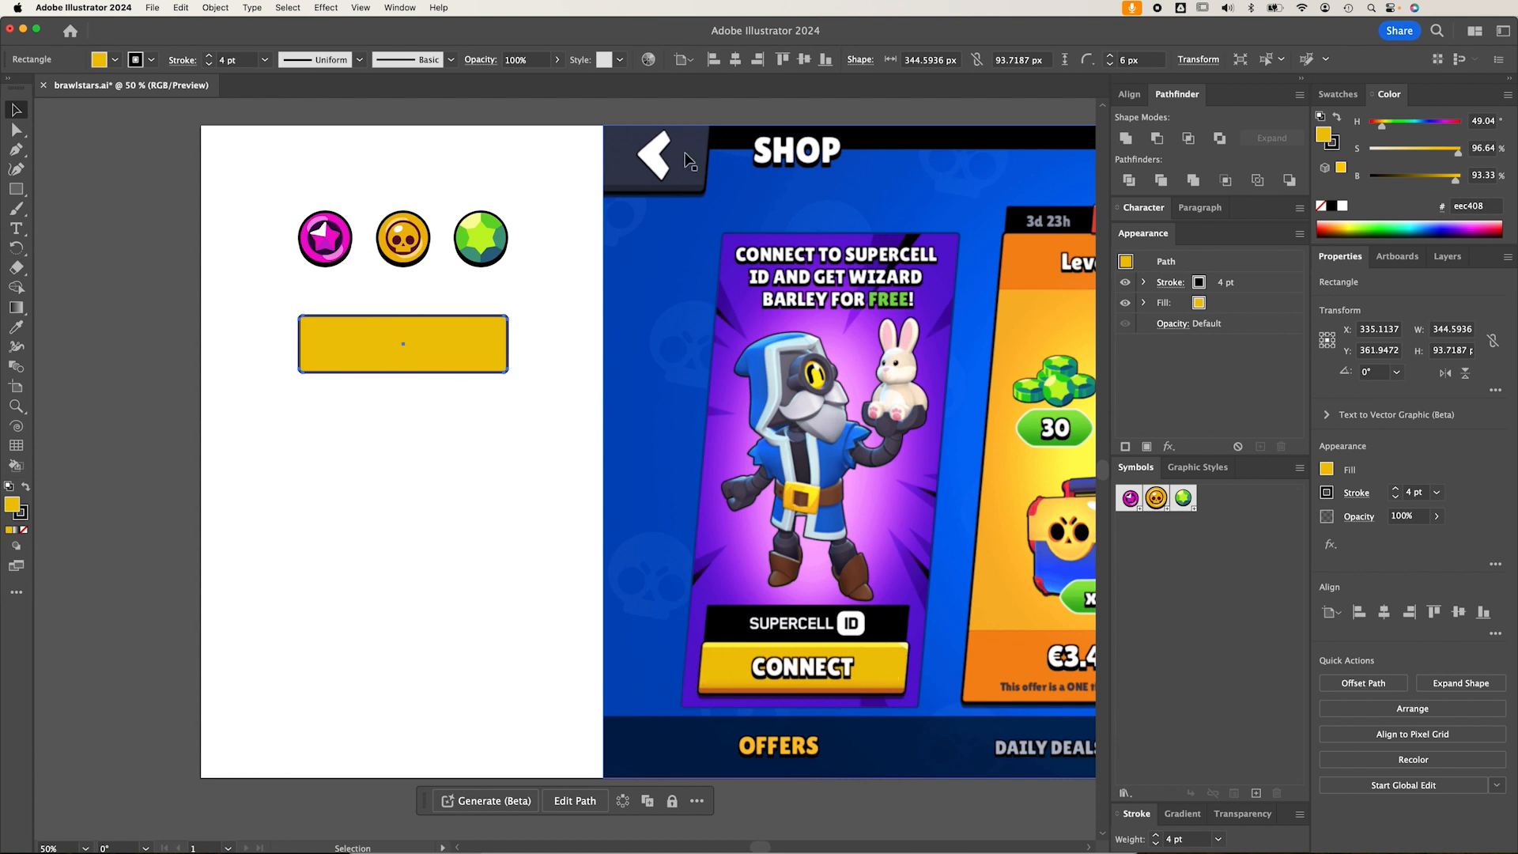
mouse_move(704, 440)
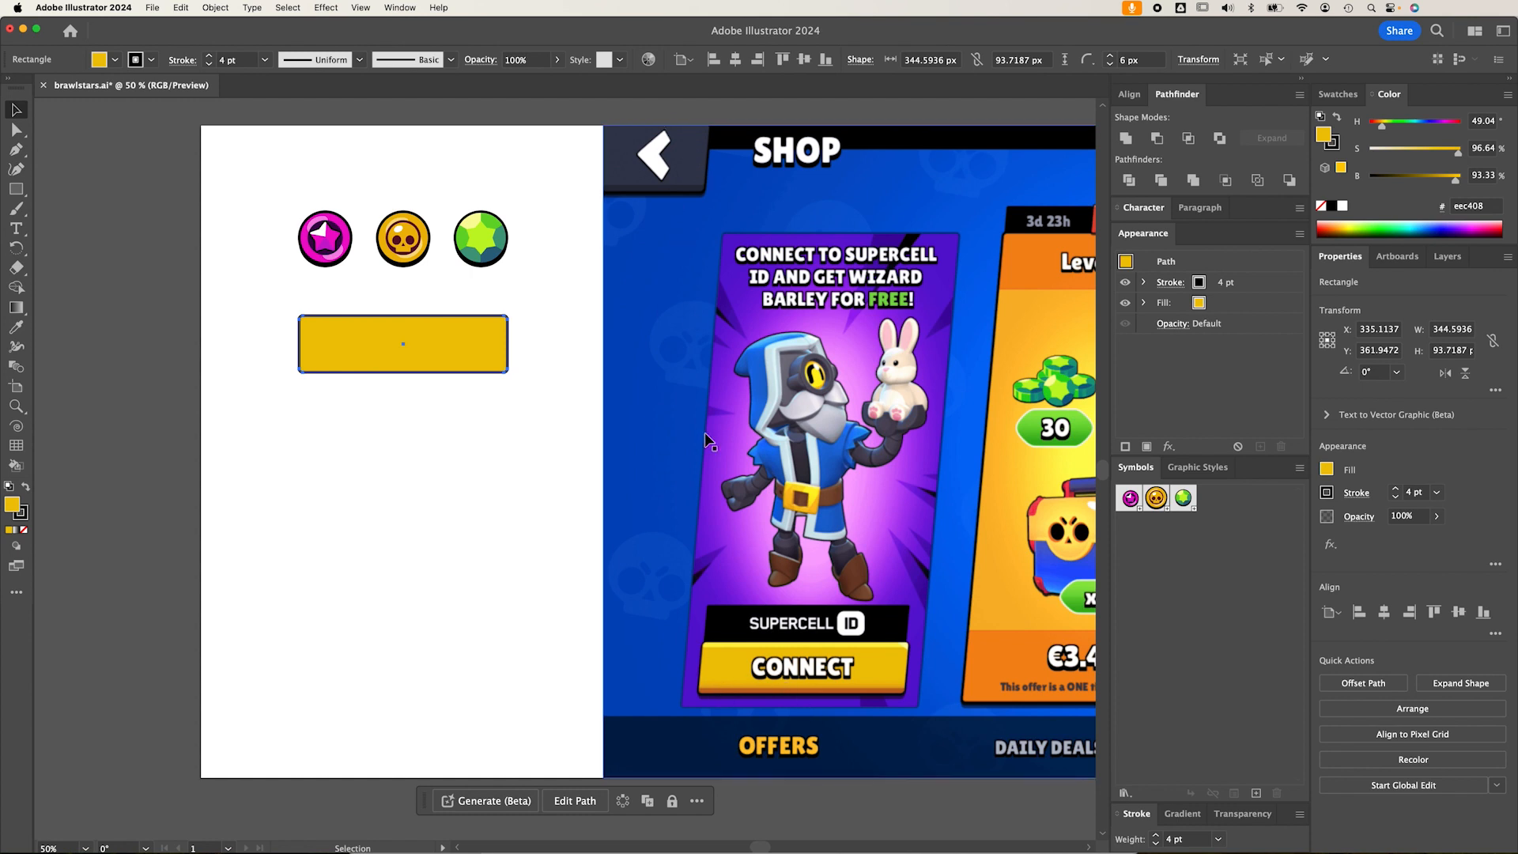
mouse_move(886, 681)
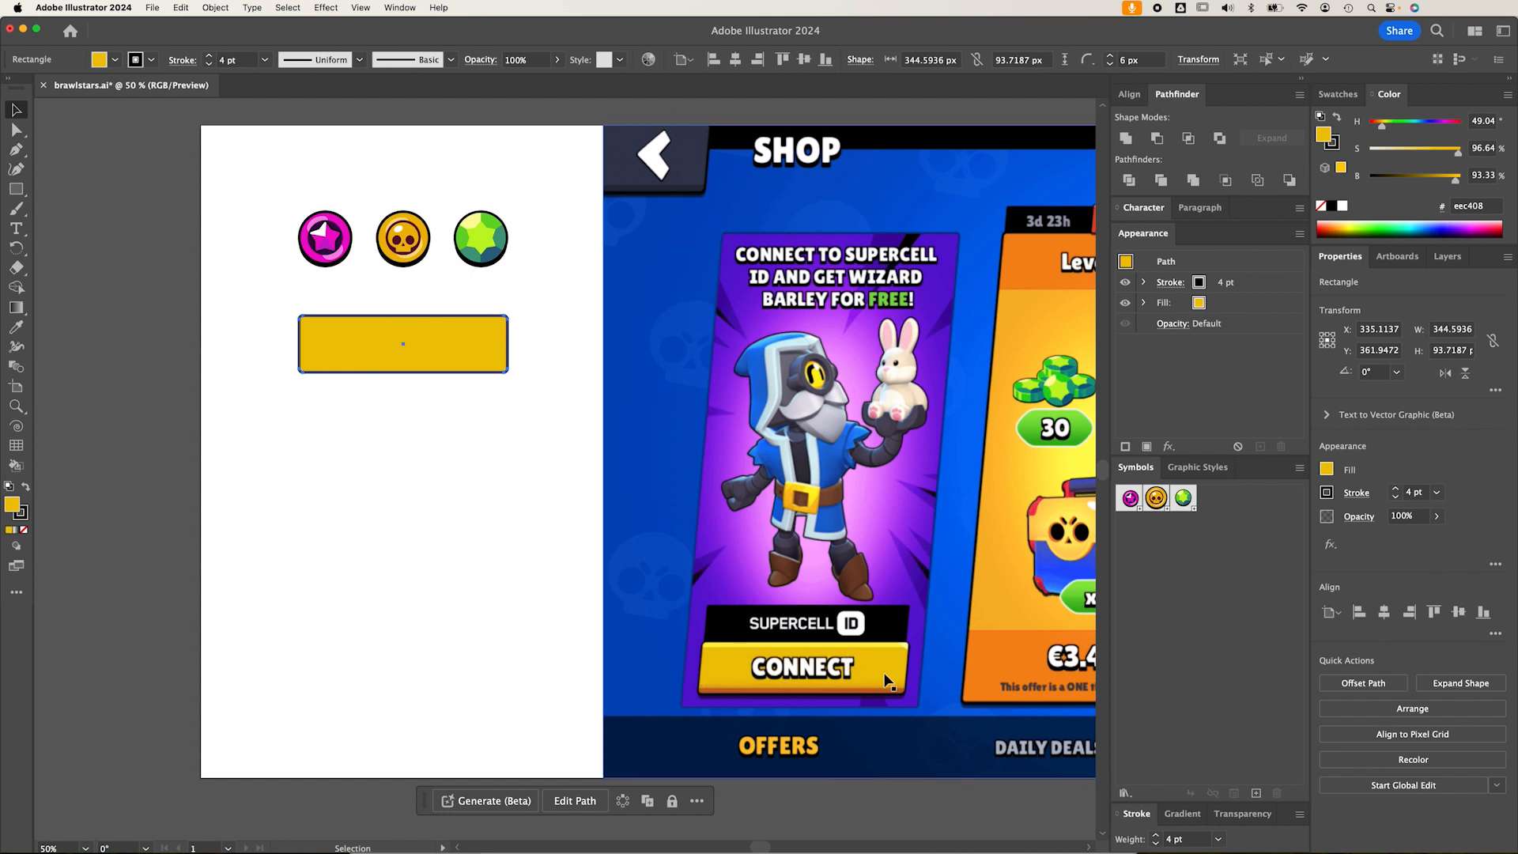
mouse_move(944, 695)
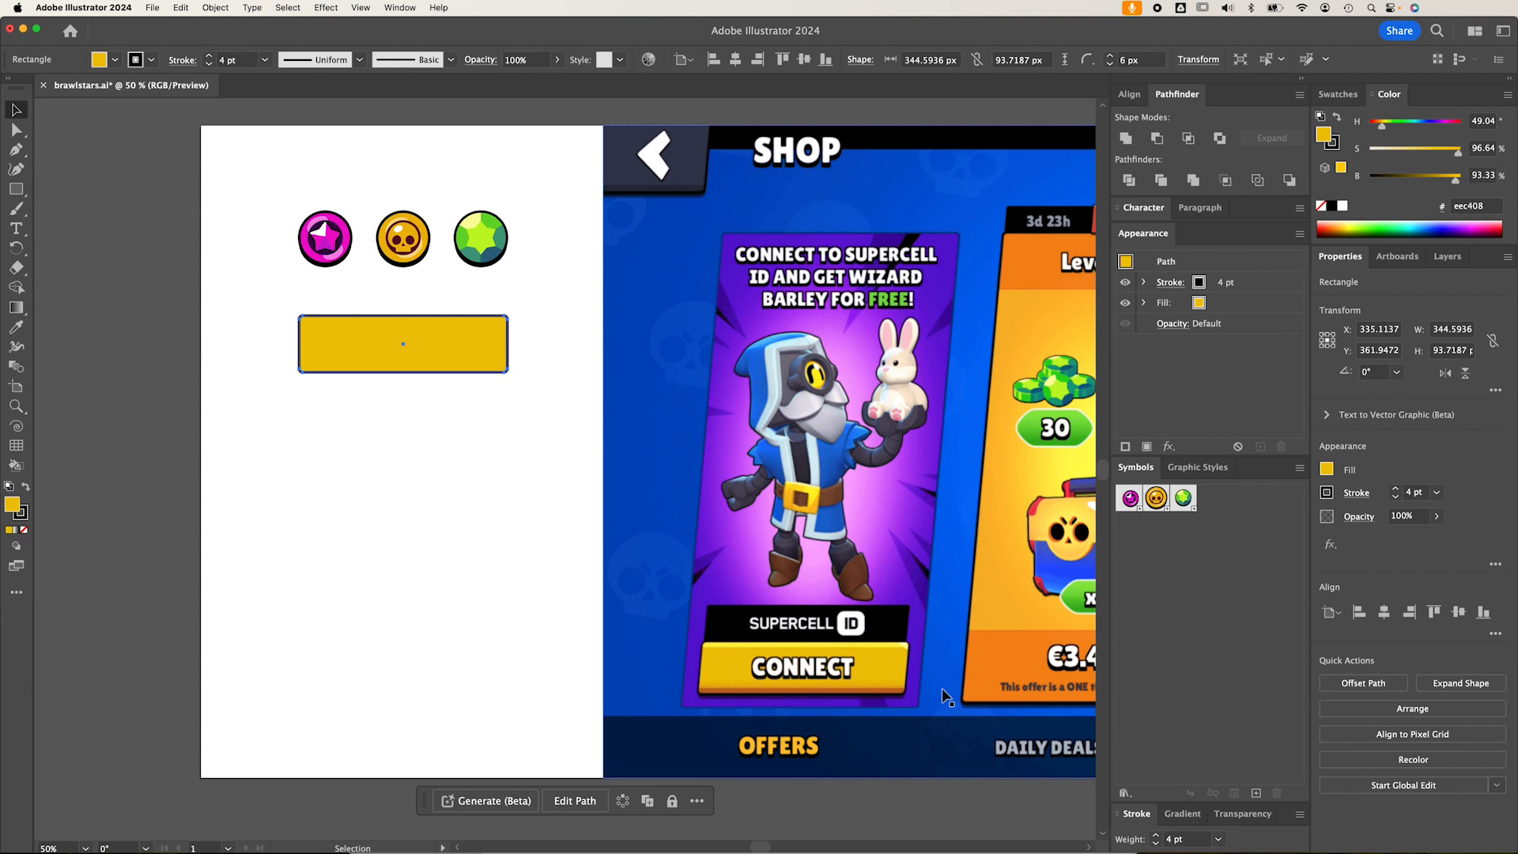
mouse_move(875, 659)
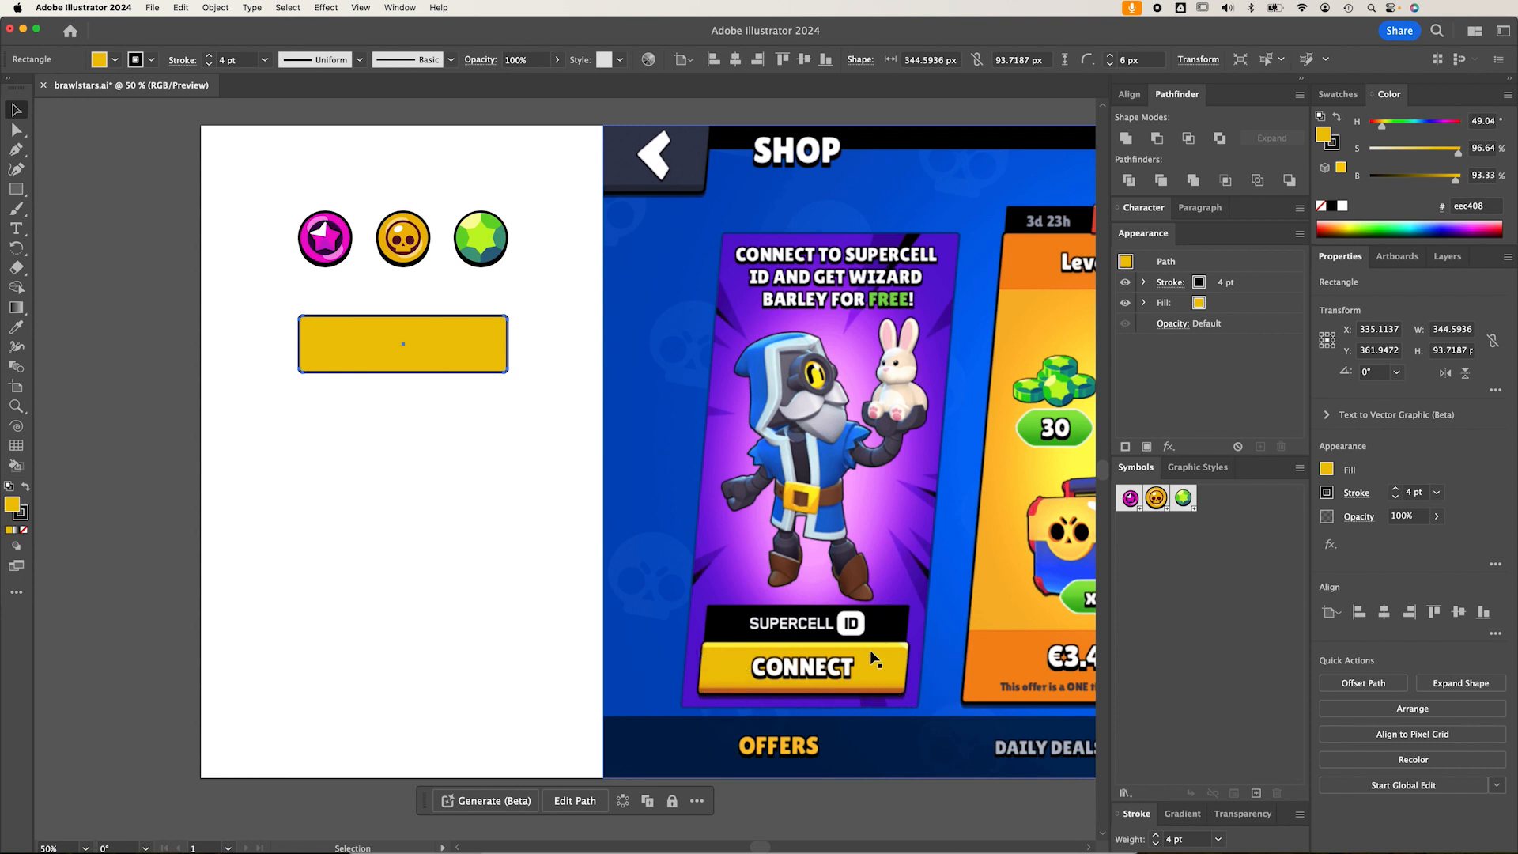
mouse_move(927, 659)
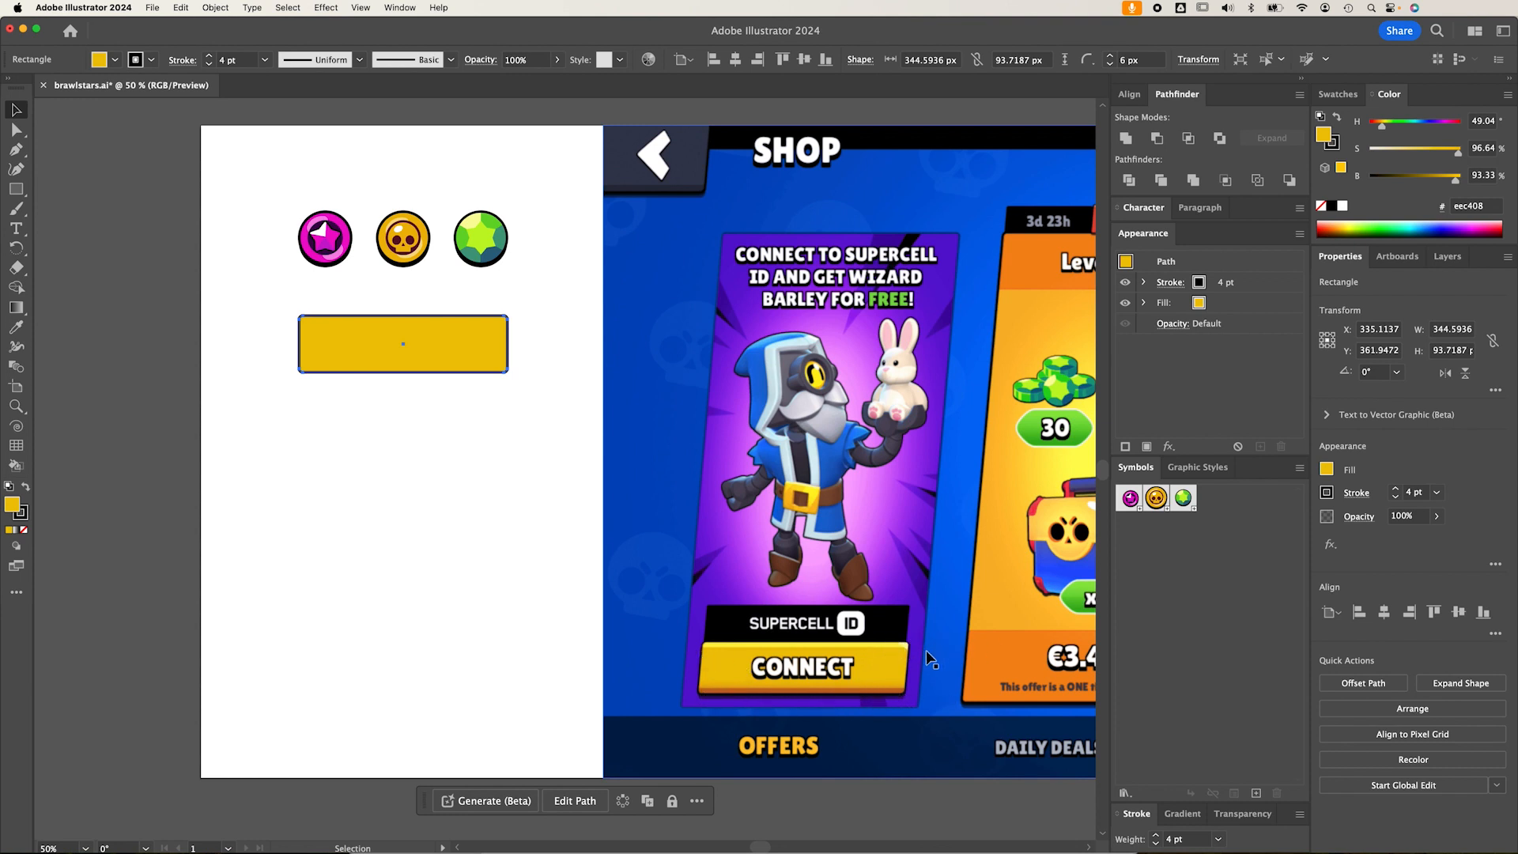
mouse_move(405, 458)
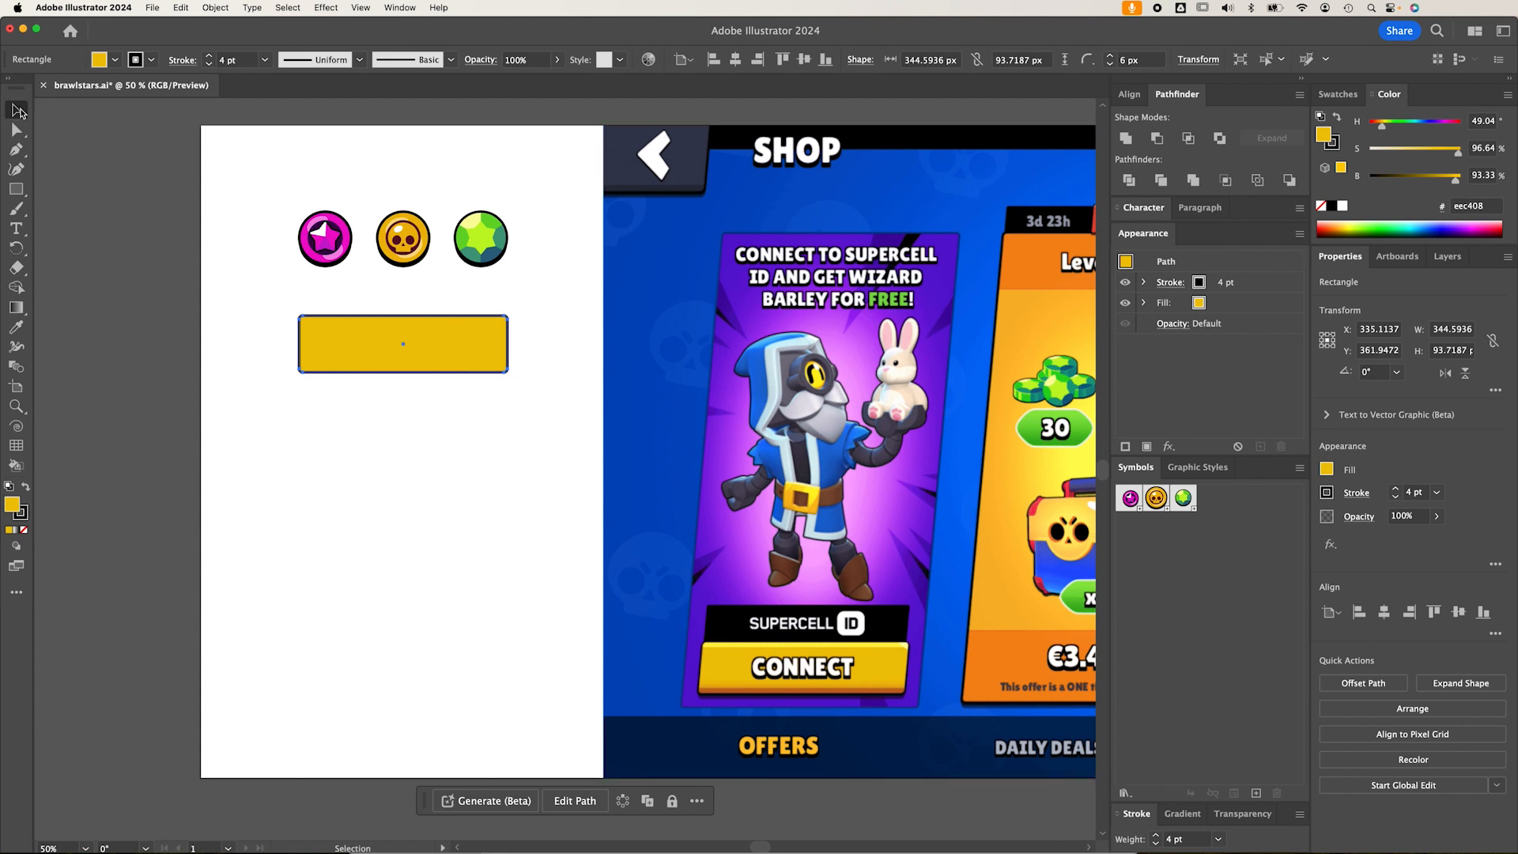
click(1009, 561)
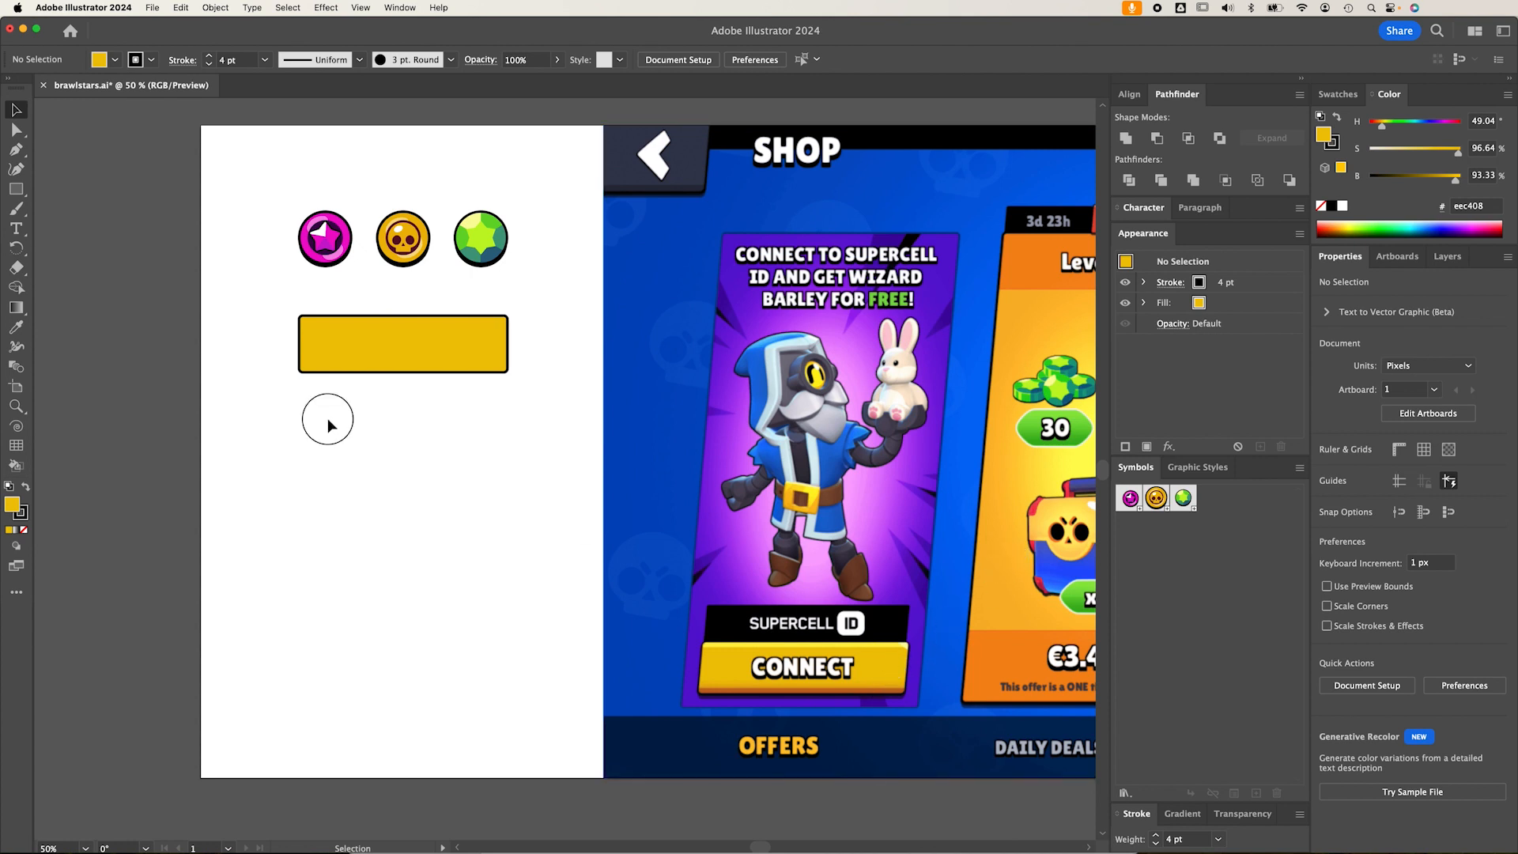
click(403, 344)
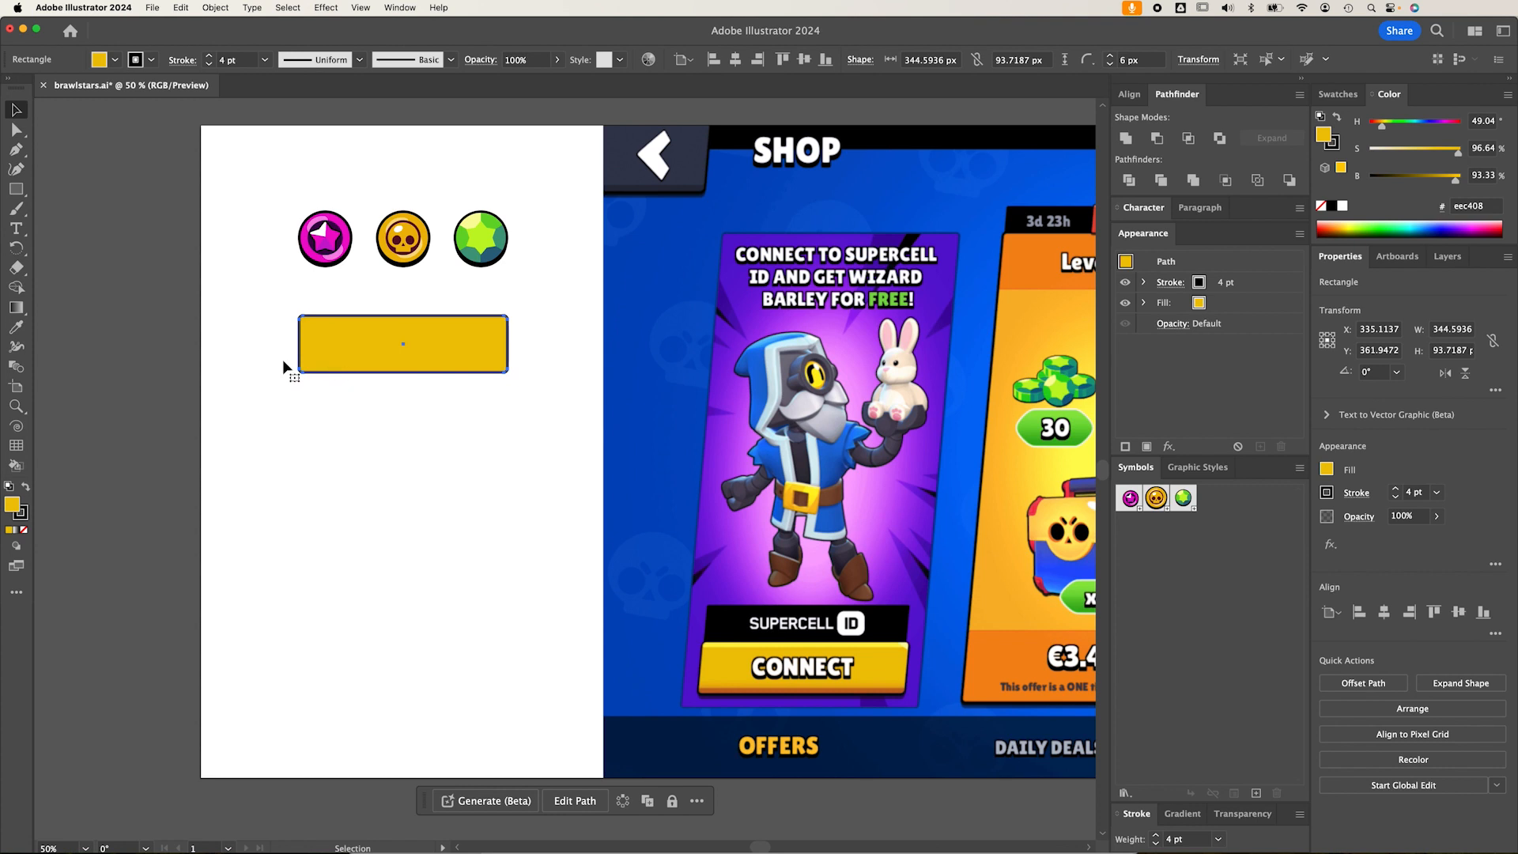
mouse_move(43, 203)
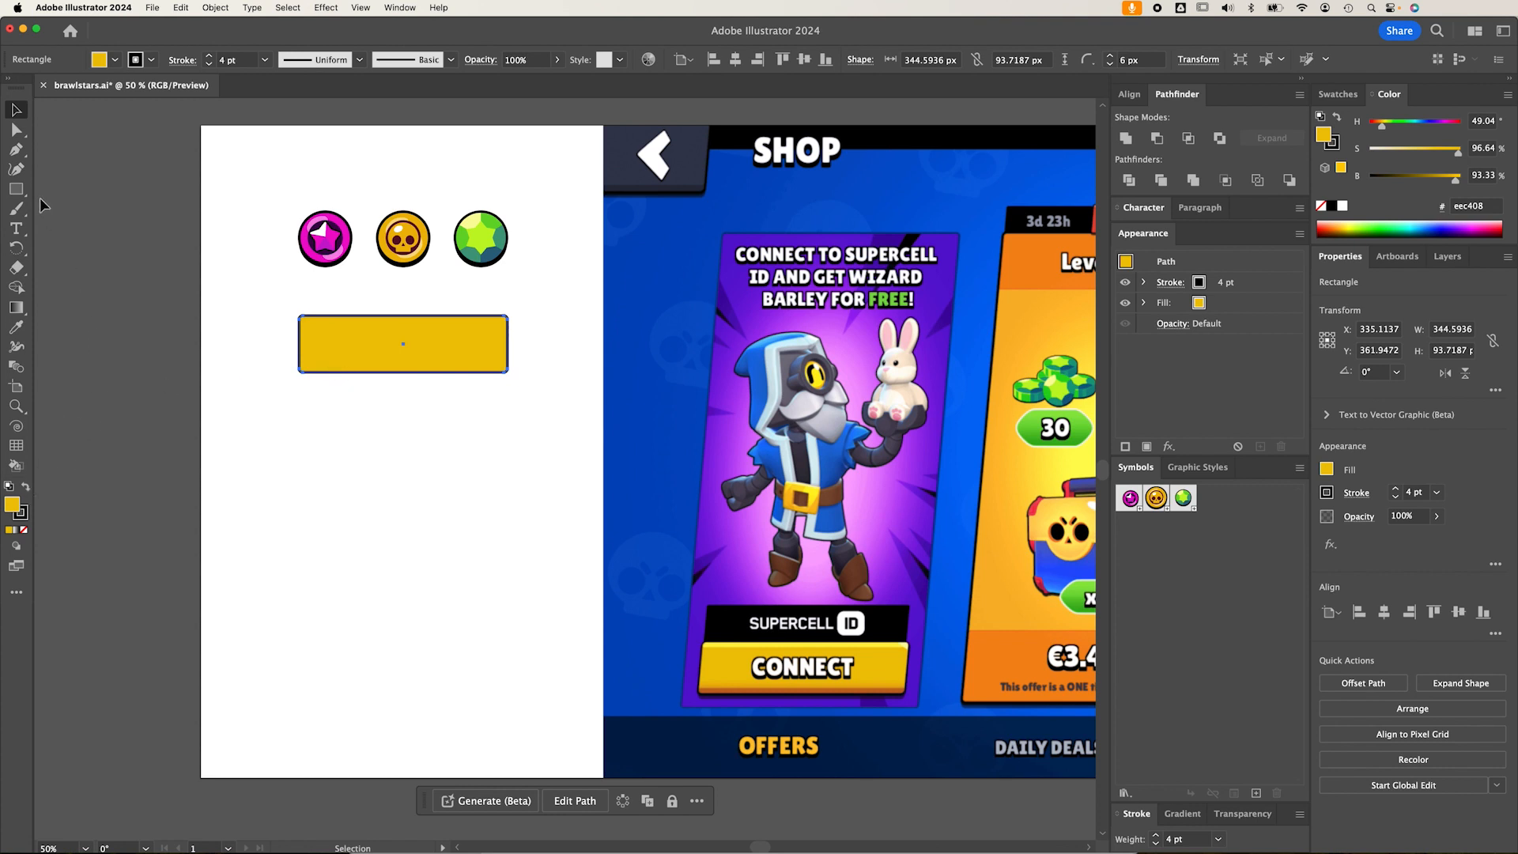
mouse_move(639, 592)
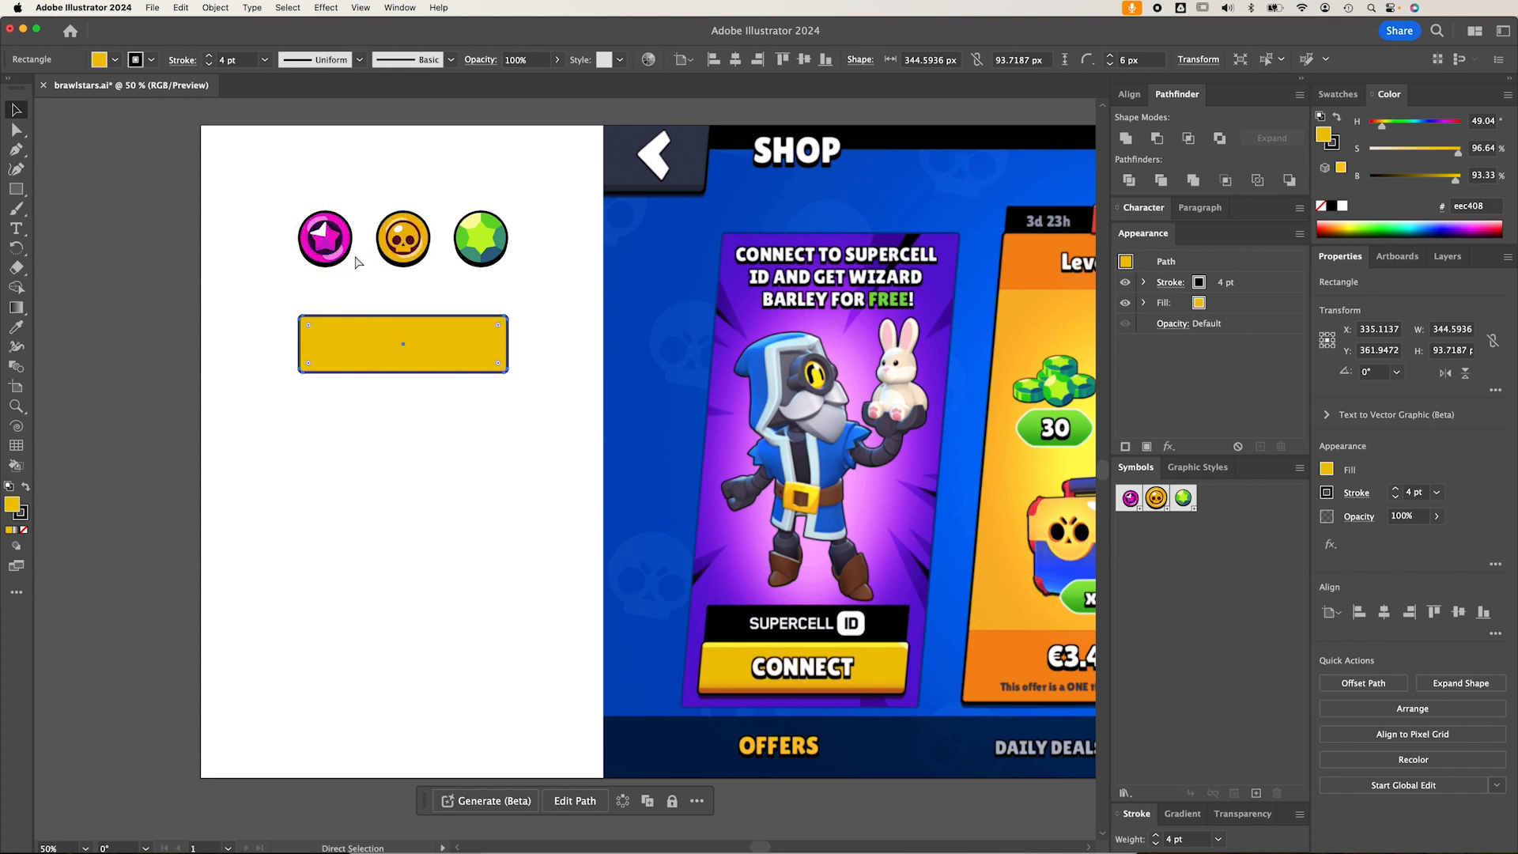
Enter editing mode for the star_icon symbol, confirming the warning
click(324, 237)
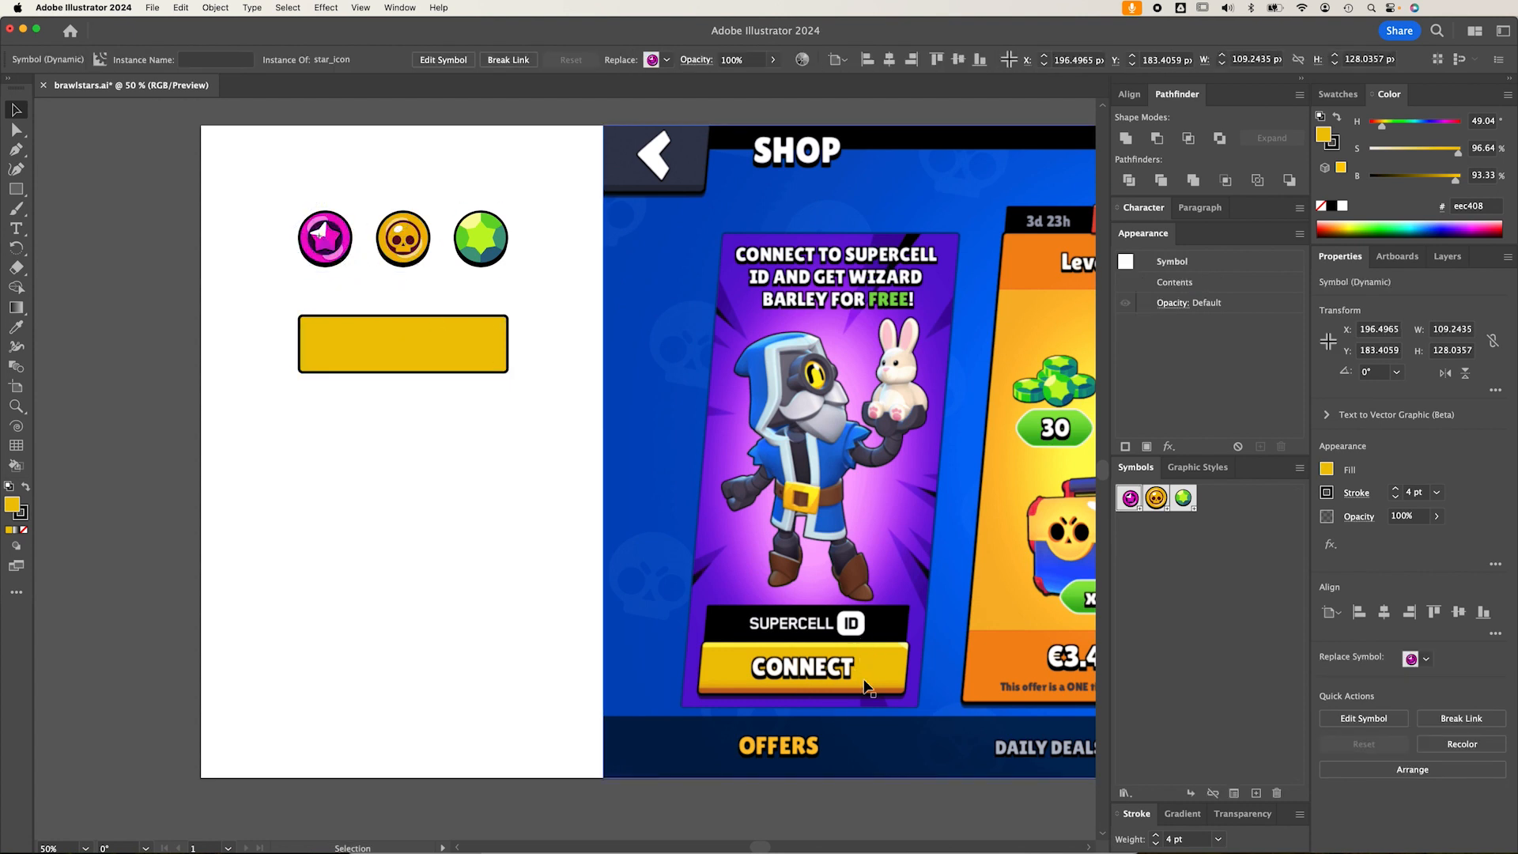
mouse_move(910, 648)
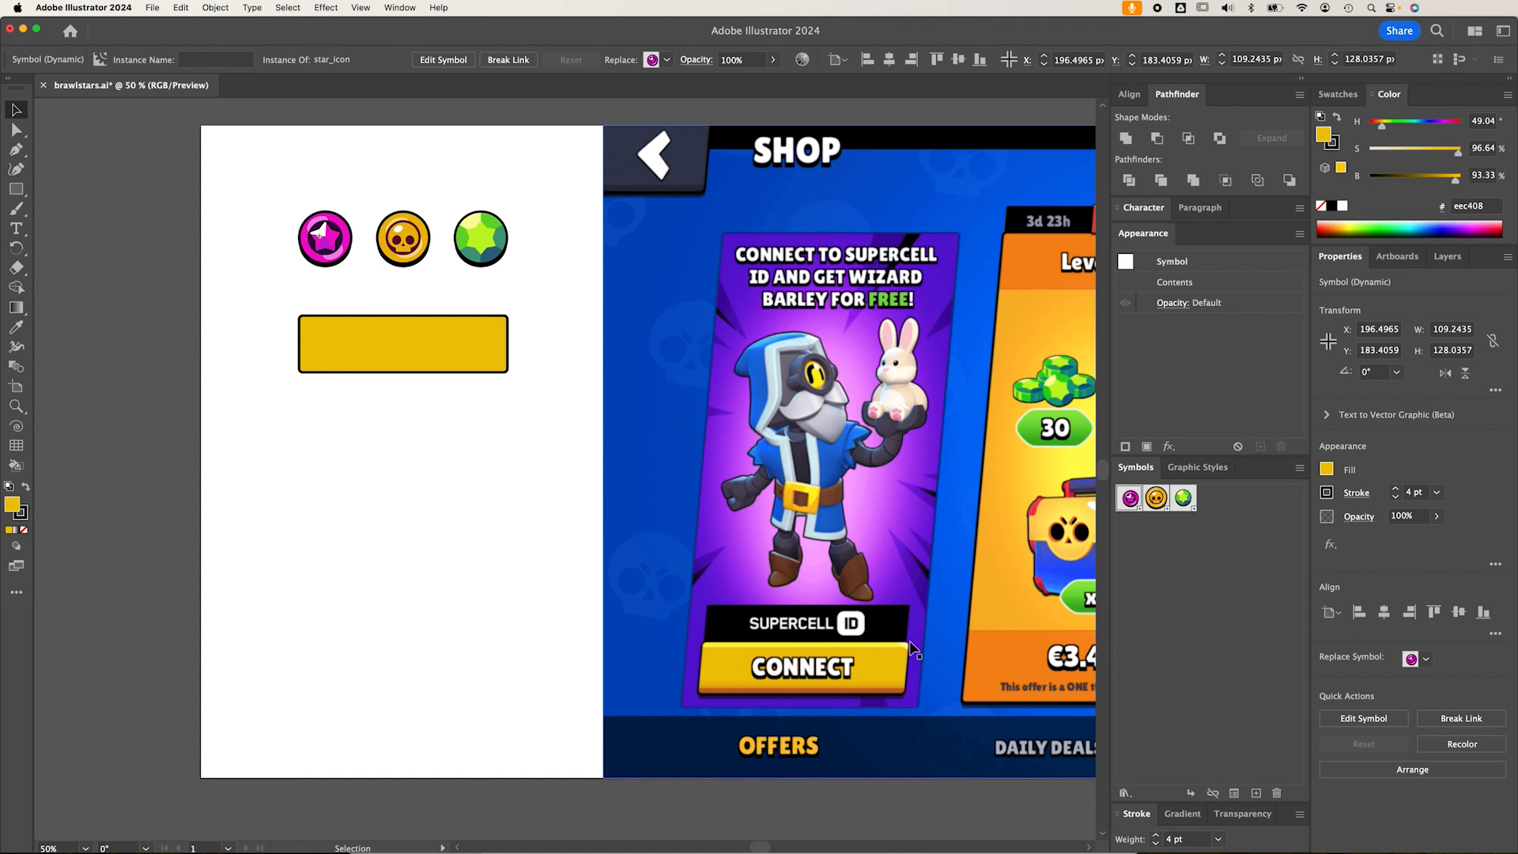
double_click(324, 237)
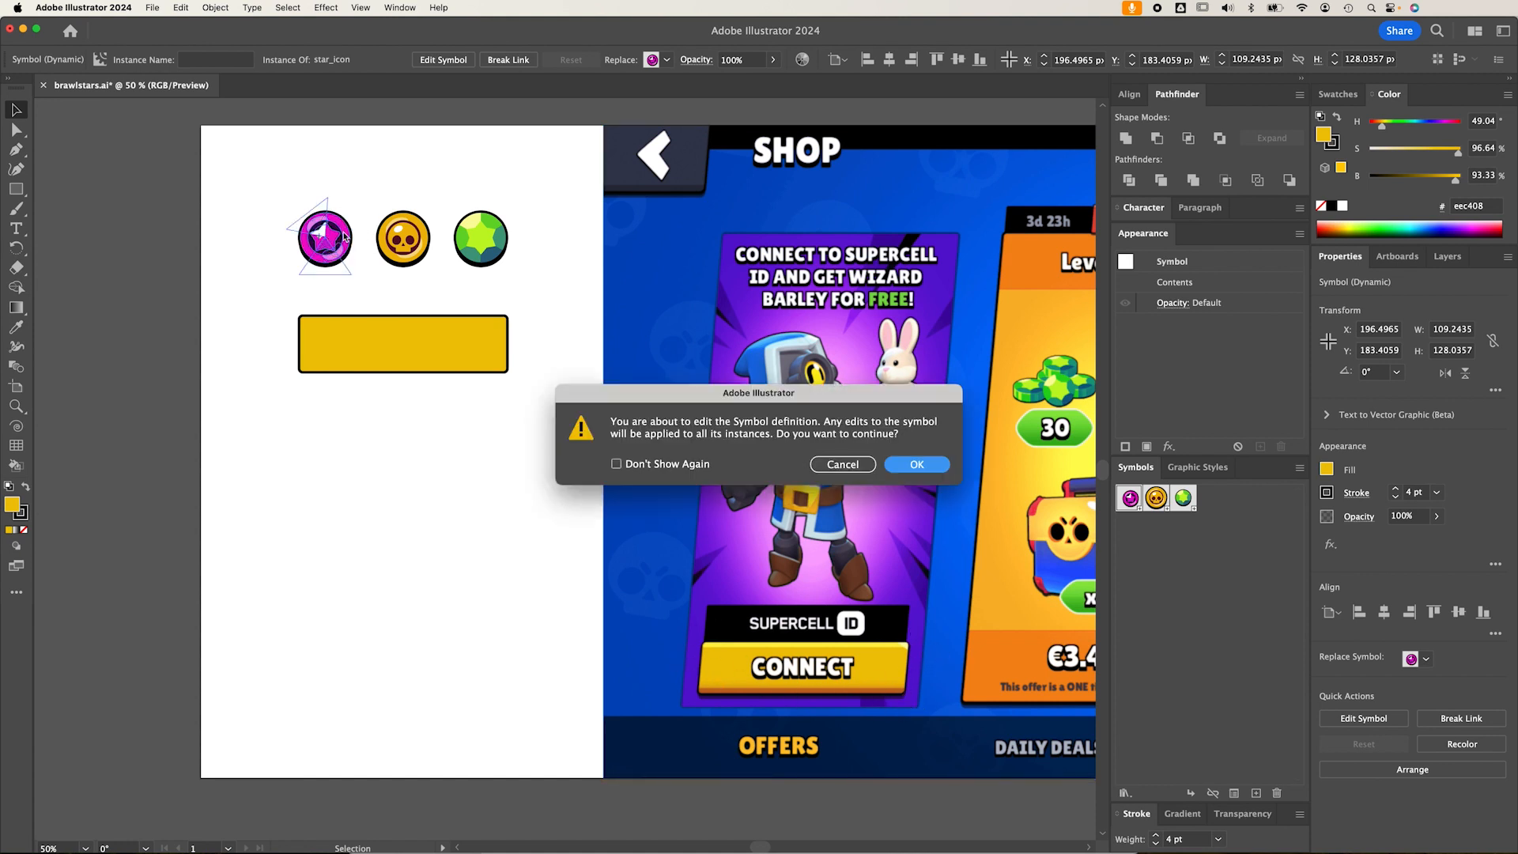
click(914, 464)
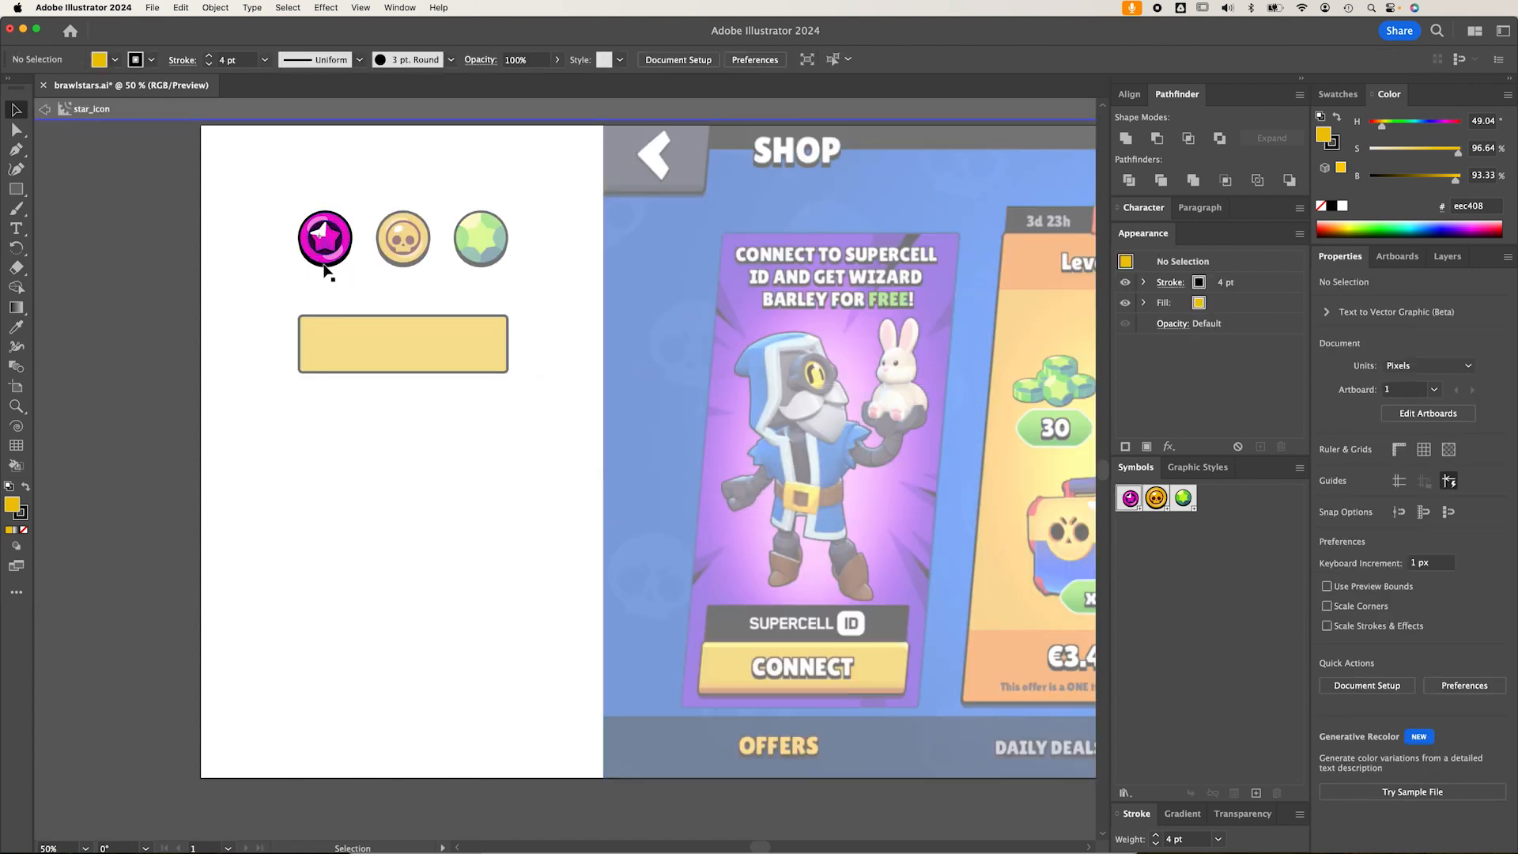
Target the star circle's magenta fill and bring up the Graphic Styles panel
click(324, 239)
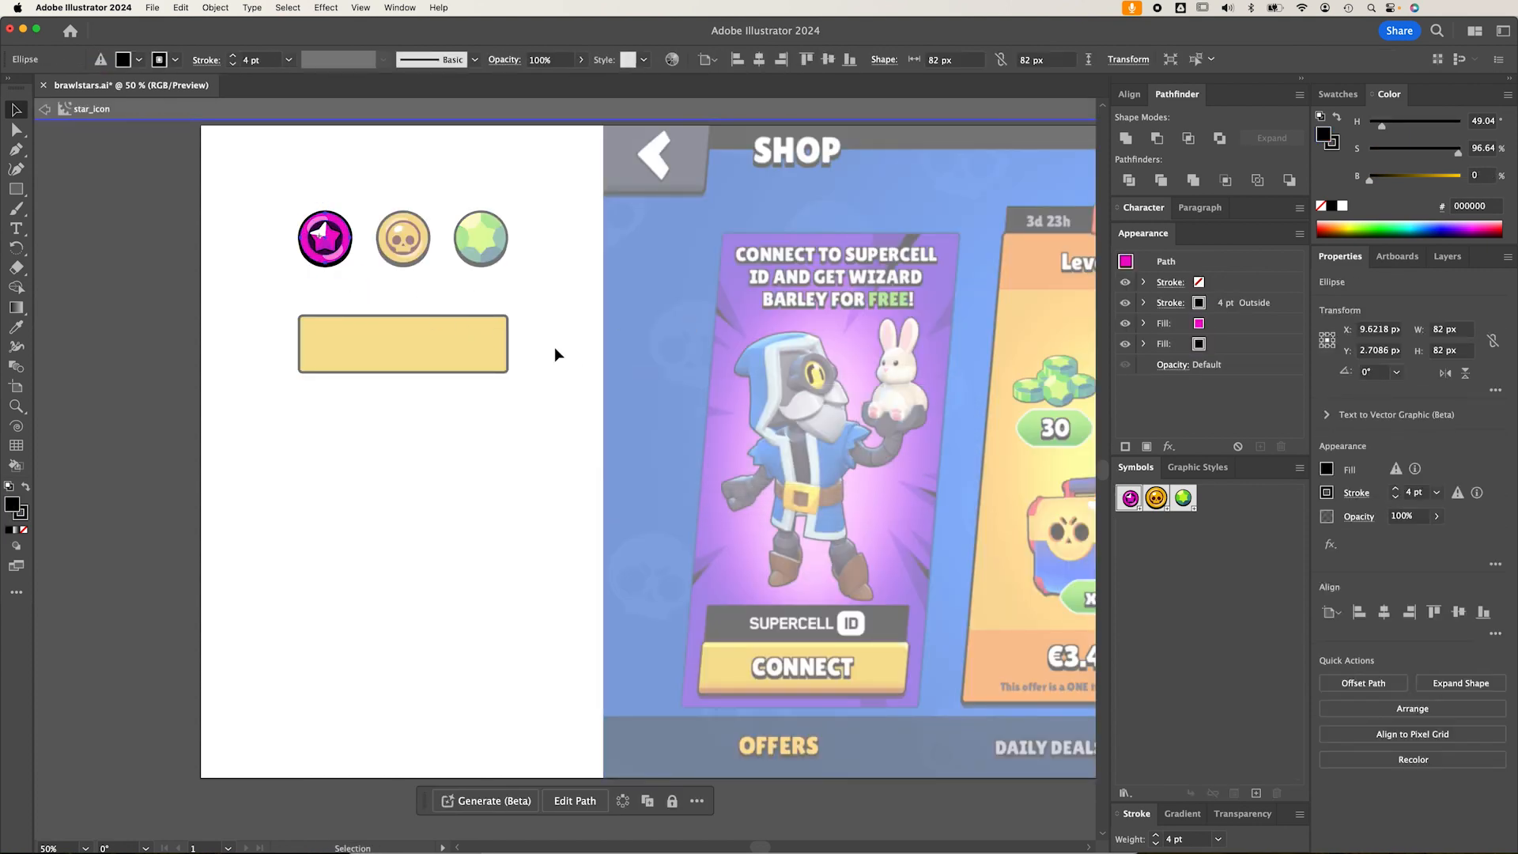
mouse_move(598, 286)
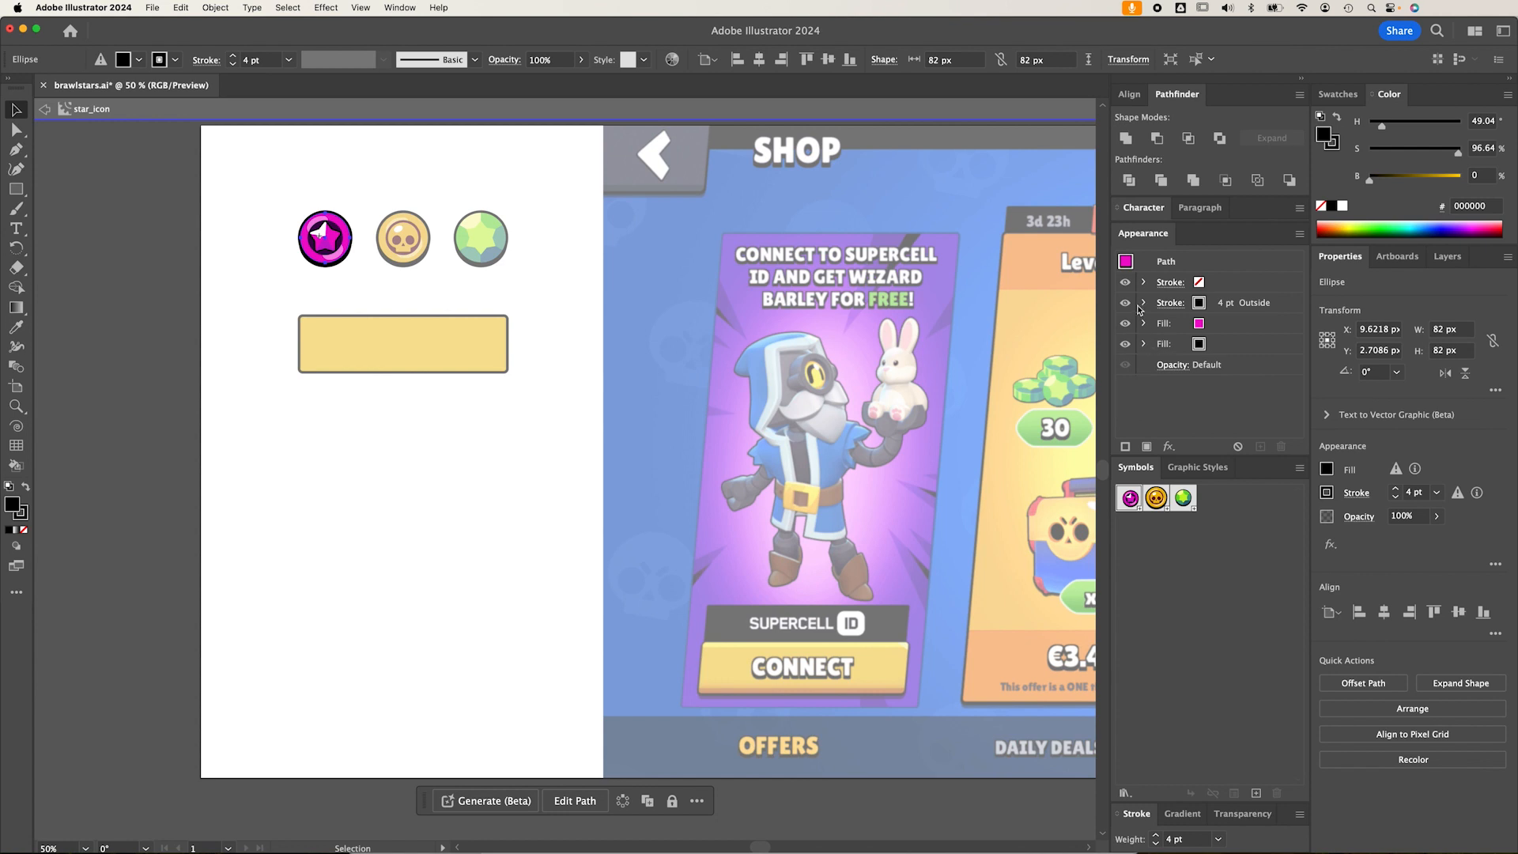
click(1166, 323)
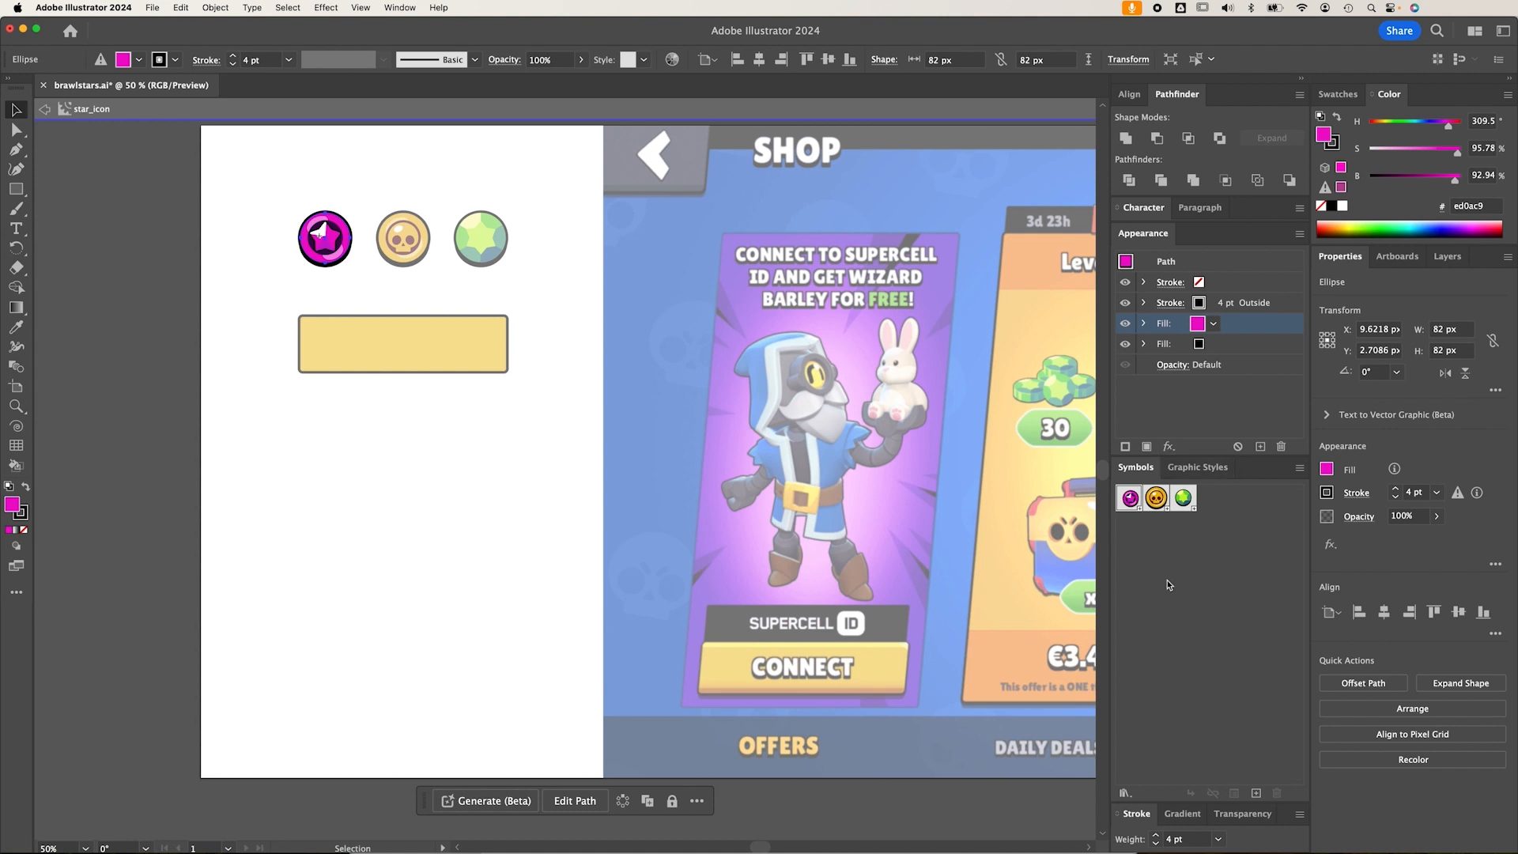
mouse_move(1258, 770)
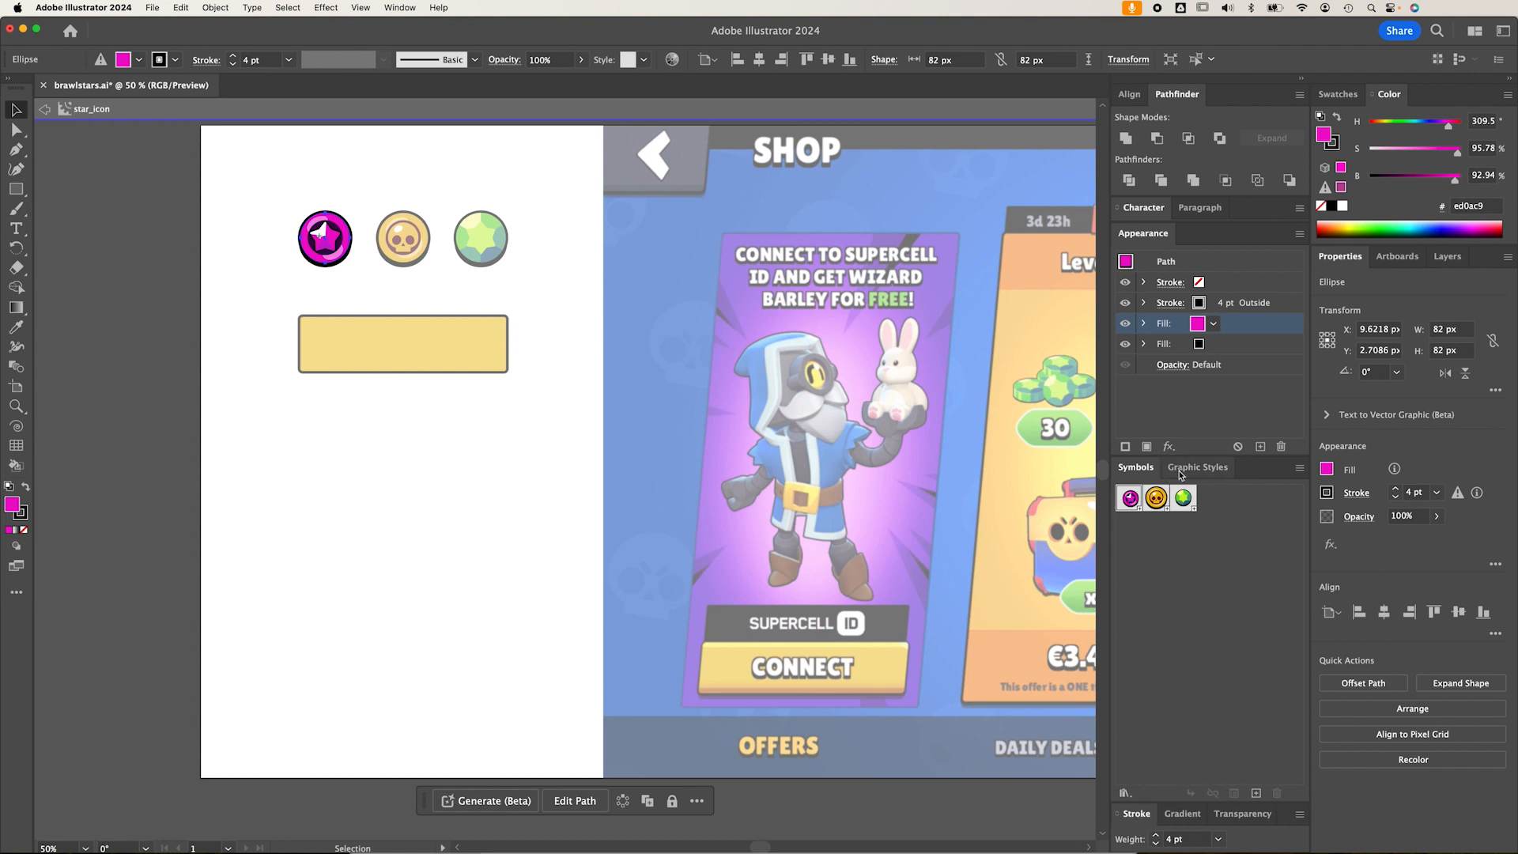
click(1198, 467)
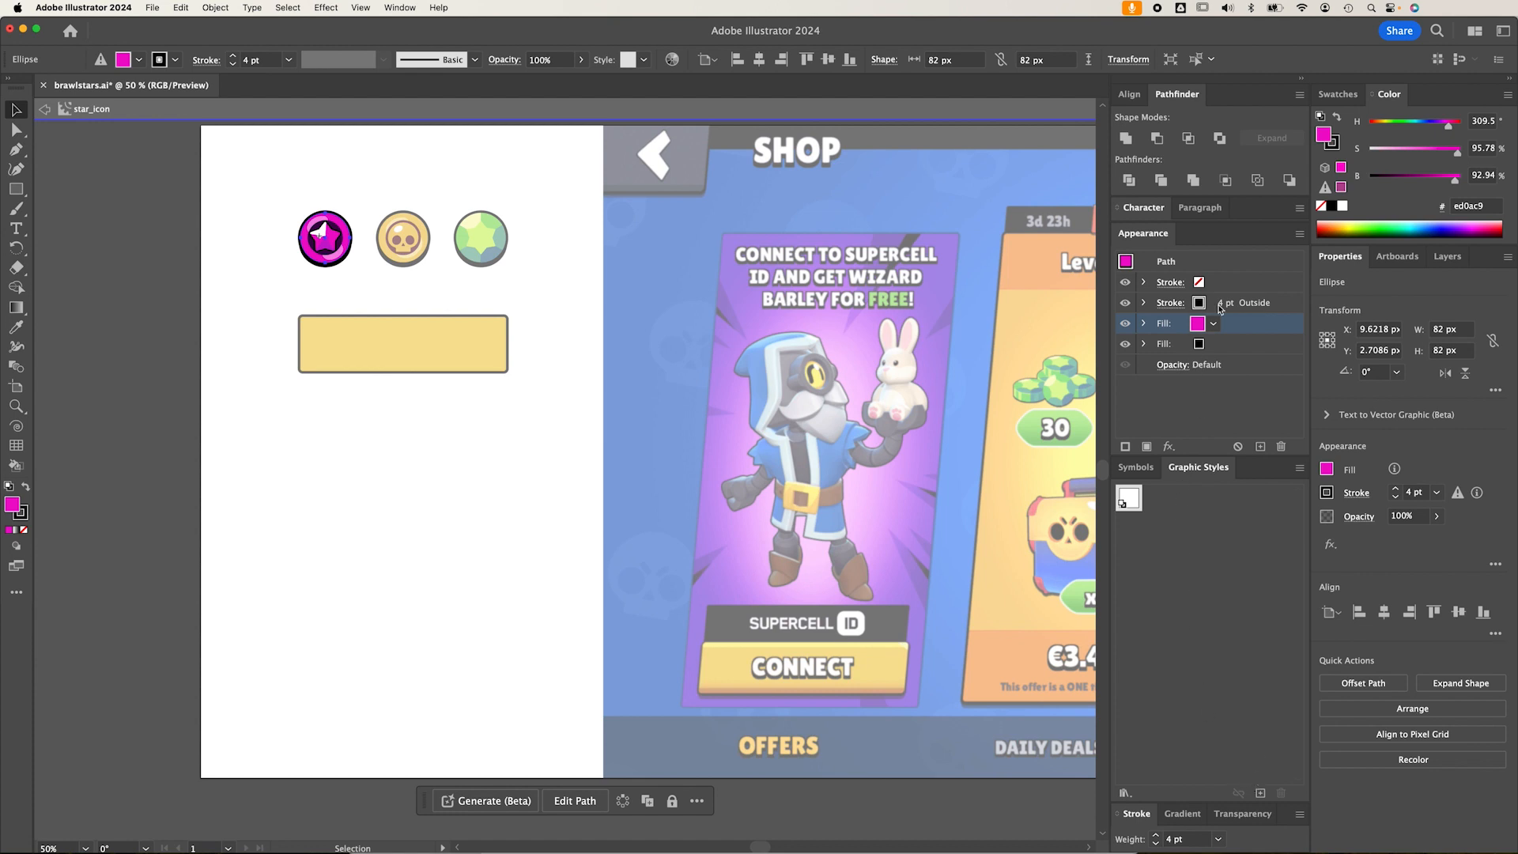
Save the star circle's magenta fills and 4-pt outline as a new graphic style
click(1169, 302)
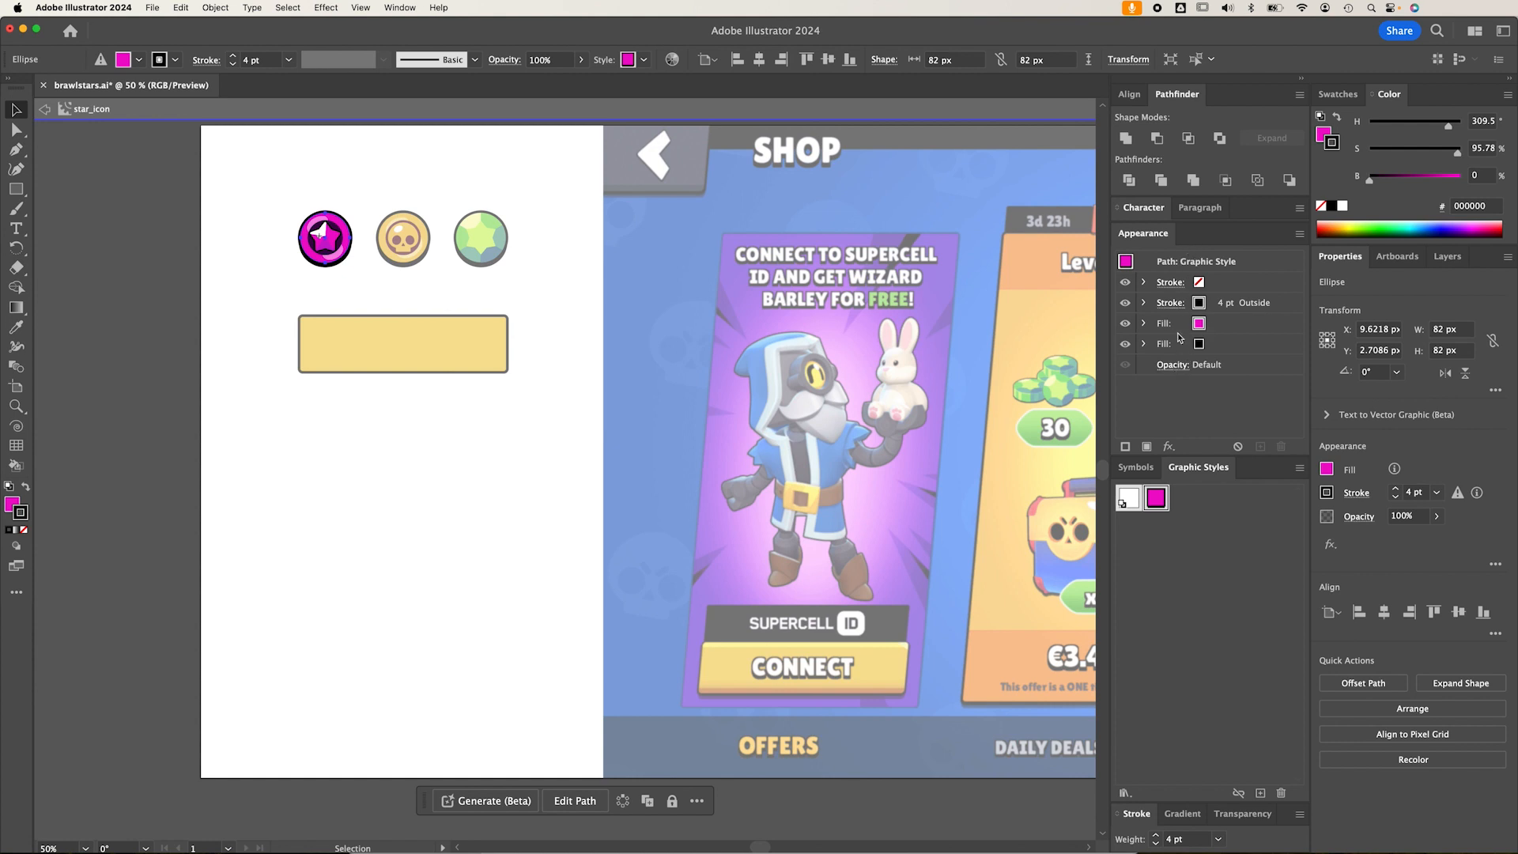
mouse_move(1260, 797)
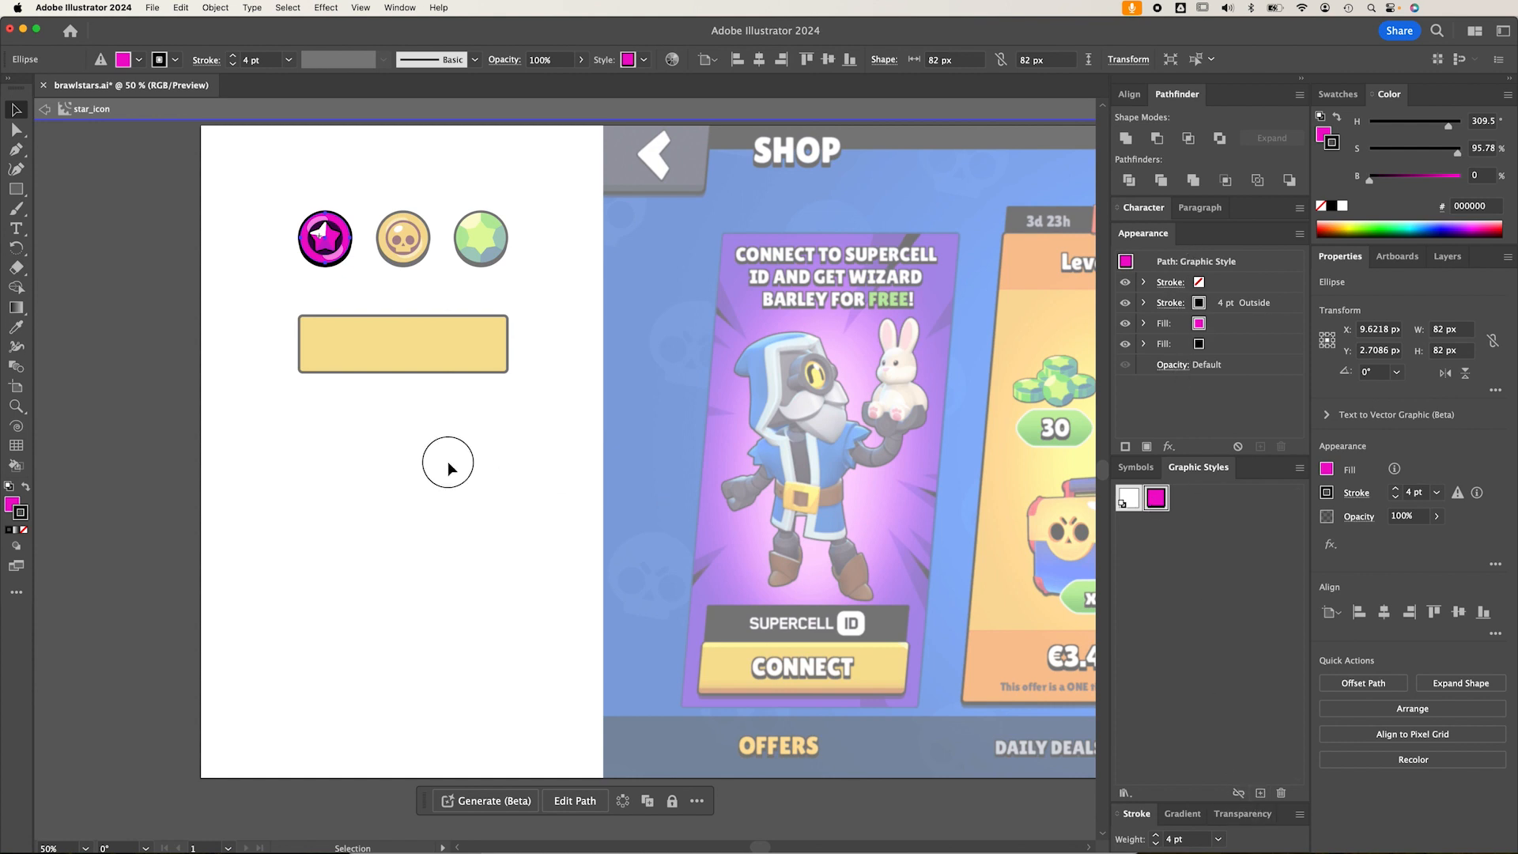
Apply the magenta style and transform the black fill: move down 10 px, scale 103%
click(403, 344)
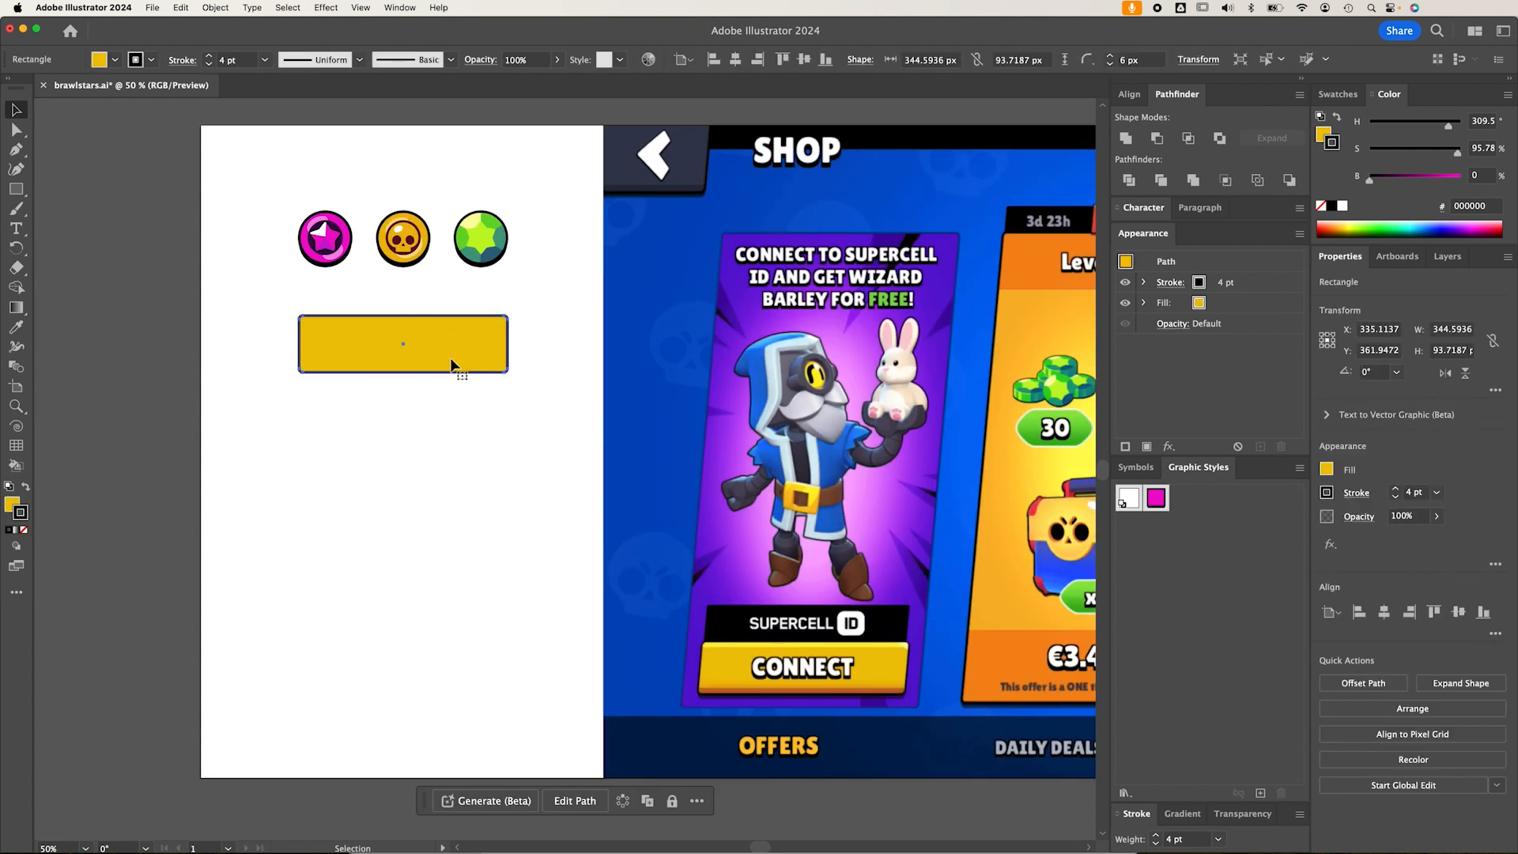
click(1156, 499)
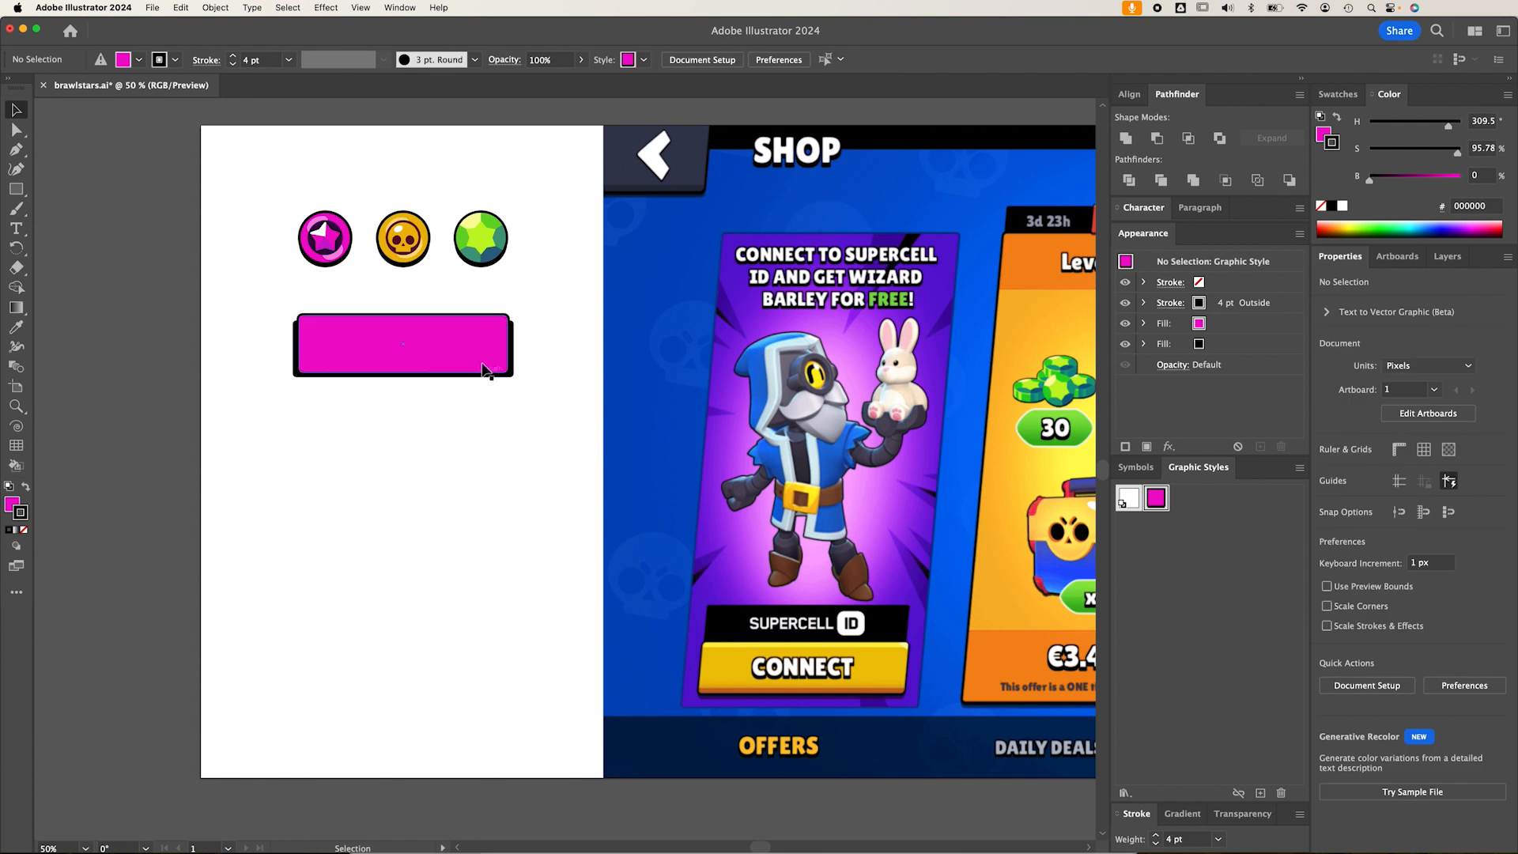
click(401, 345)
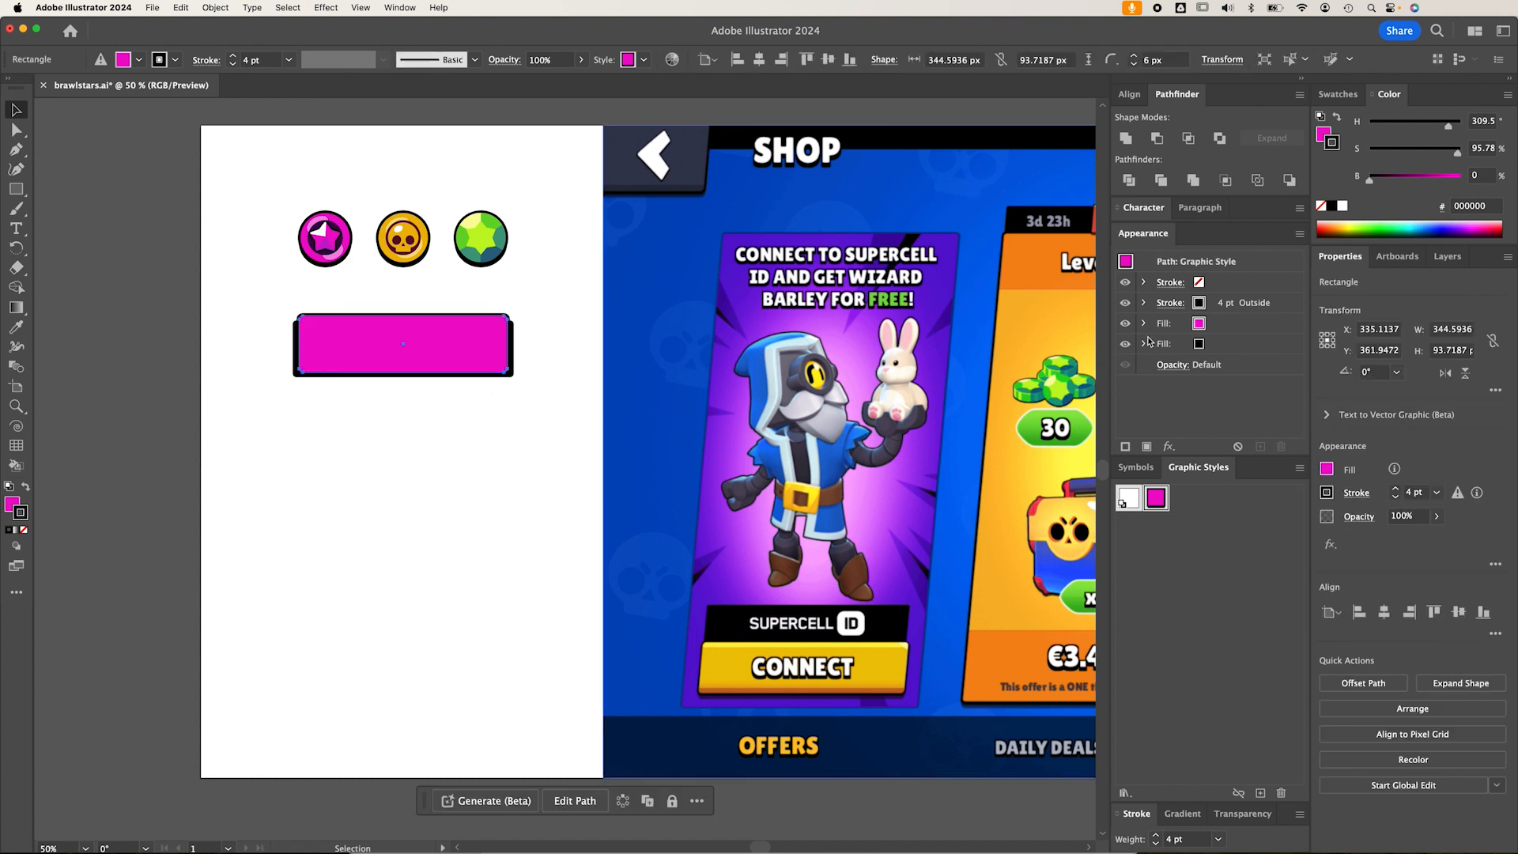
click(1144, 342)
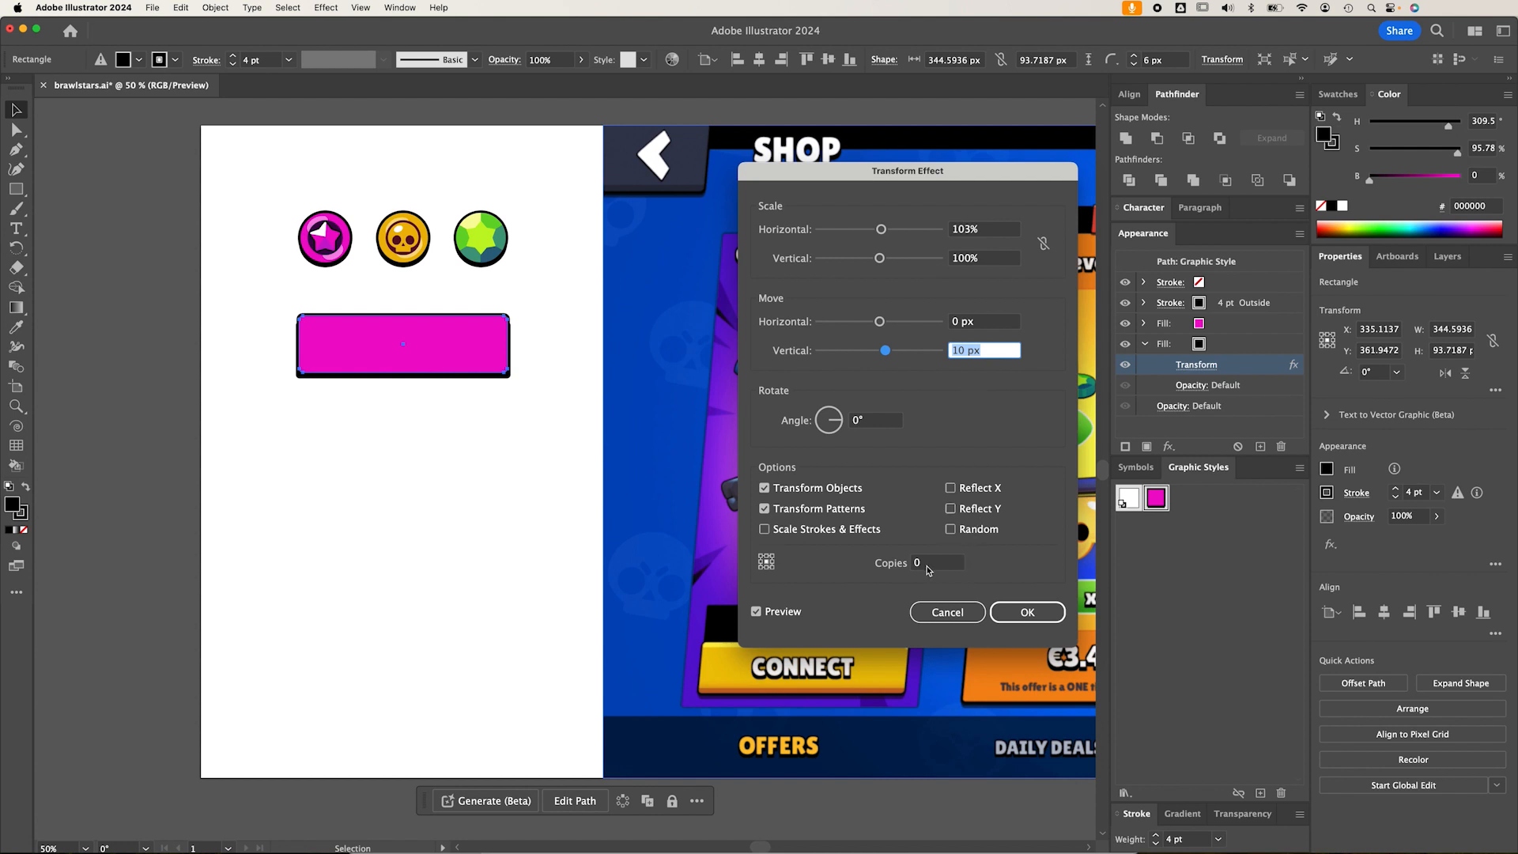
click(1026, 612)
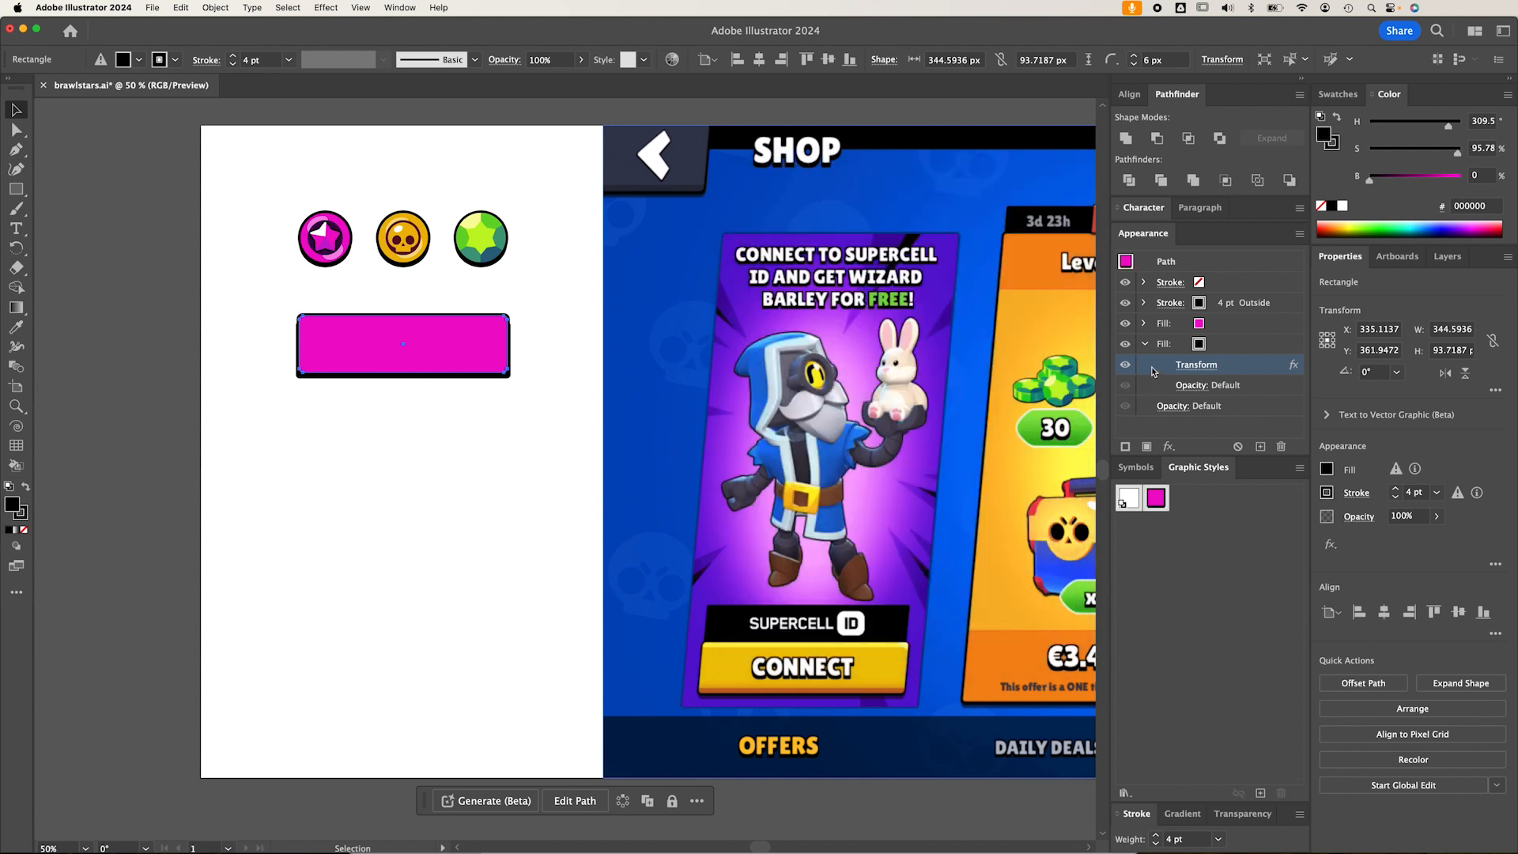
Set the shifted black shadow fill's opacity to 50%
click(1208, 385)
text(80)
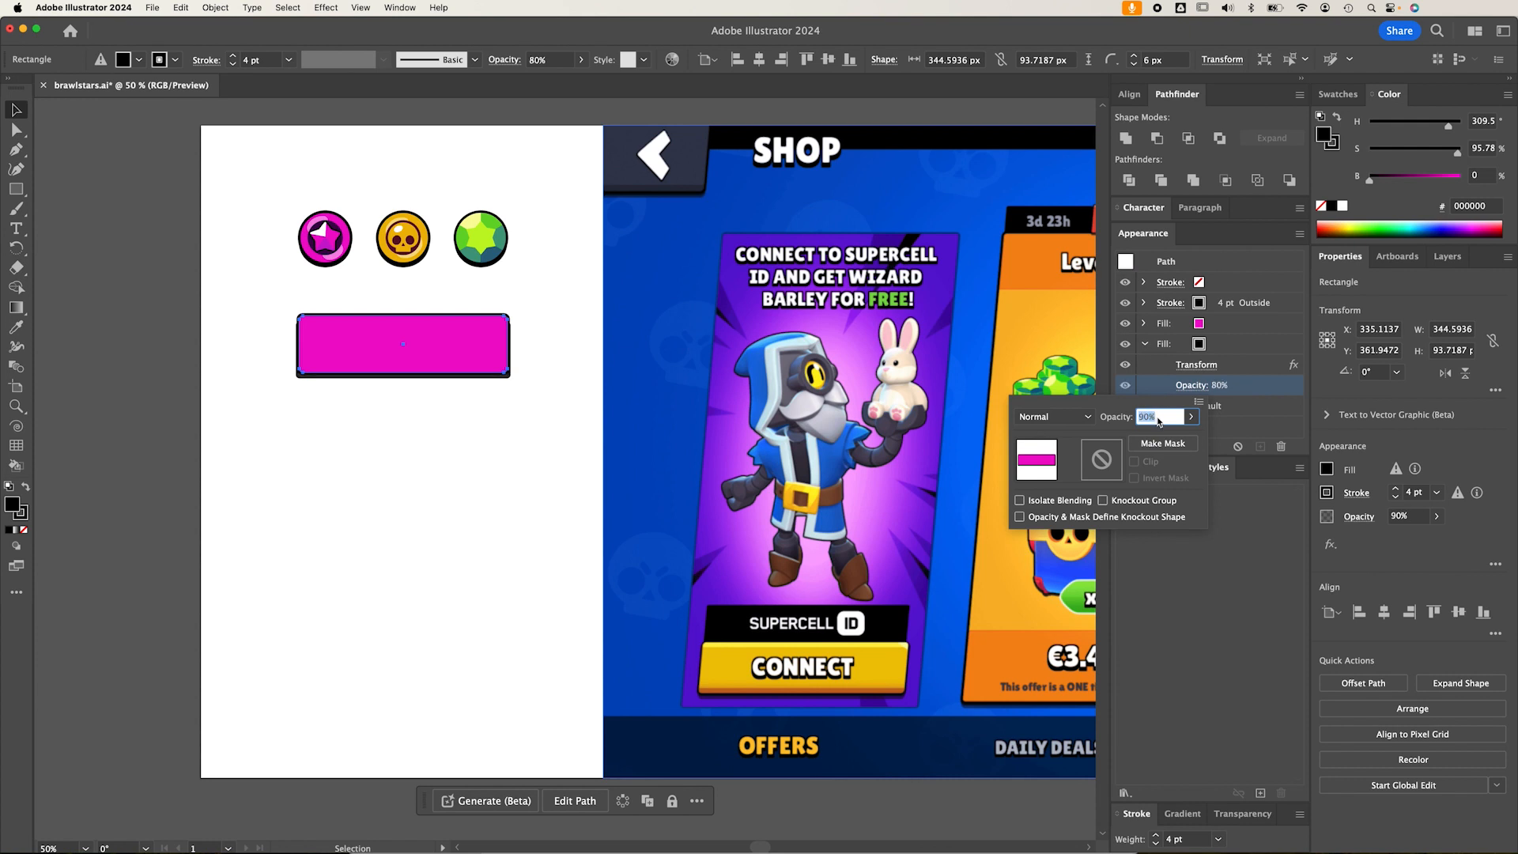
text(40)
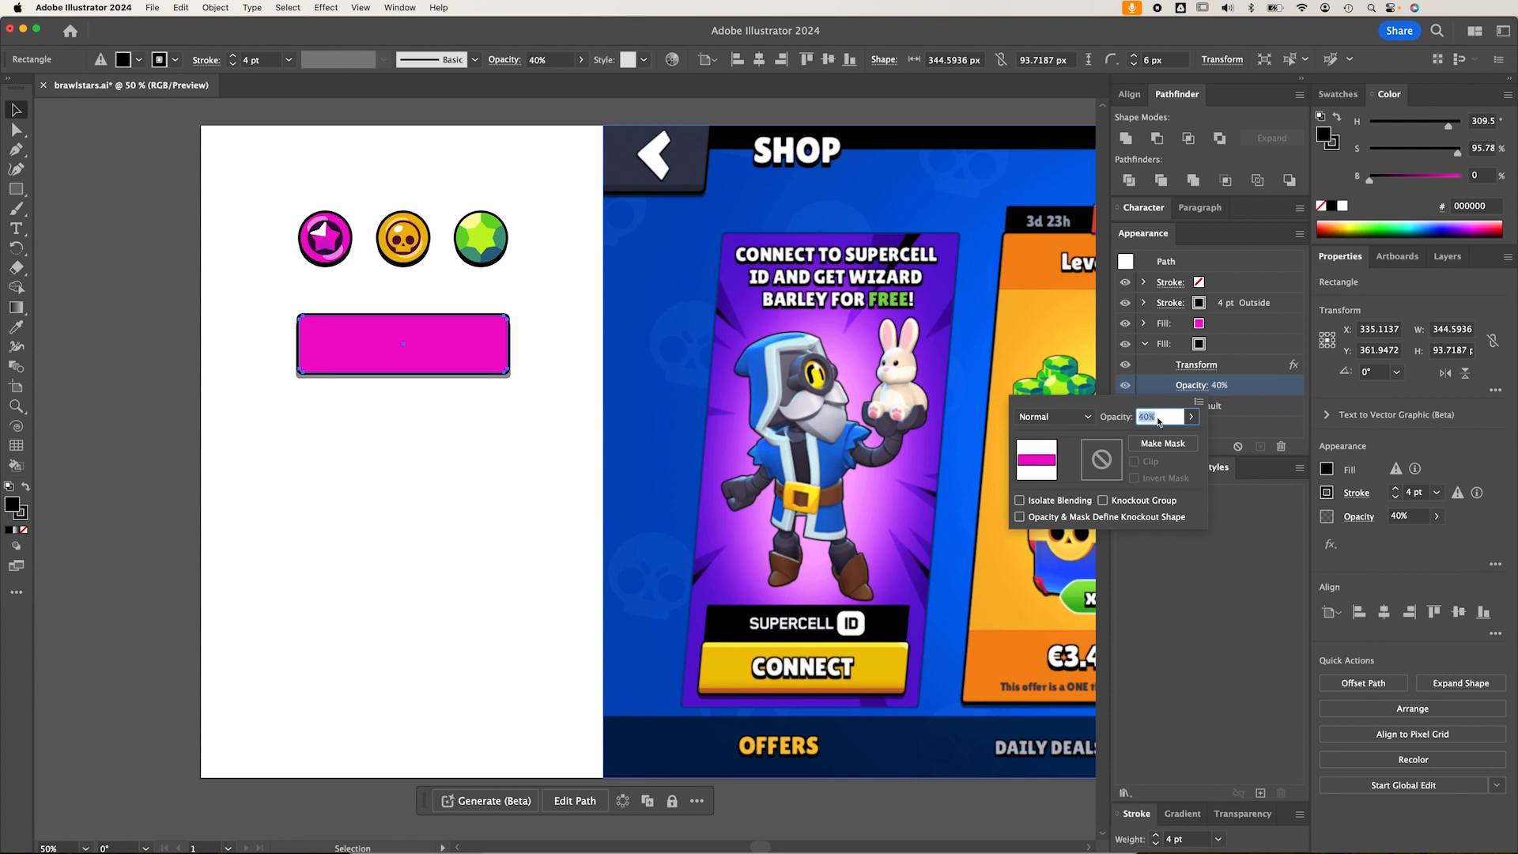
text(50%)
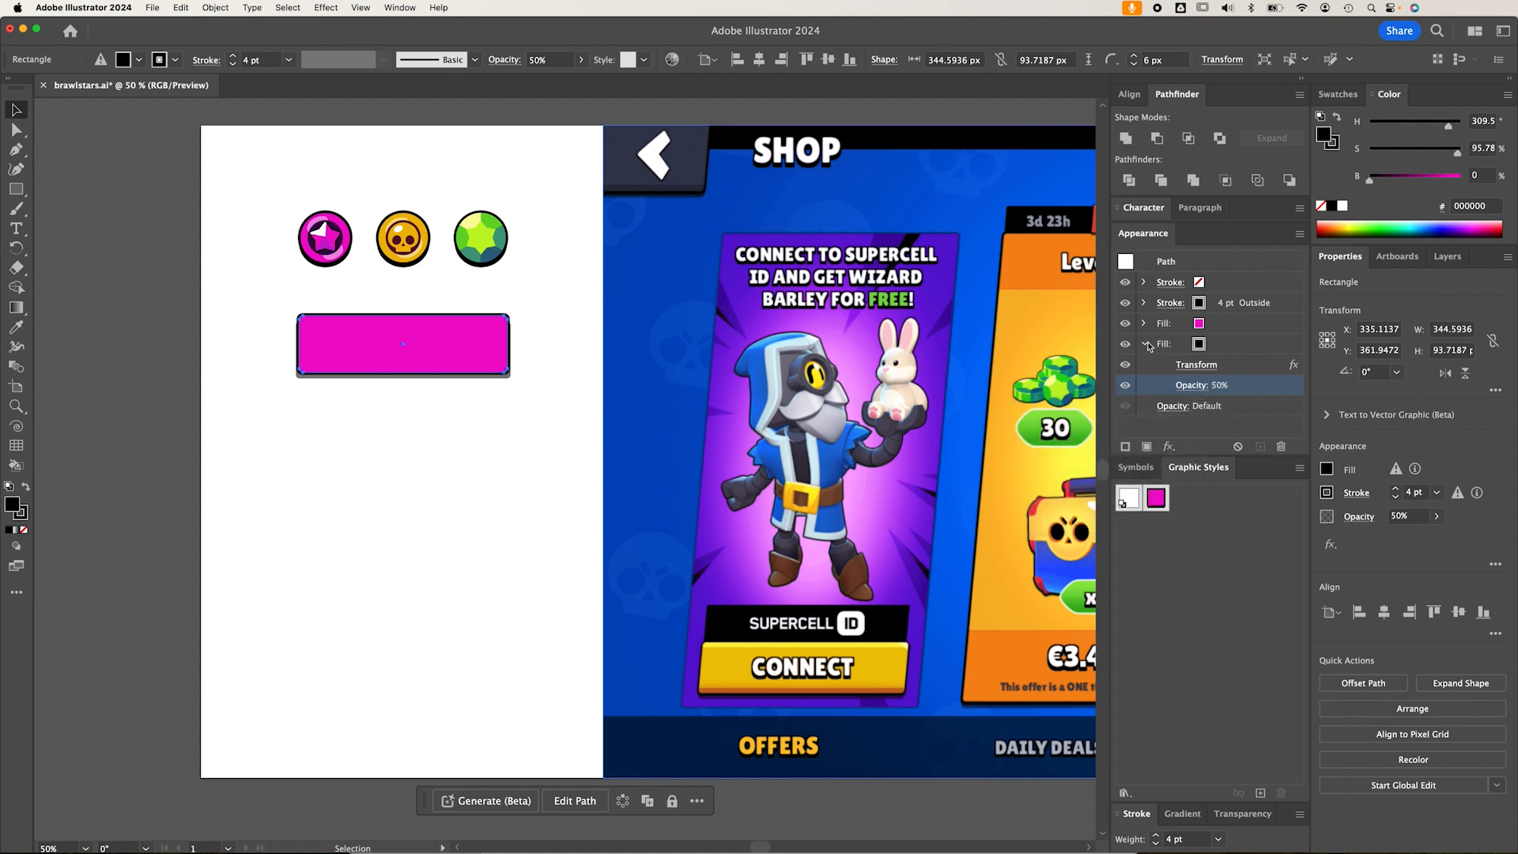
click(1196, 365)
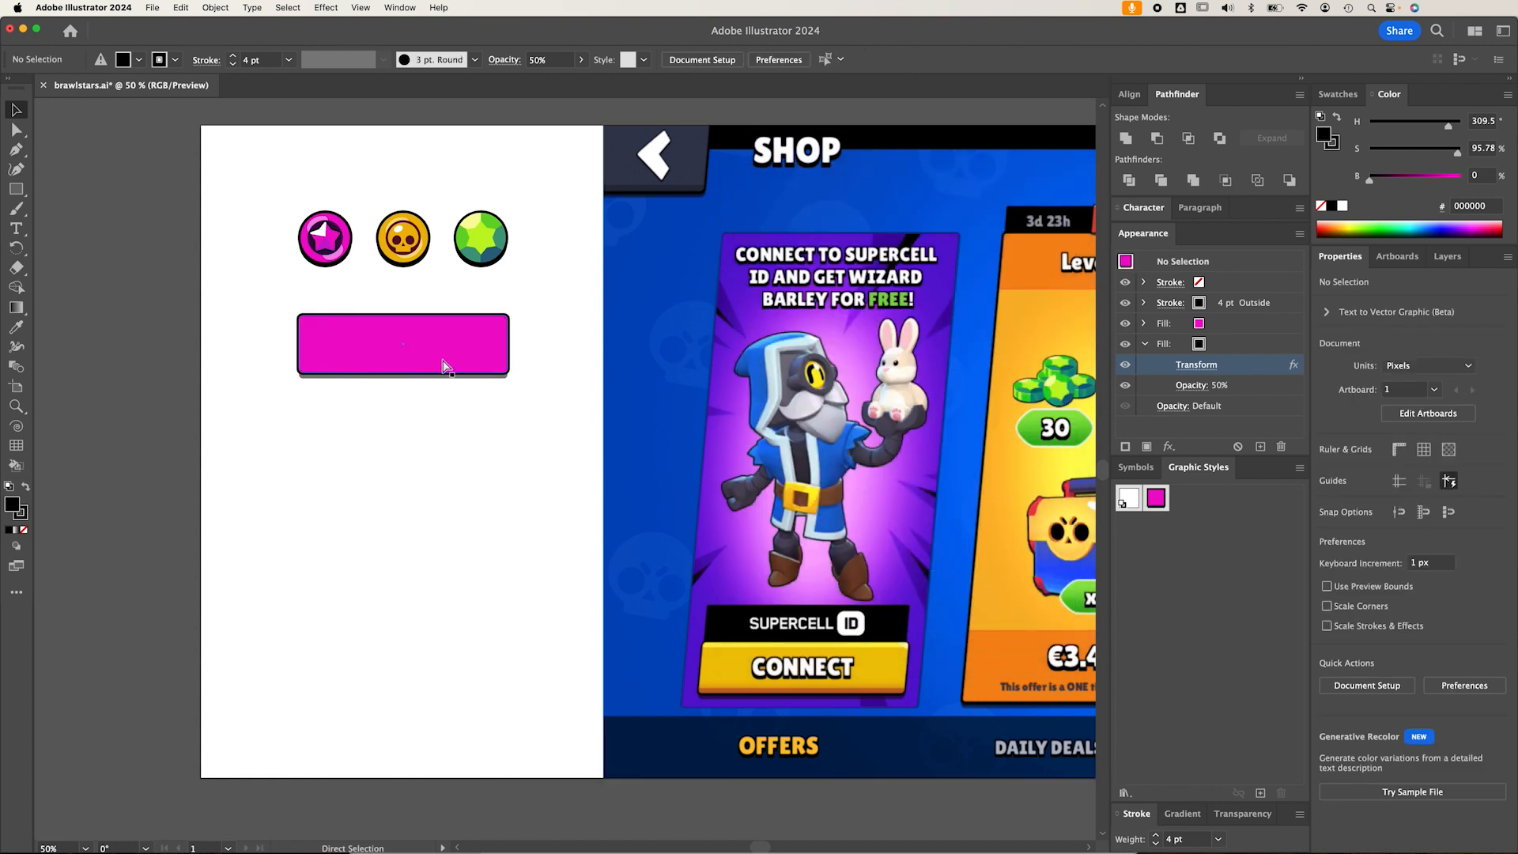
Eyedrop the CONNECT button yellow onto the button's magenta top fill
click(402, 344)
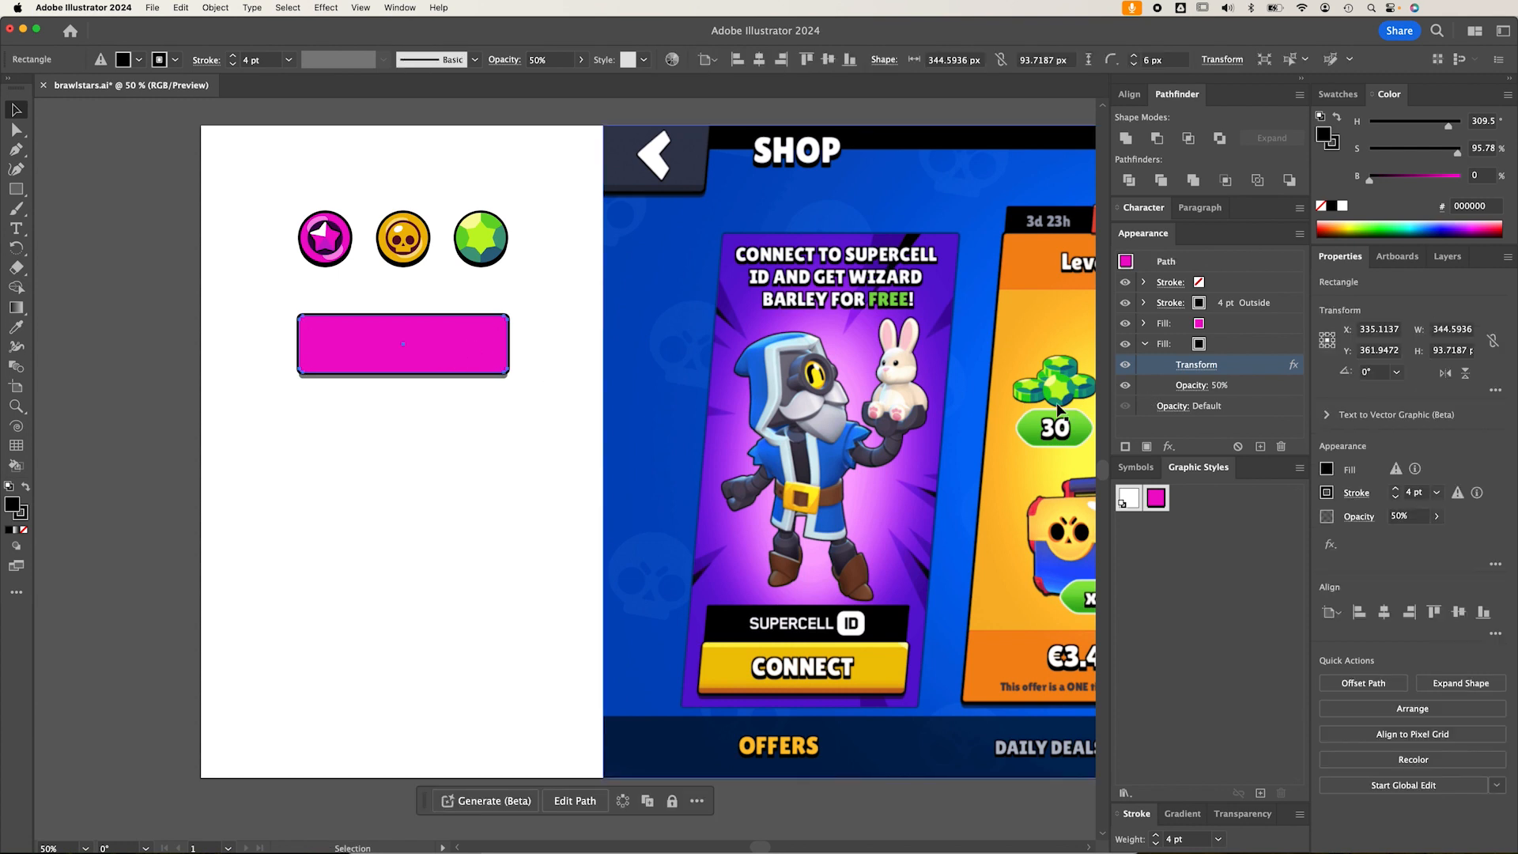
mouse_move(889, 669)
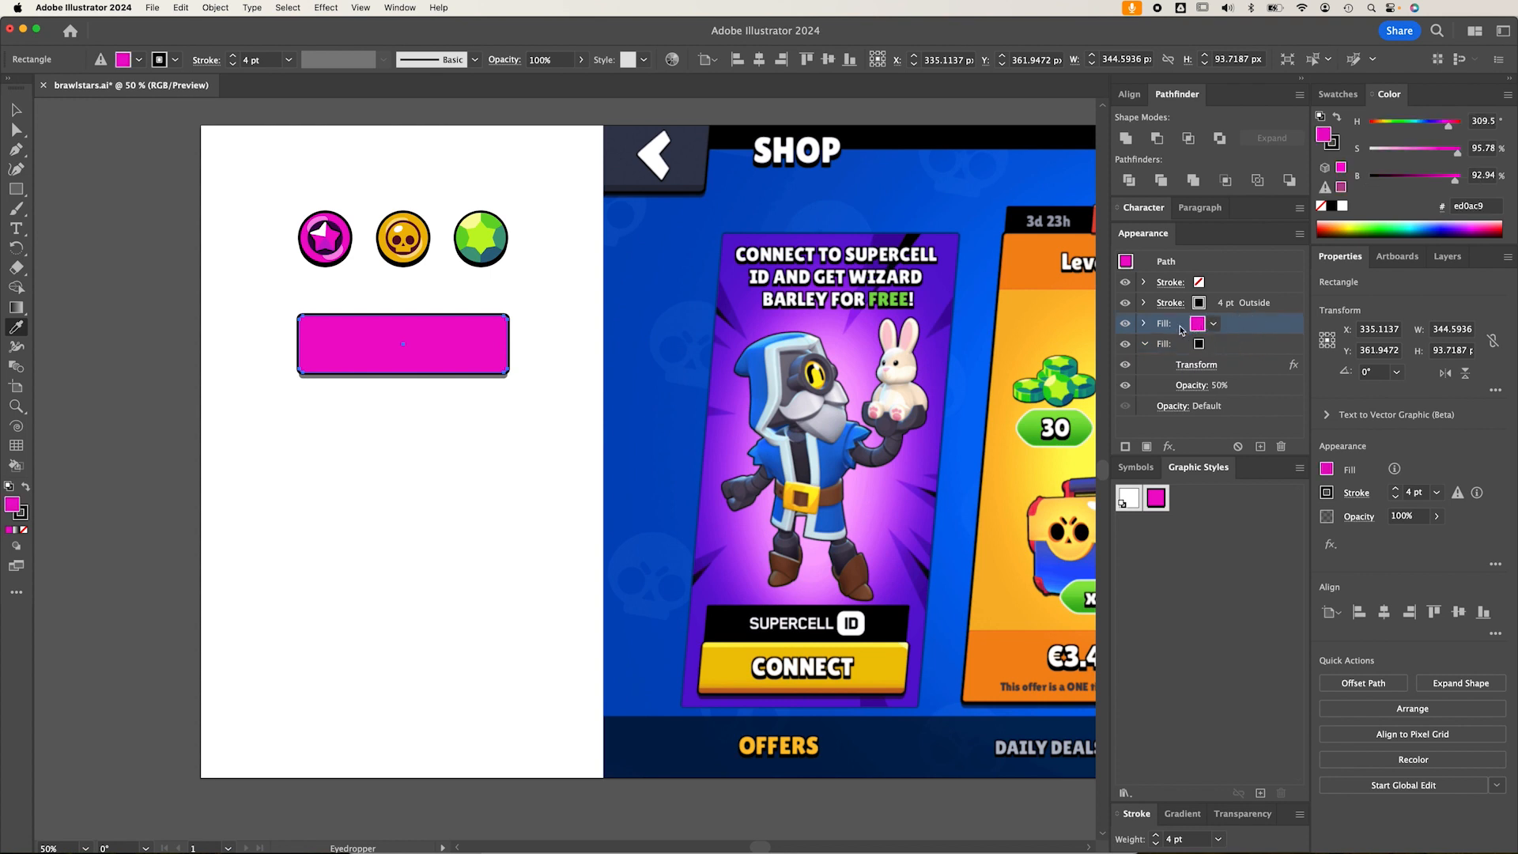
click(717, 665)
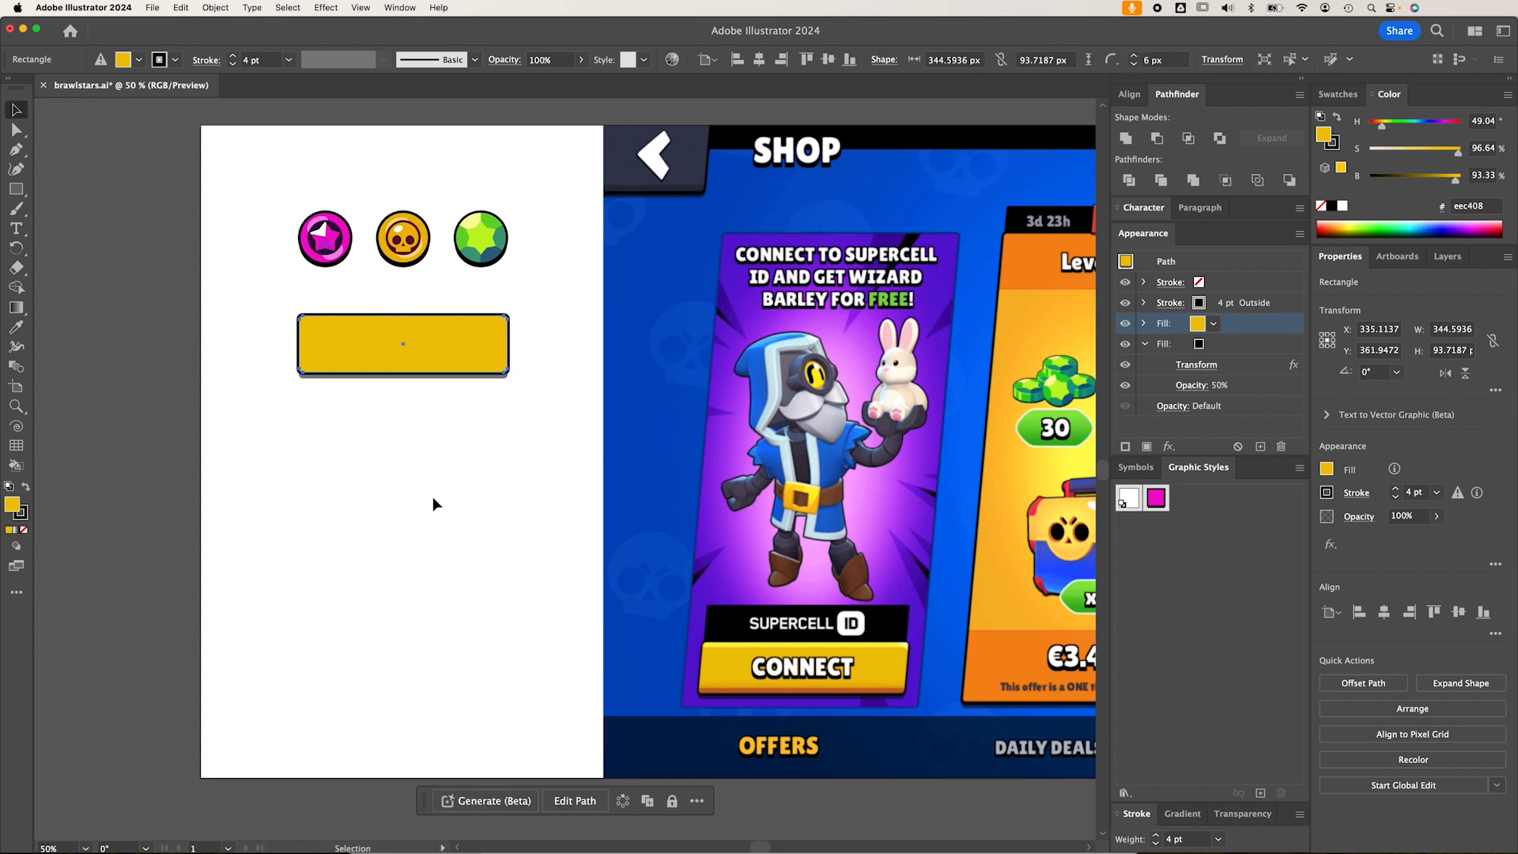
Draw a thin top strip, Alt-drag a copy to the bottom edge, and fill it brown
click(434, 503)
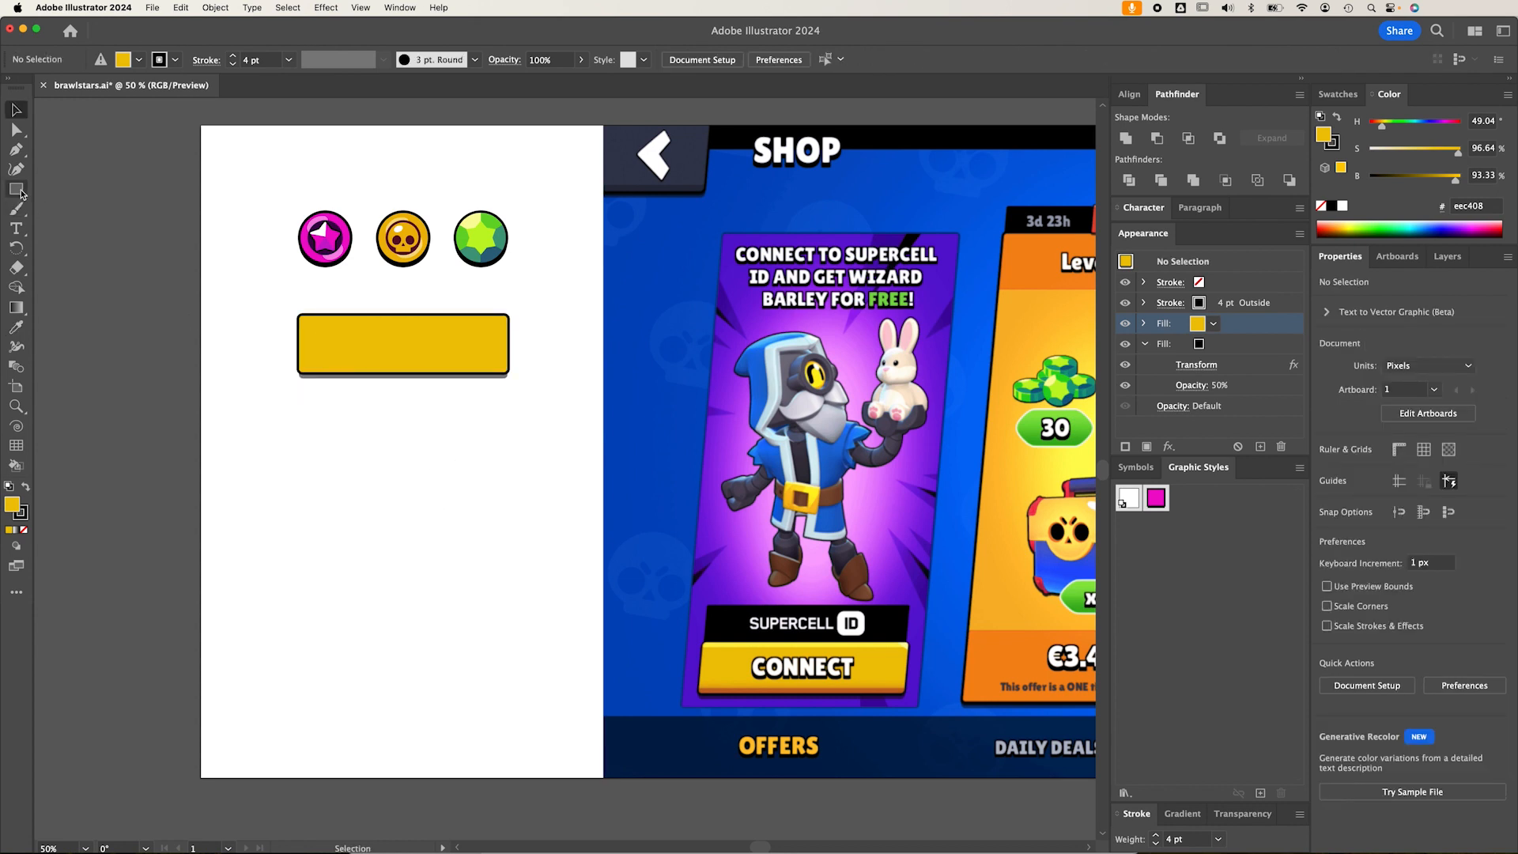
click(17, 189)
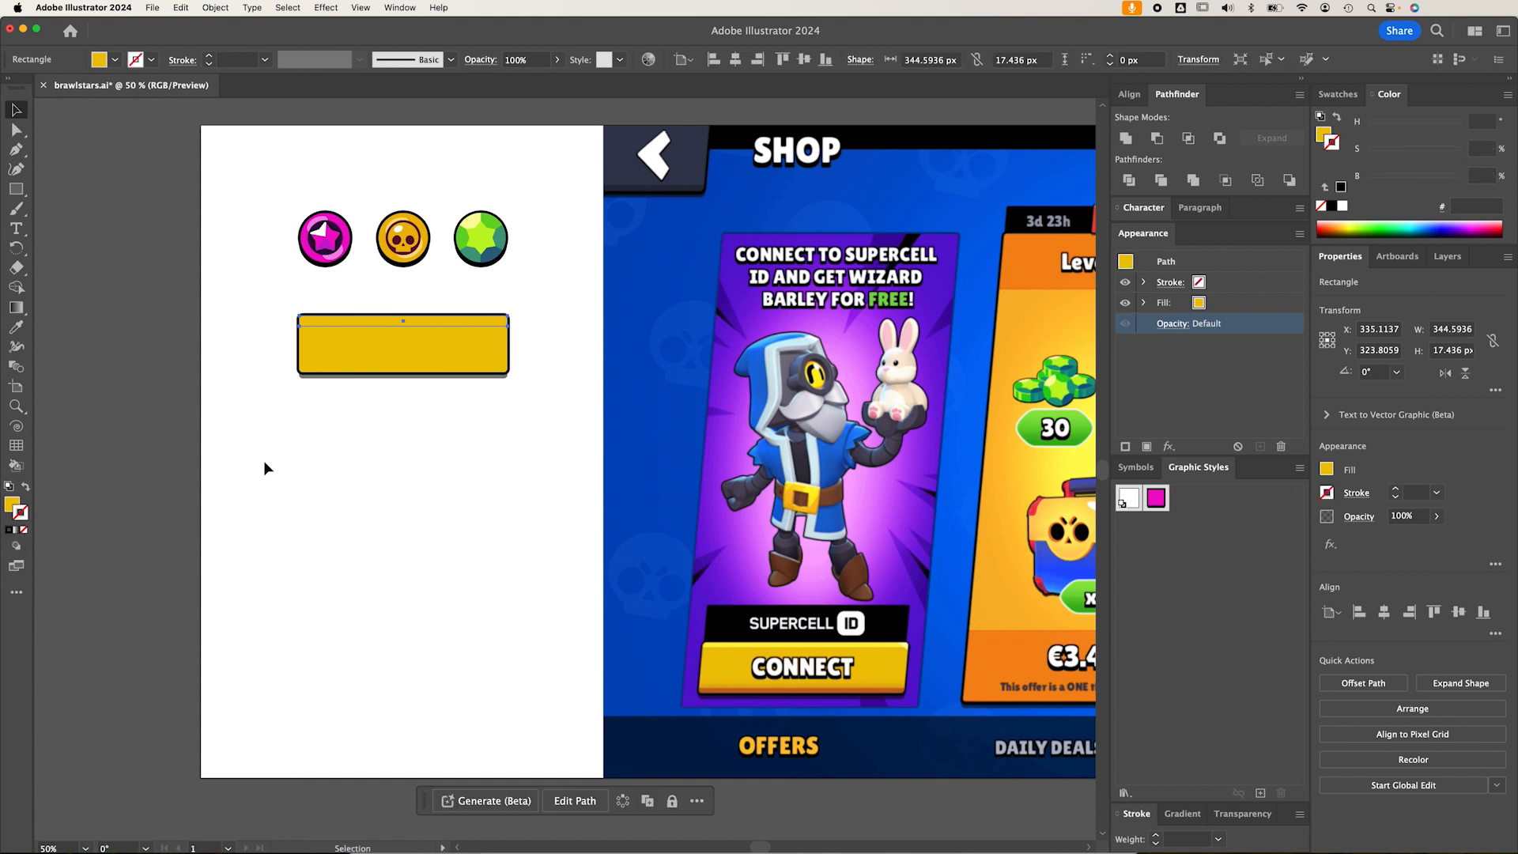
mouse_move(678, 760)
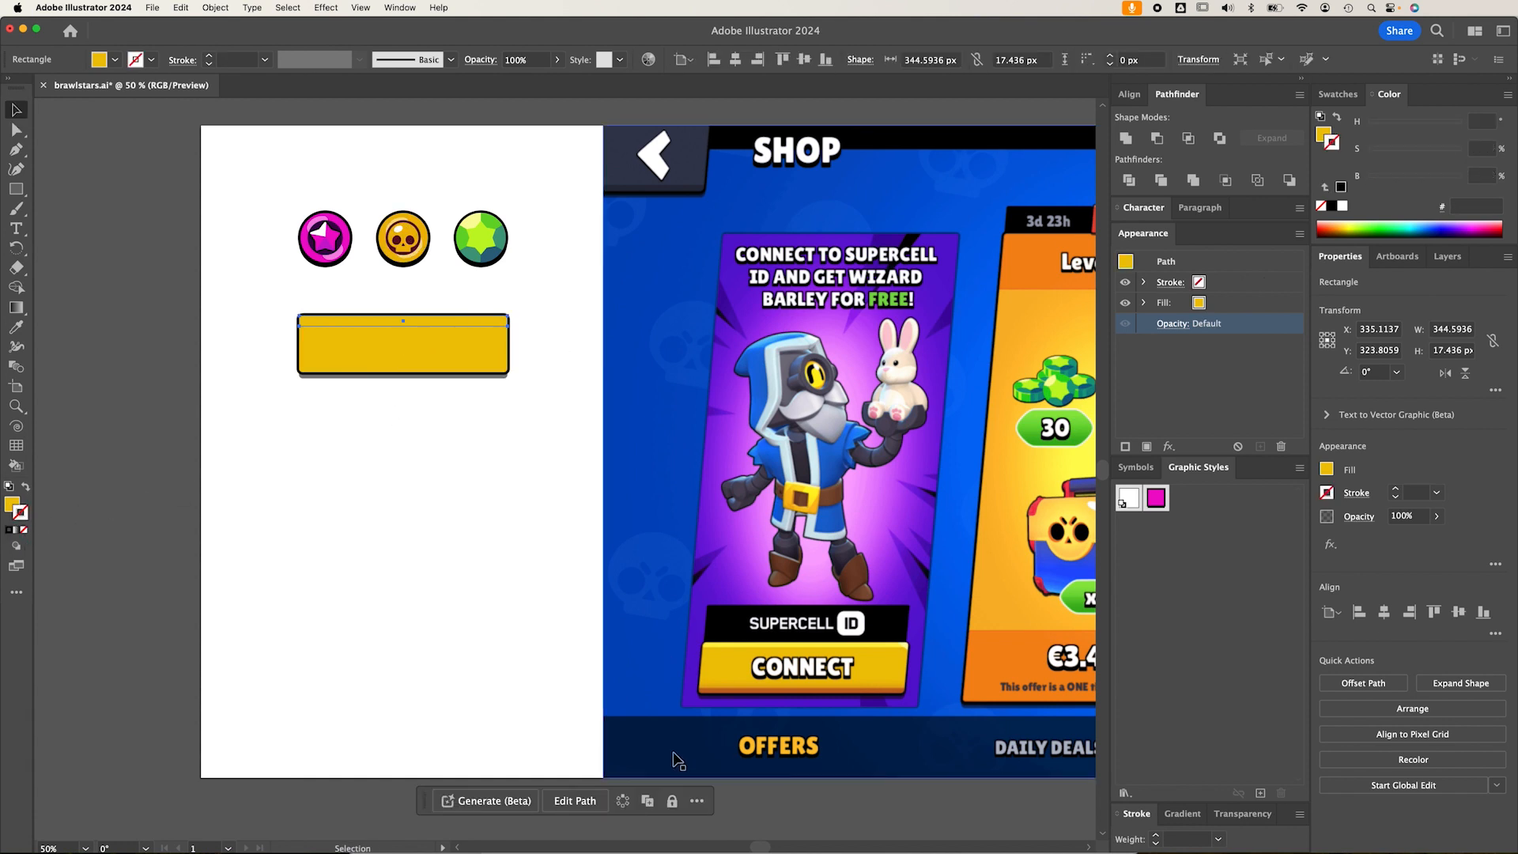
mouse_move(910, 668)
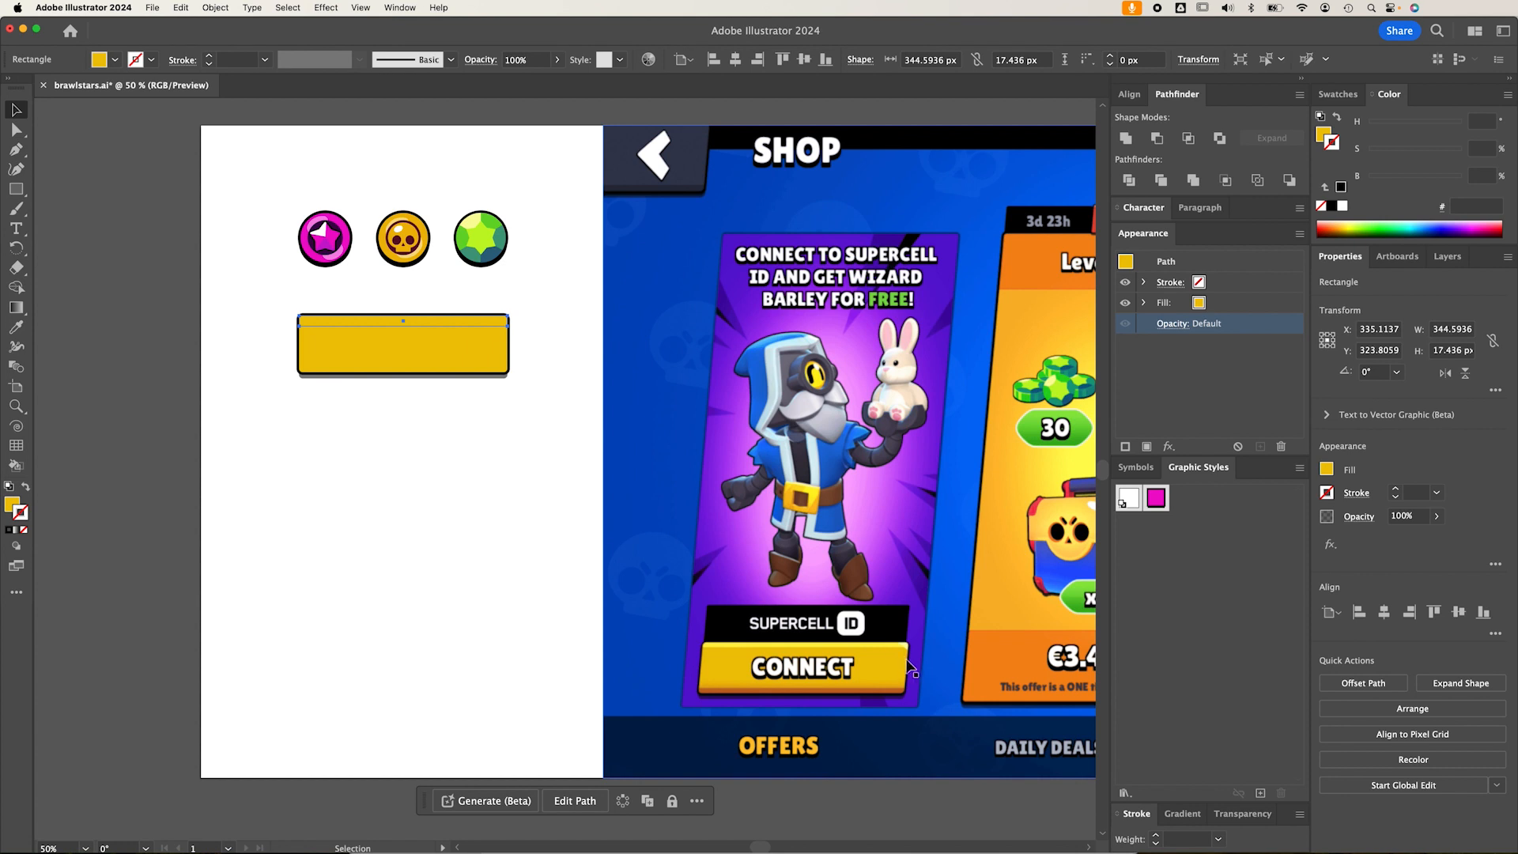
mouse_move(540, 497)
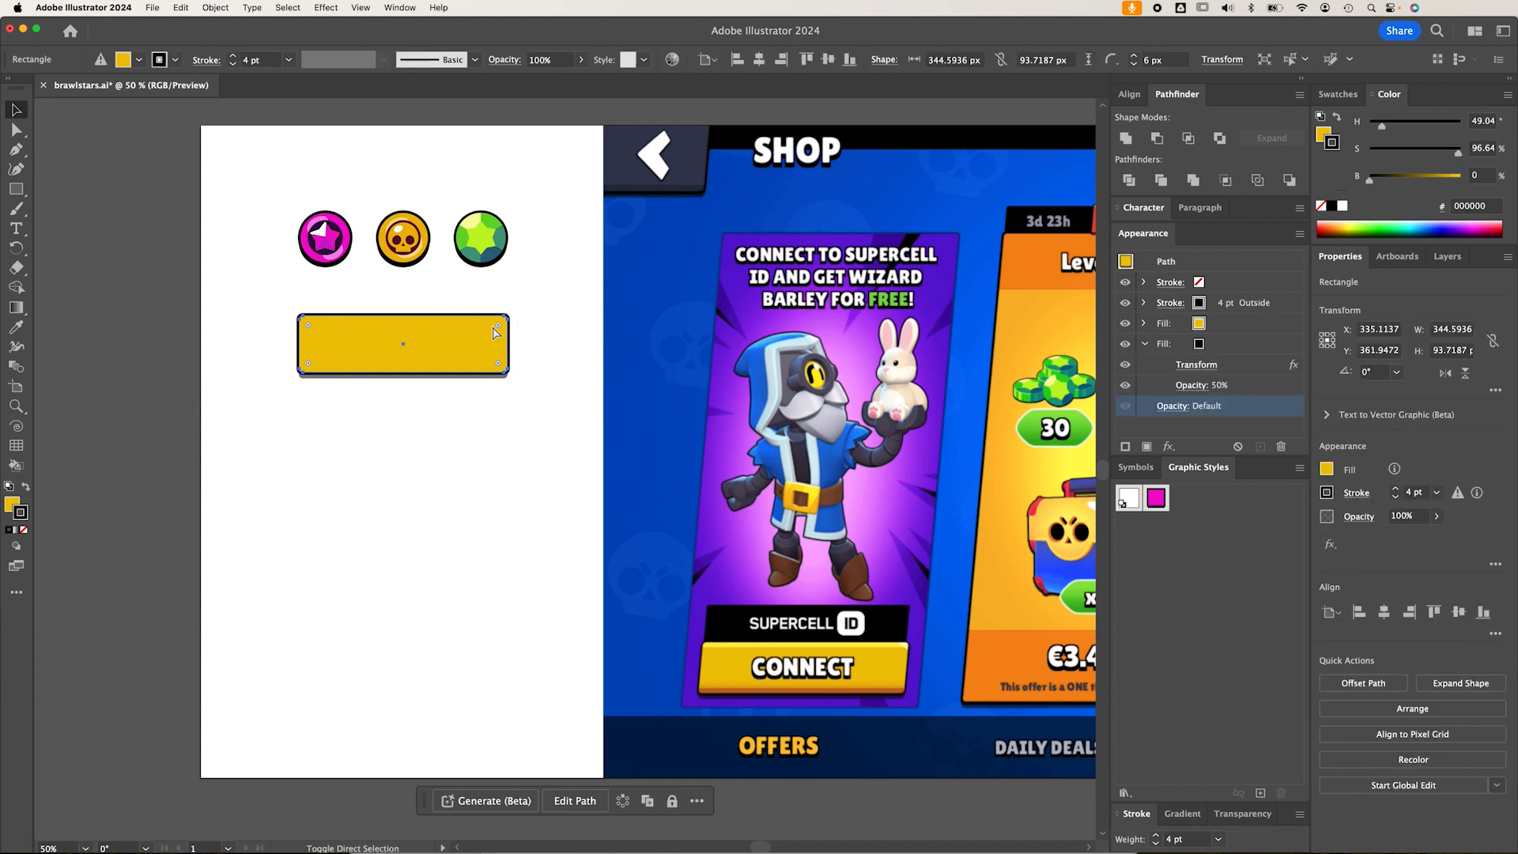
drag(403, 323, 403, 320)
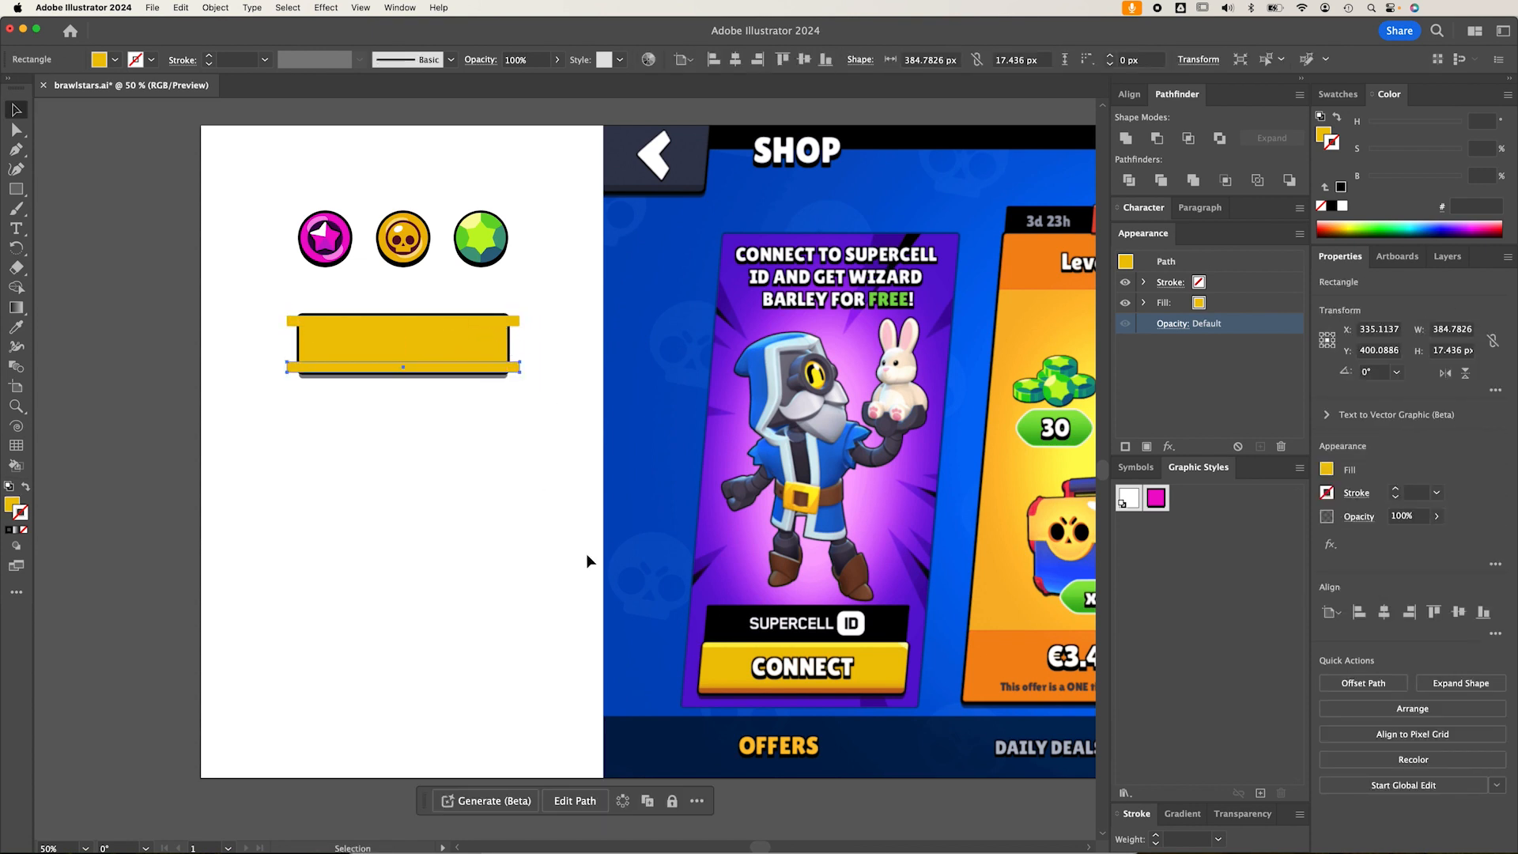
click(712, 687)
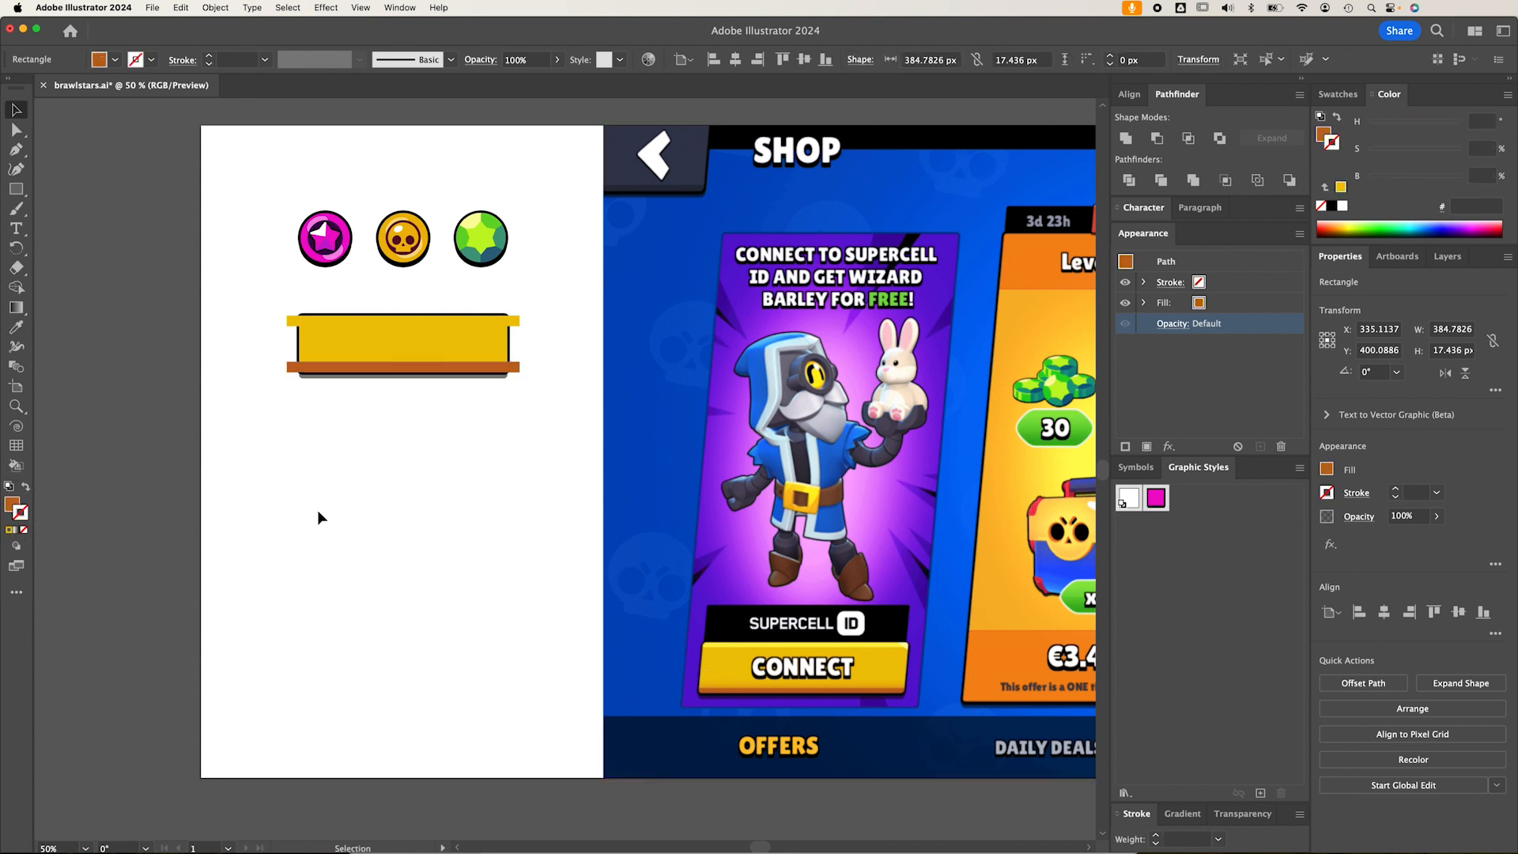
Select the button and both strips and make a clipping mask
click(322, 518)
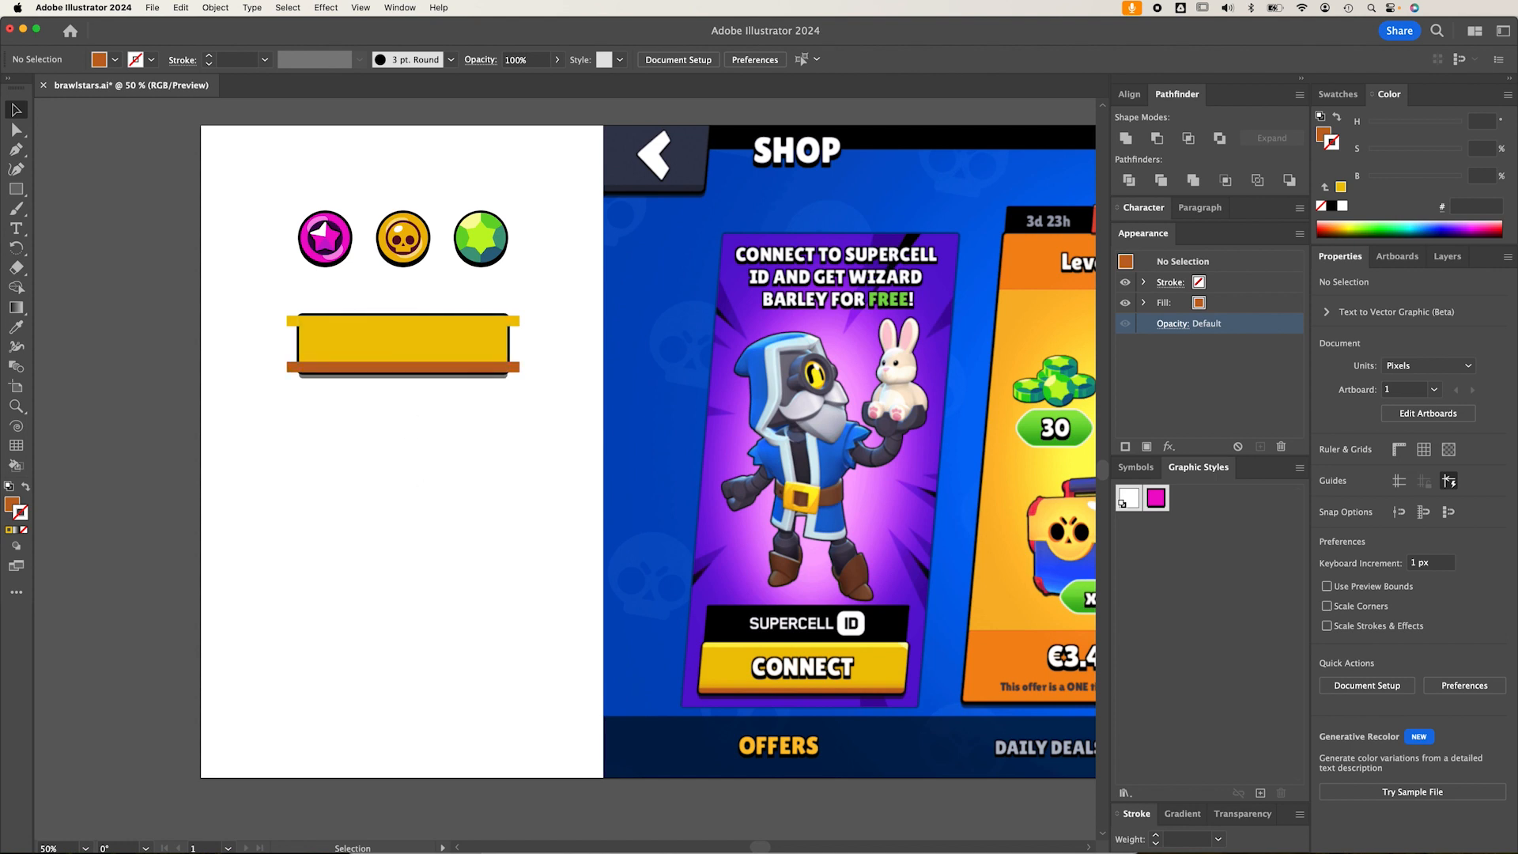
mouse_move(60, 538)
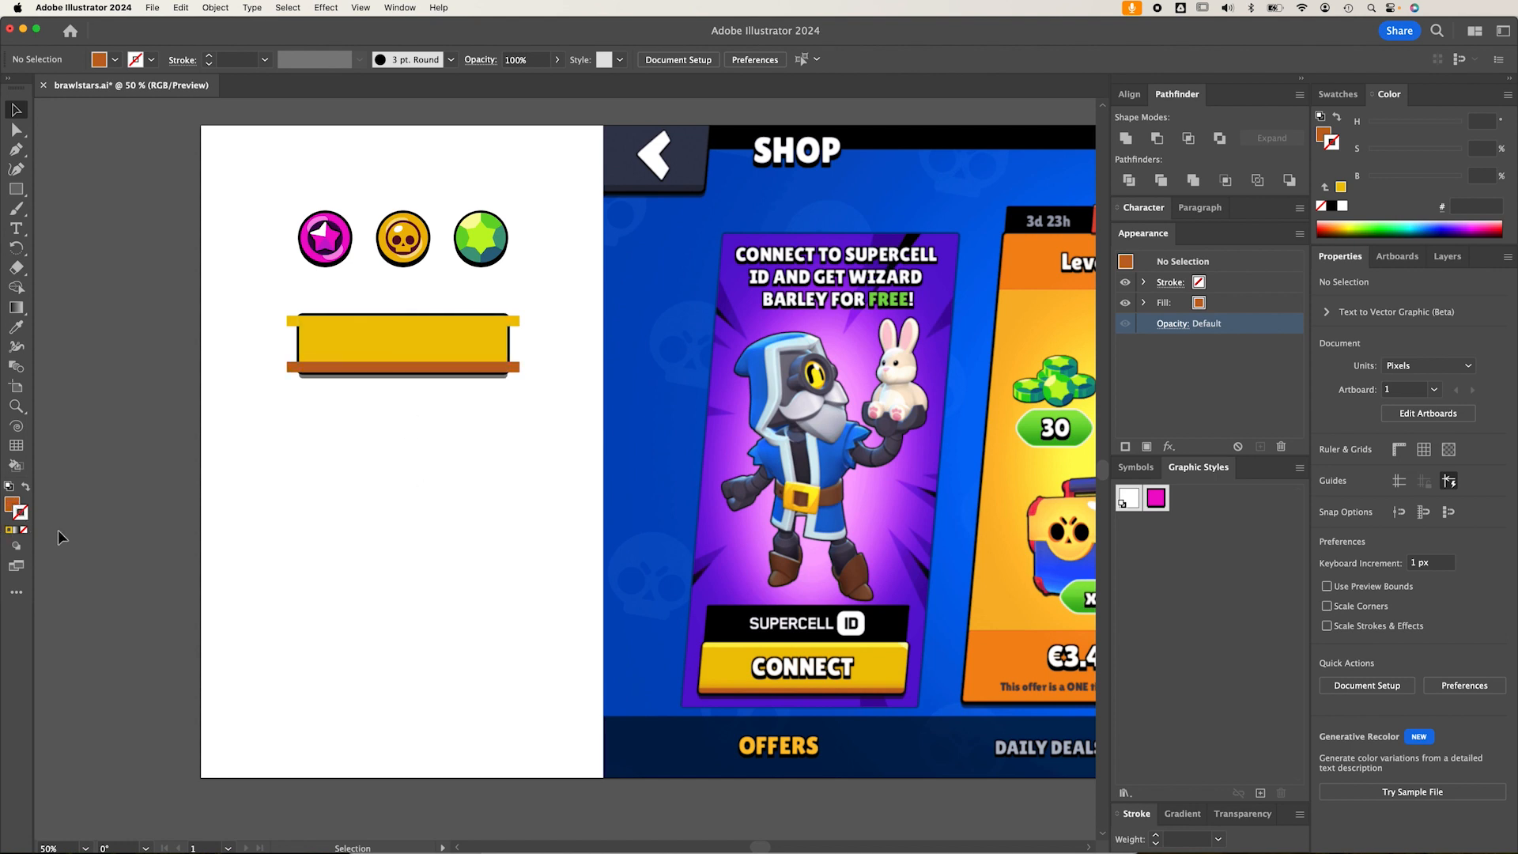
mouse_move(449, 402)
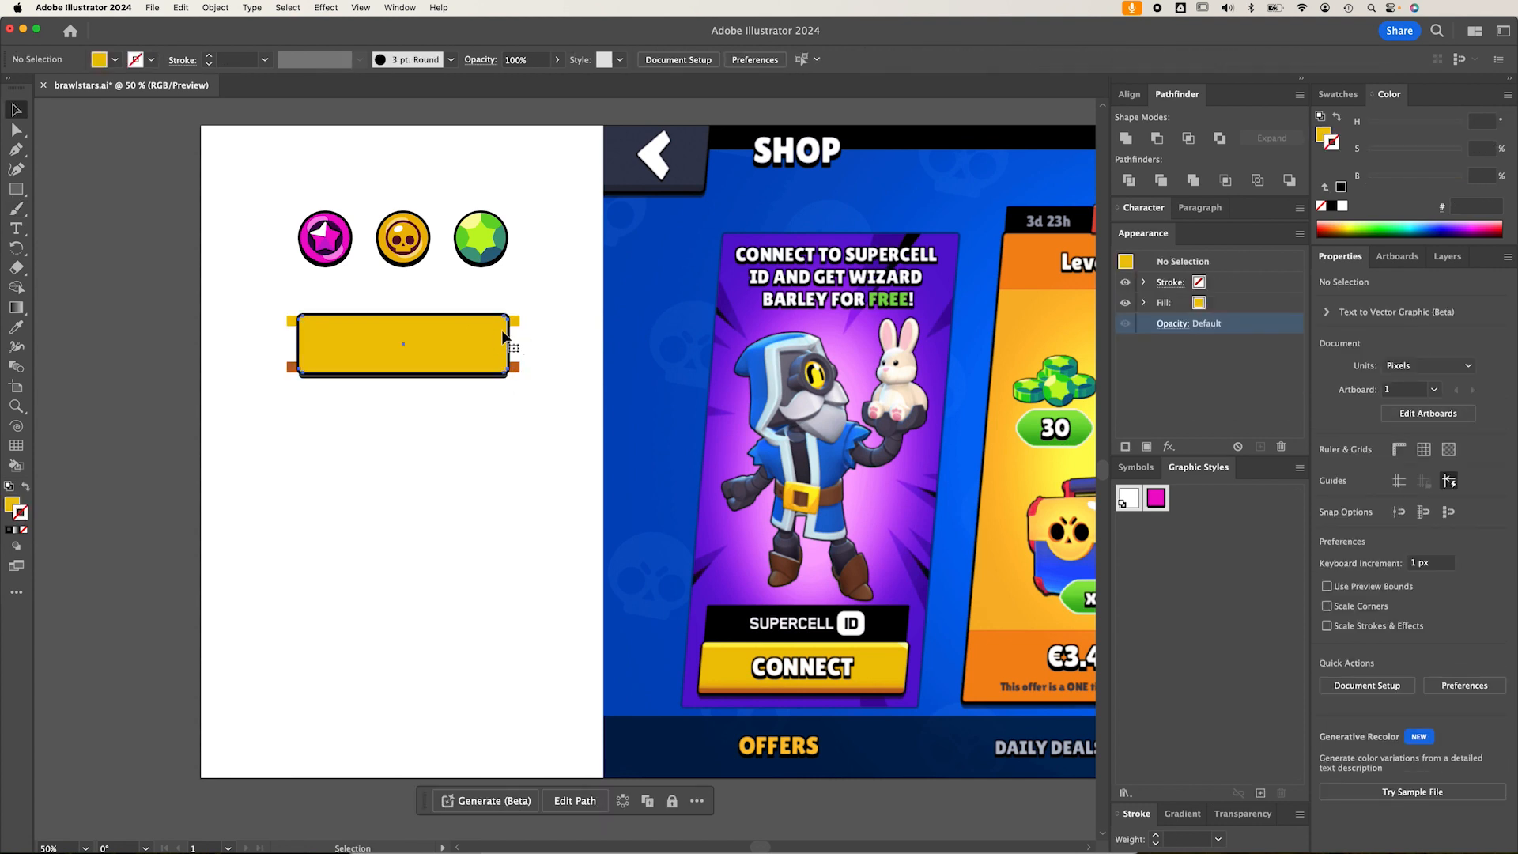
right_click(499, 363)
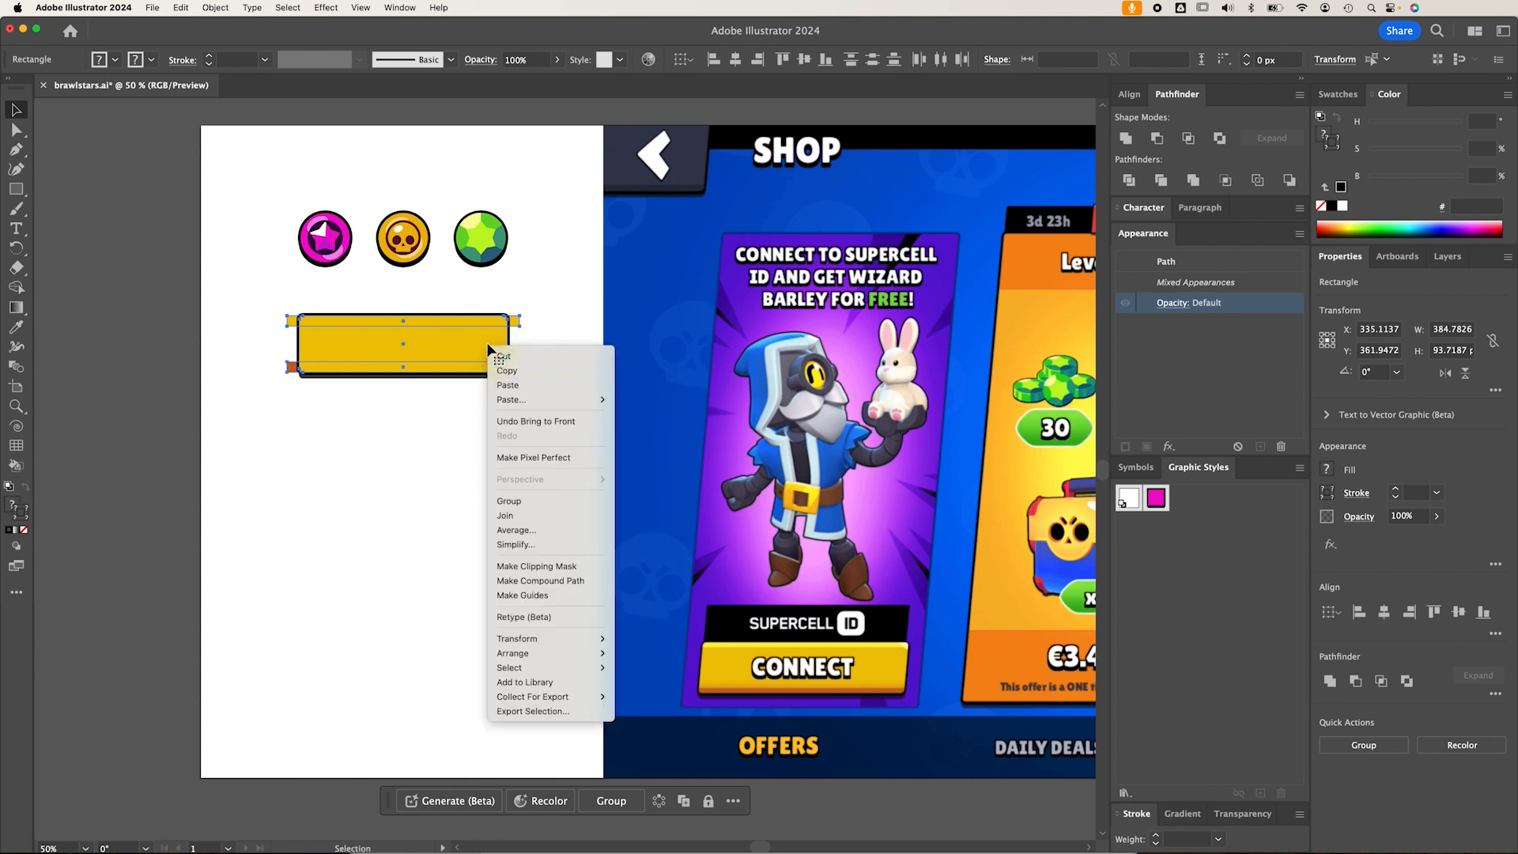
mouse_move(538, 565)
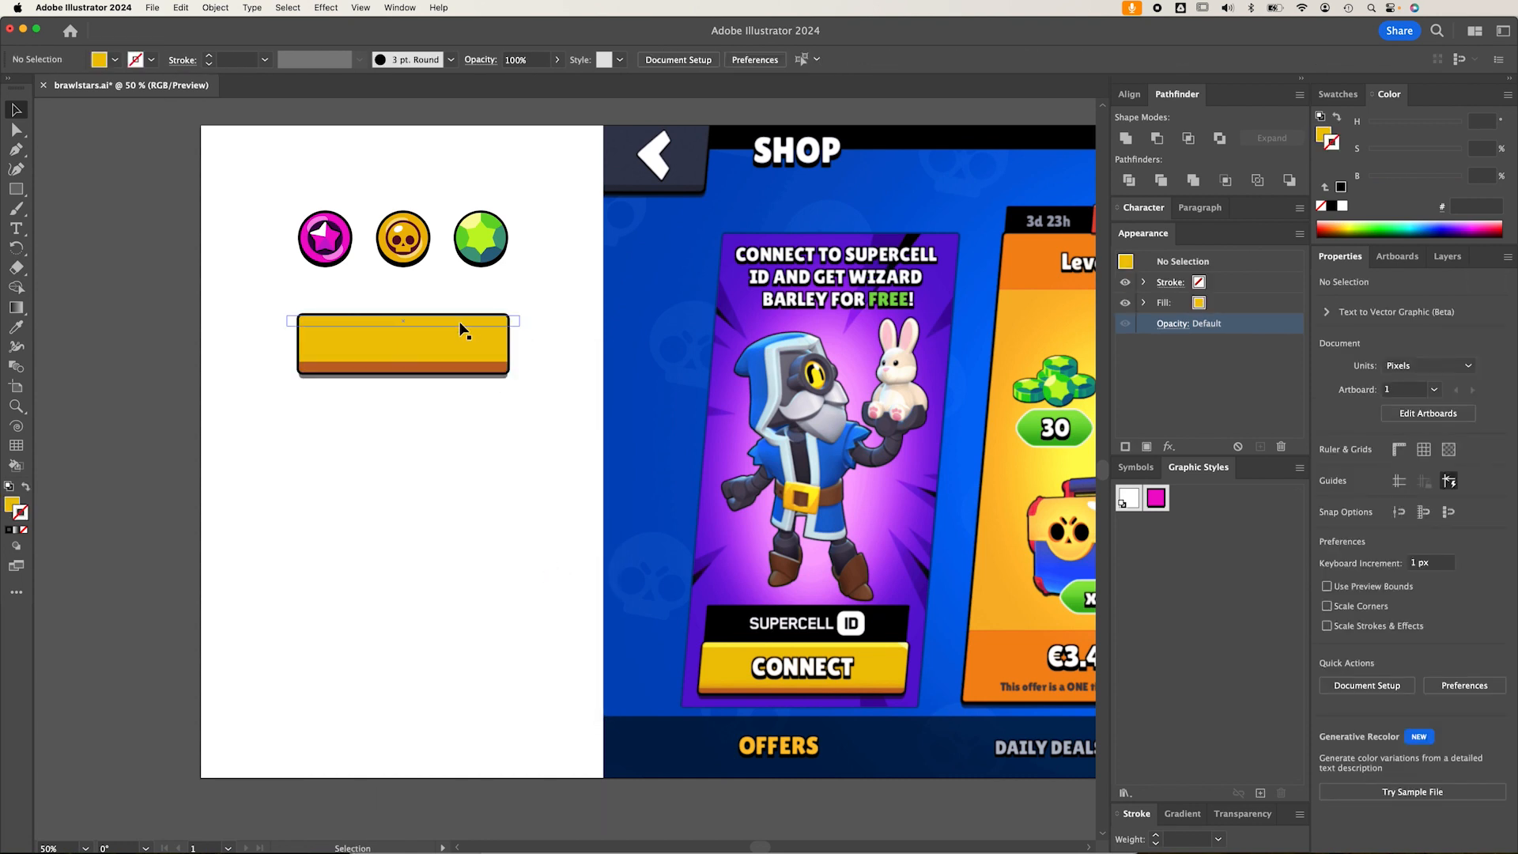
Recolour the clipped top band with a paler reference yellow and adjust the brown bottom strip
click(402, 344)
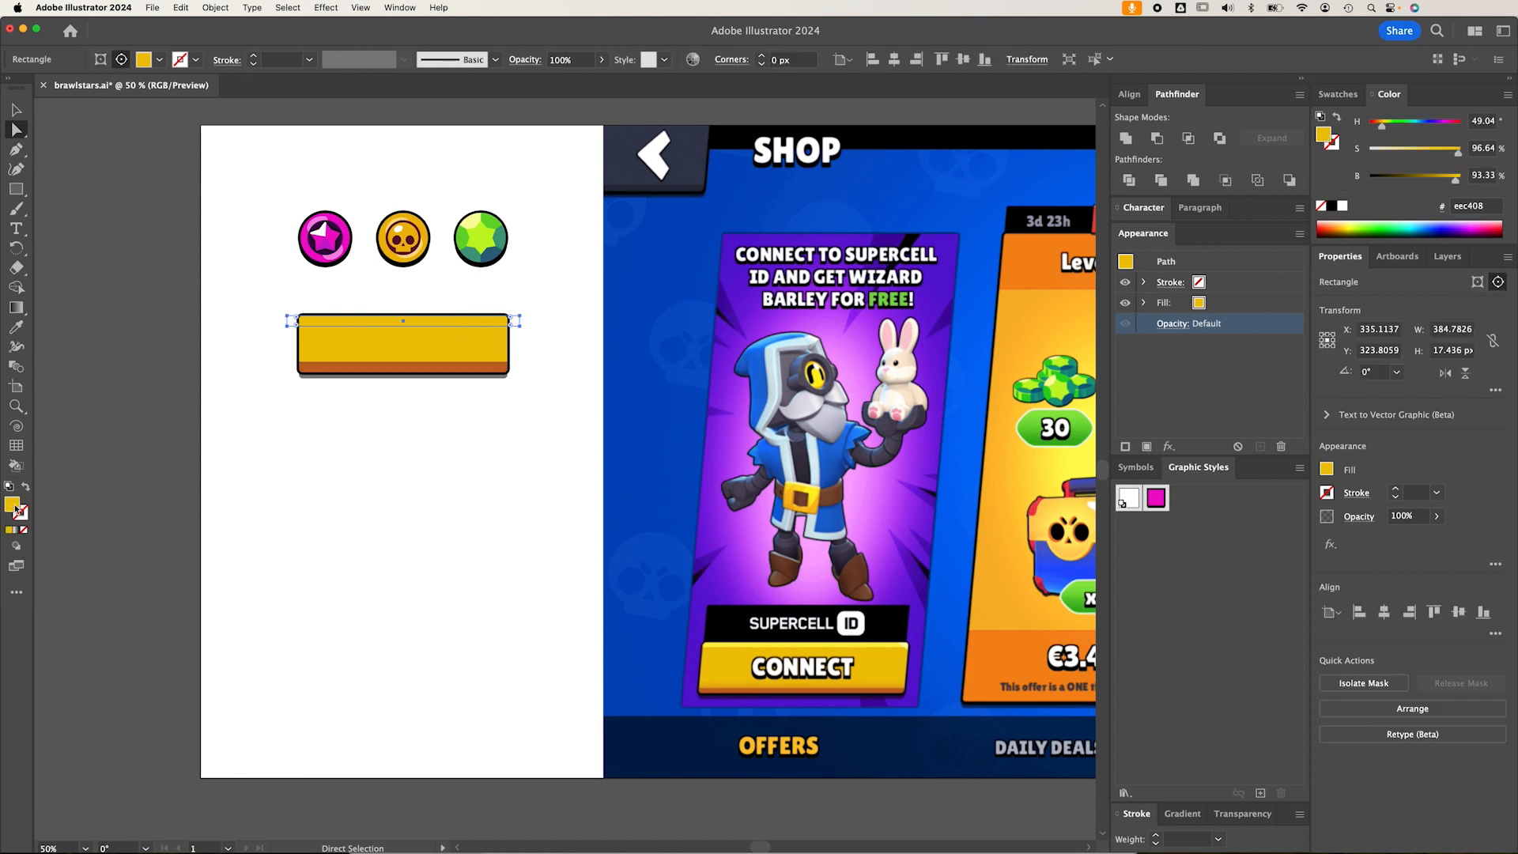
click(17, 327)
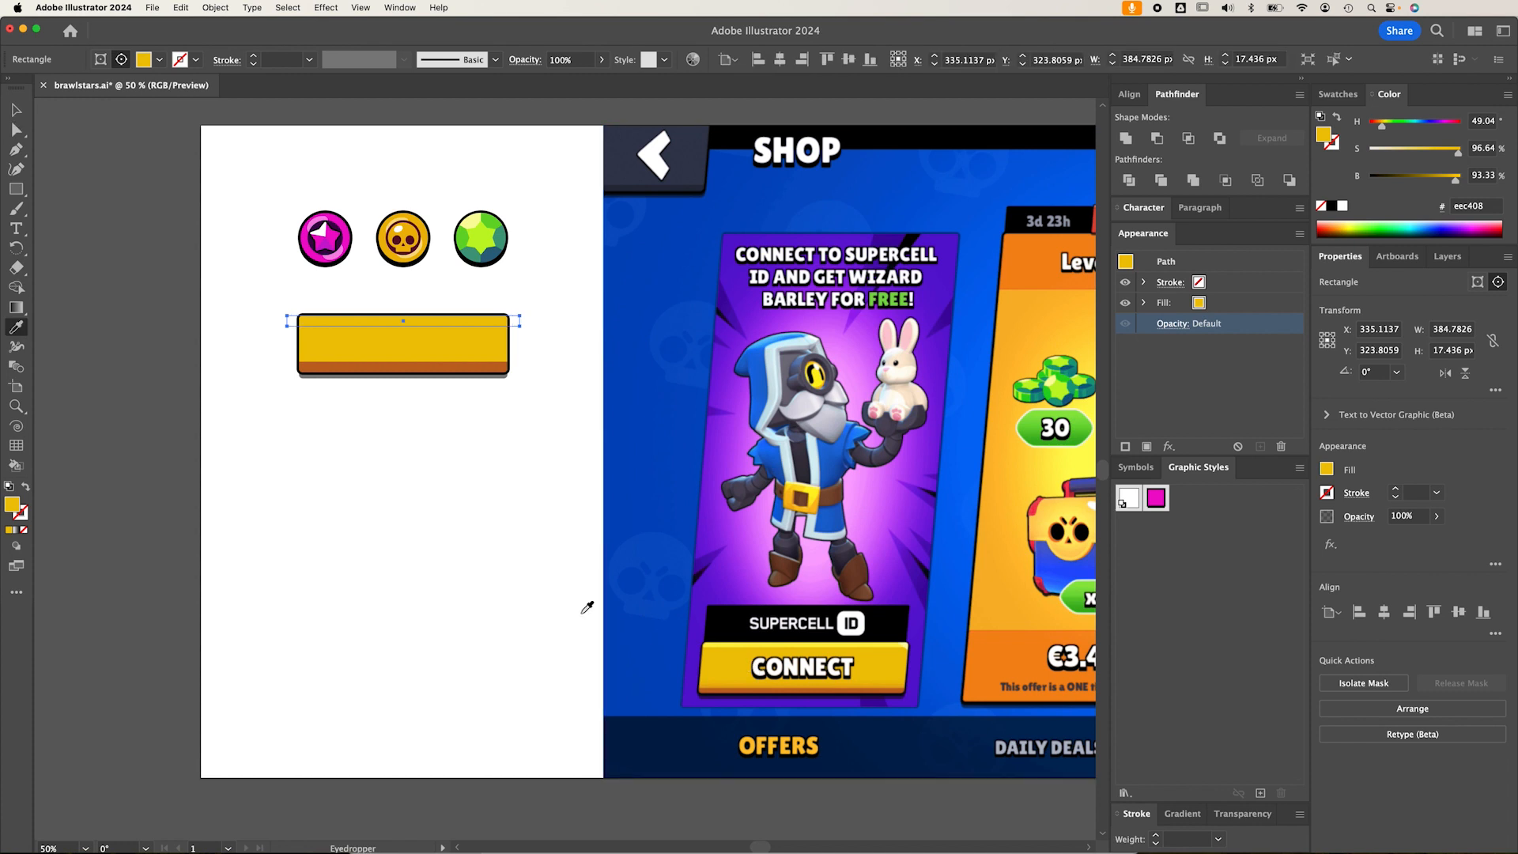
click(726, 646)
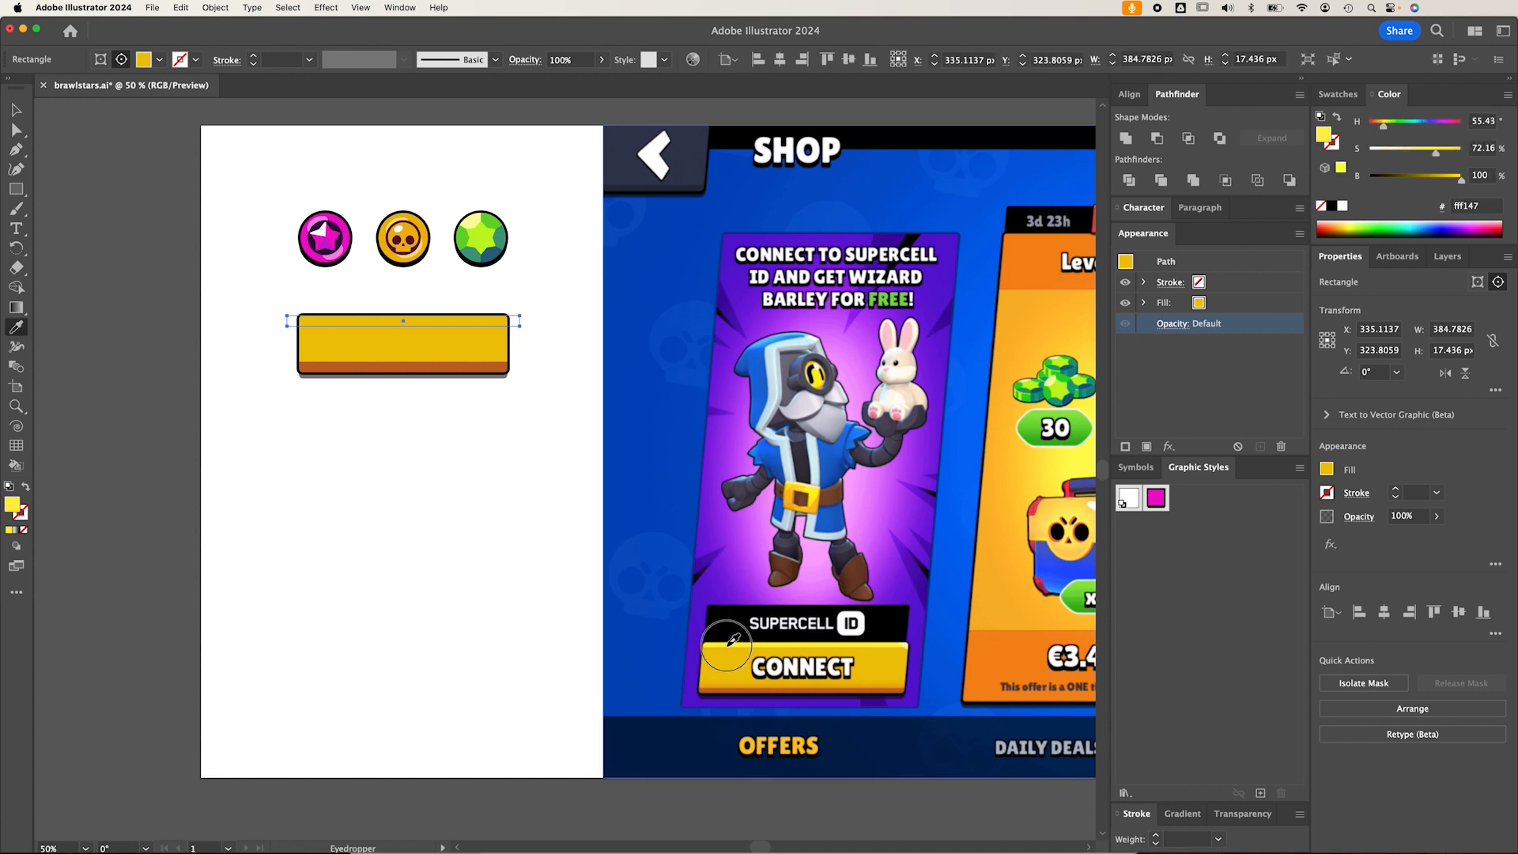
click(440, 375)
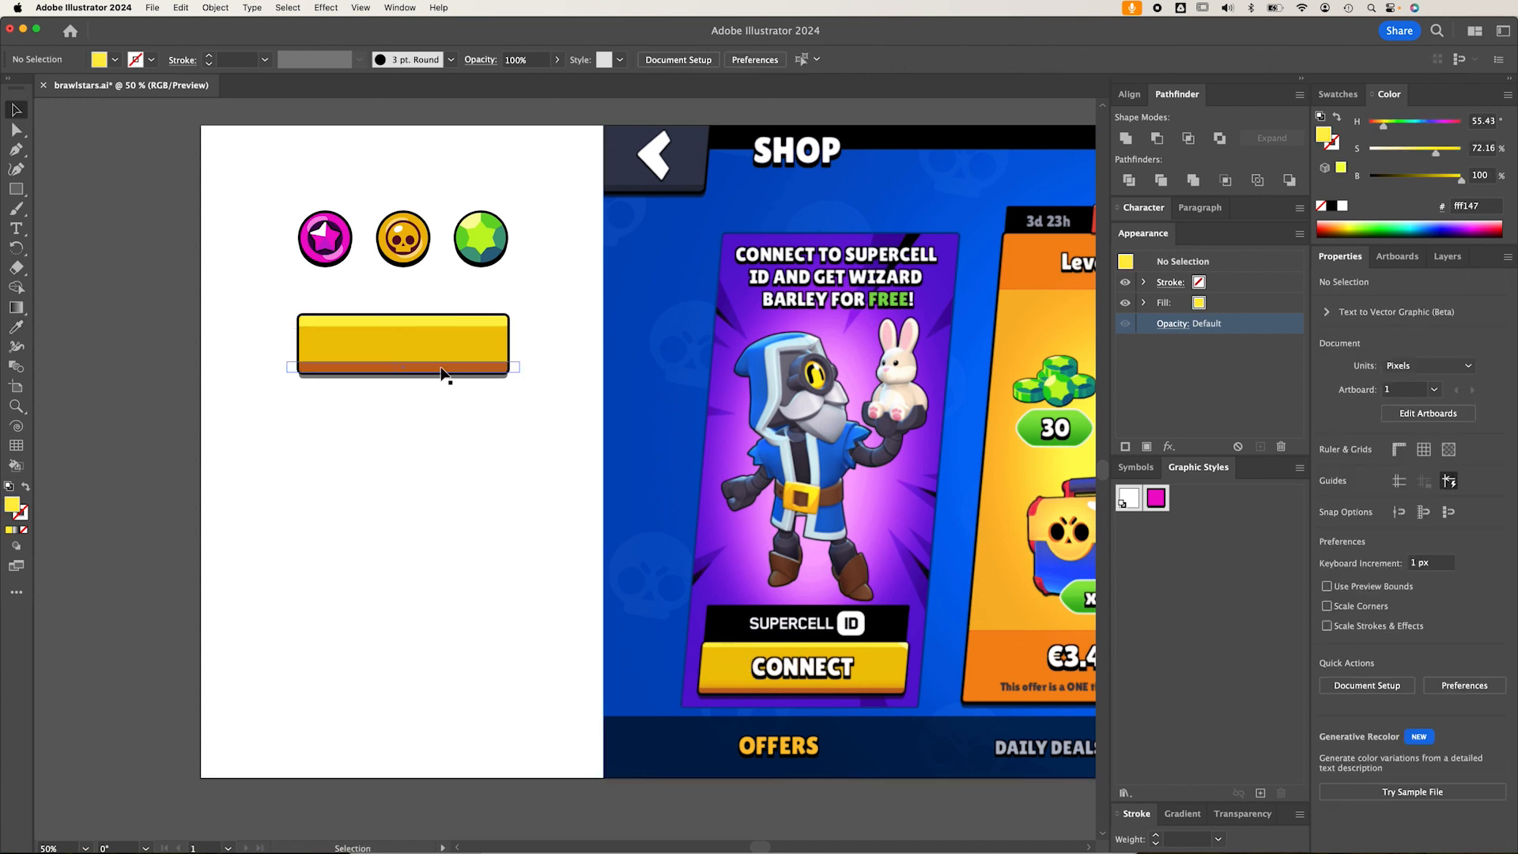
click(402, 344)
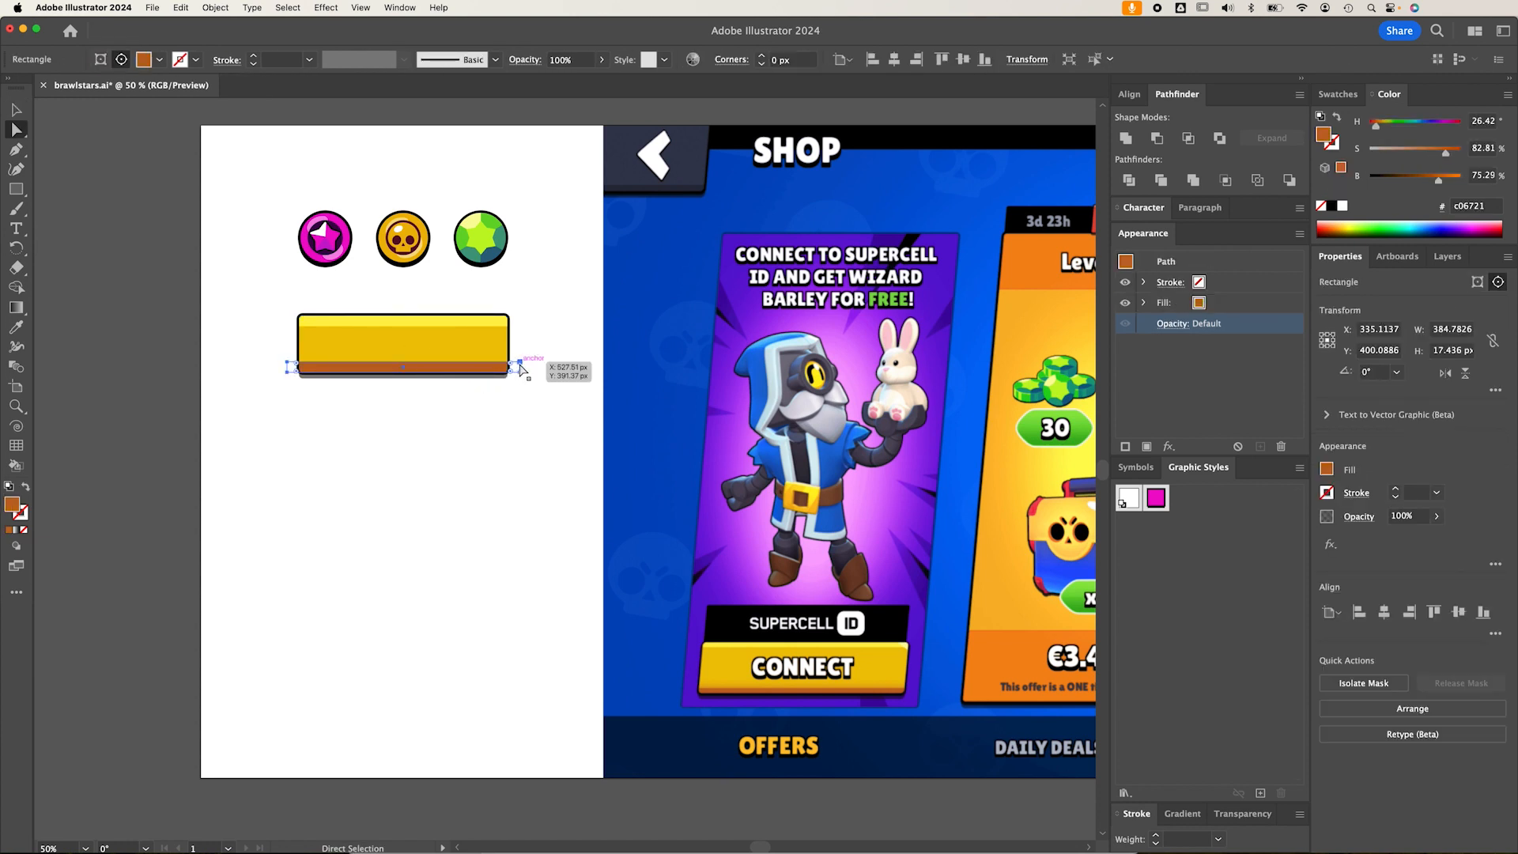
click(292, 372)
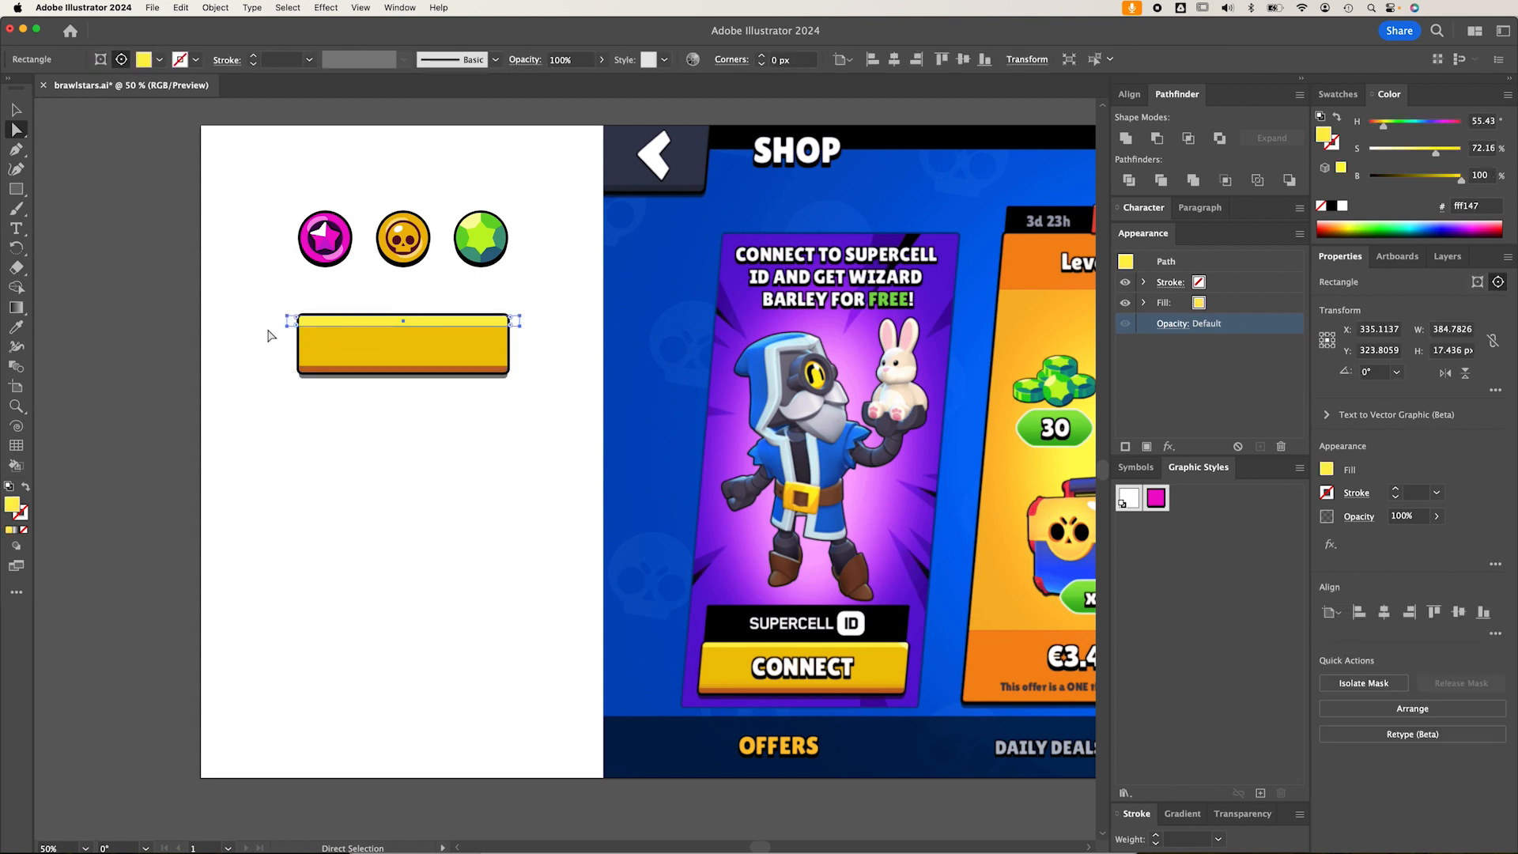
click(518, 321)
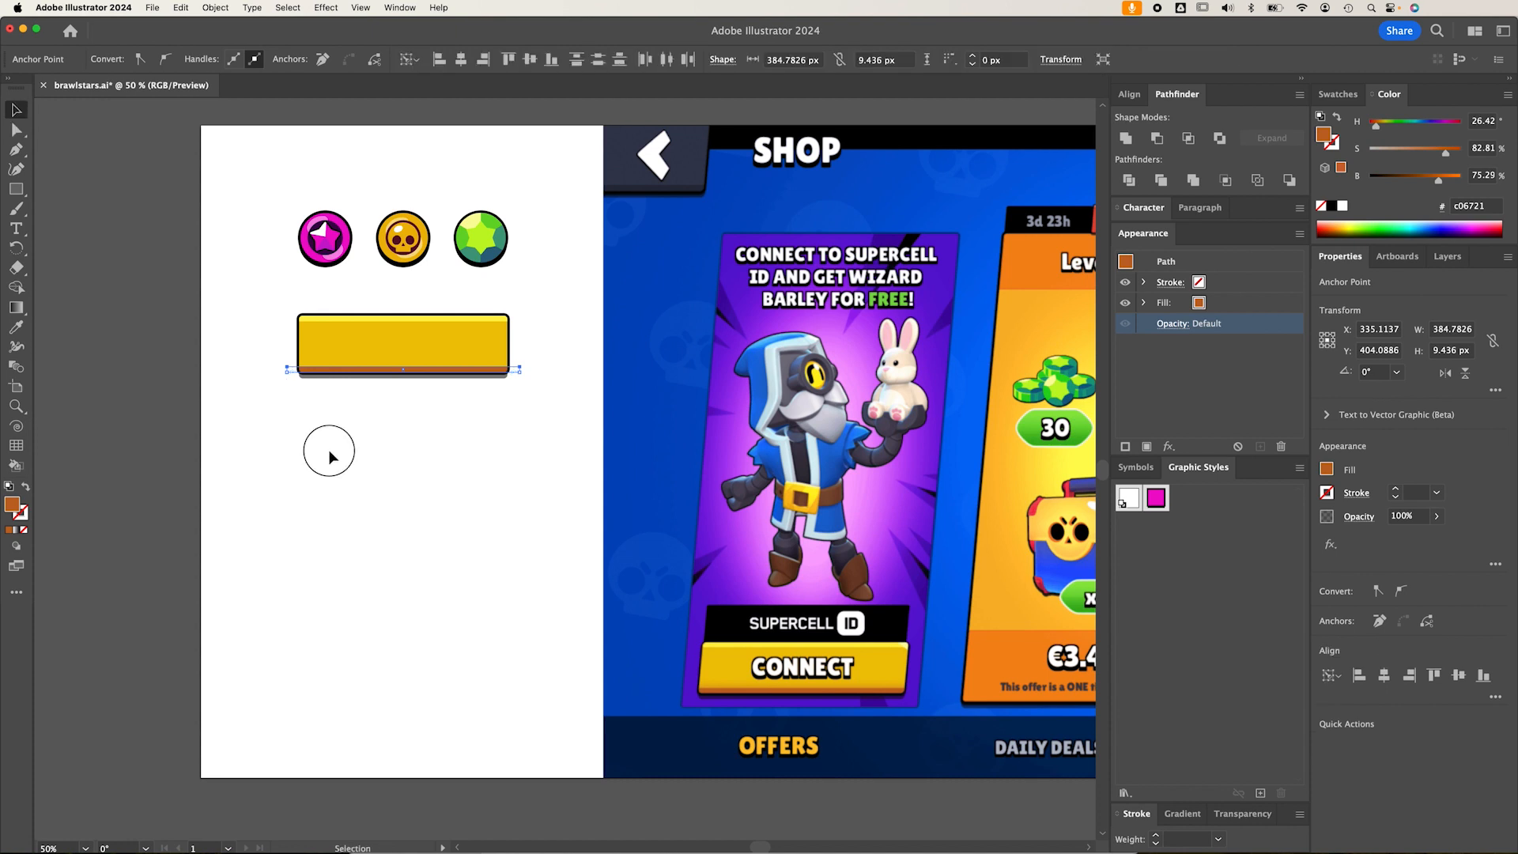
Select the main yellow button and work in the Layers panel list
click(483, 492)
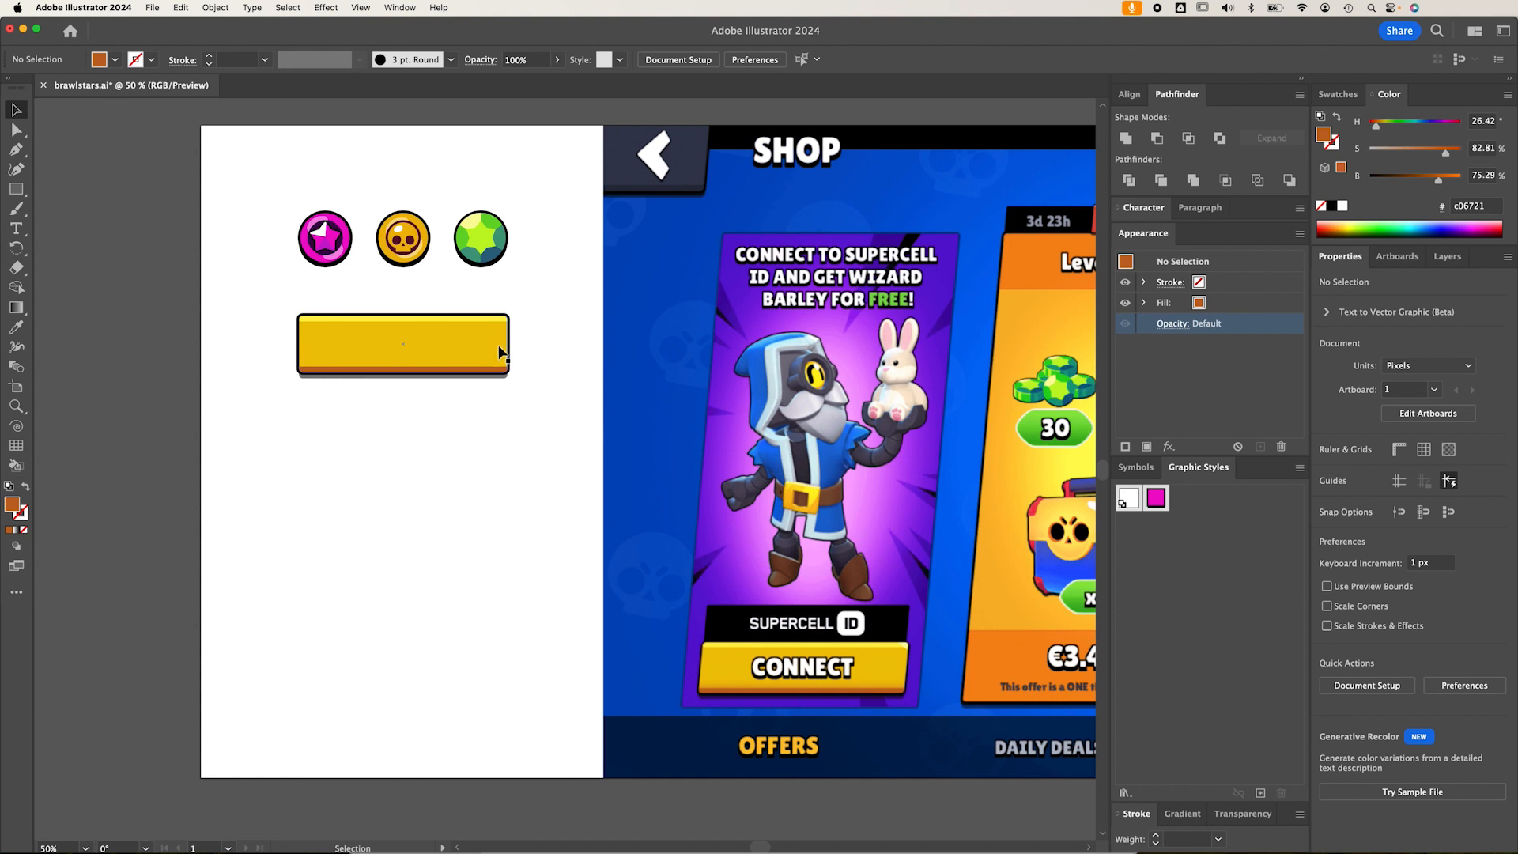
click(402, 344)
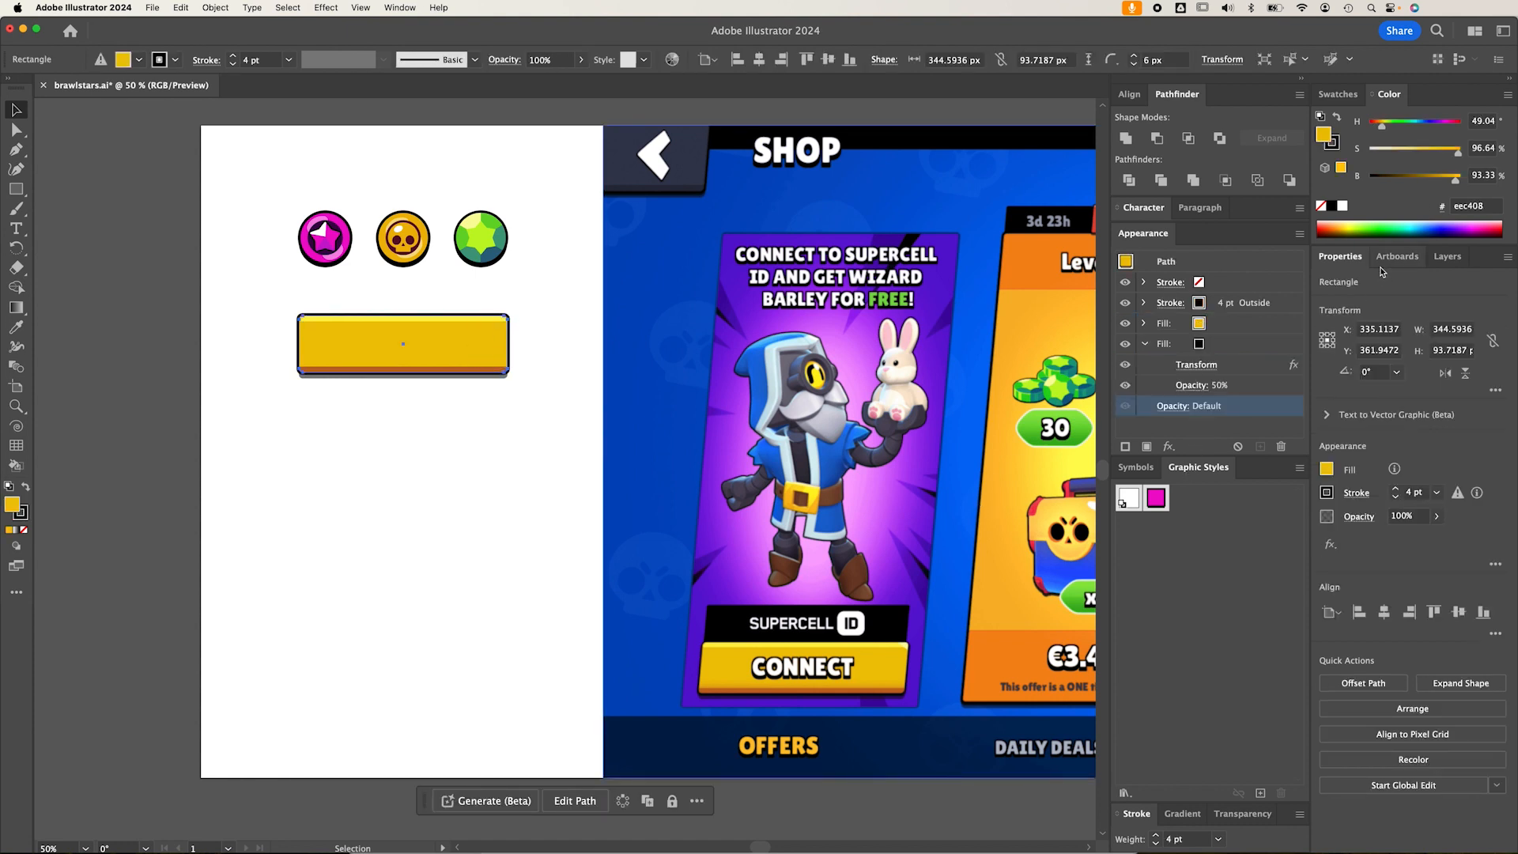
click(1448, 255)
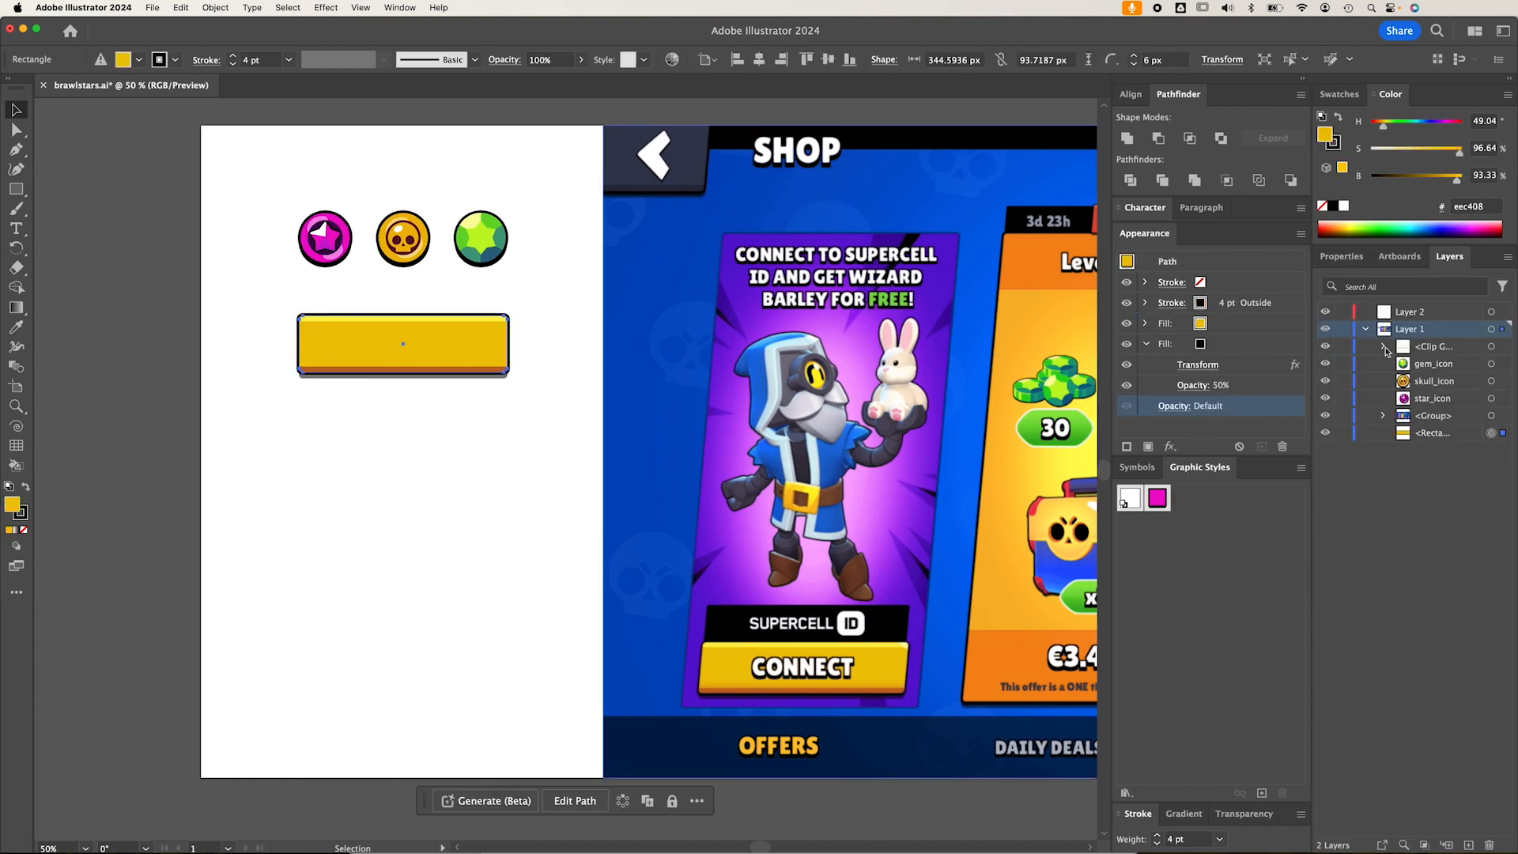
click(1384, 345)
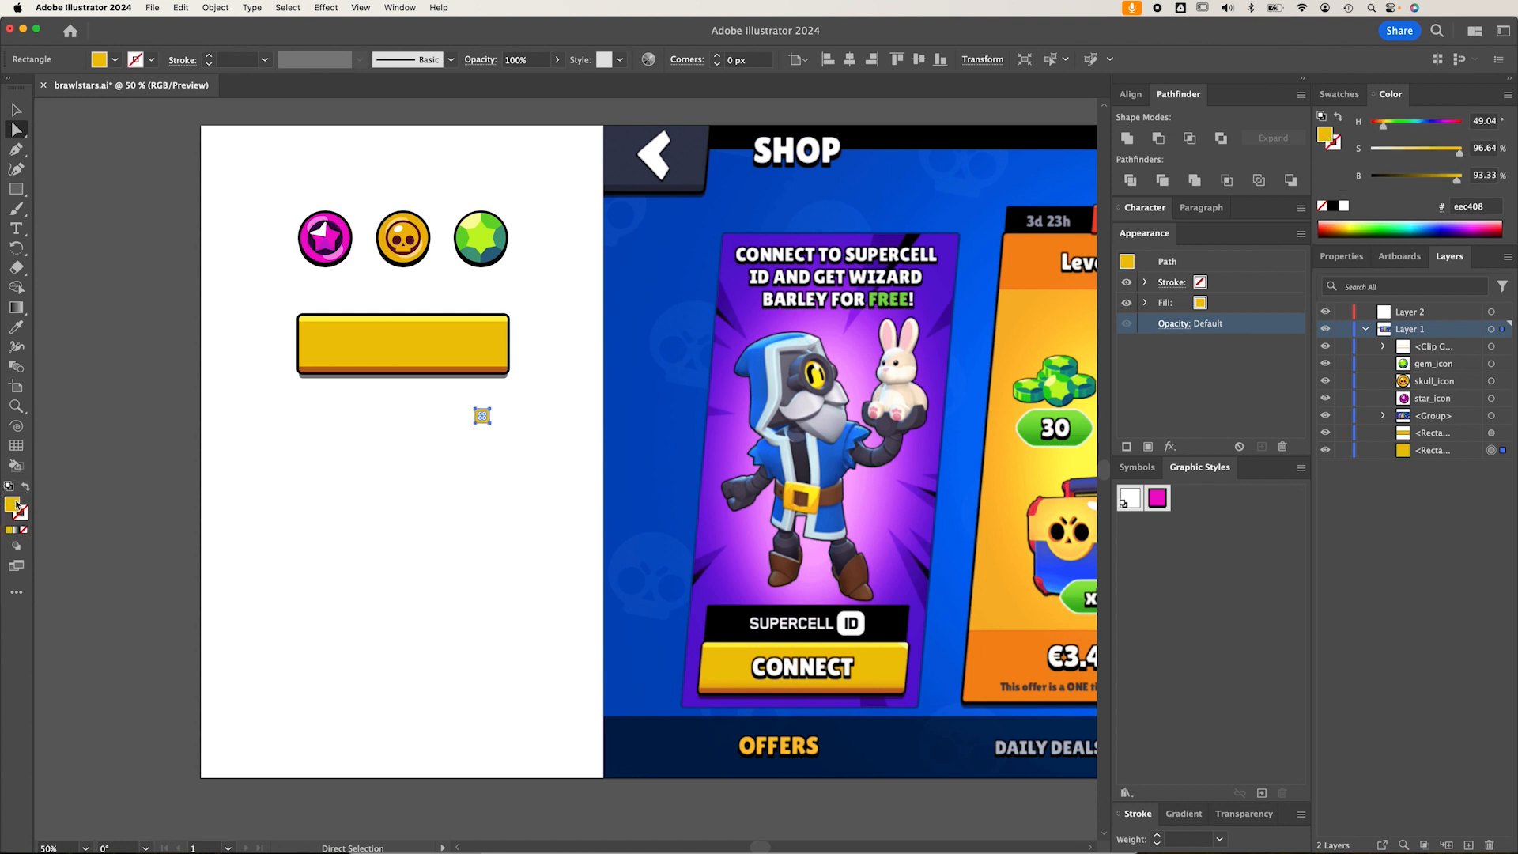
Colour the small square #f9fb9e, reshape it onto the top-right corner, and move it into the Clip Group
click(906, 643)
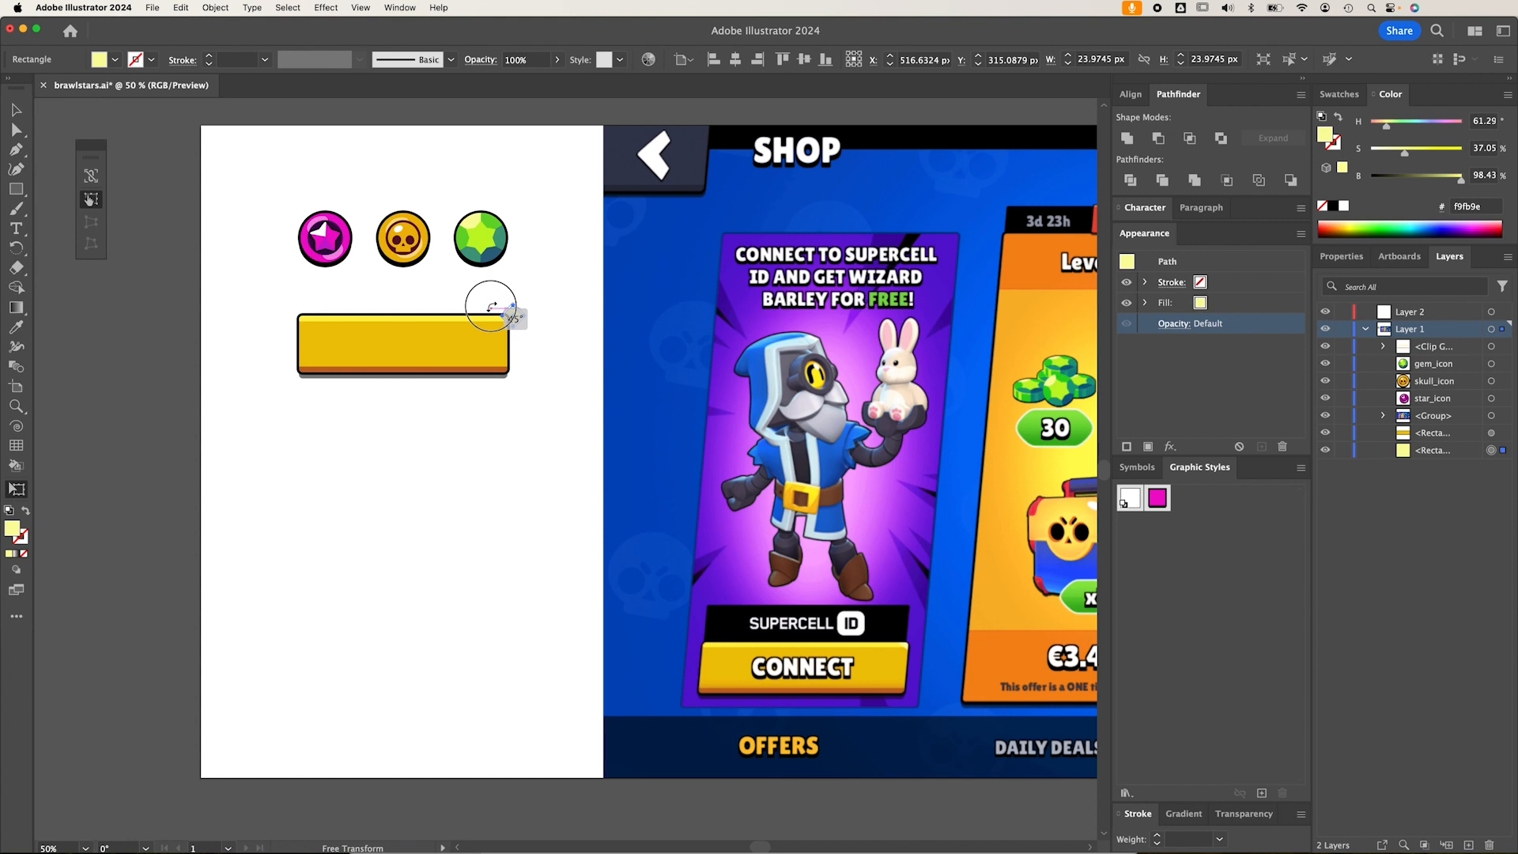
click(16, 109)
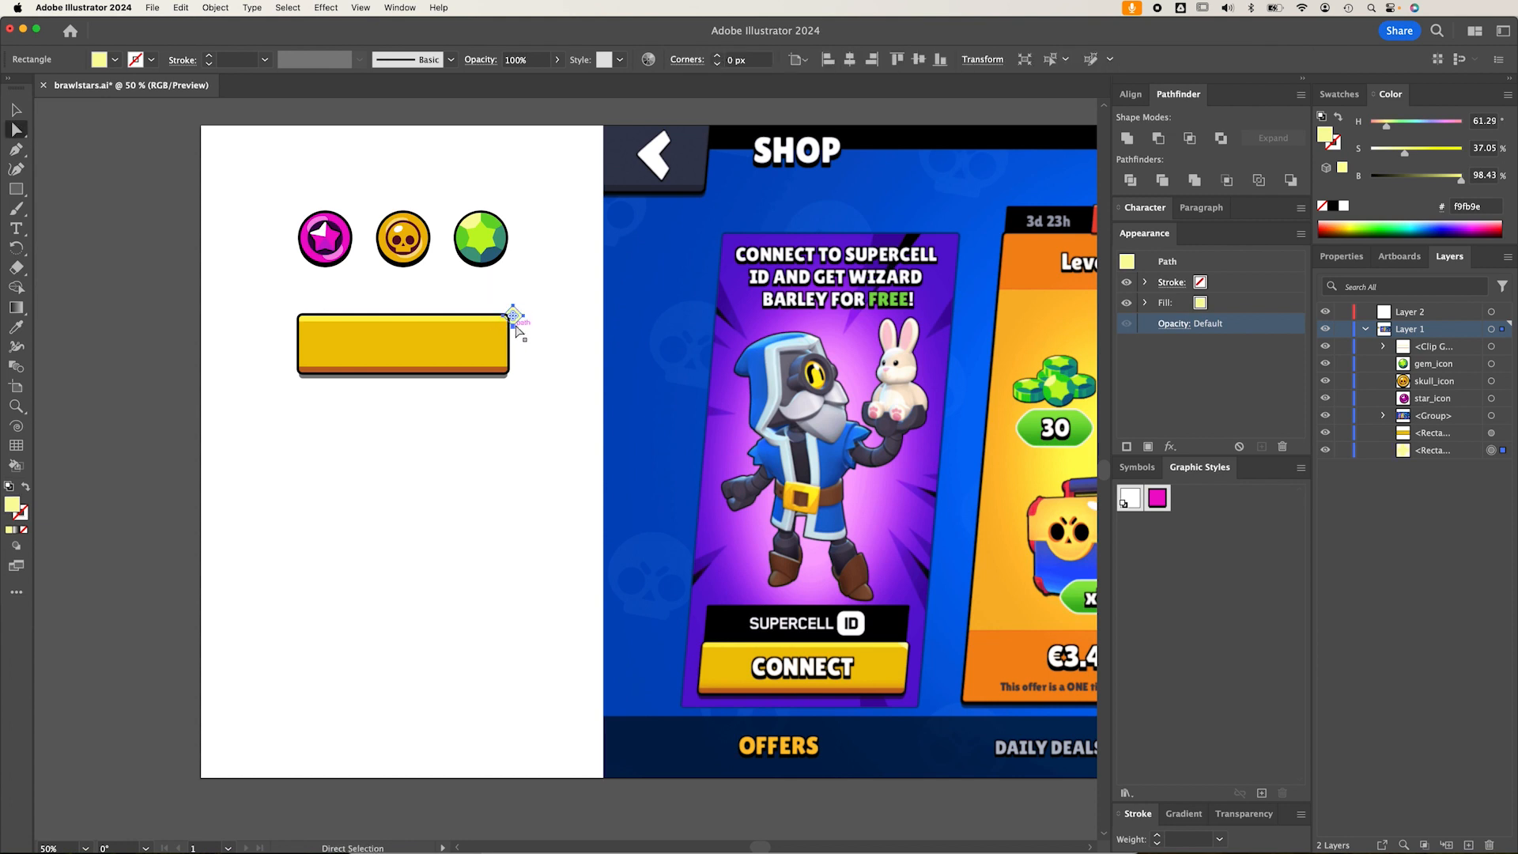
mouse_move(566, 388)
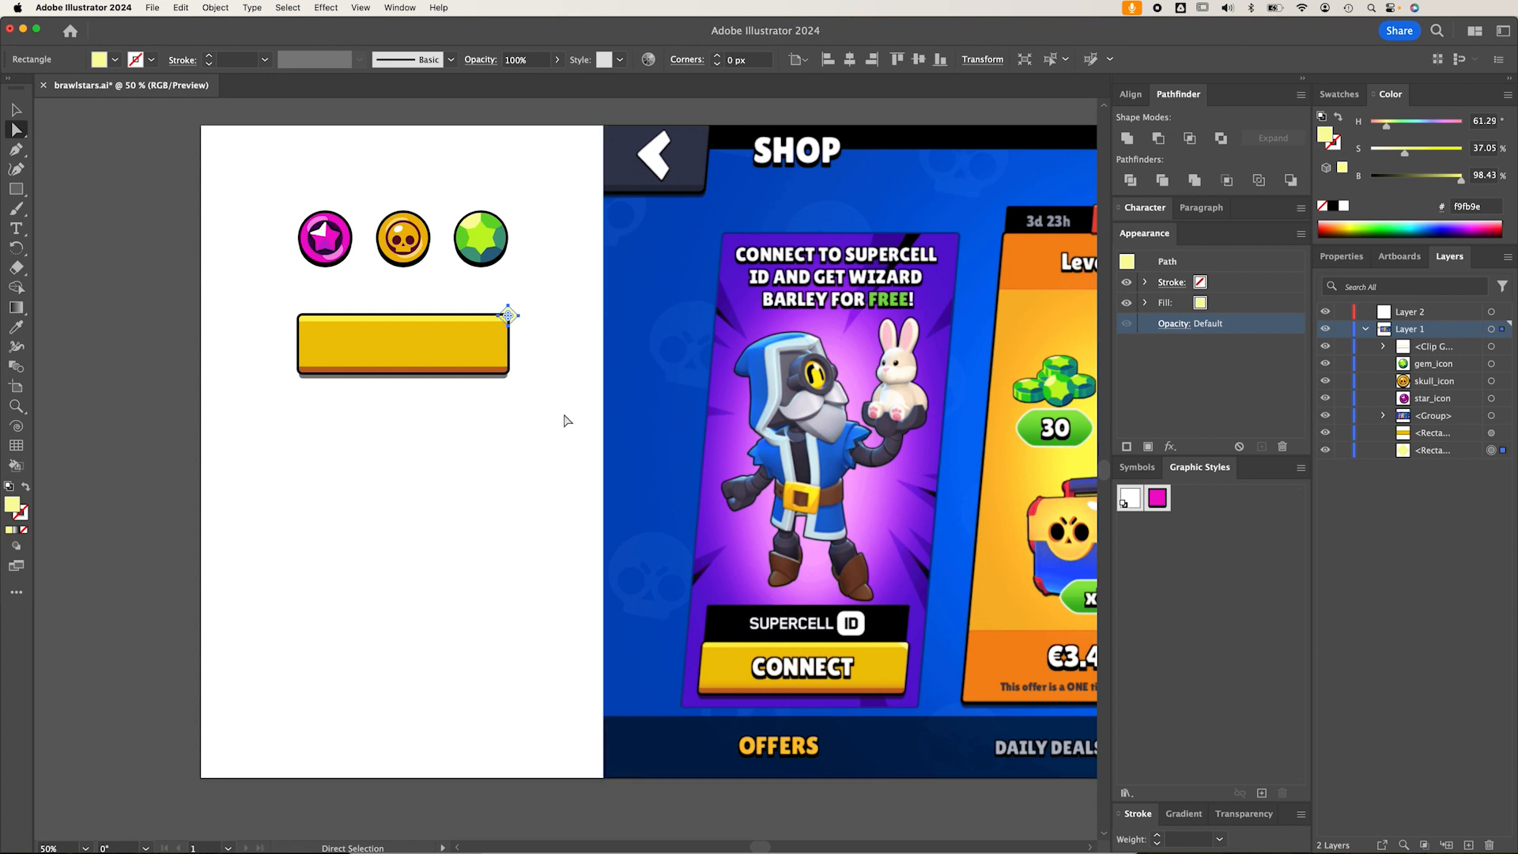
mouse_move(1480, 461)
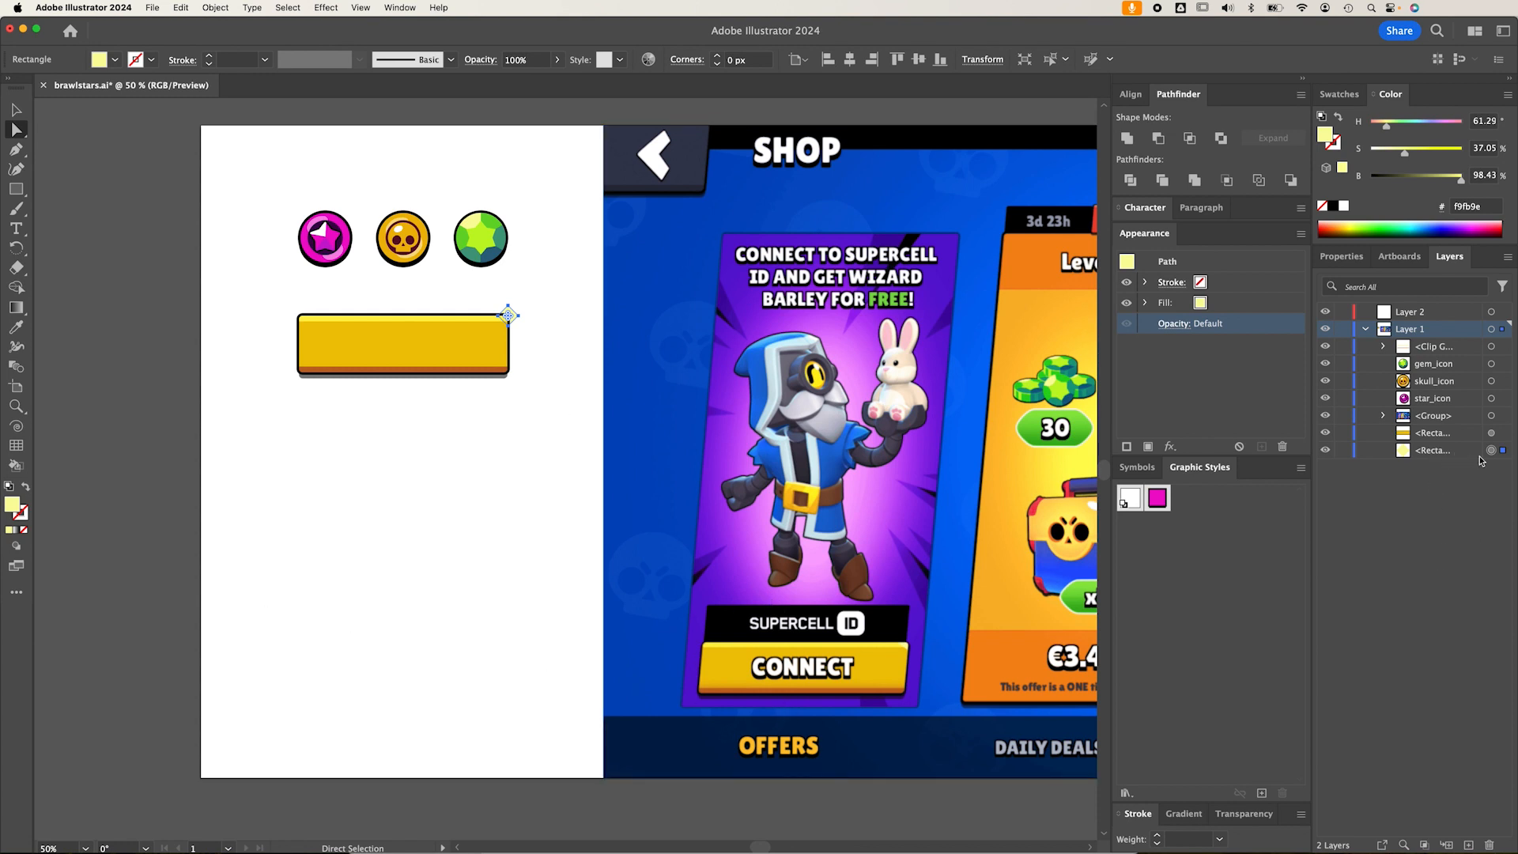
mouse_move(1502, 450)
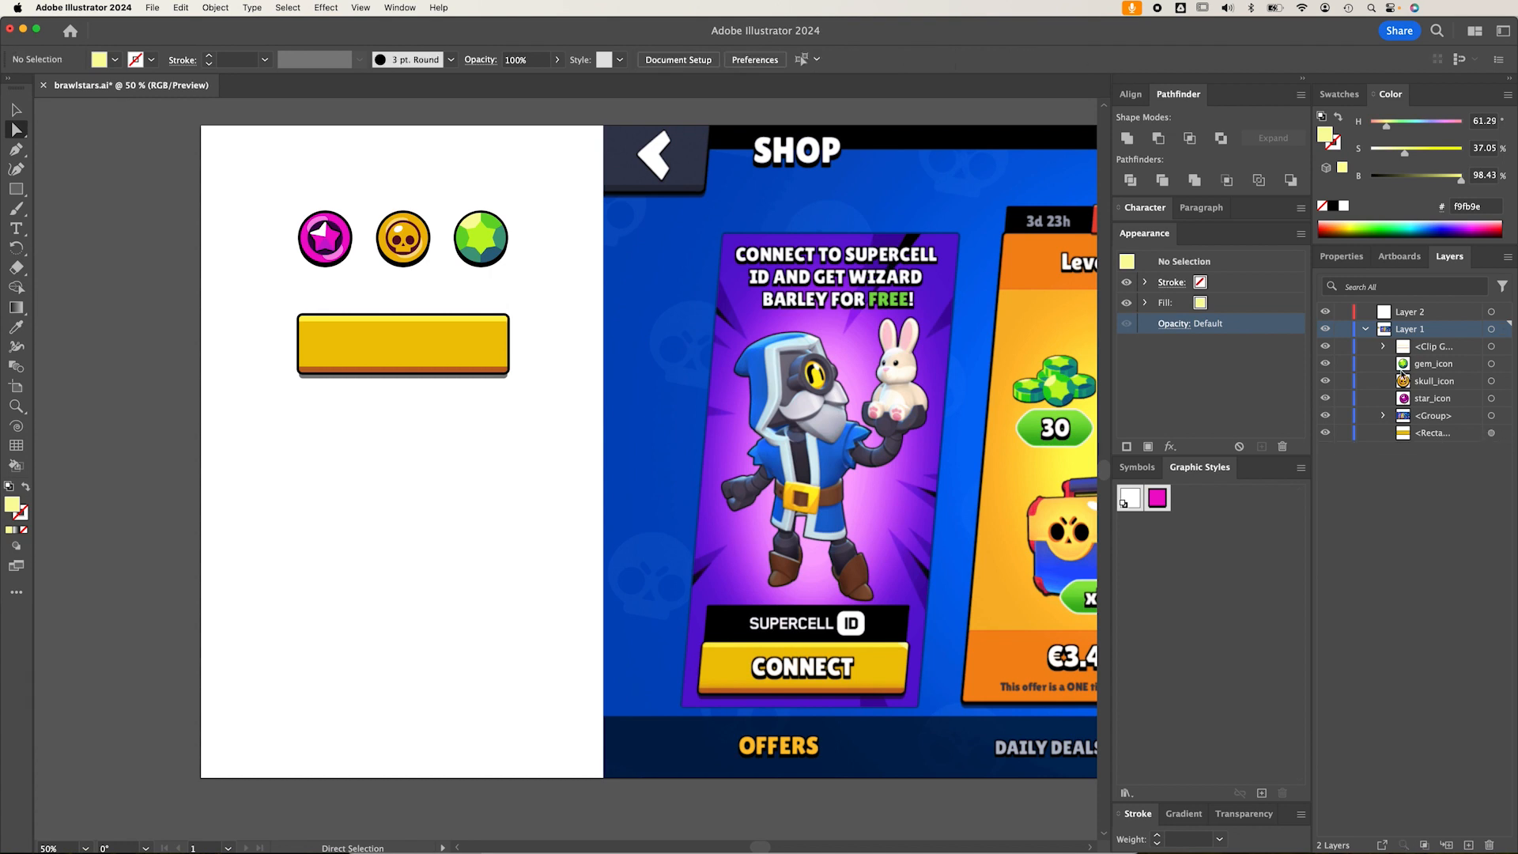
click(1384, 345)
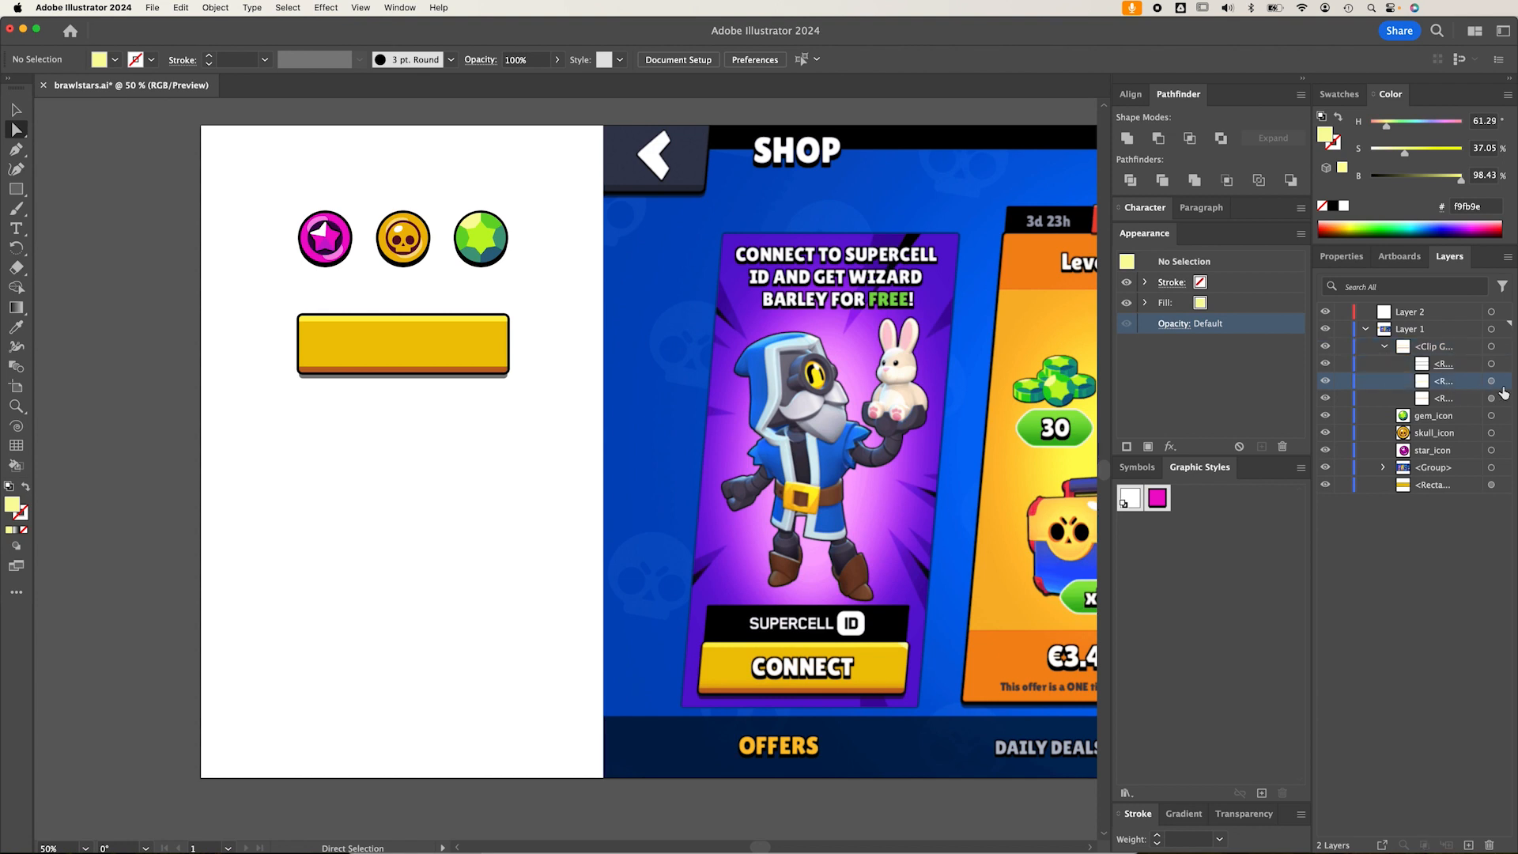
click(402, 345)
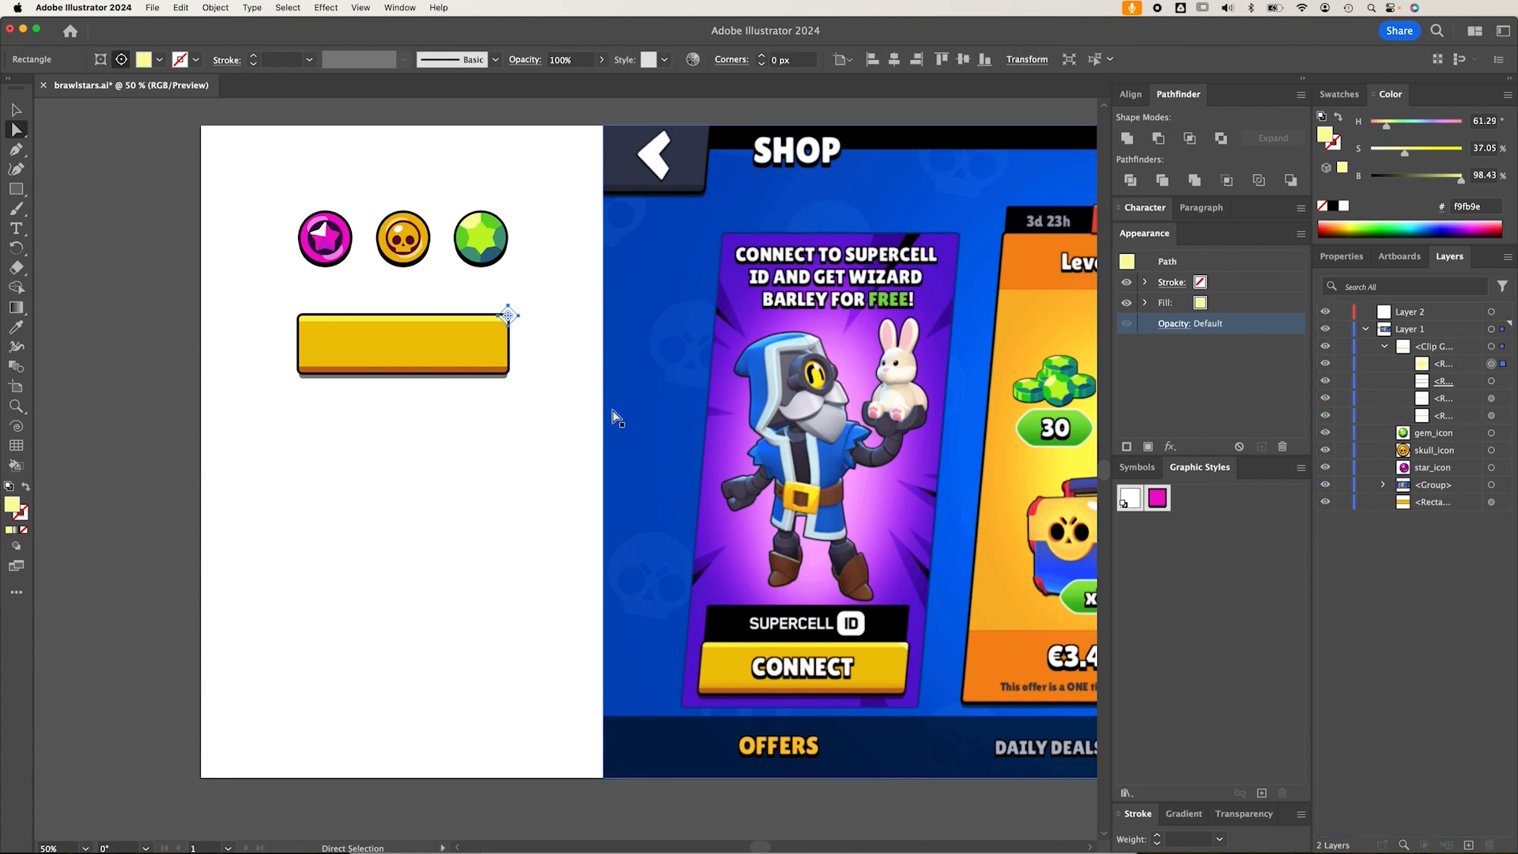
click(513, 469)
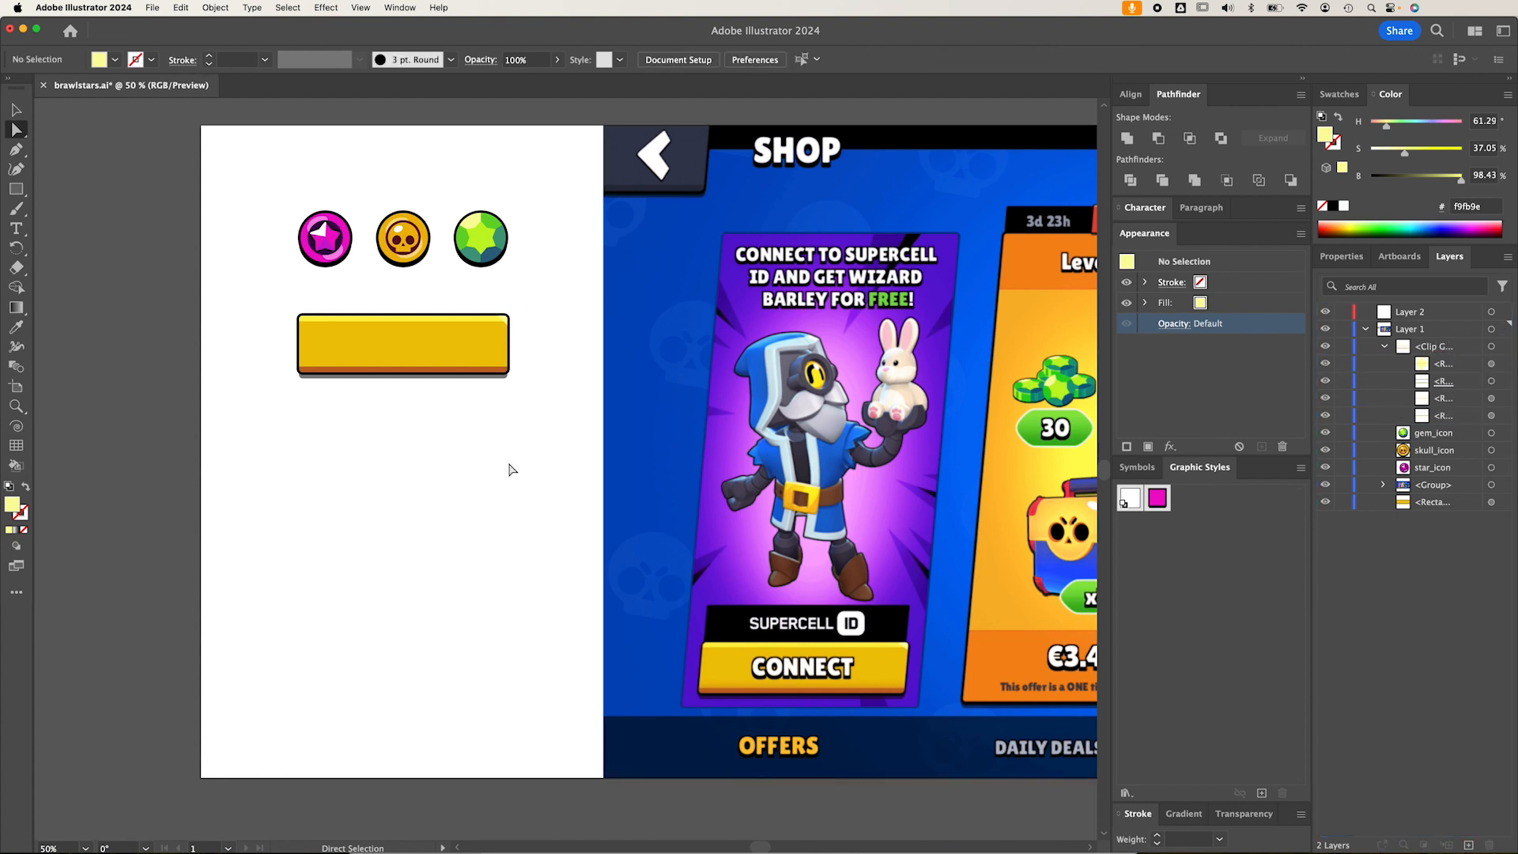
mouse_move(497, 472)
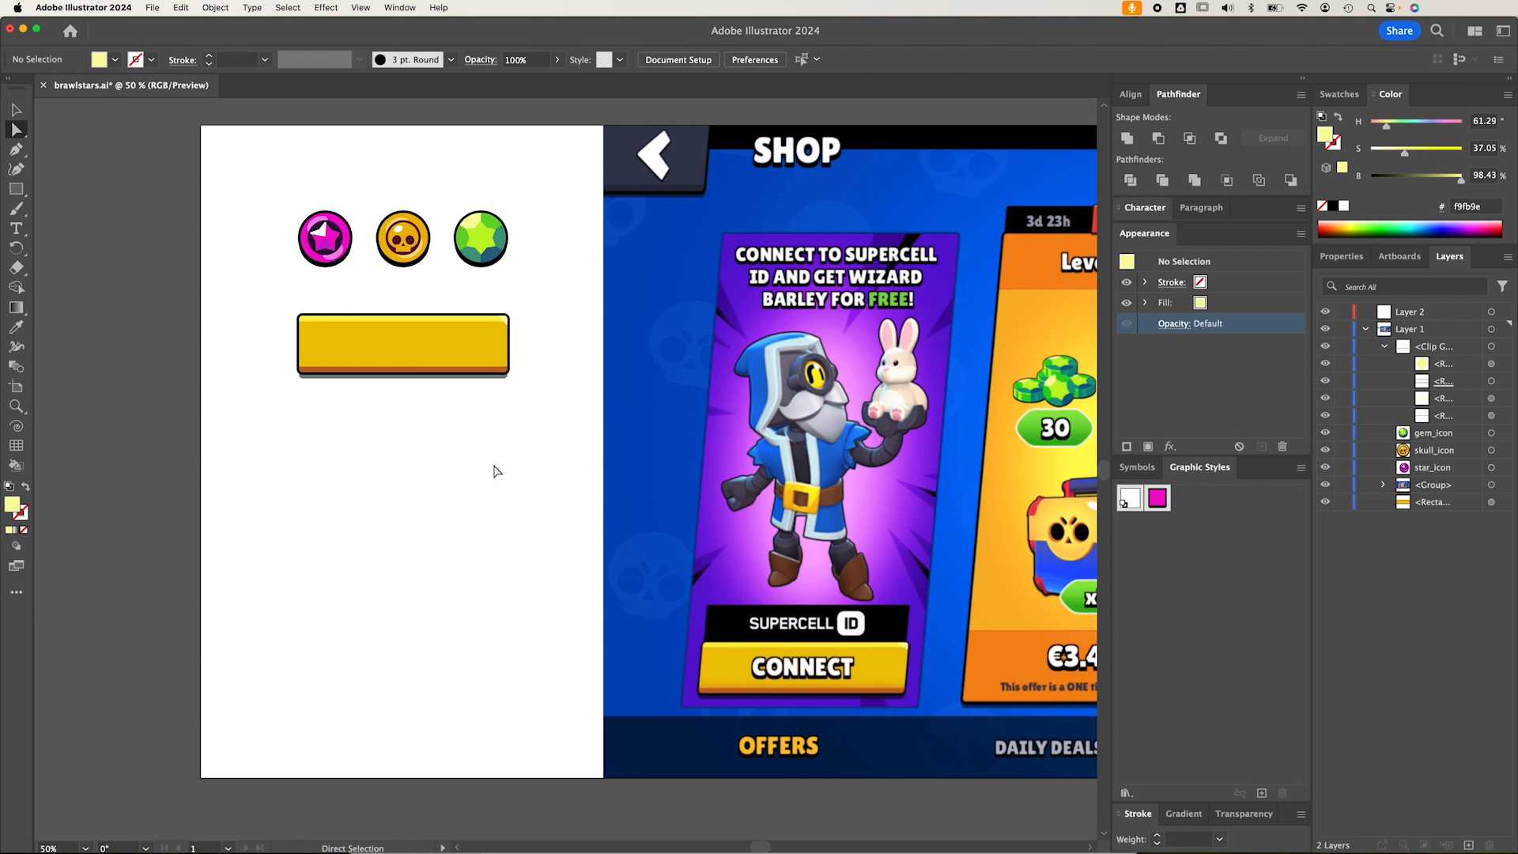
Add 'Lorem ipsum' placeholder text set in Supercell-Magic Regular onto the button
click(16, 111)
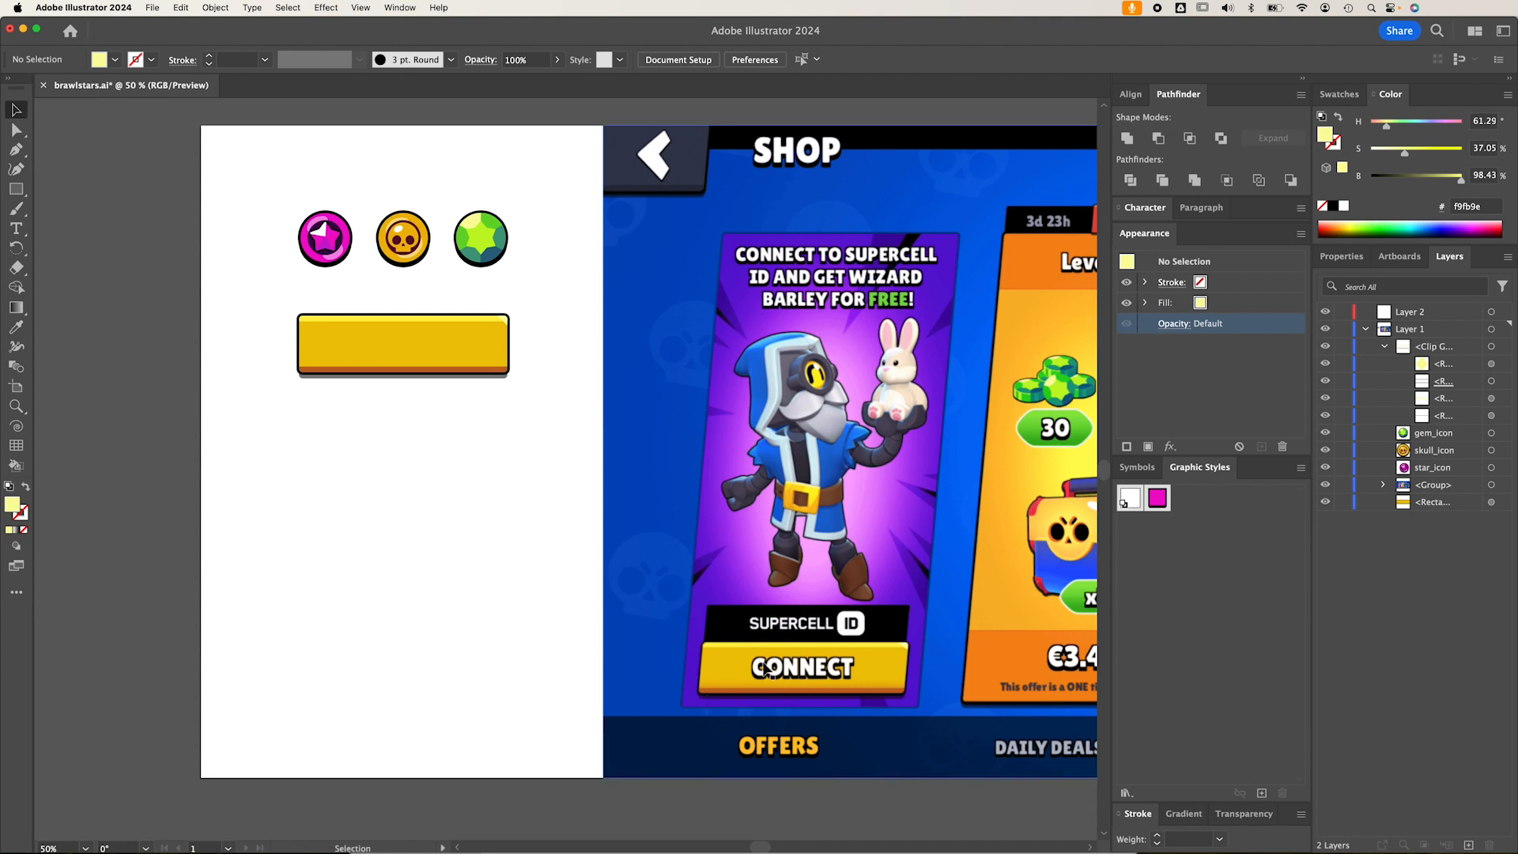
mouse_move(1158, 497)
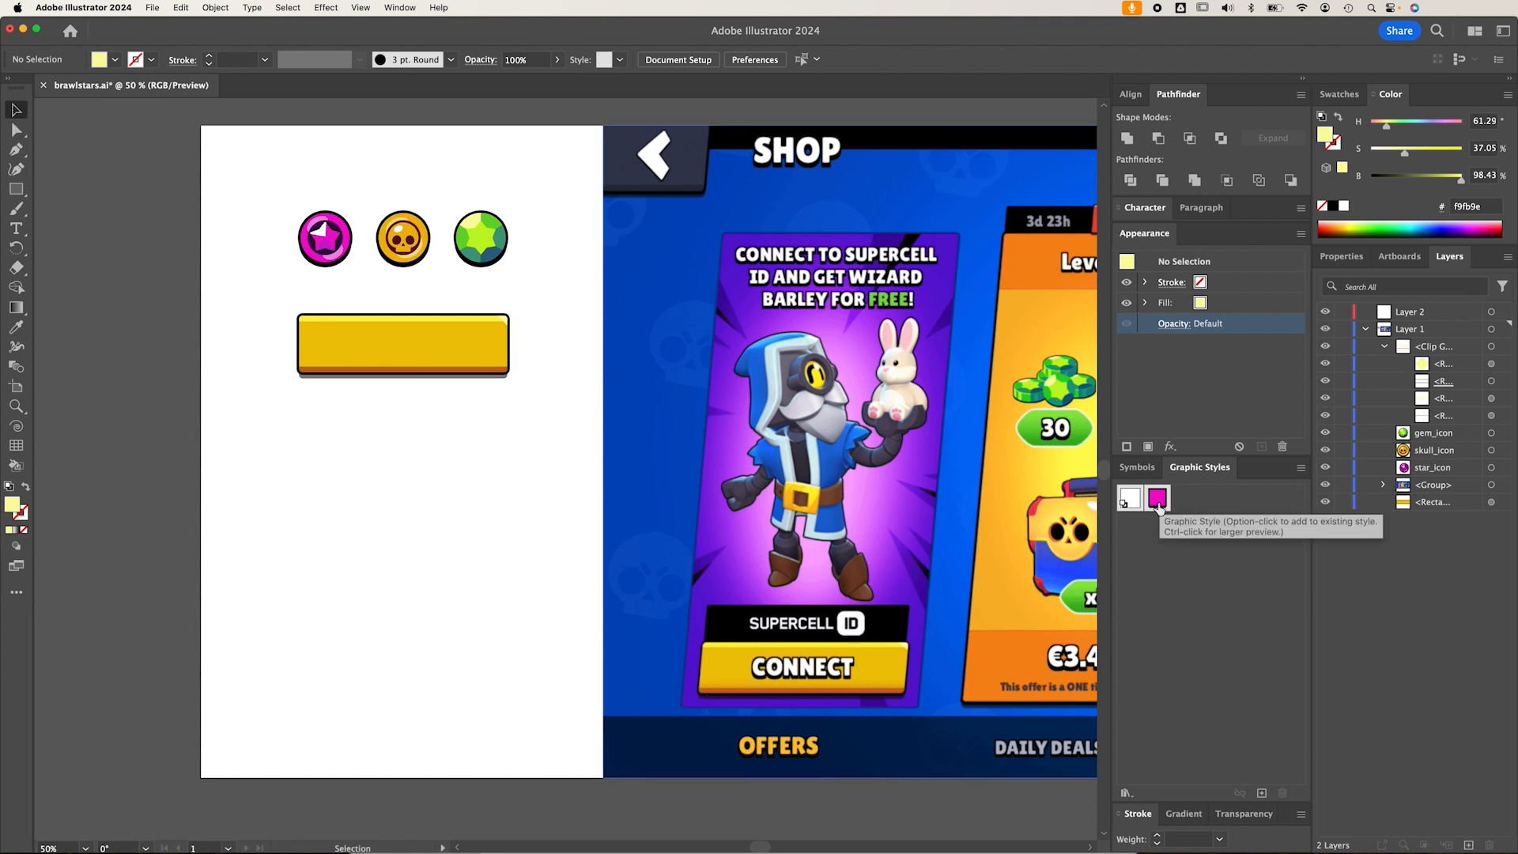
mouse_move(767, 676)
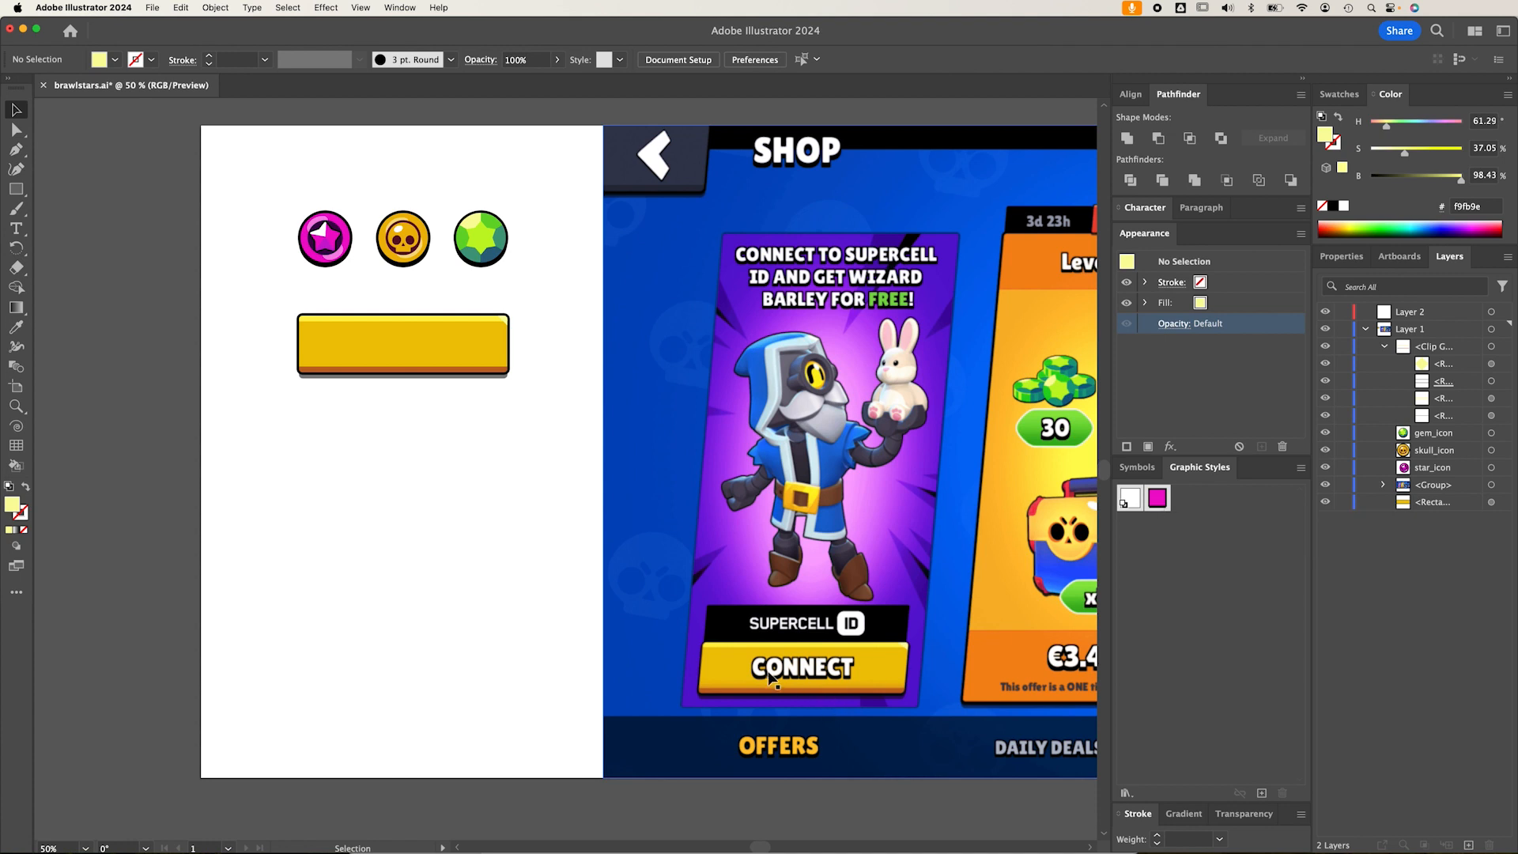
mouse_move(794, 683)
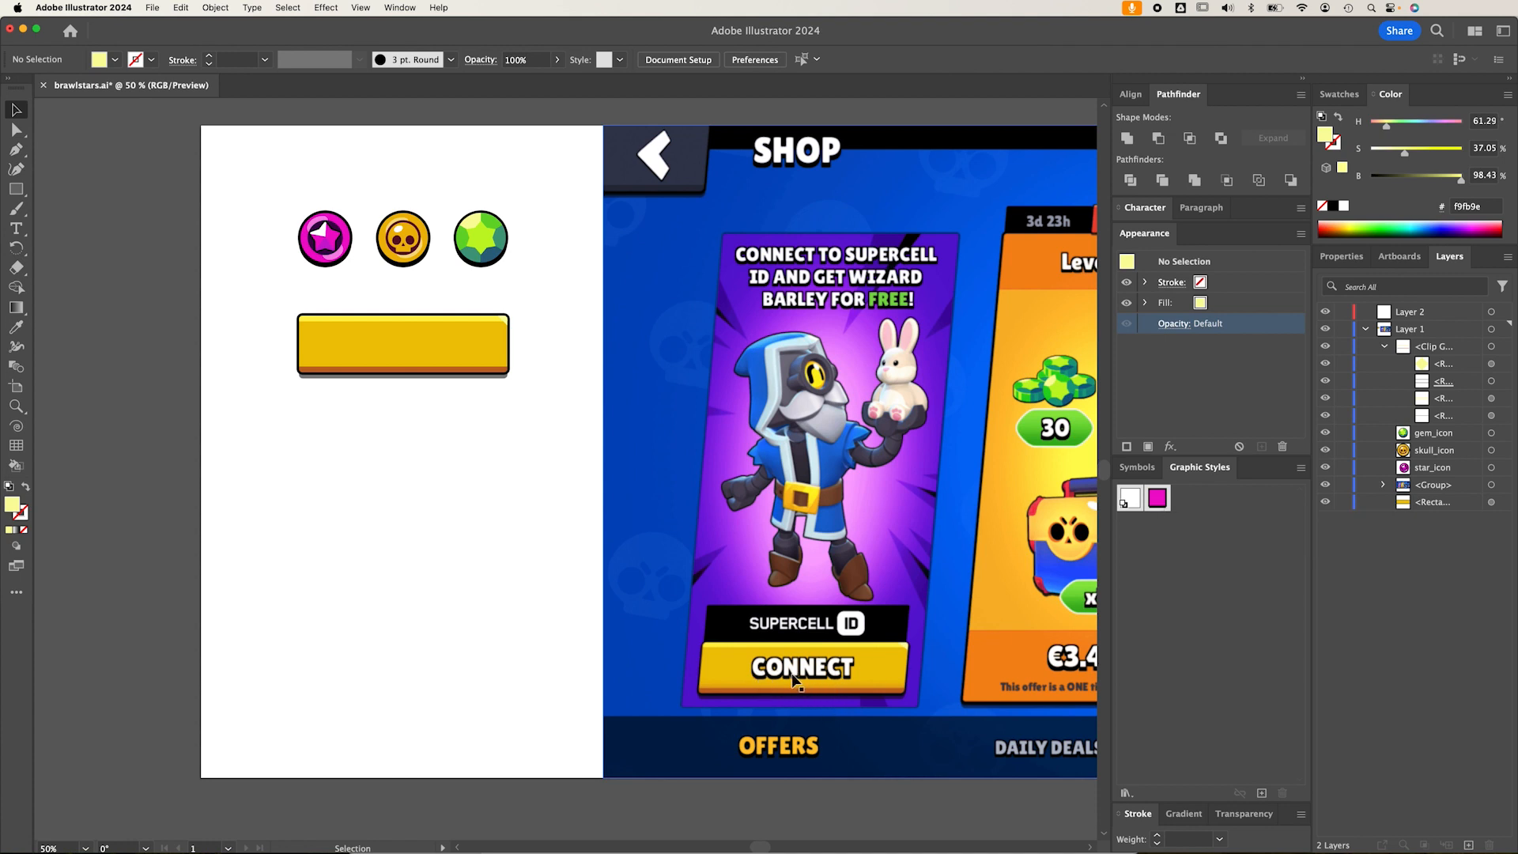
click(17, 229)
text(Sup)
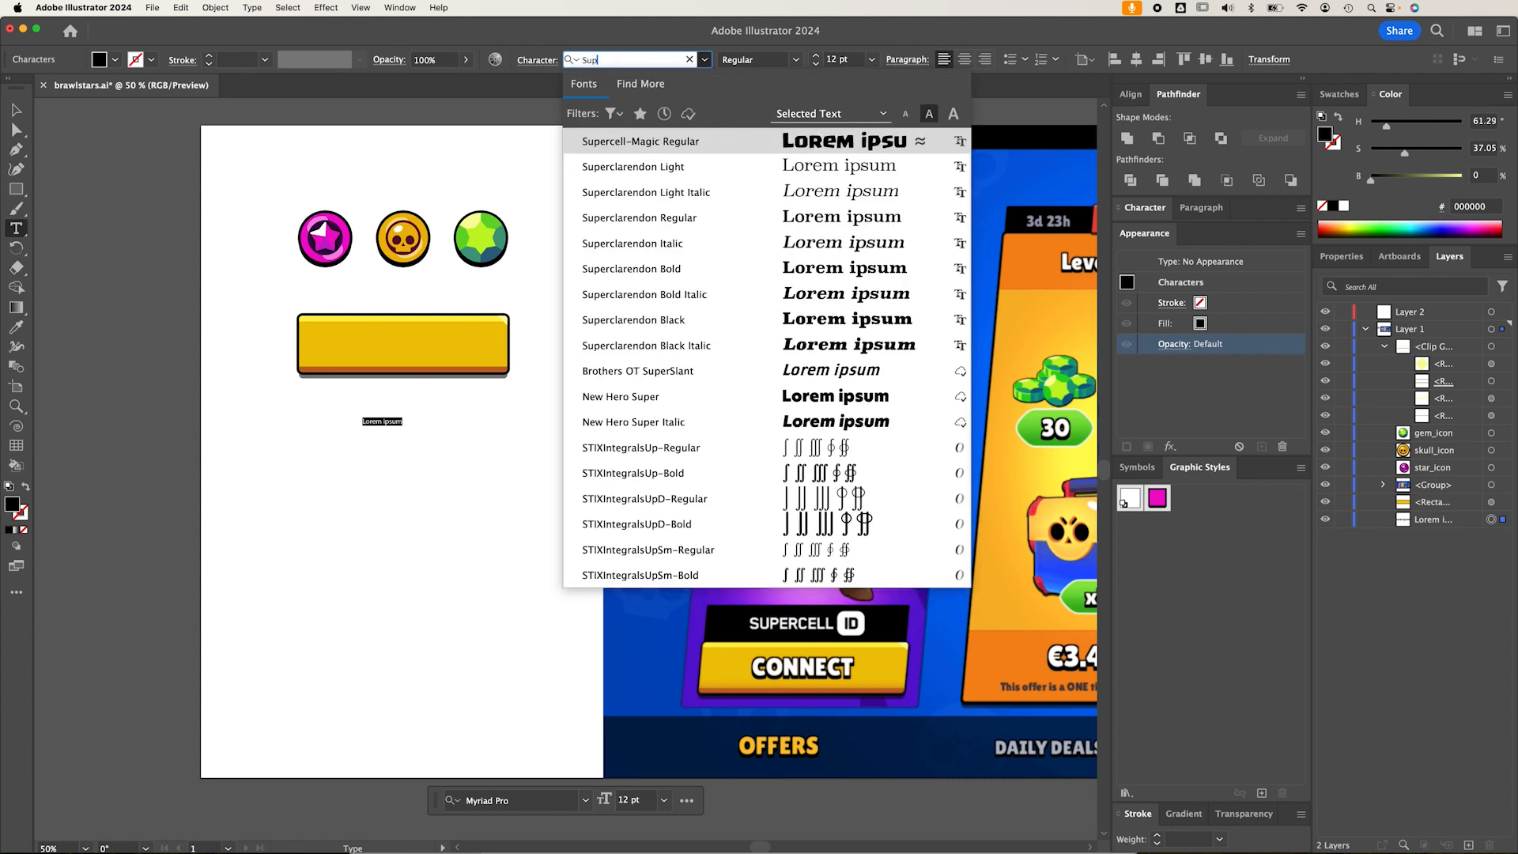
click(640, 142)
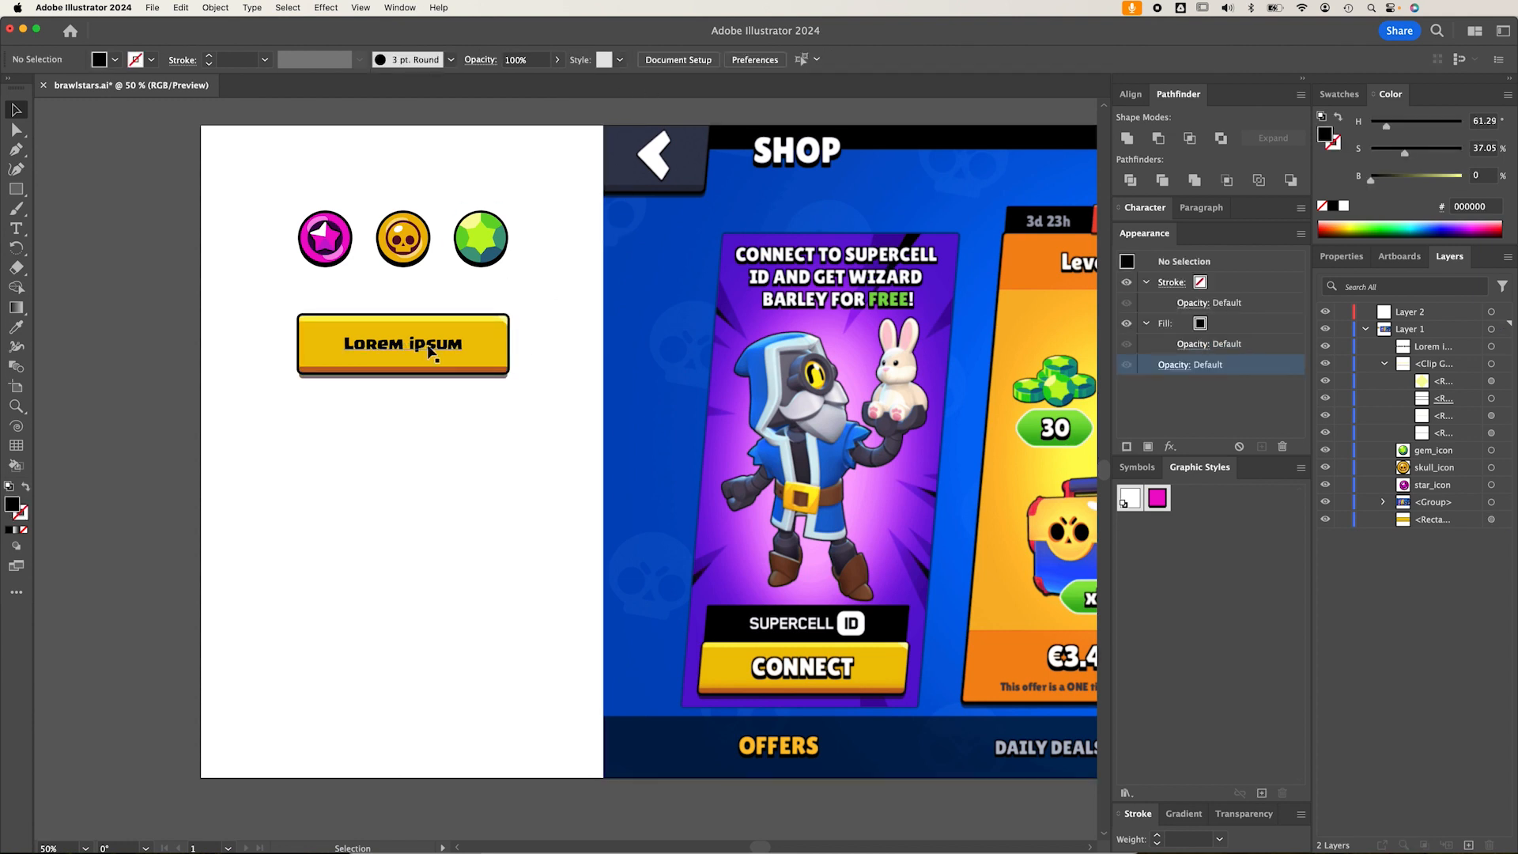
Select the Lorem ipsum text, size it to 22 pt, and drag it onto the button
click(404, 344)
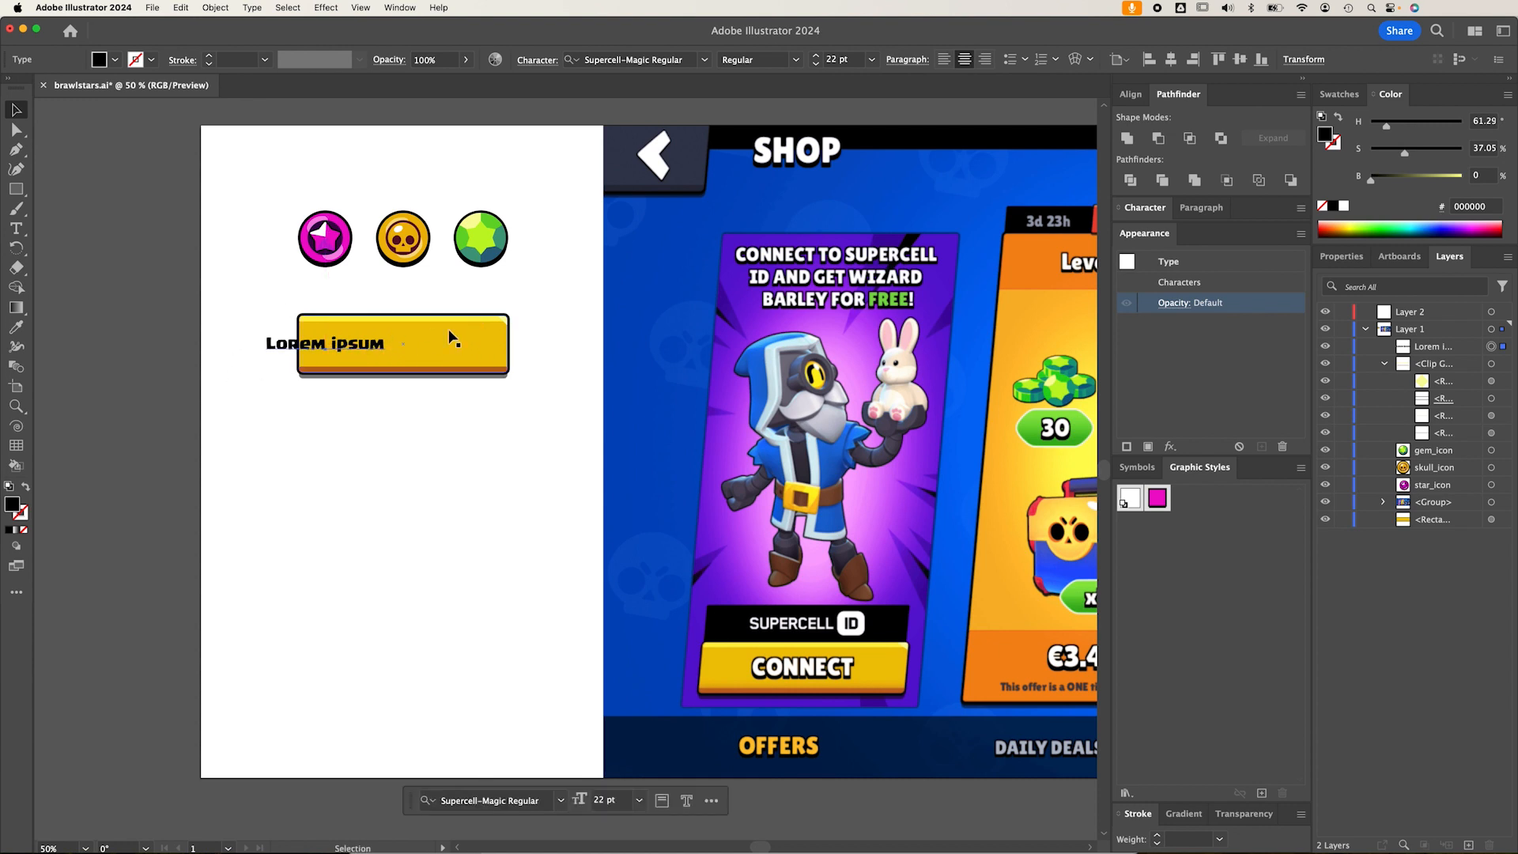
mouse_move(521, 346)
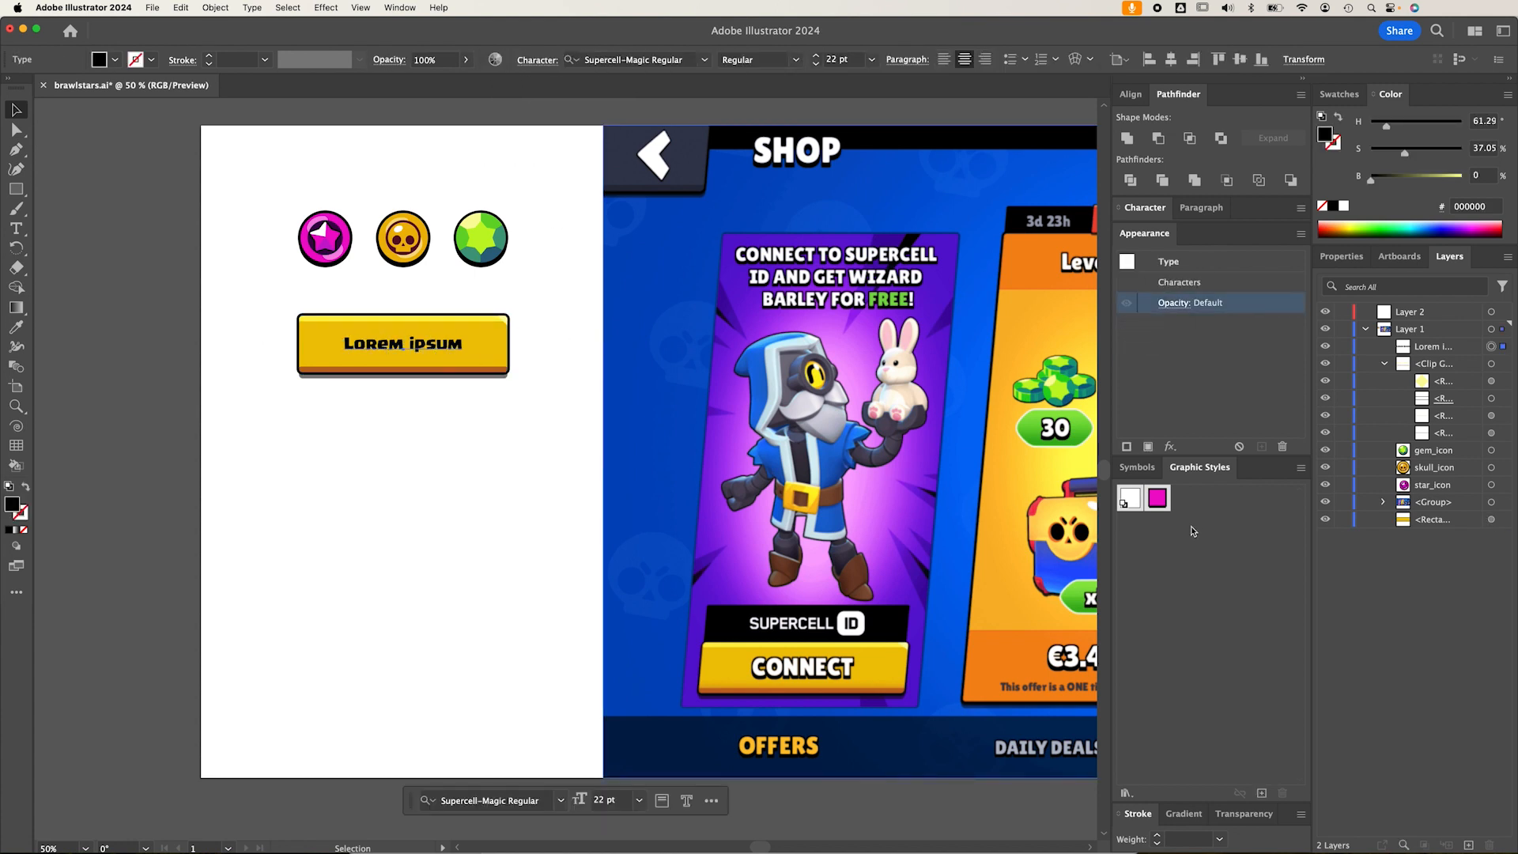
Apply the magenta graphic style to the text and edit its black outline stroke
click(1158, 497)
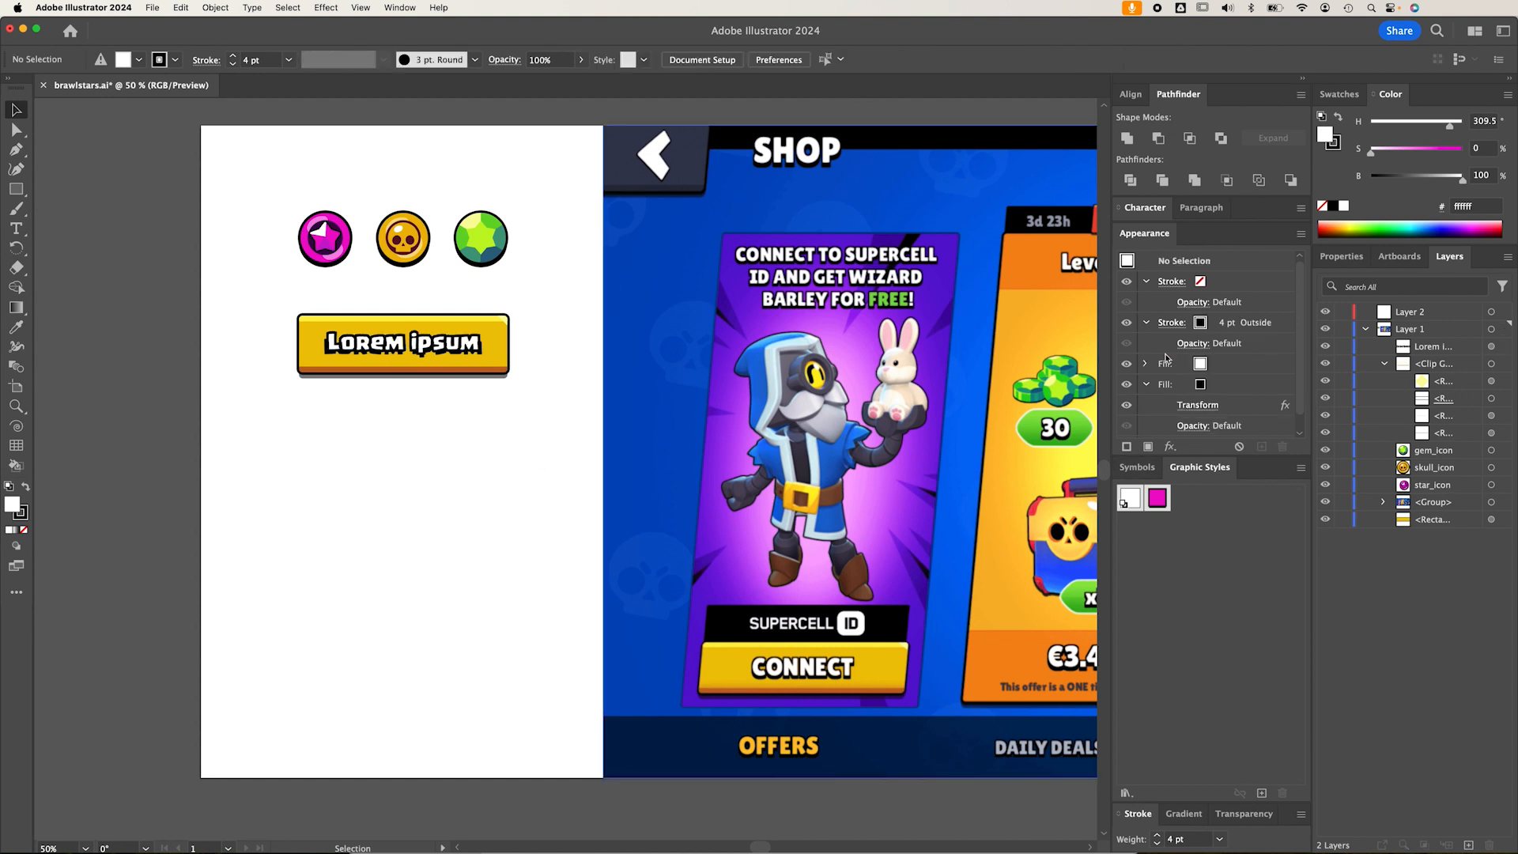
click(1171, 323)
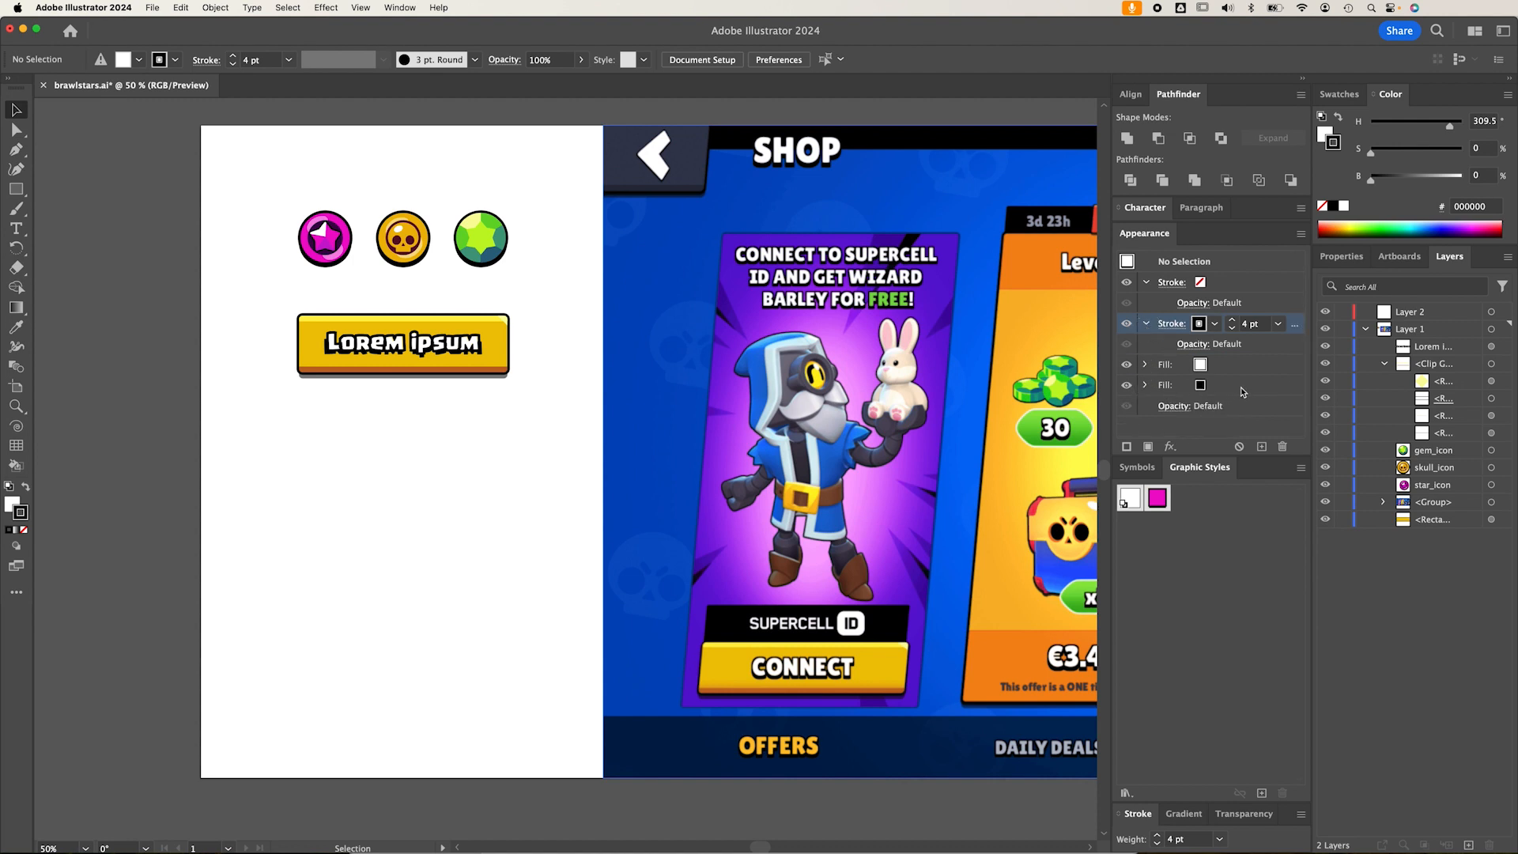
mouse_move(1285, 421)
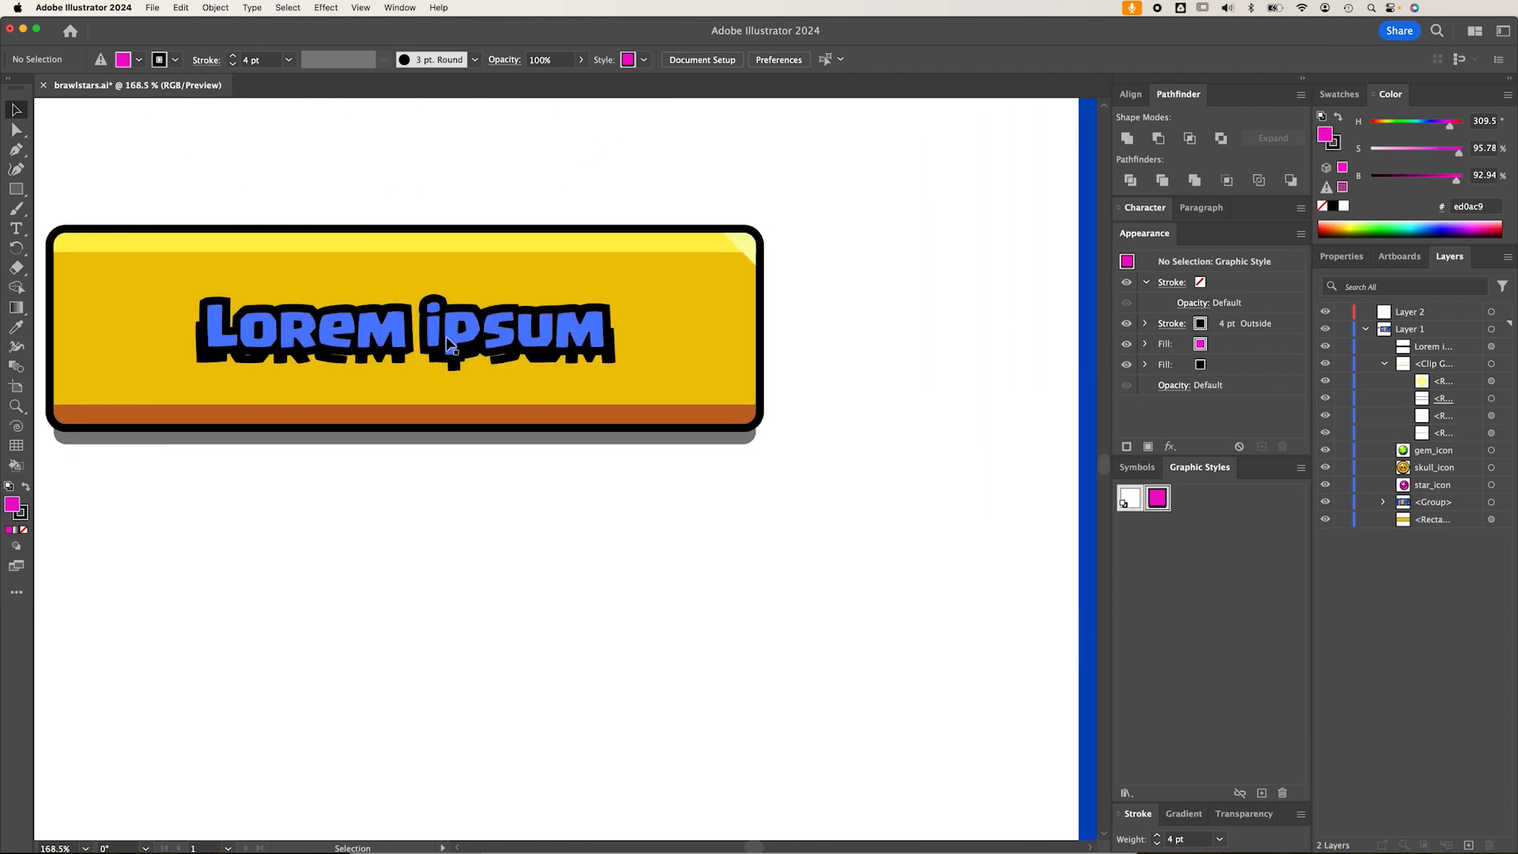
mouse_move(523, 372)
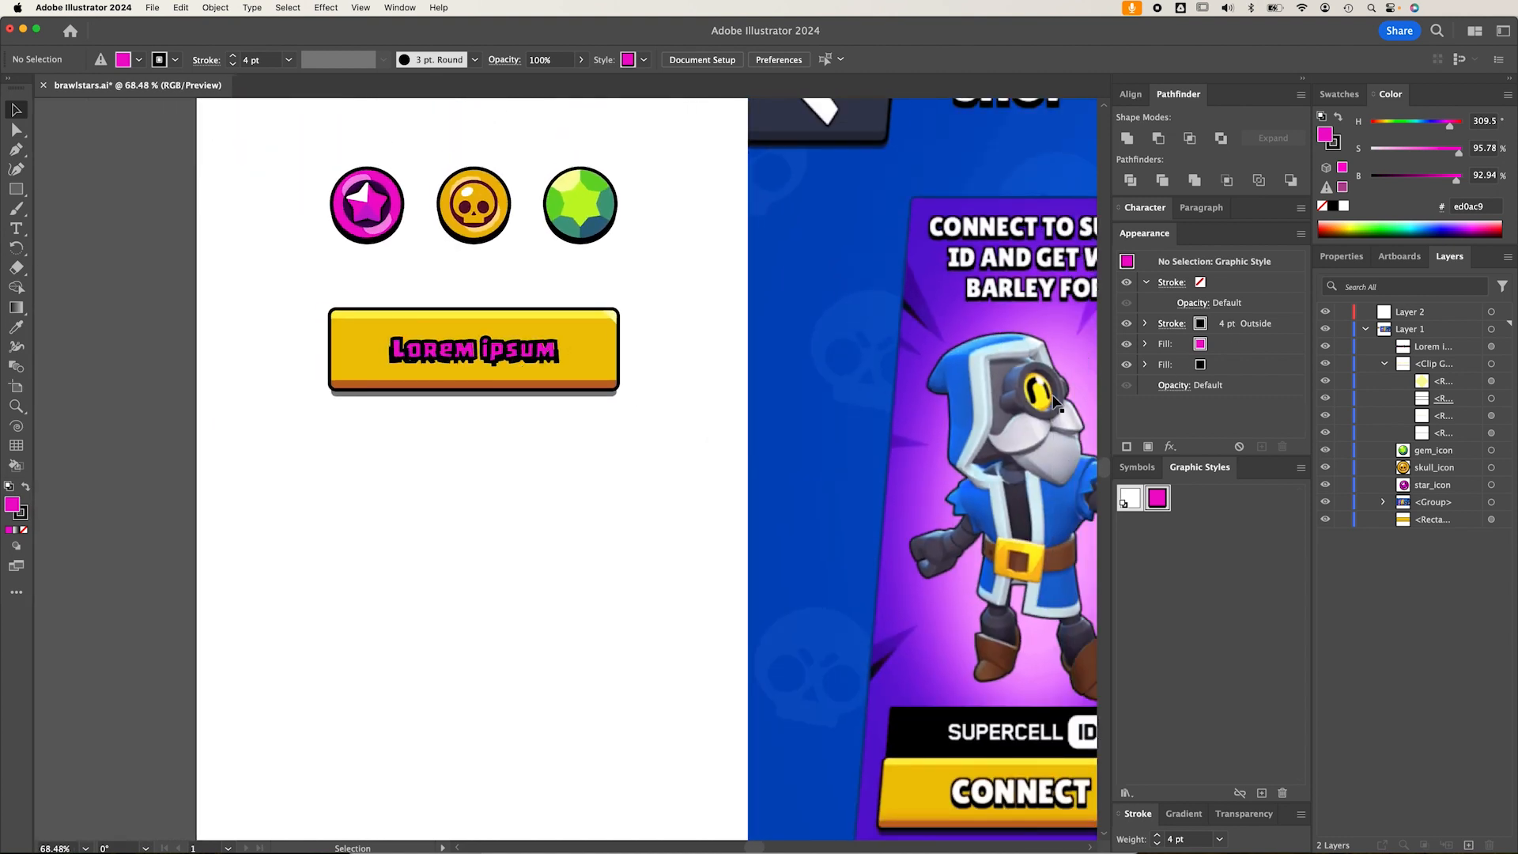
mouse_move(703, 445)
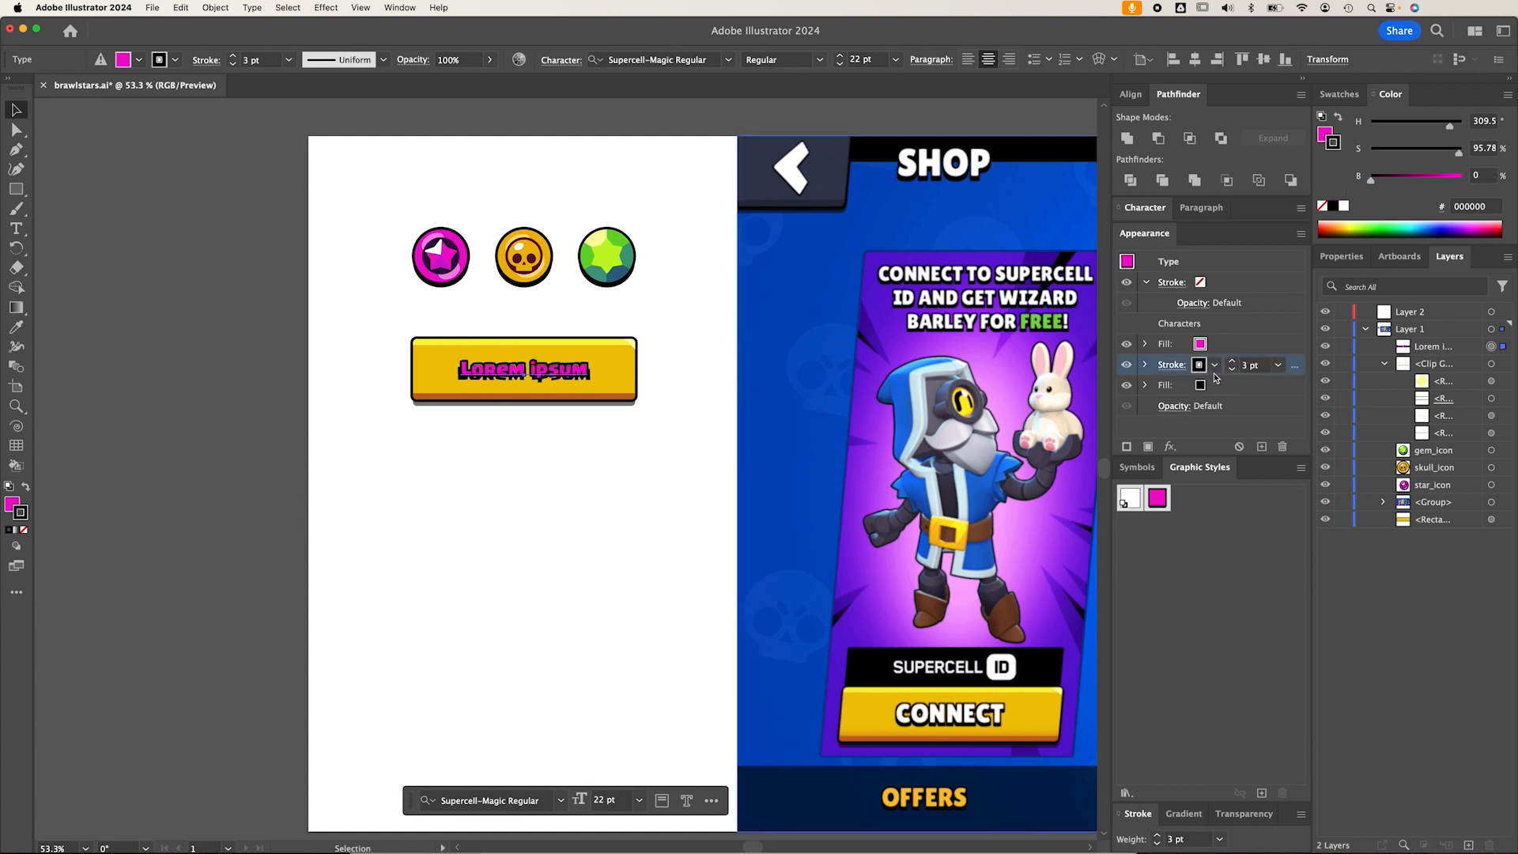
mouse_move(1230, 346)
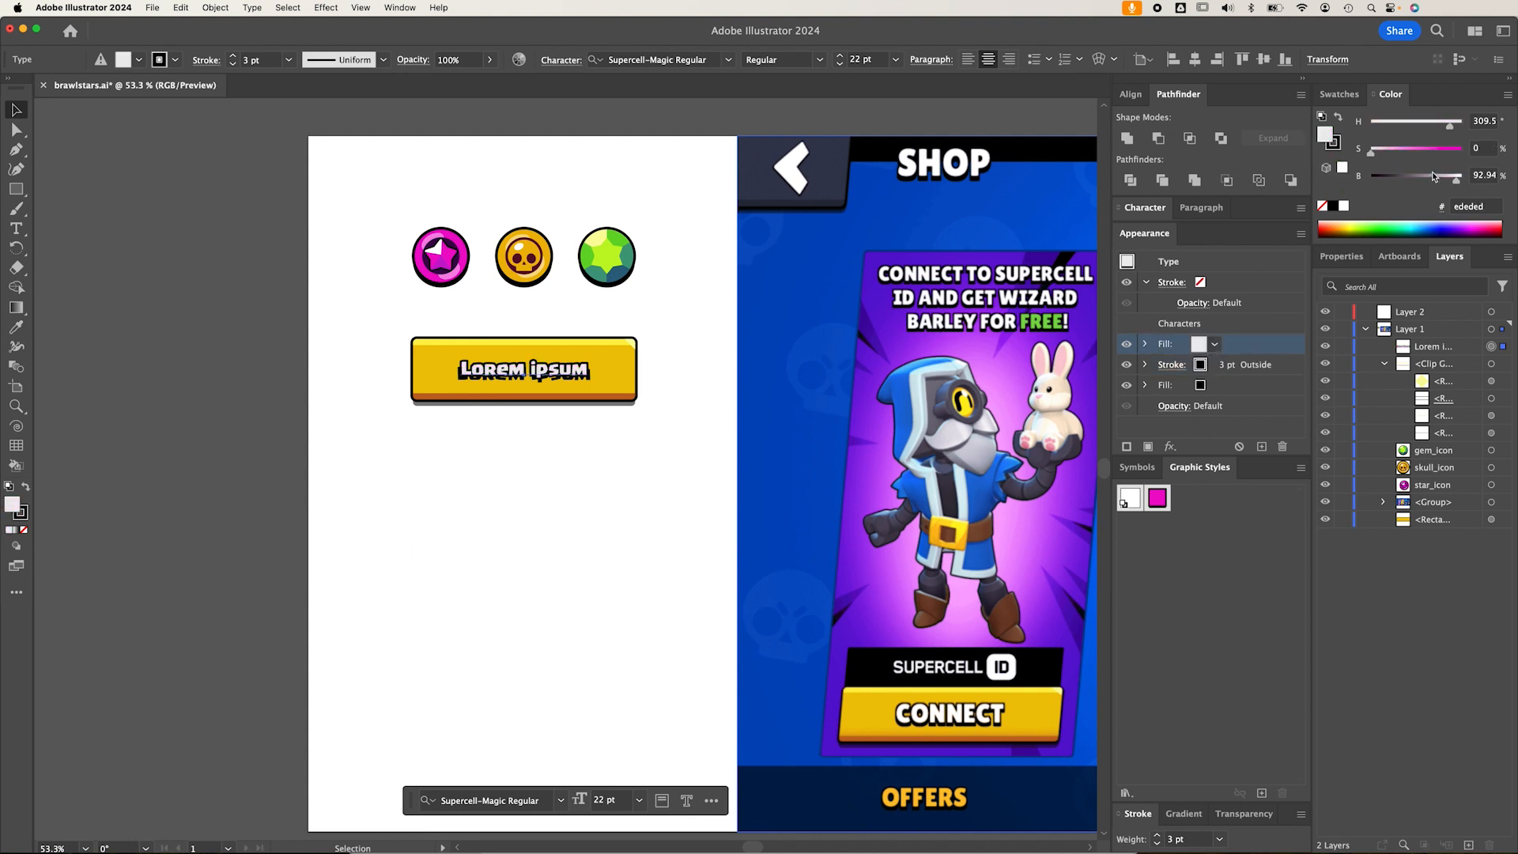
Set the shadow fill's Transform effect to 102% horizontal scale and 6 px vertical move
click(512, 491)
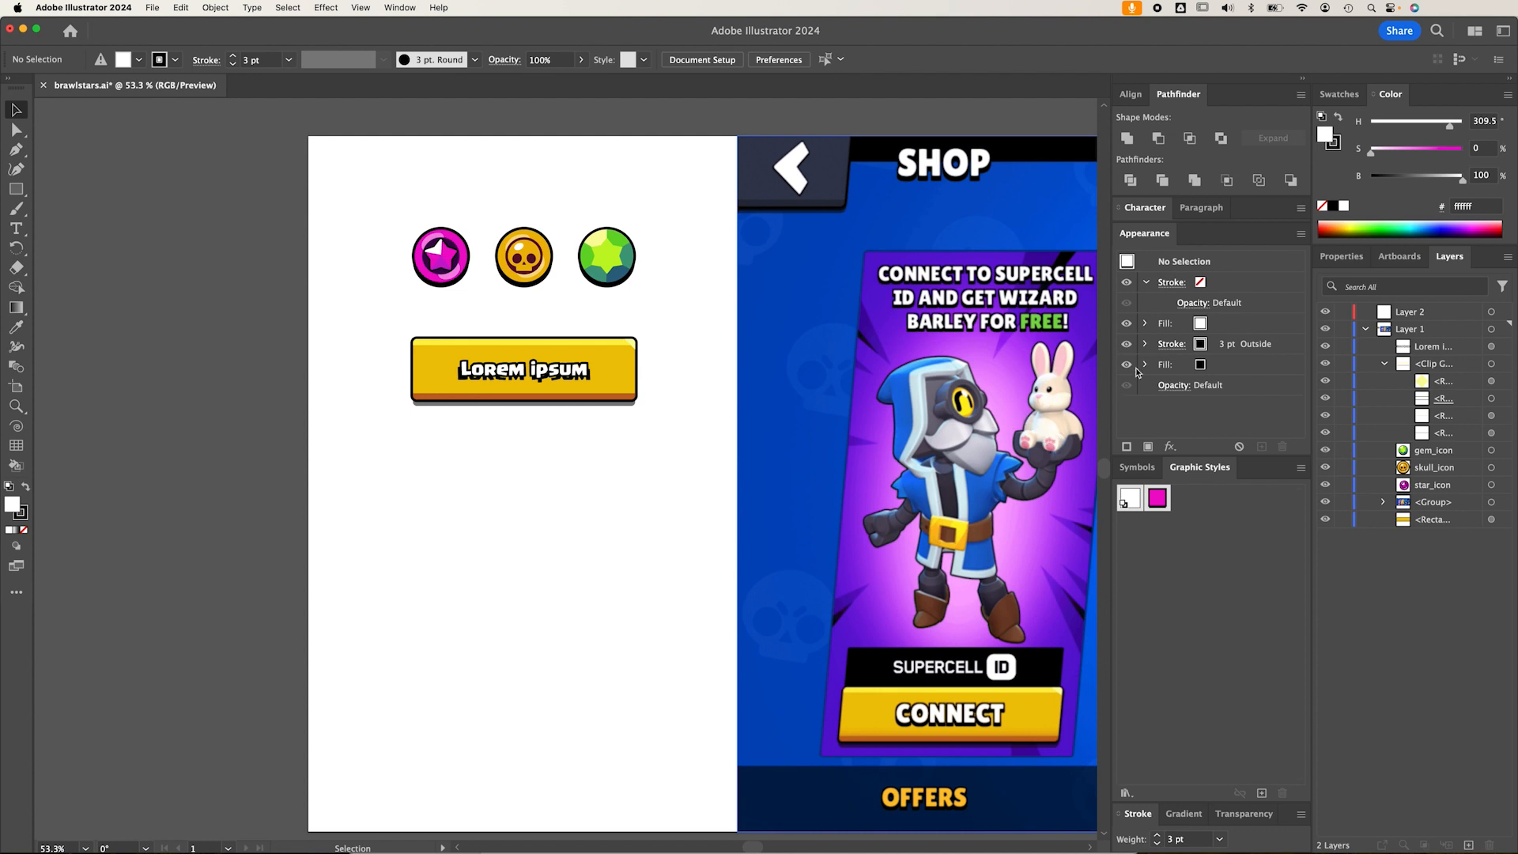
click(1145, 364)
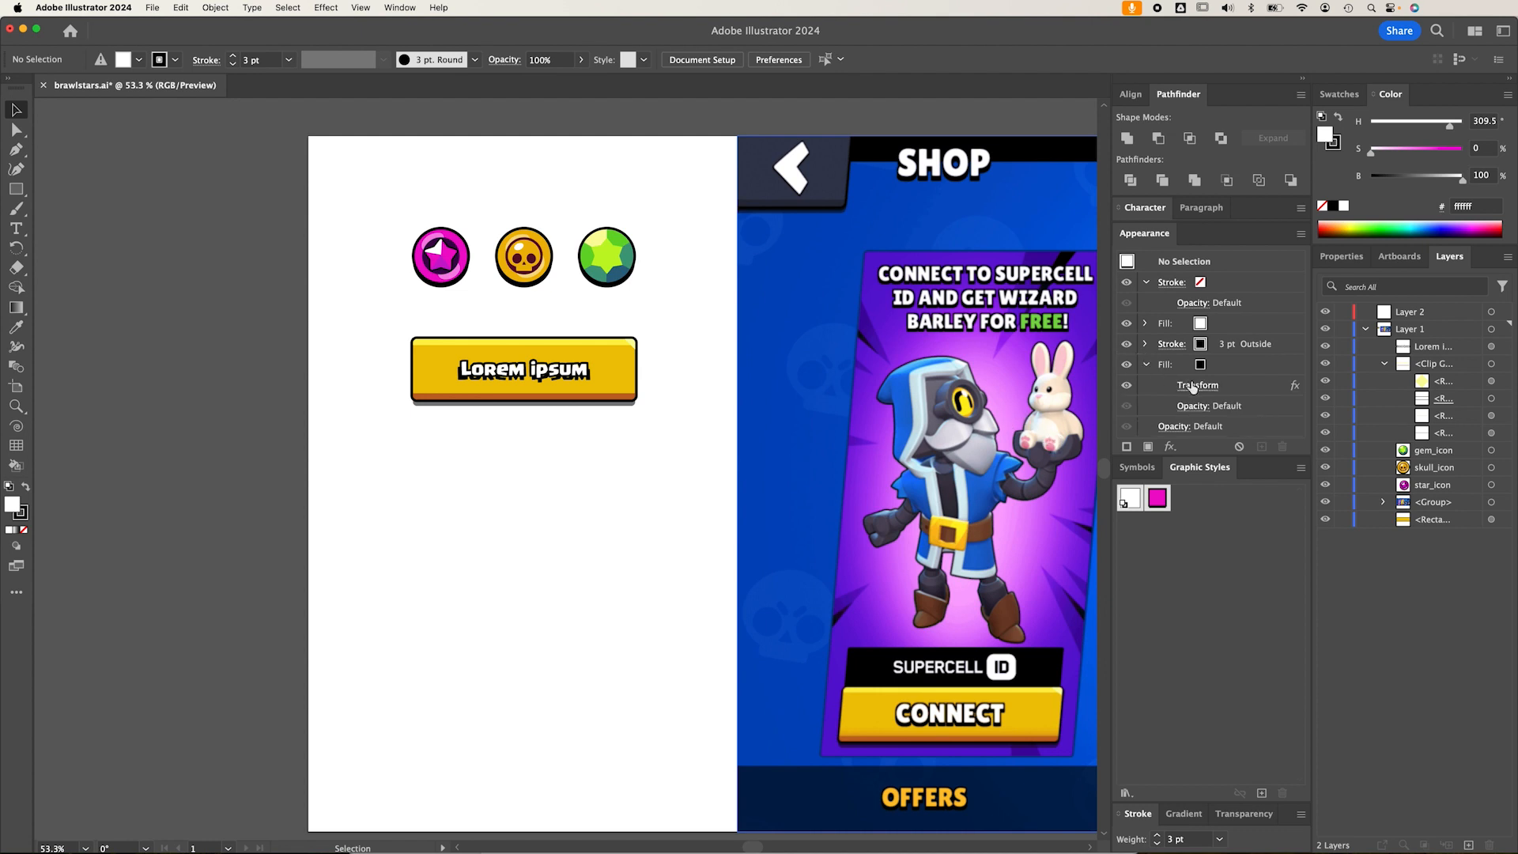
click(1198, 386)
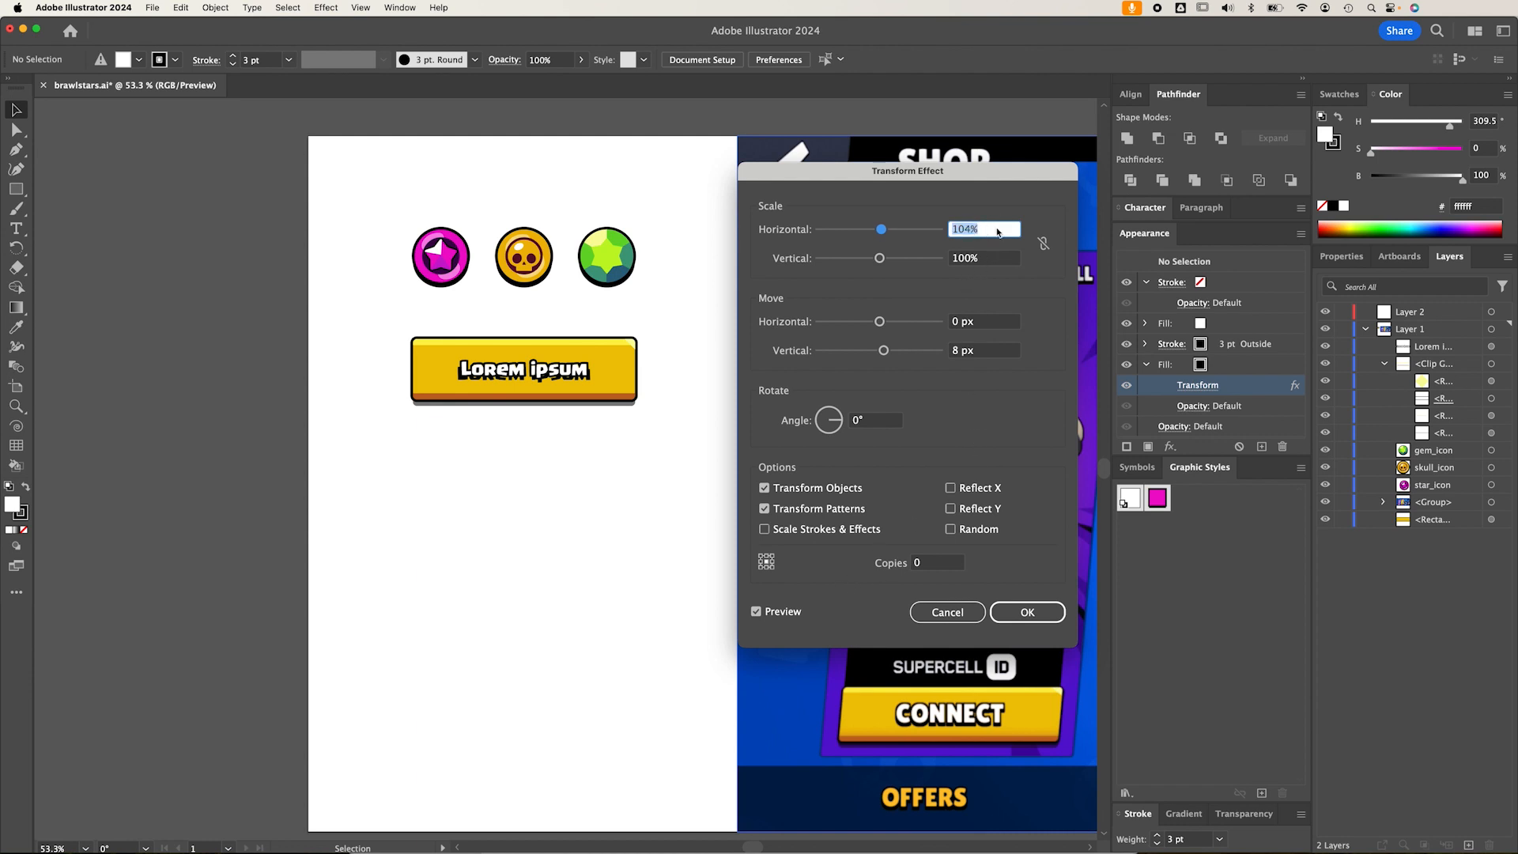
text(100%)
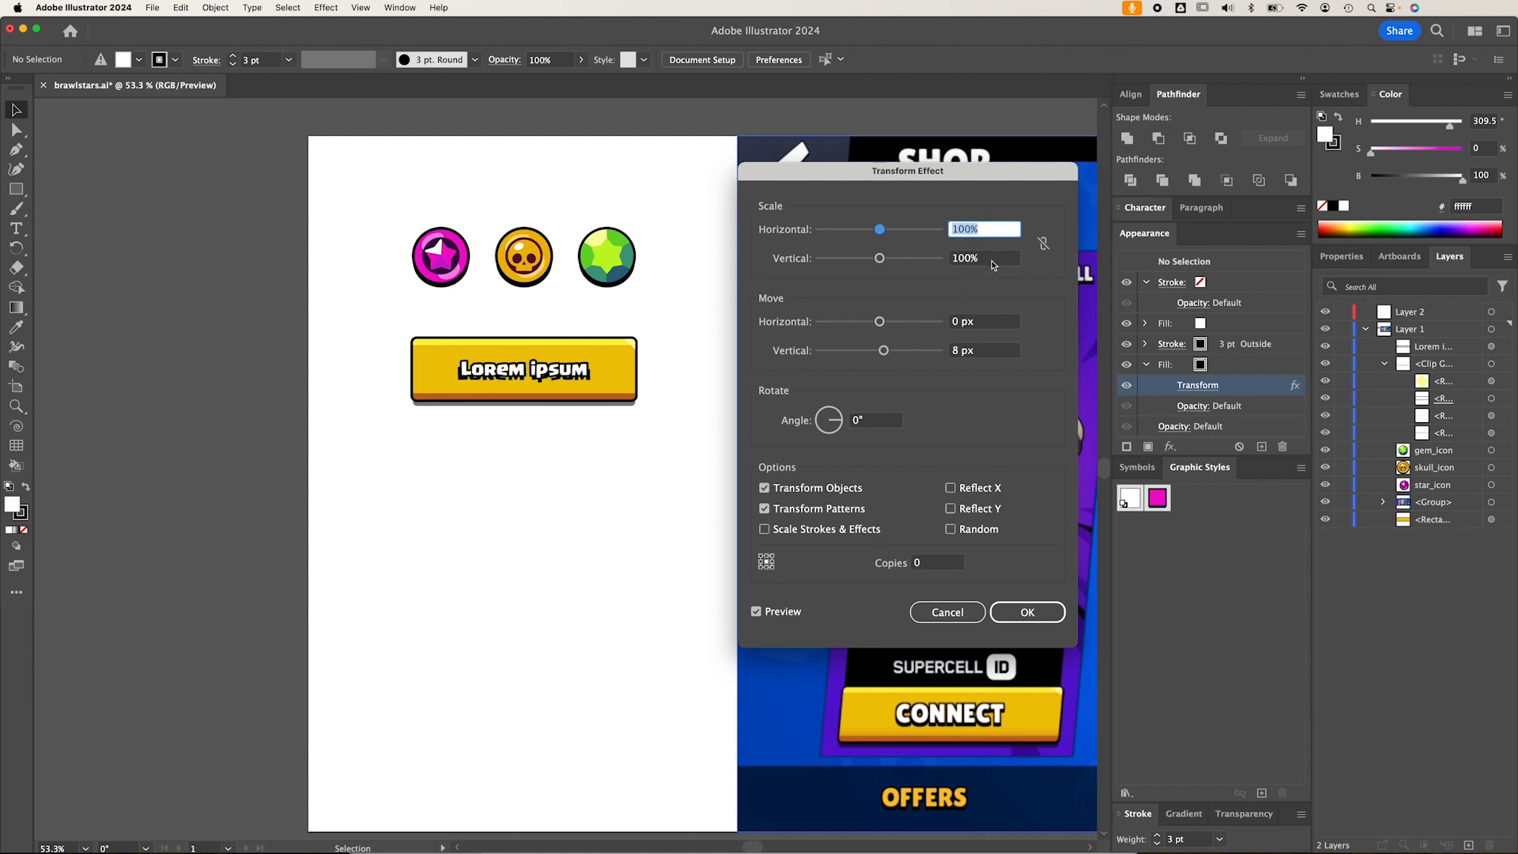
click(1026, 612)
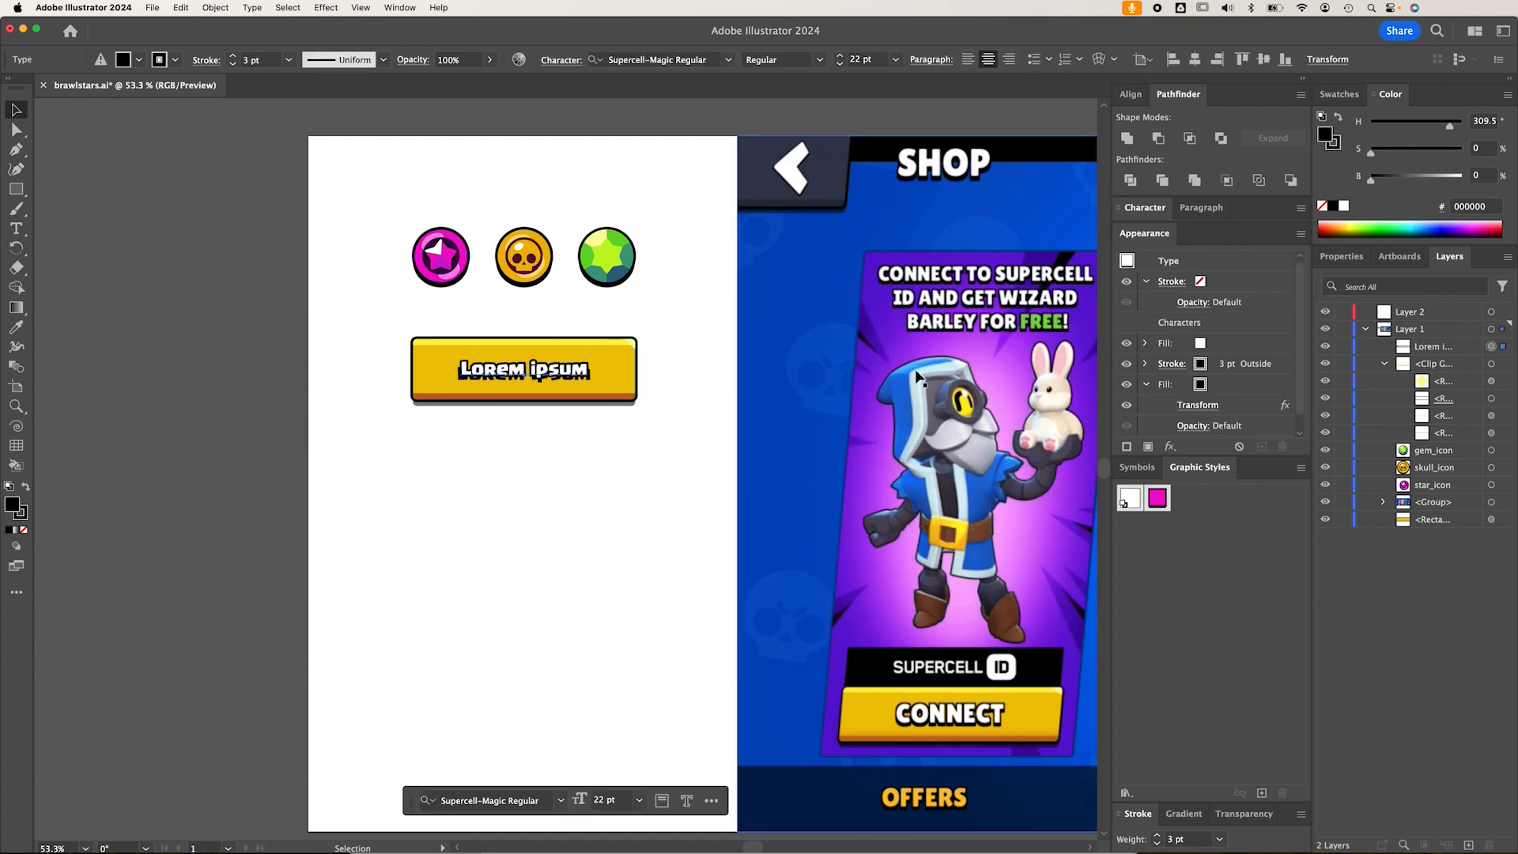
click(1198, 405)
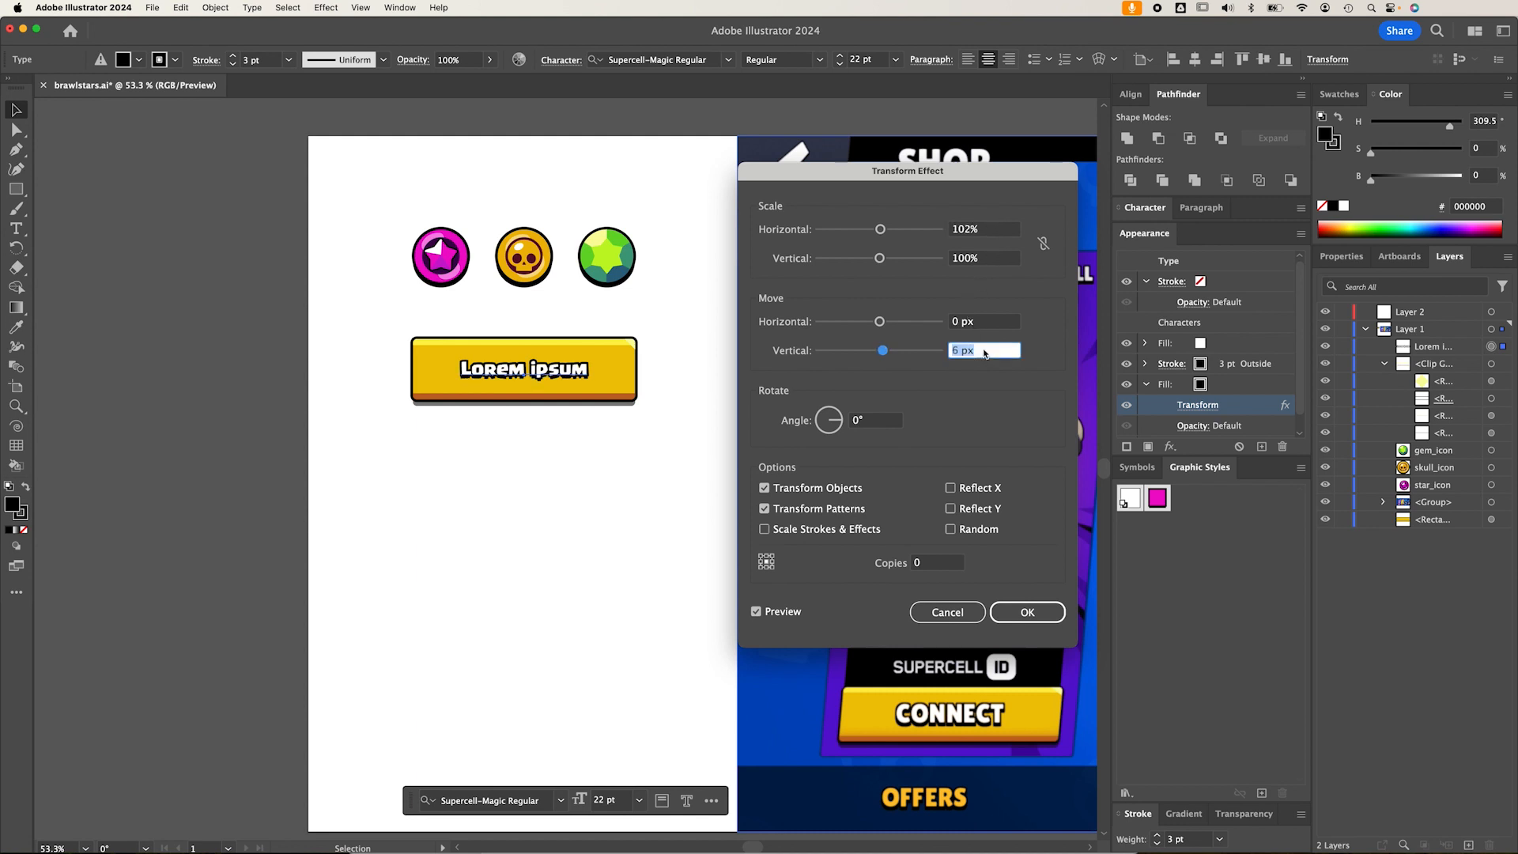
click(1026, 612)
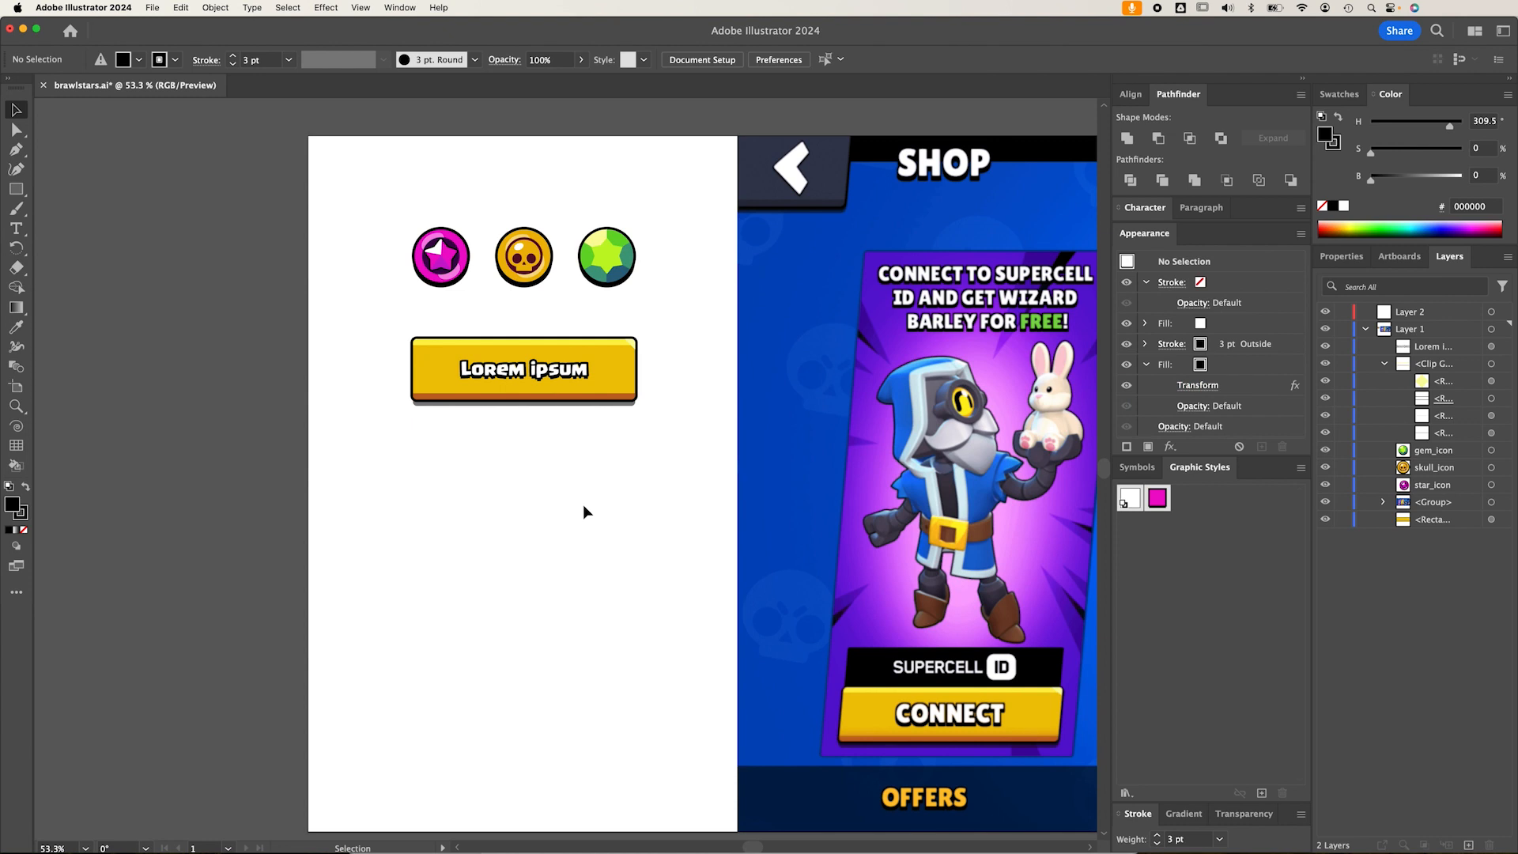
click(522, 370)
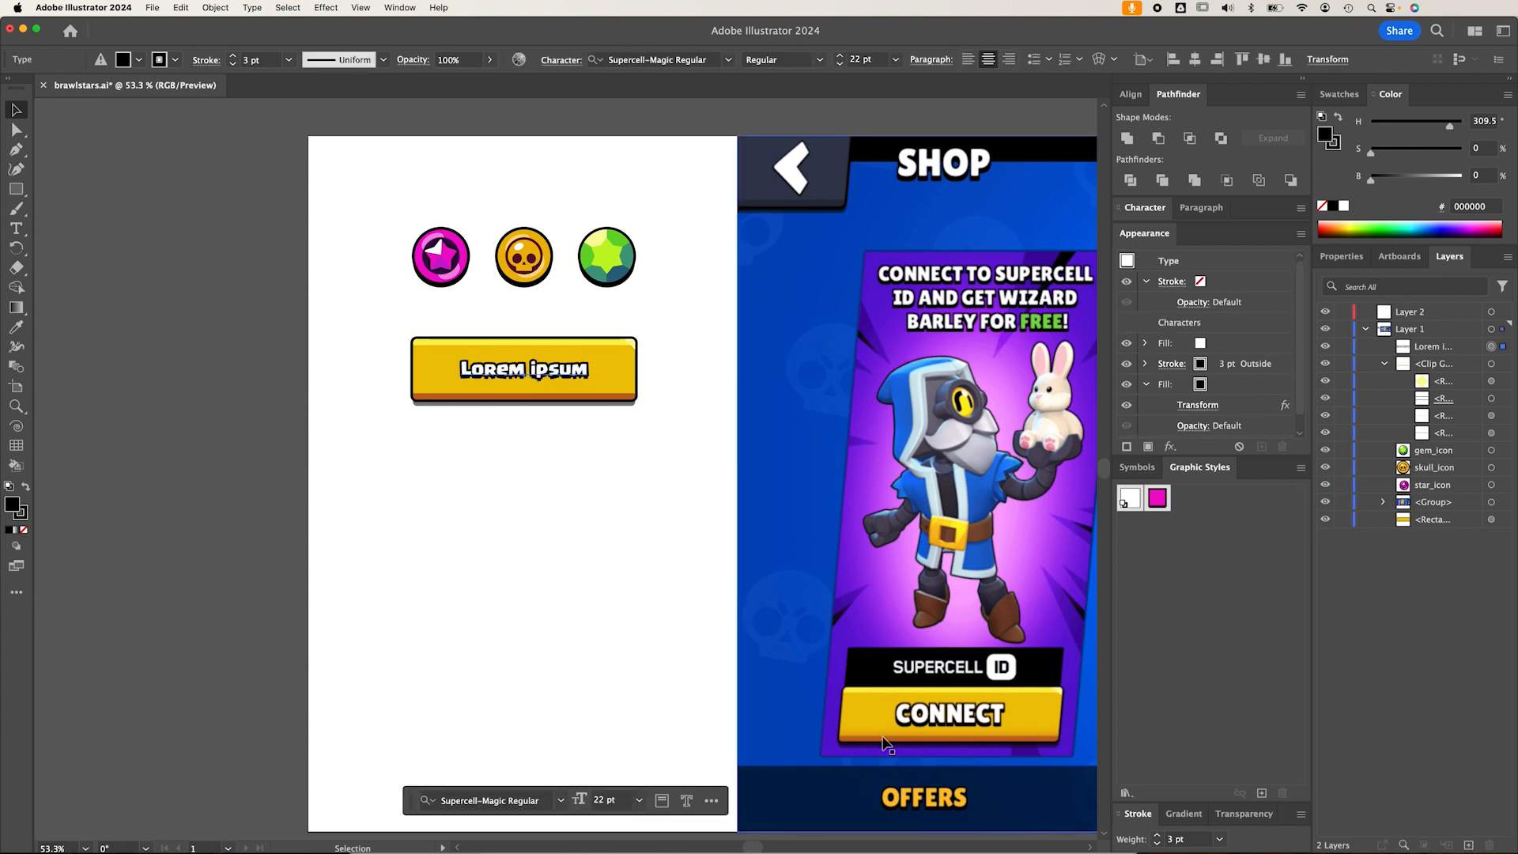
mouse_move(889, 731)
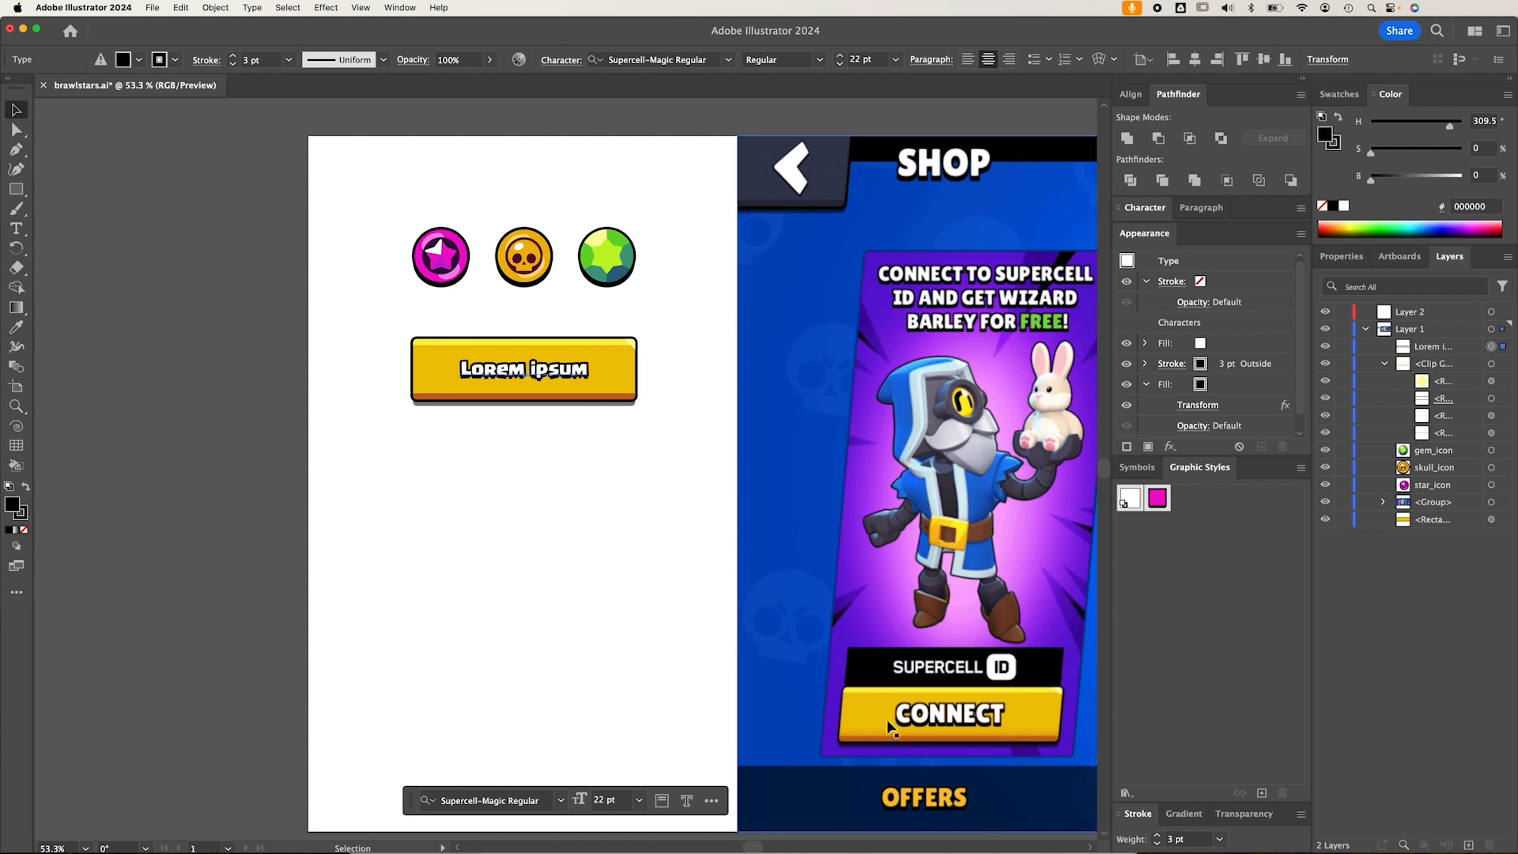
mouse_move(499, 407)
text(30)
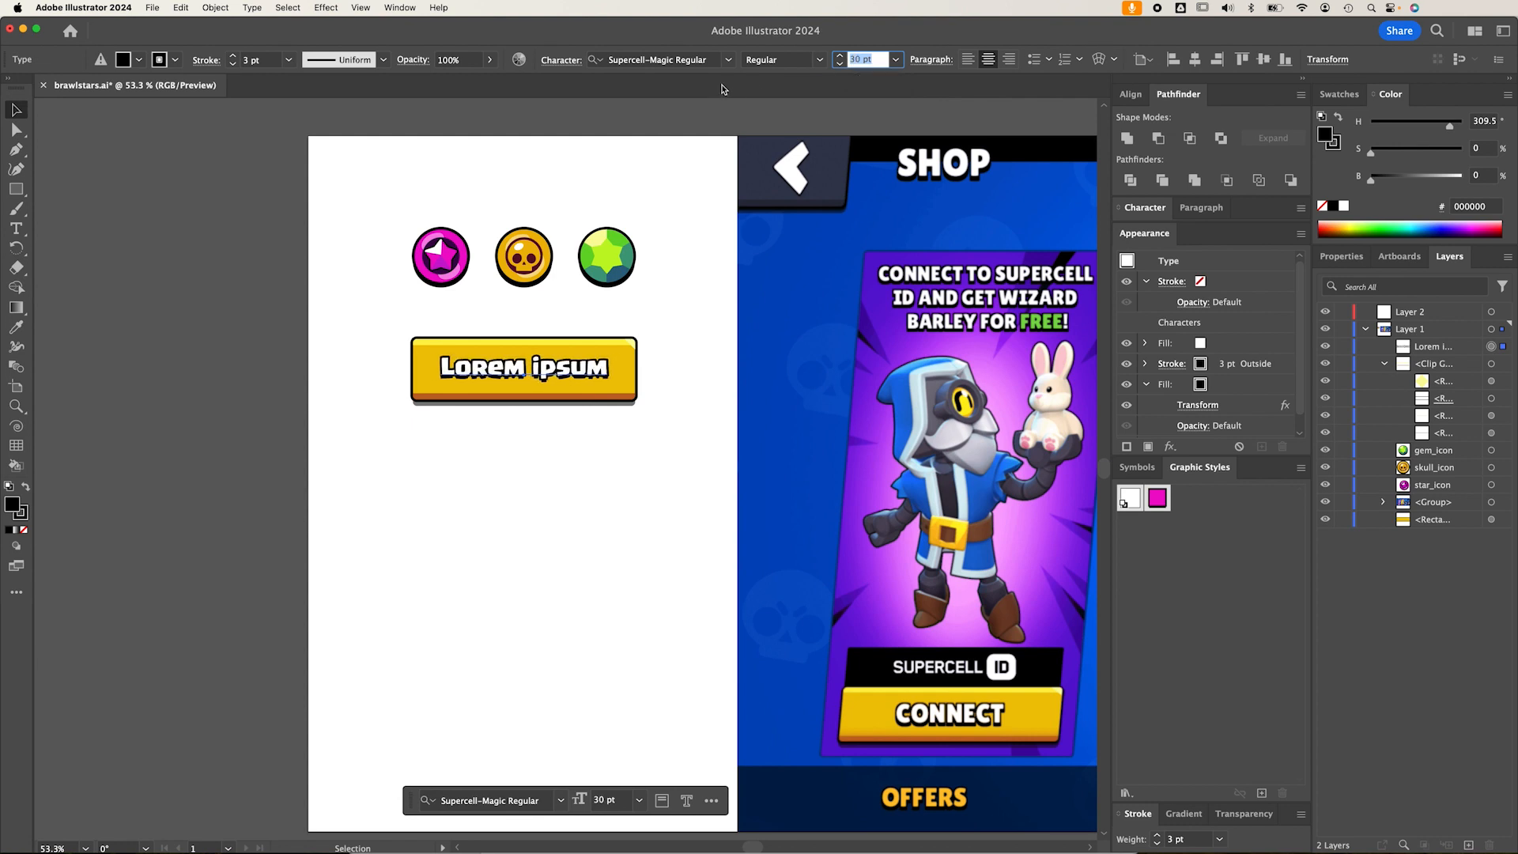
Switch the label to the Cubano font family at 30 pt
click(727, 60)
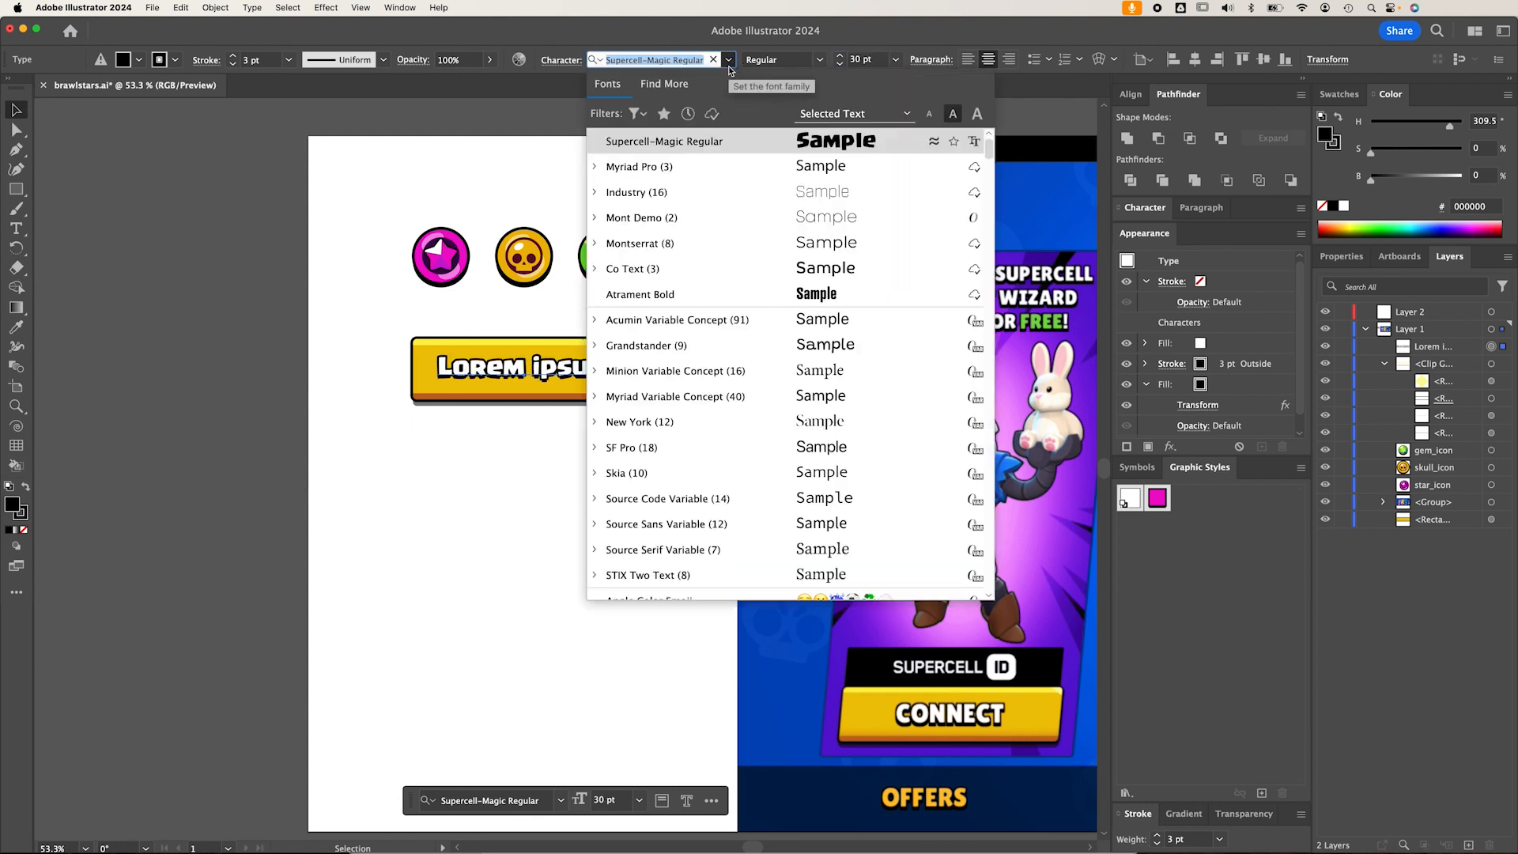
click(775, 398)
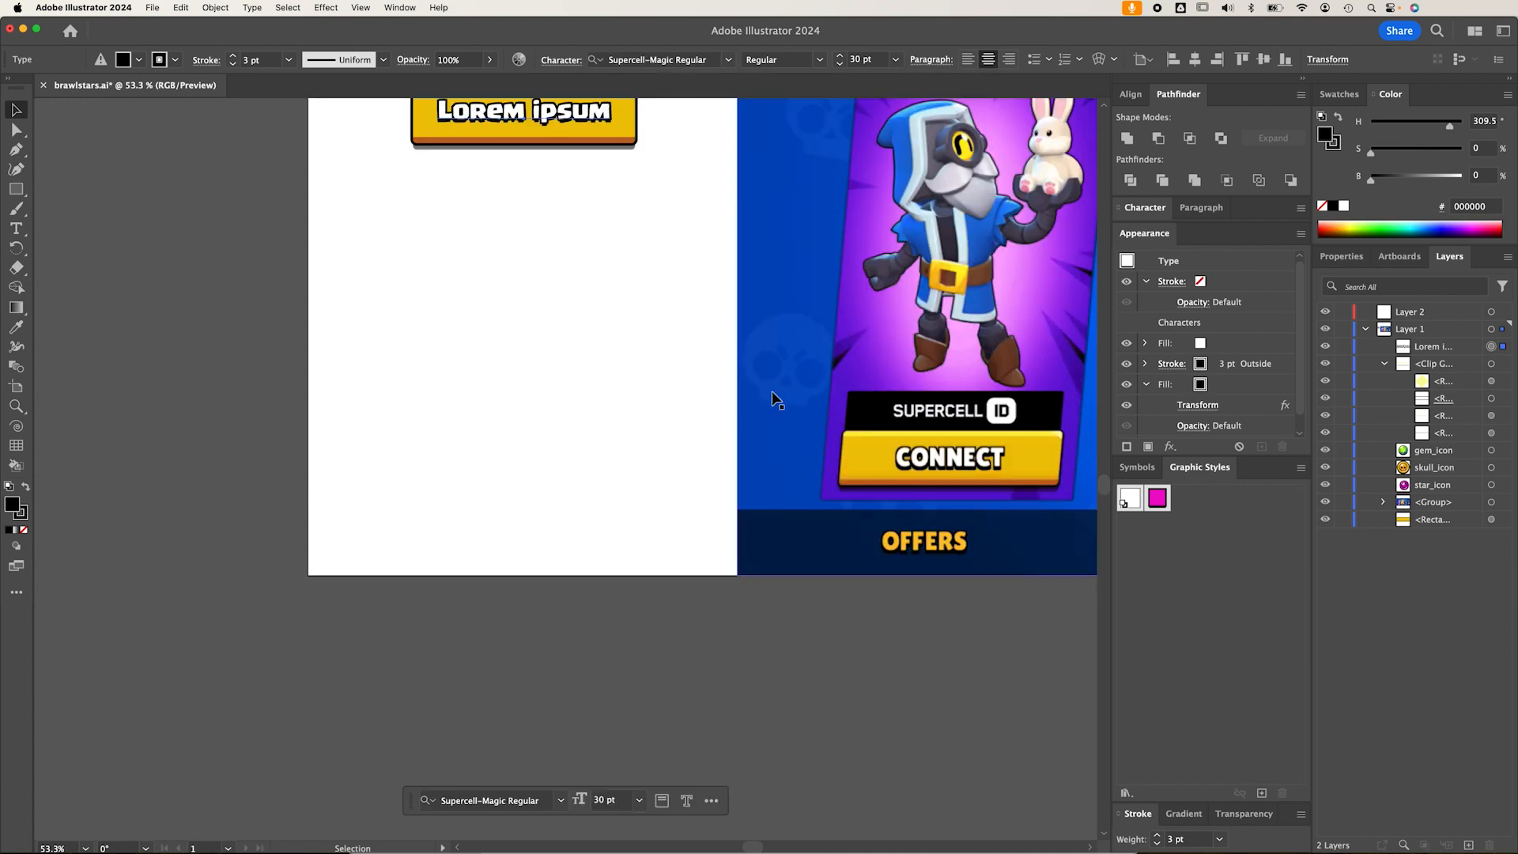
click(659, 59)
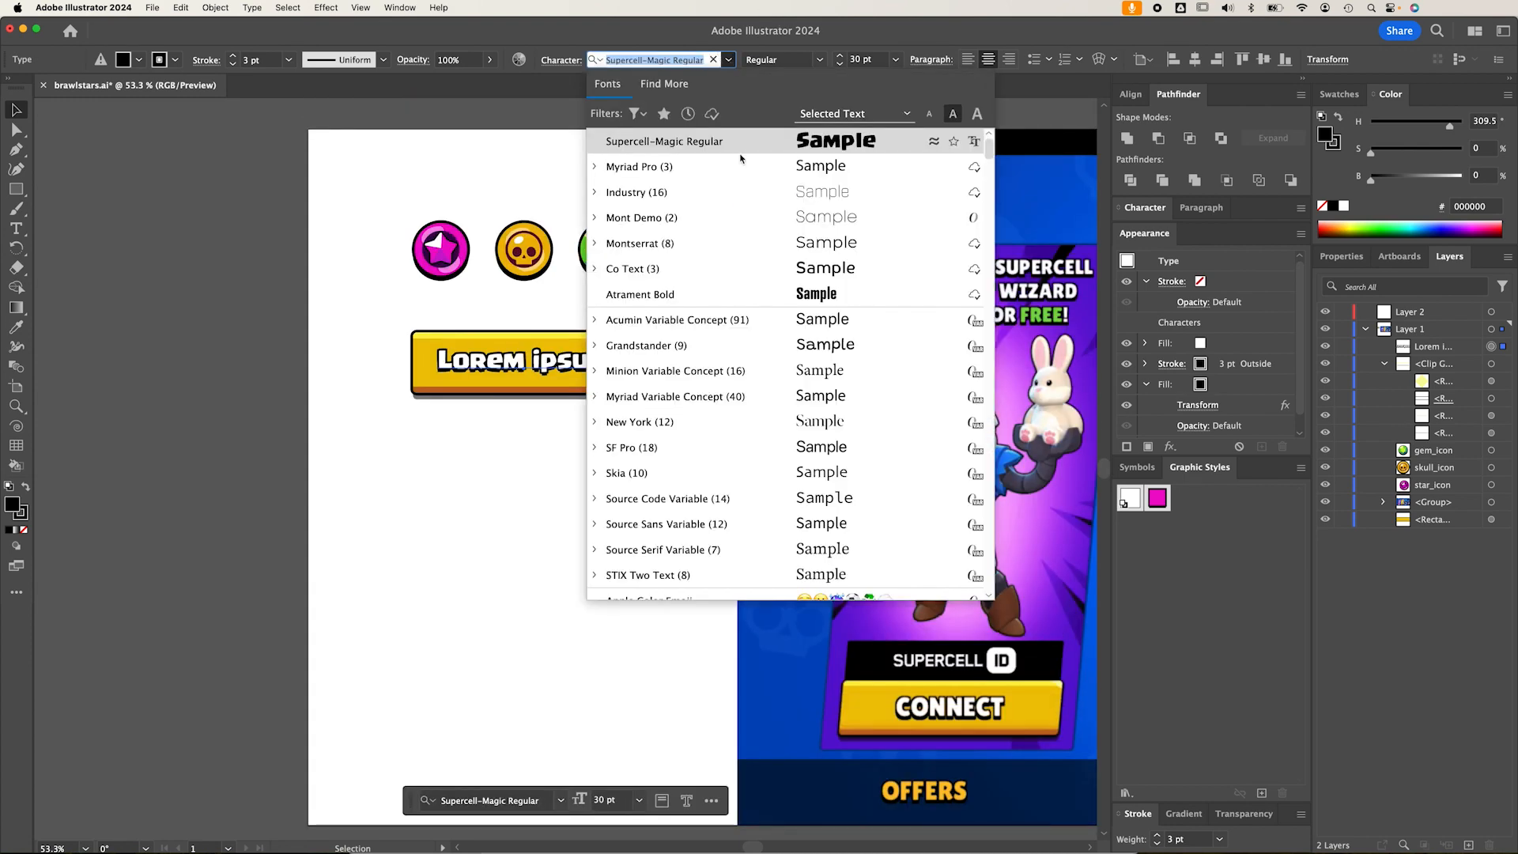
scroll(up, 3)
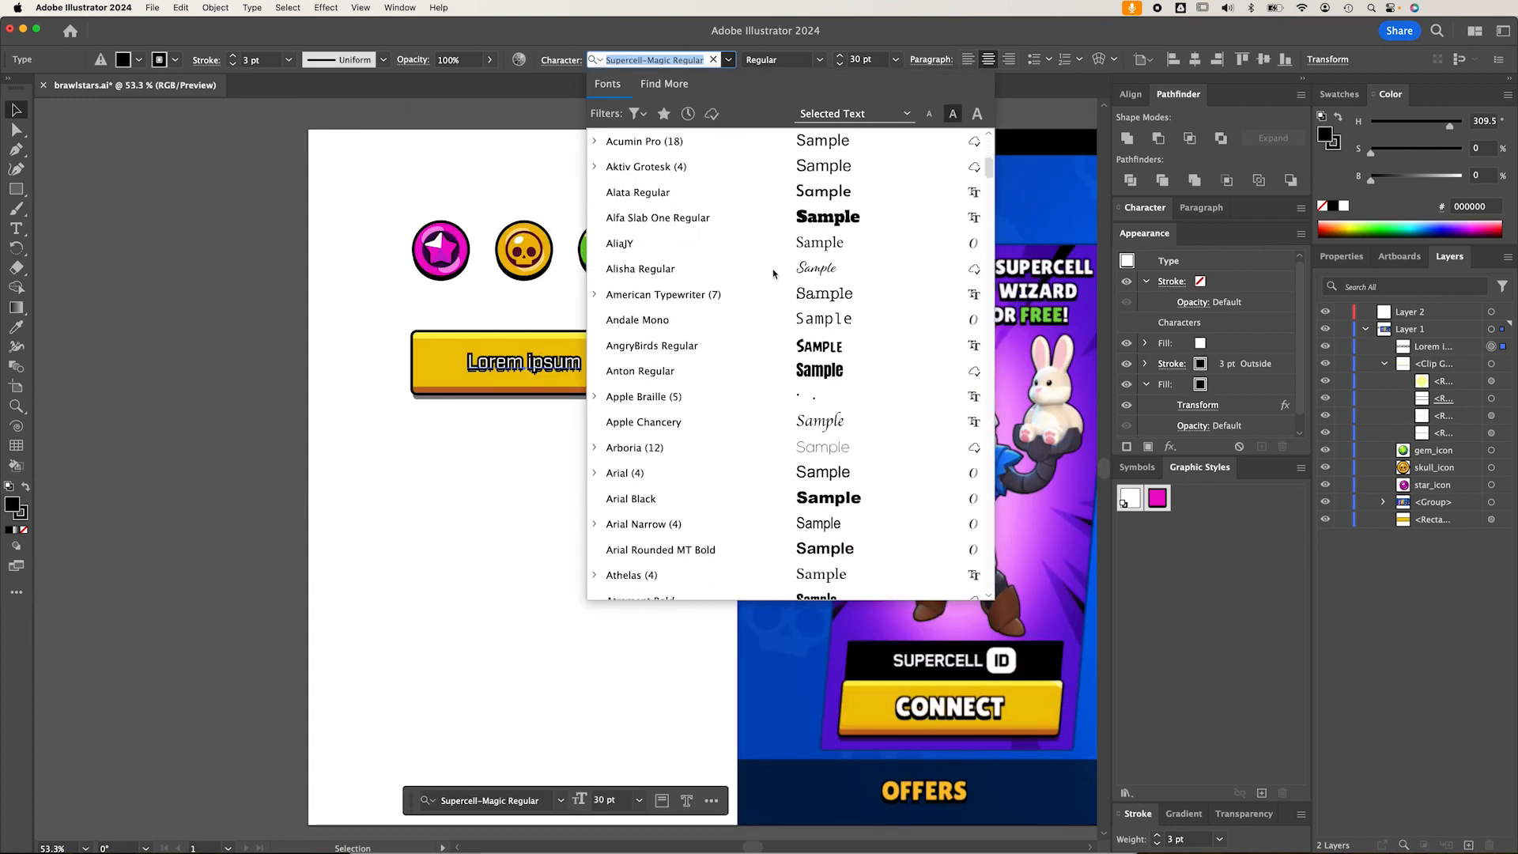
scroll(down, 3)
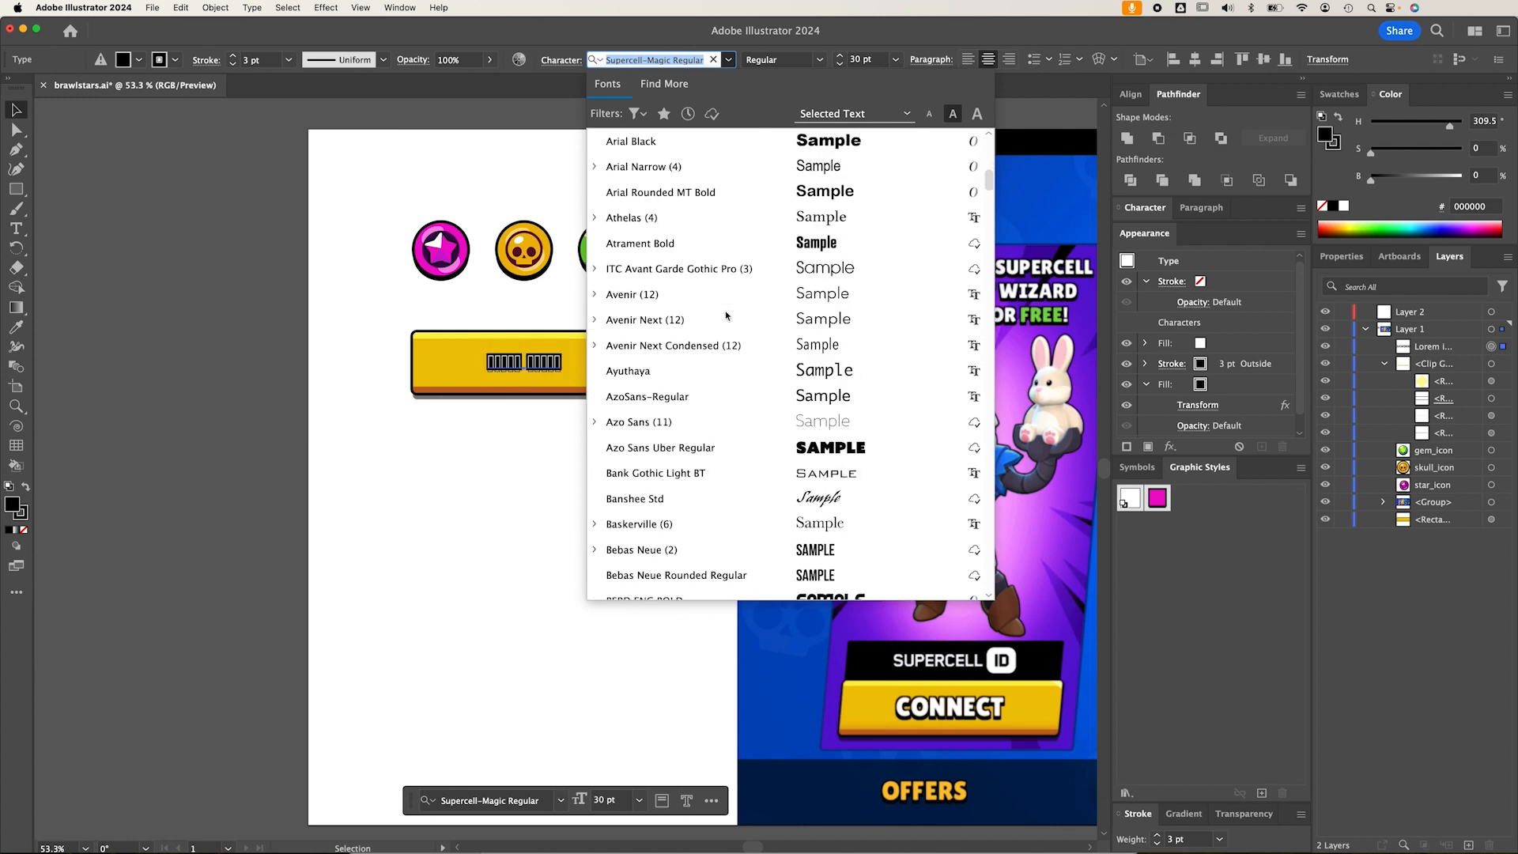
scroll(down, 3)
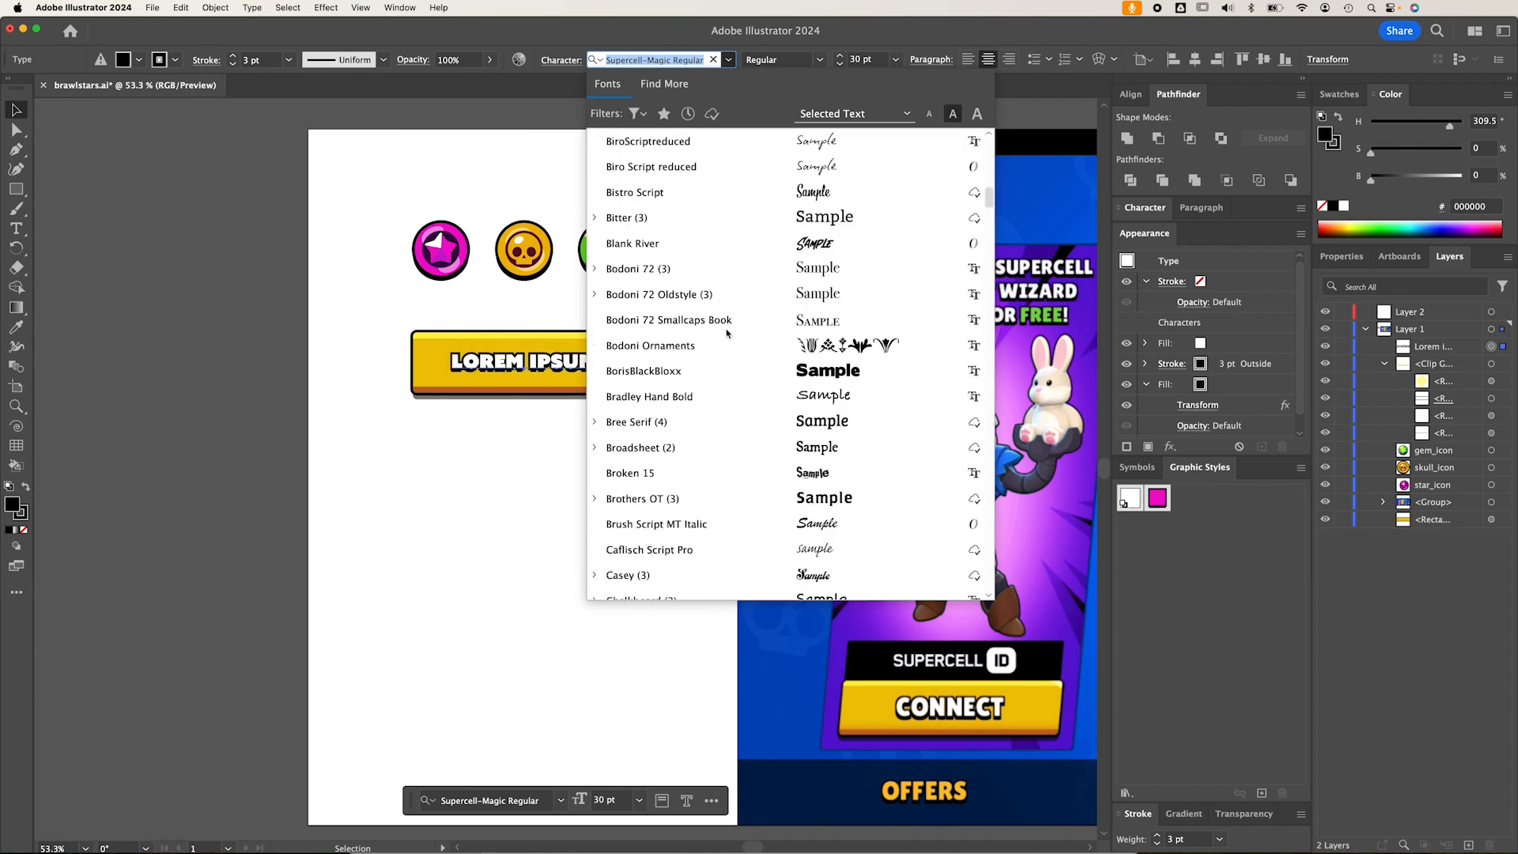
scroll(down, 3)
text(Cubano)
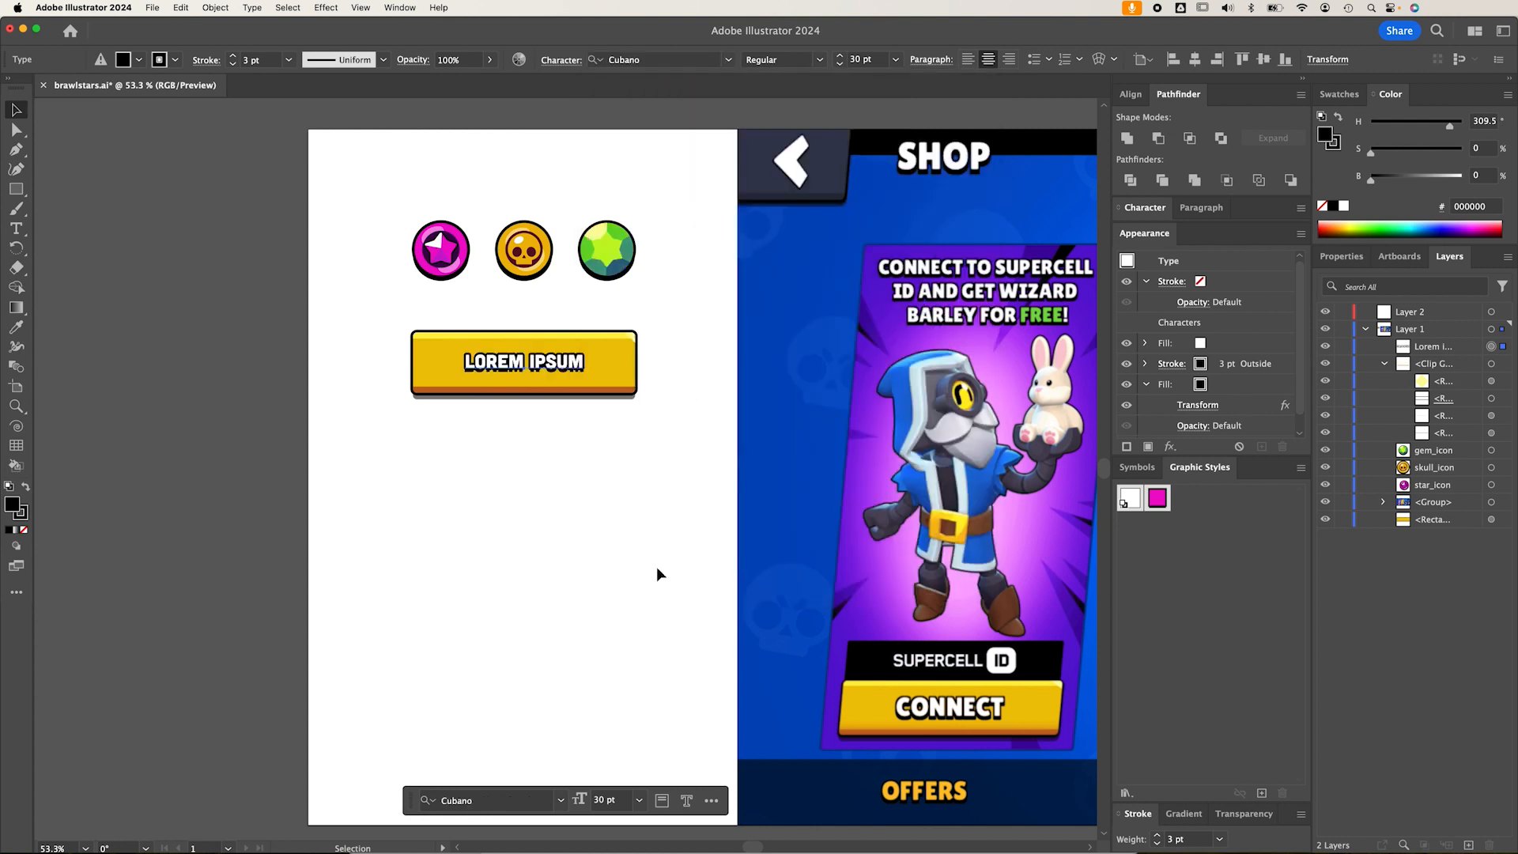
mouse_move(1039, 232)
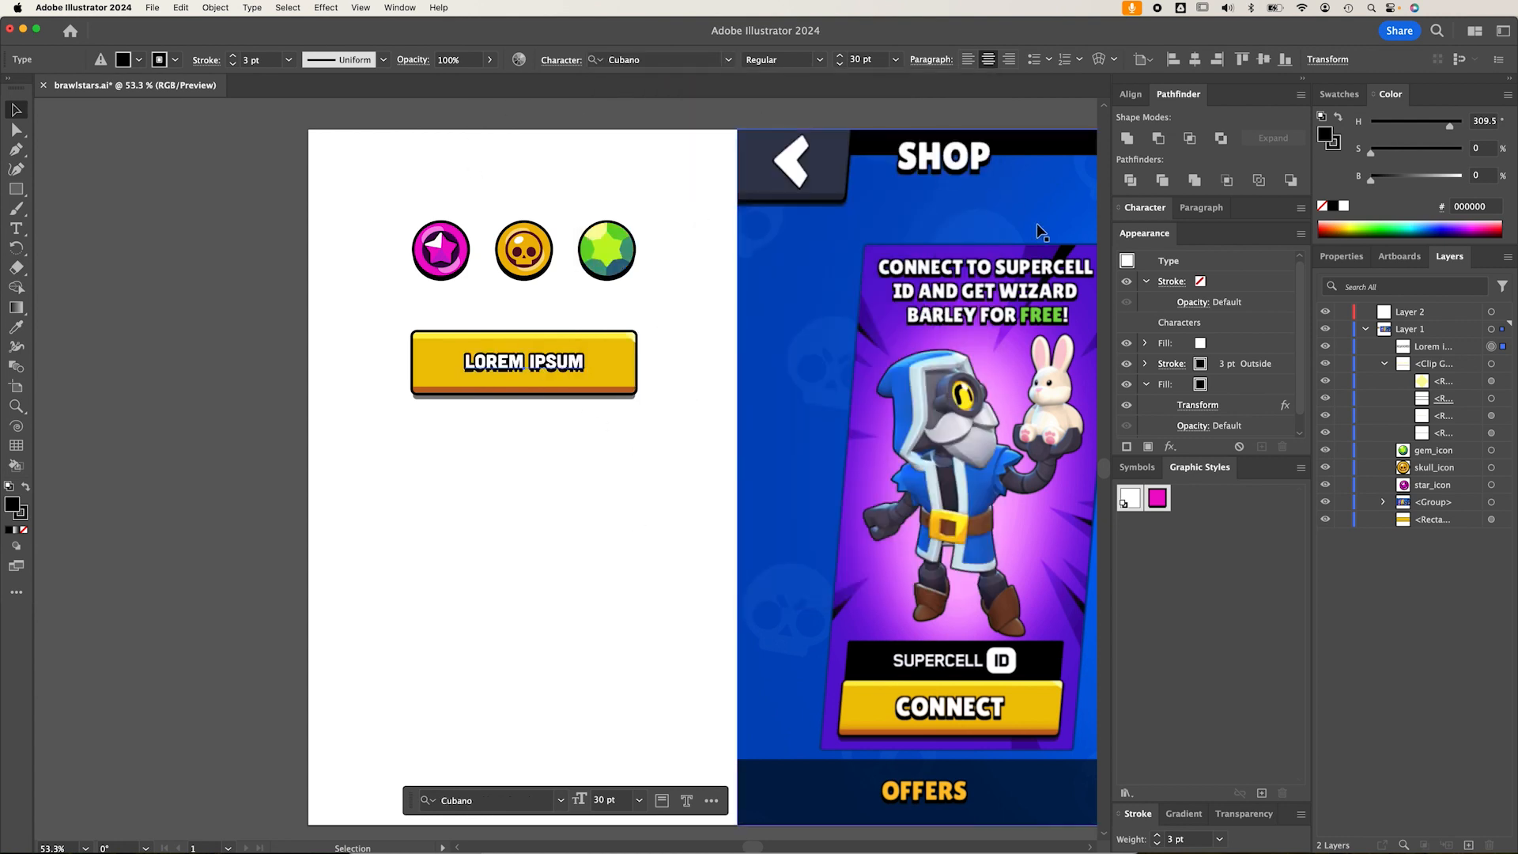
click(1145, 207)
text(38)
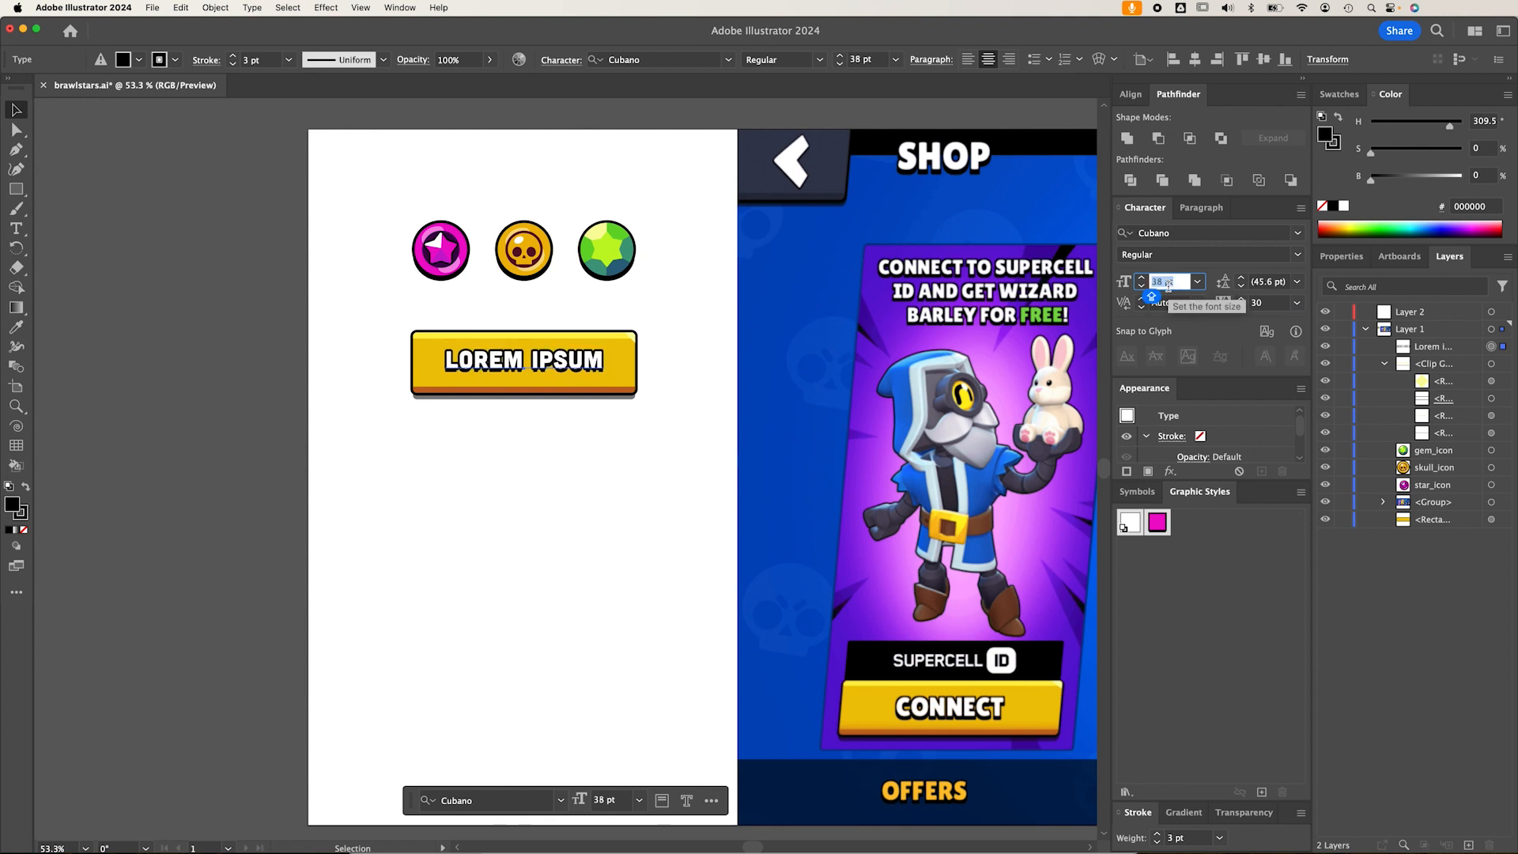
Make the label 38 pt and retype it as 'CONNECT'
click(577, 363)
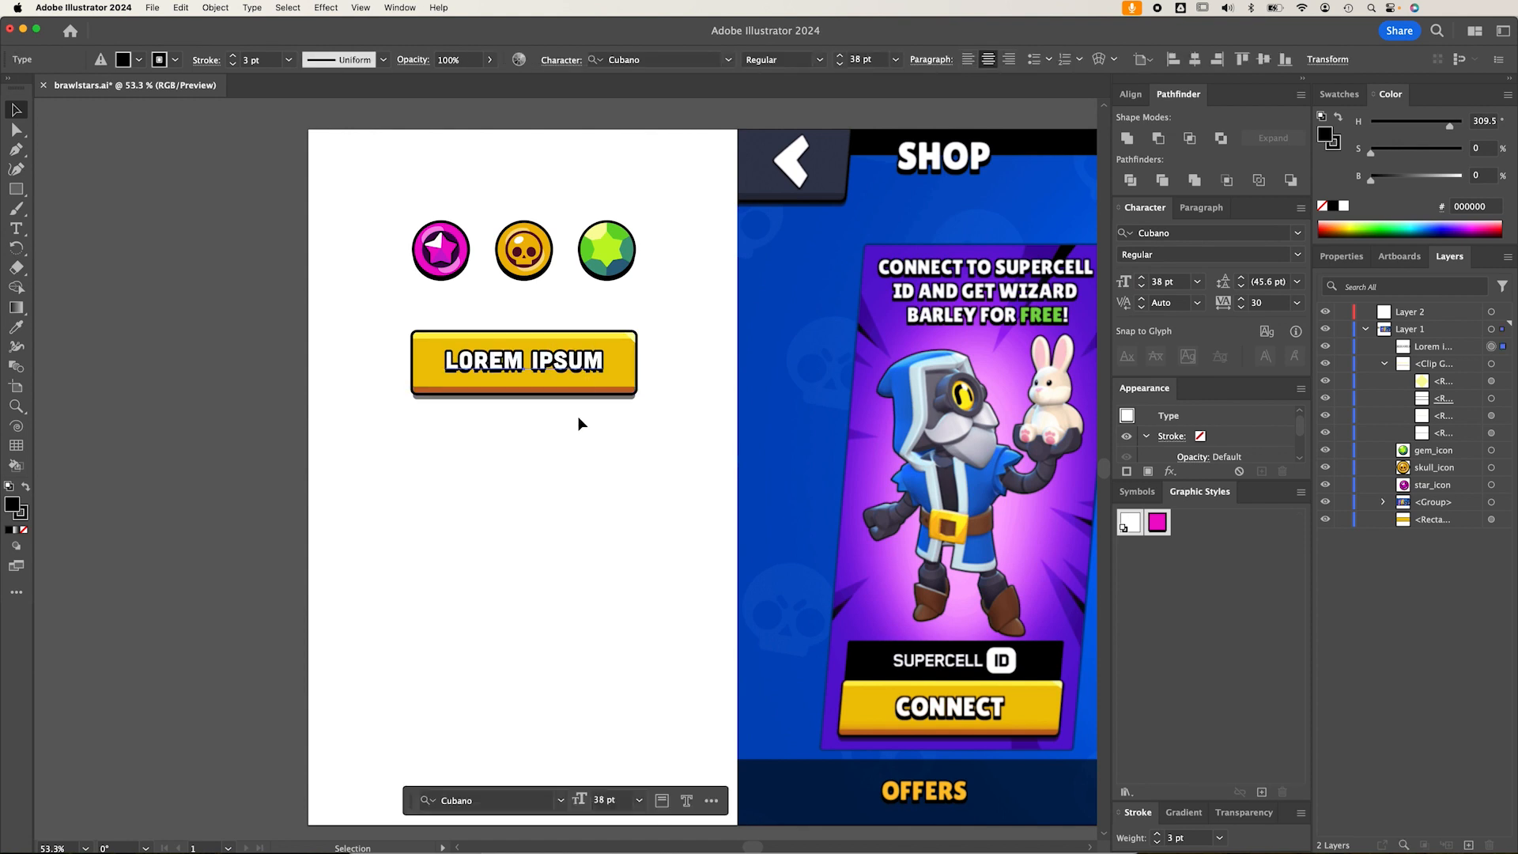
mouse_move(571, 308)
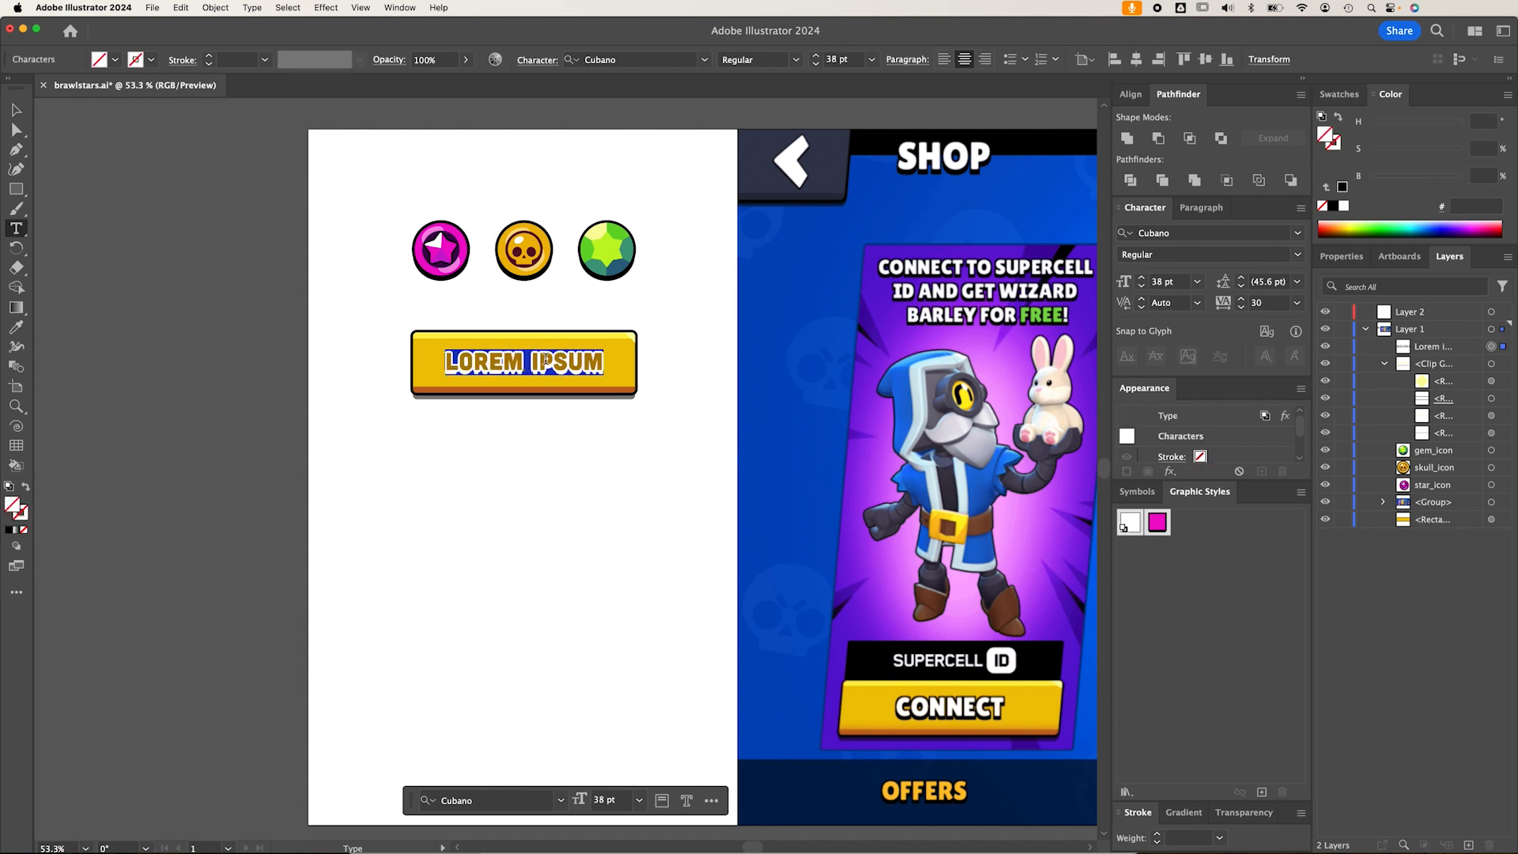
text(CONNECT)
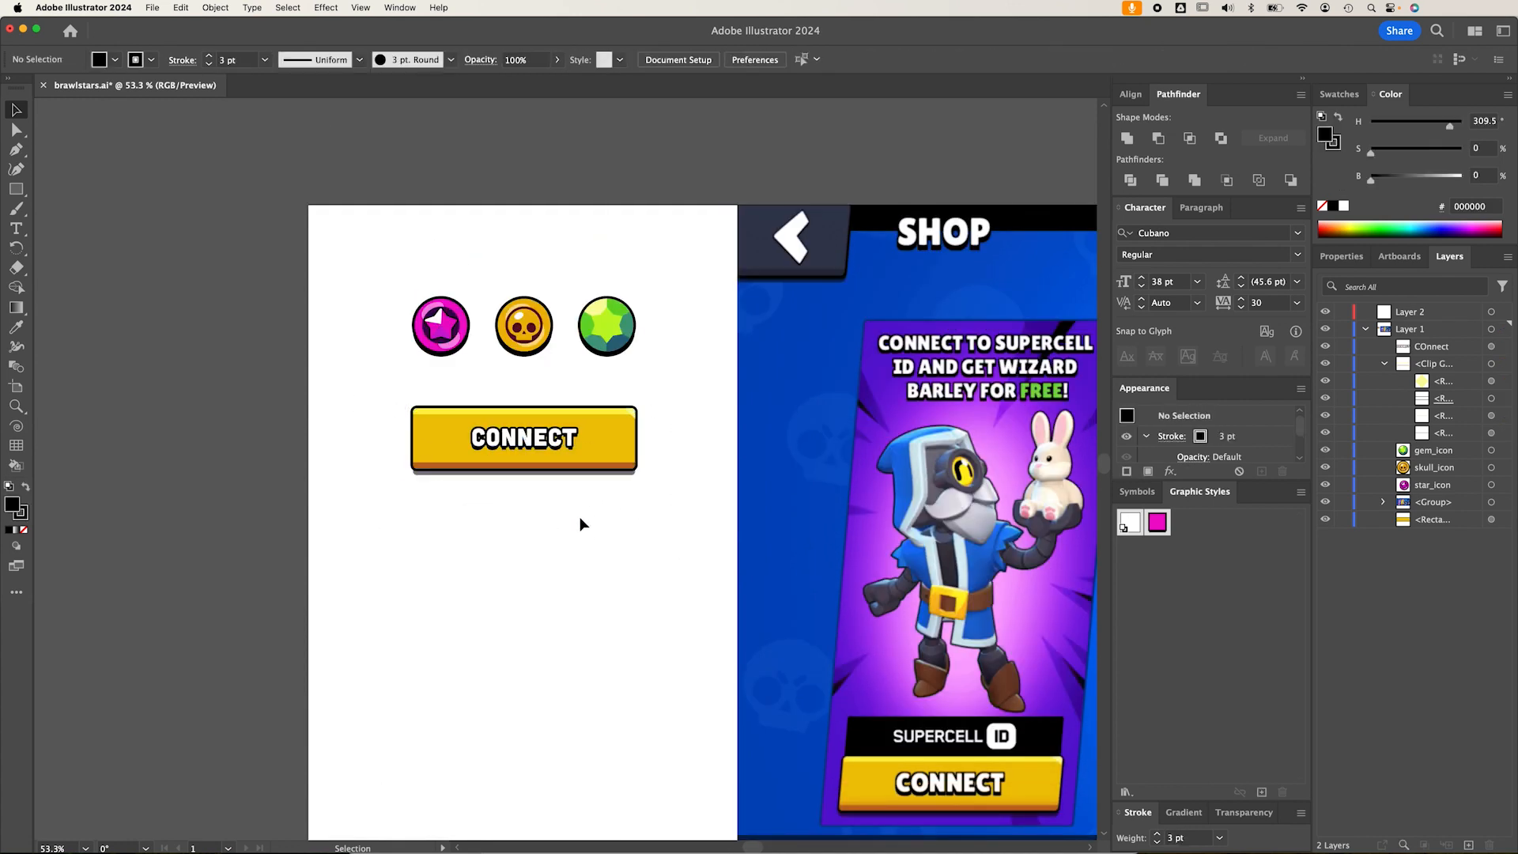
Group the yellow button's base shapes with Cmd+G and save them as symbol 'btn_base'
click(523, 438)
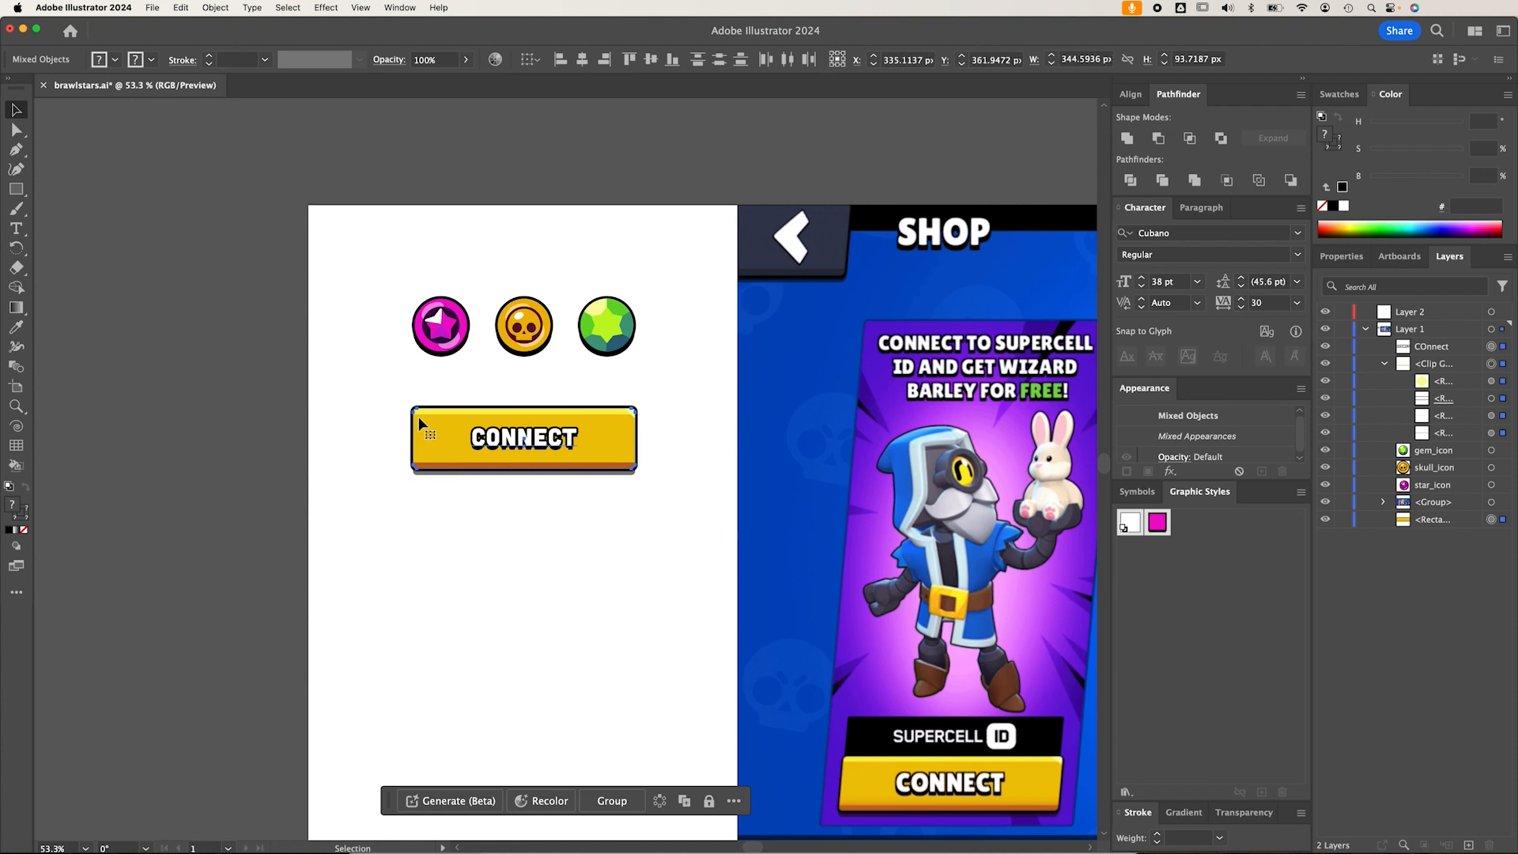
click(410, 513)
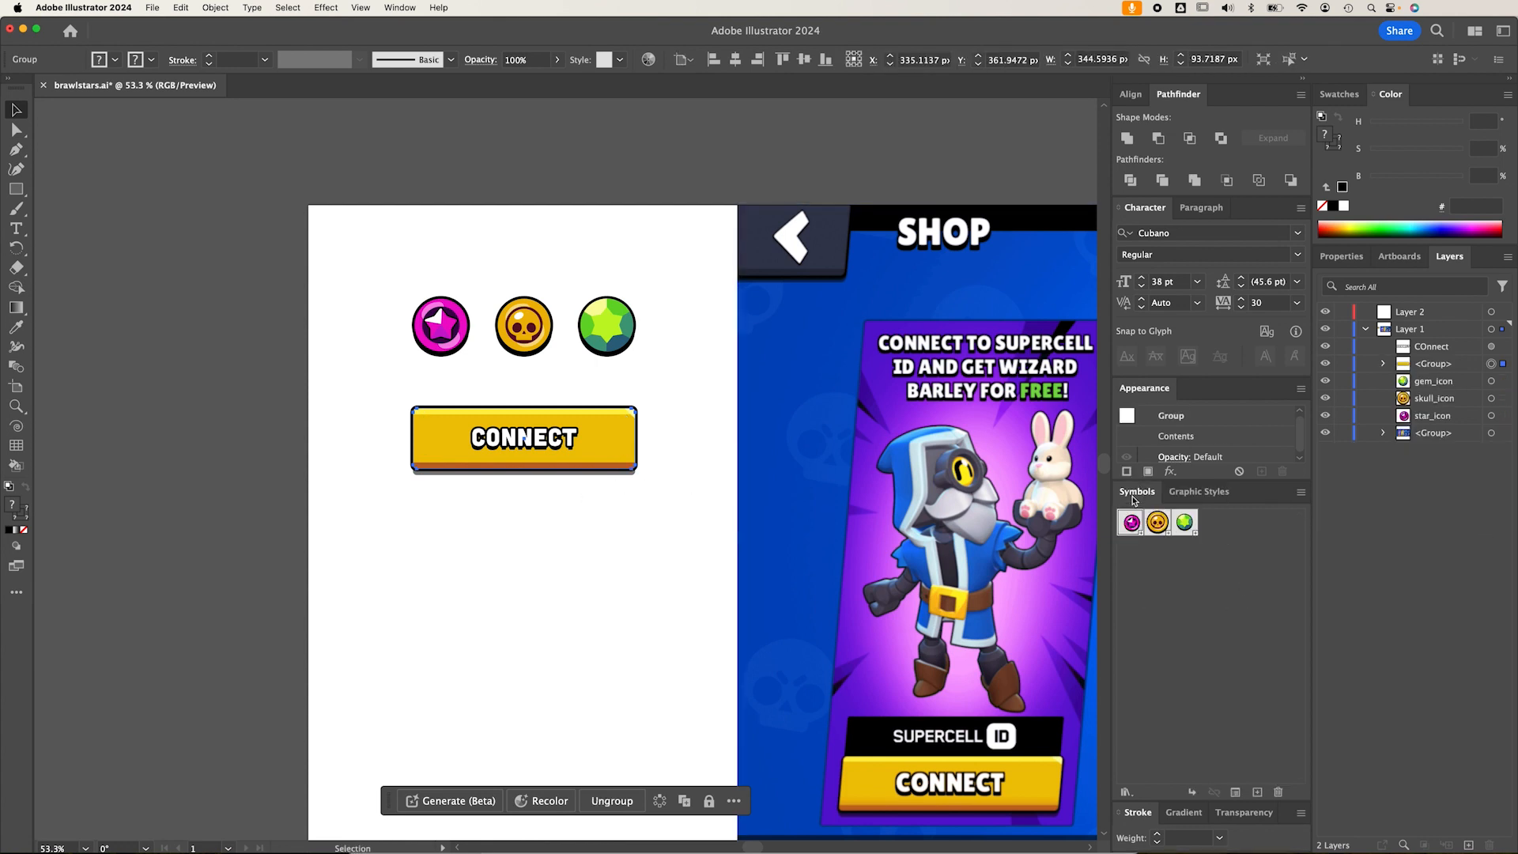
click(1258, 792)
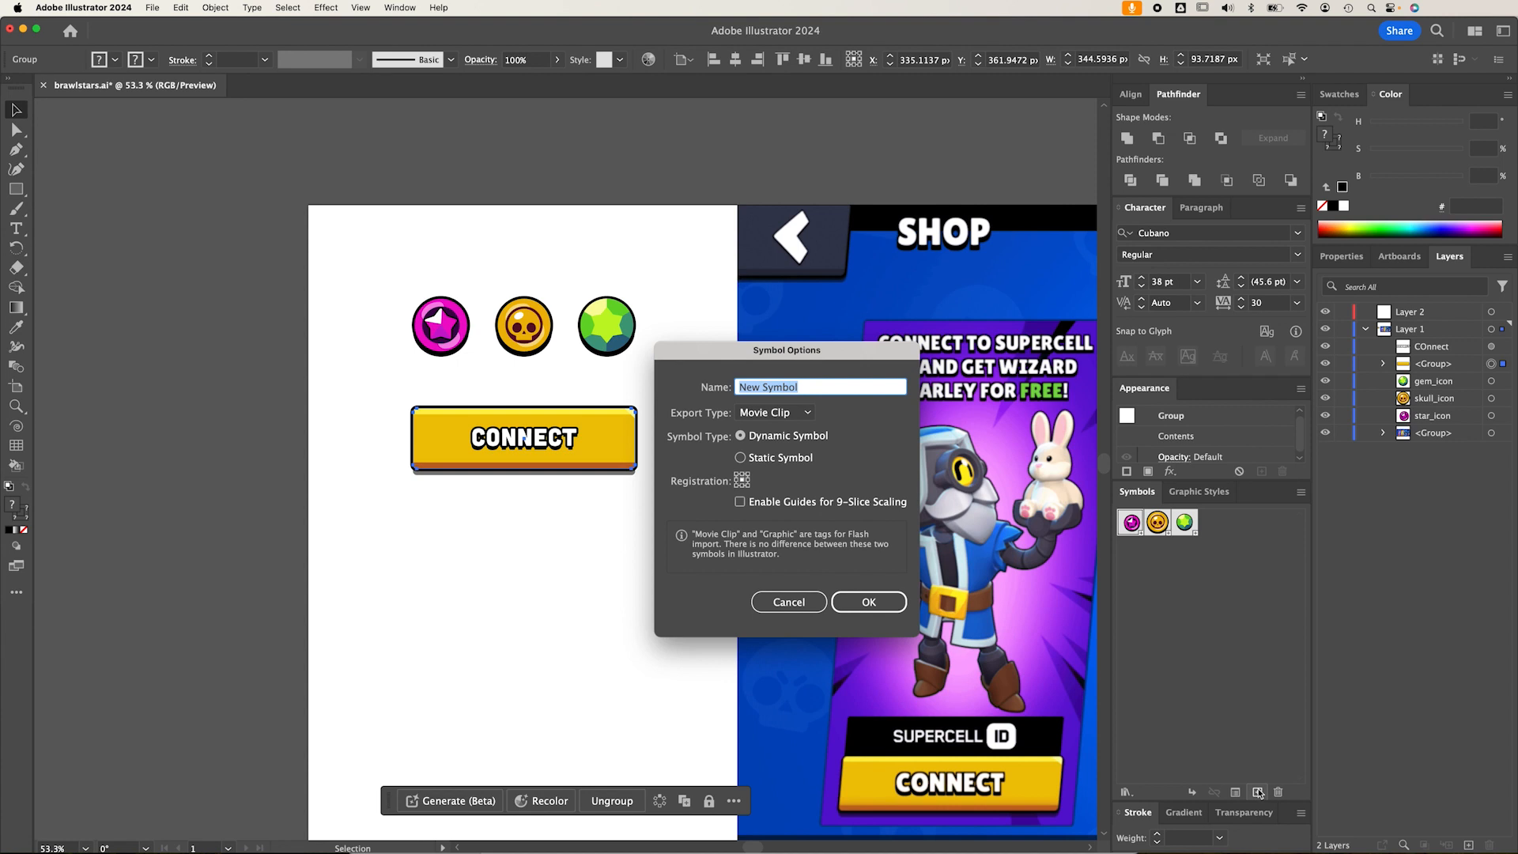
text(btn_base)
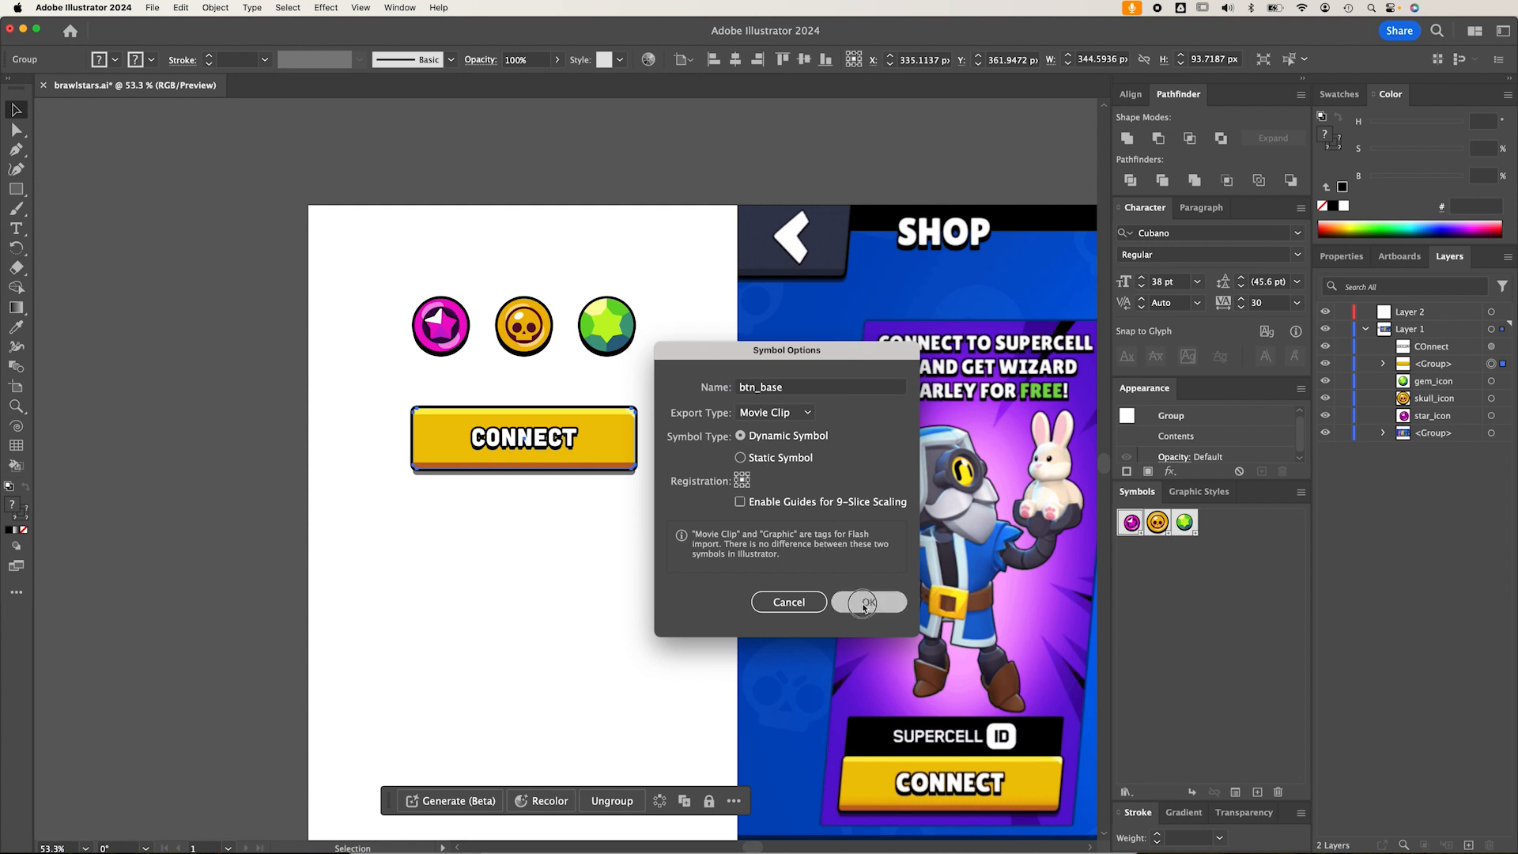
click(867, 601)
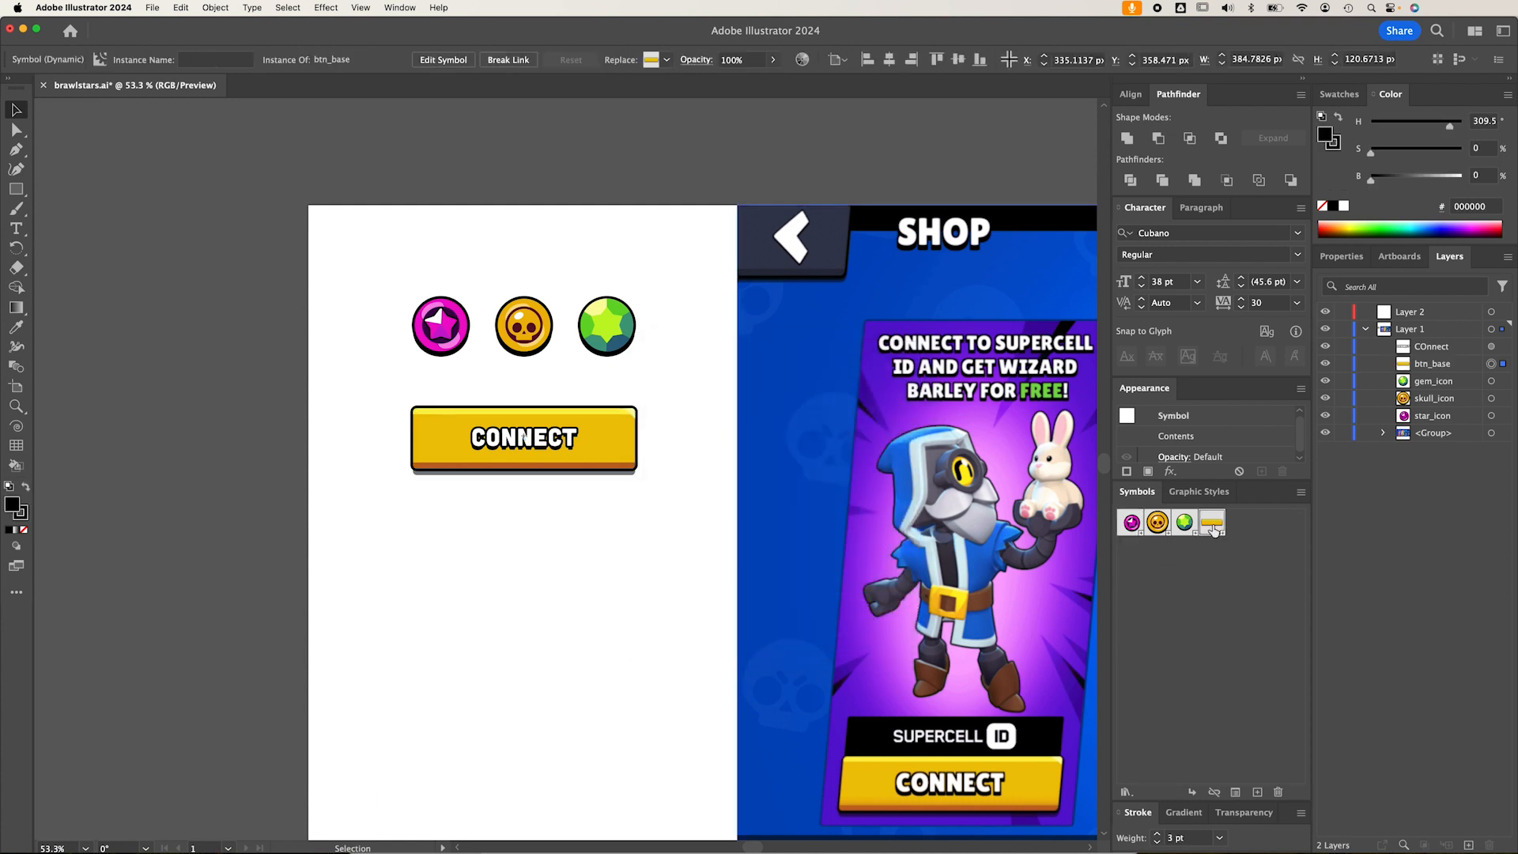
mouse_move(1212, 523)
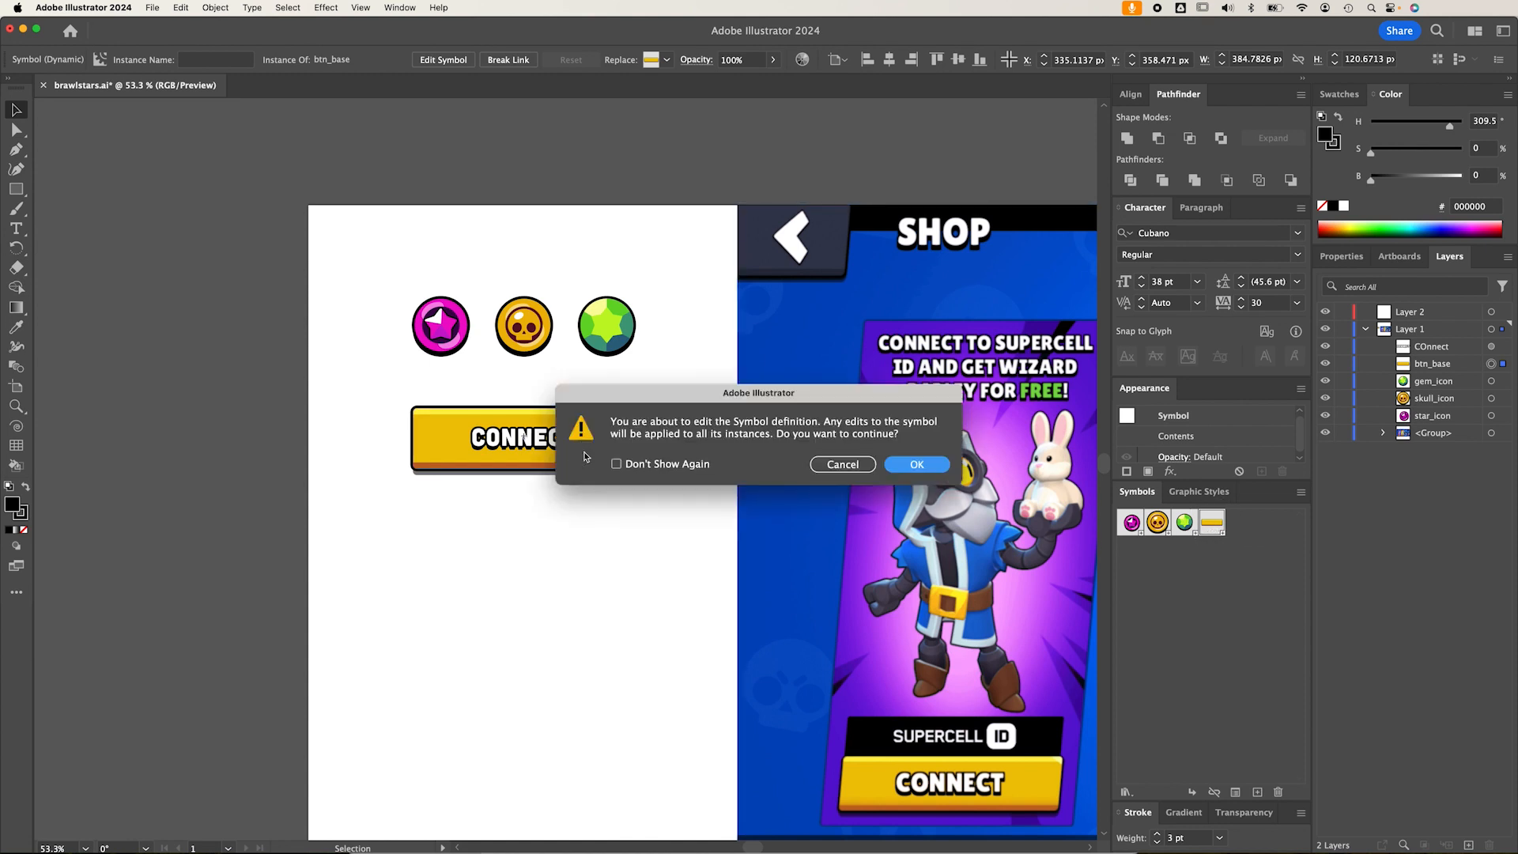
Delete 'btn_base' from the Symbols panel, expanding its placed instance into a plain group
click(916, 465)
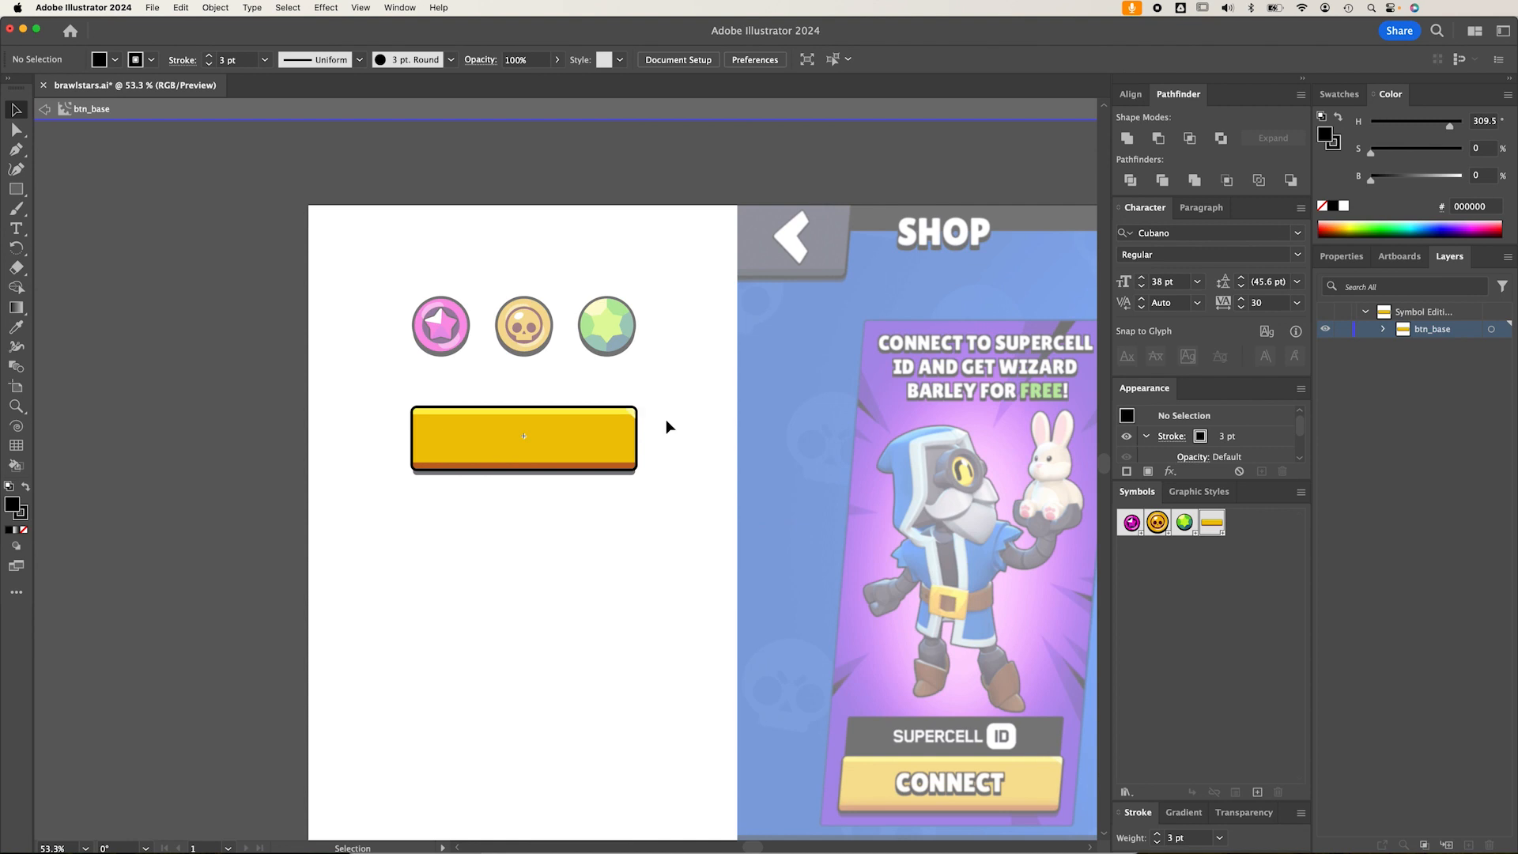
mouse_move(423, 384)
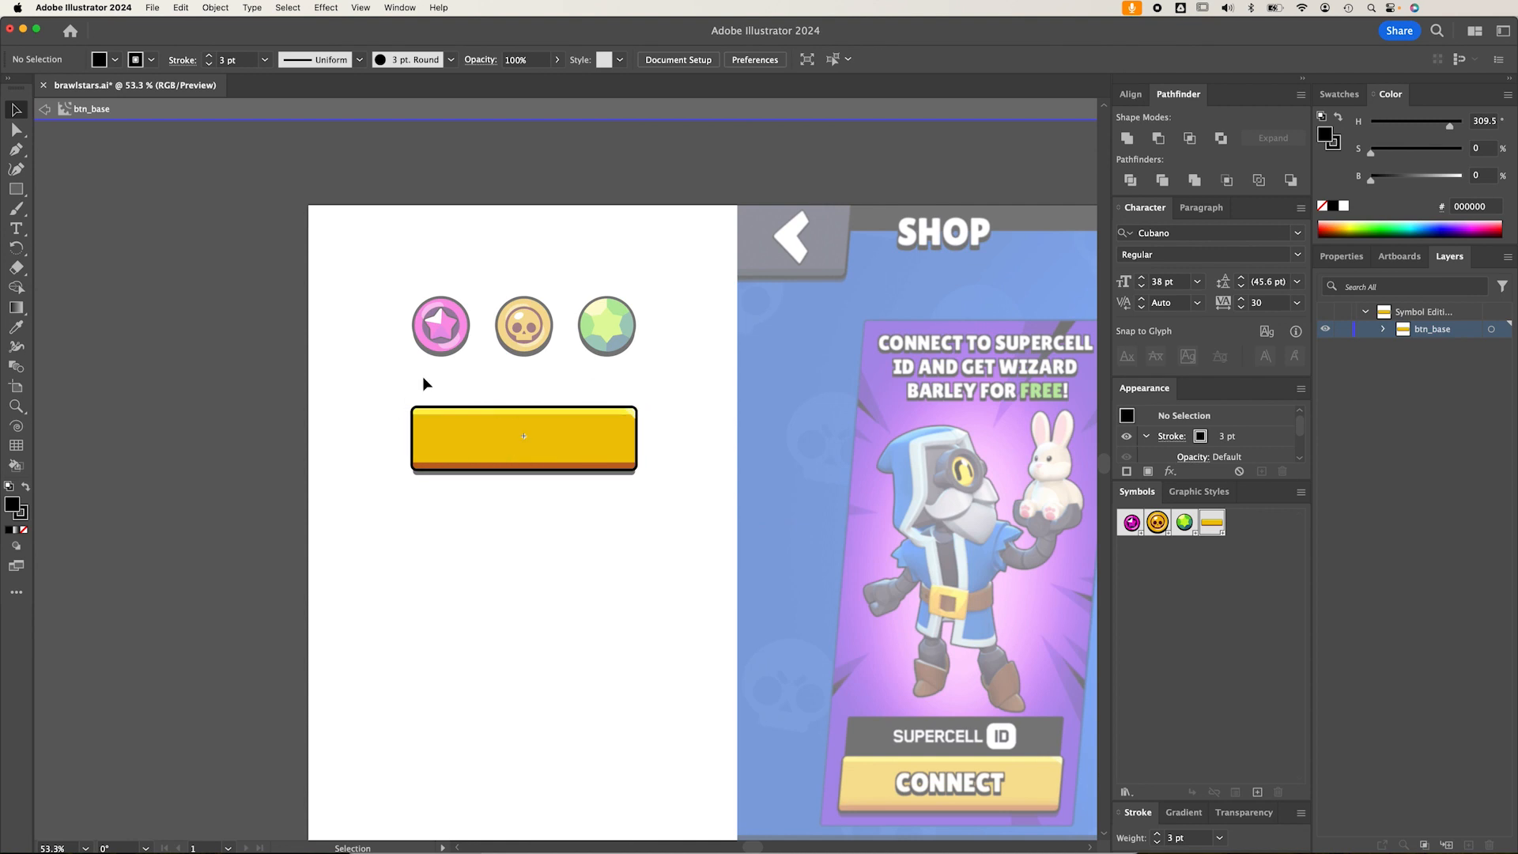
mouse_move(484, 540)
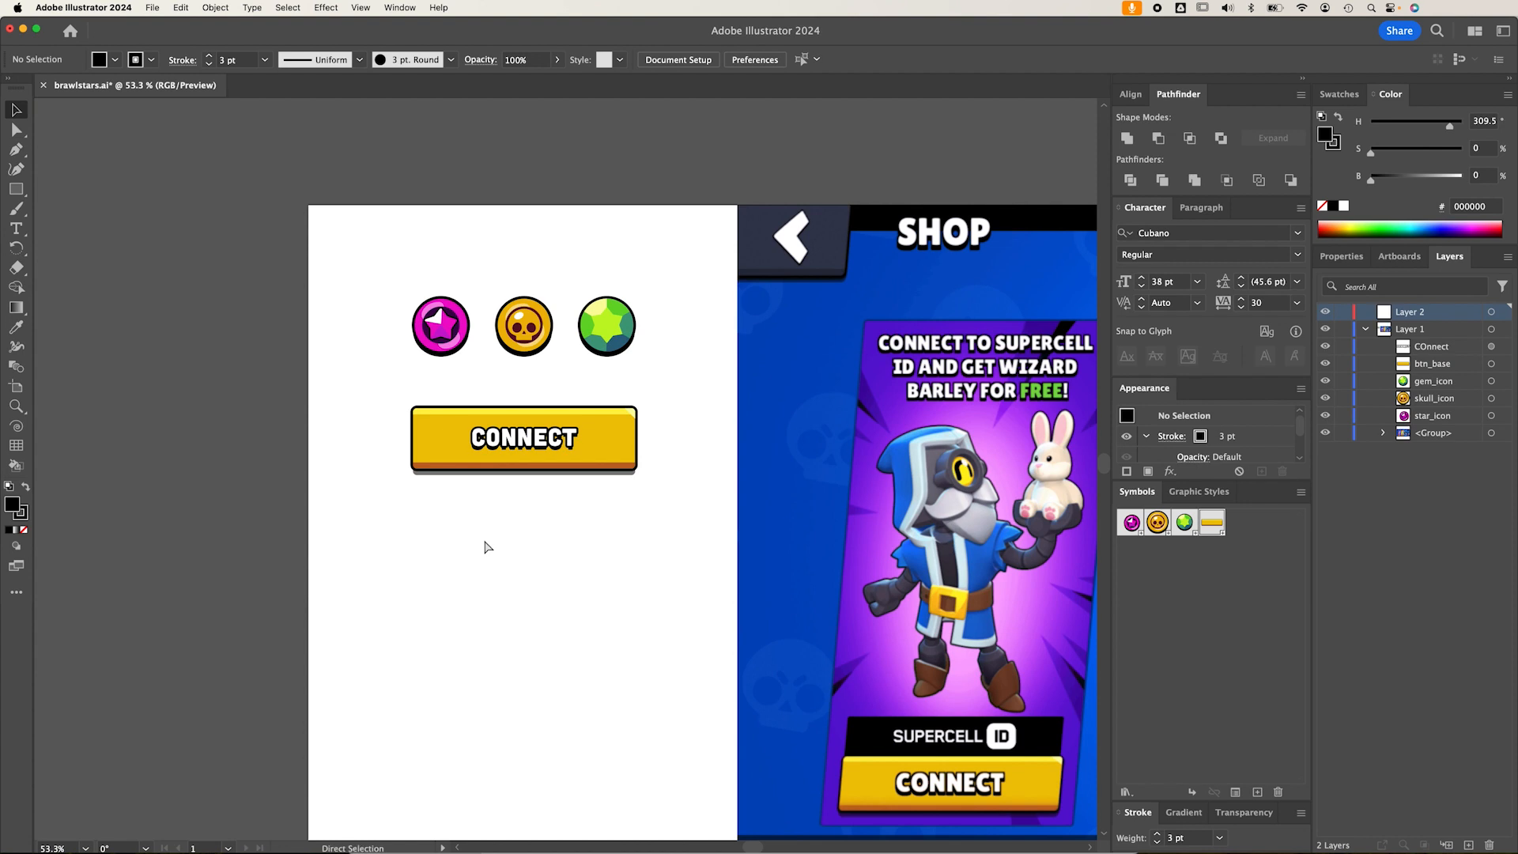
click(16, 109)
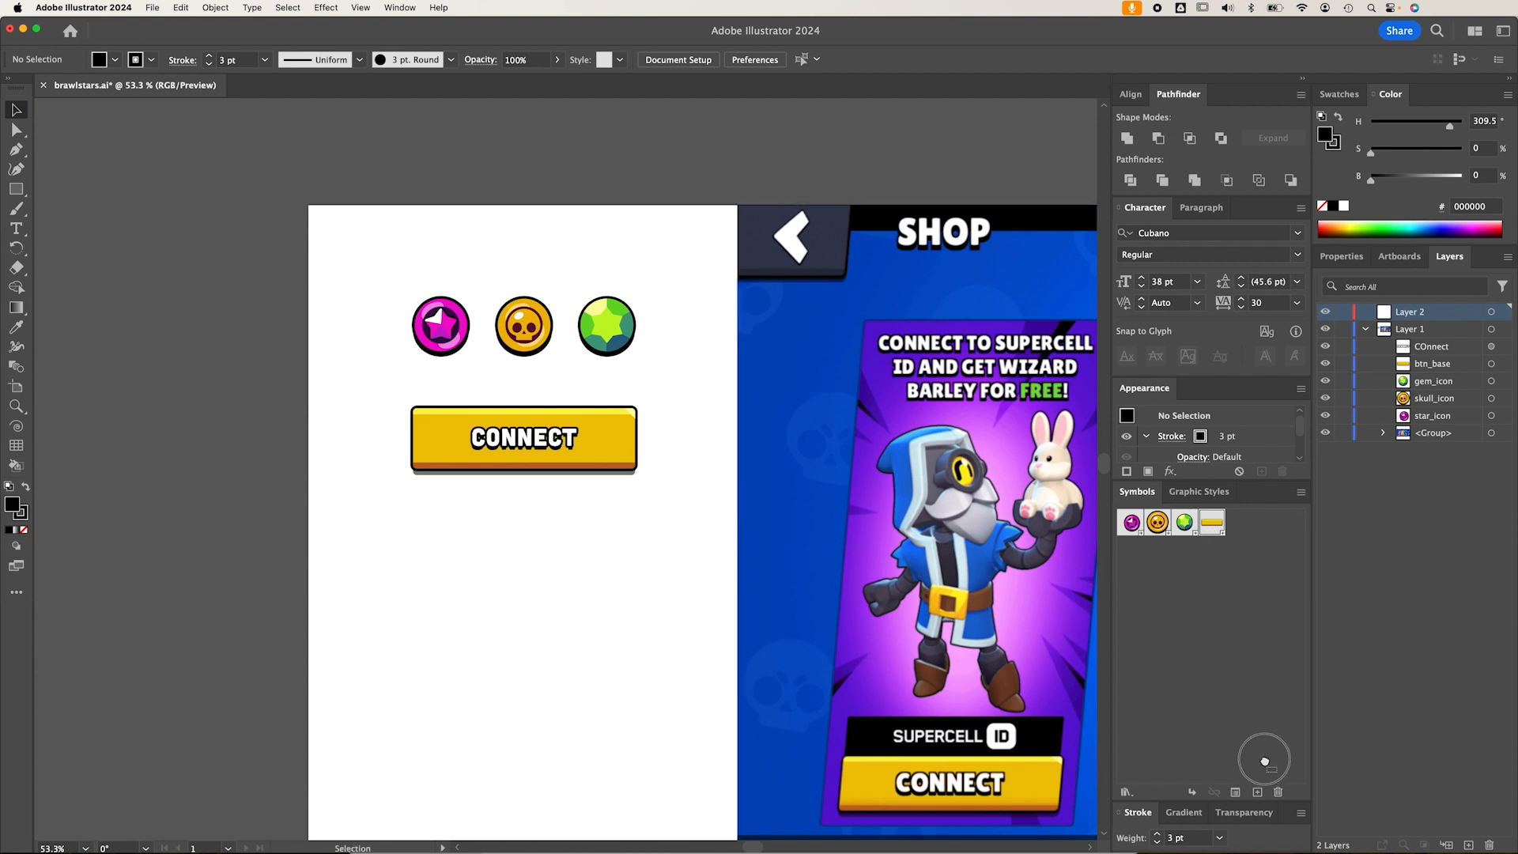
click(1277, 791)
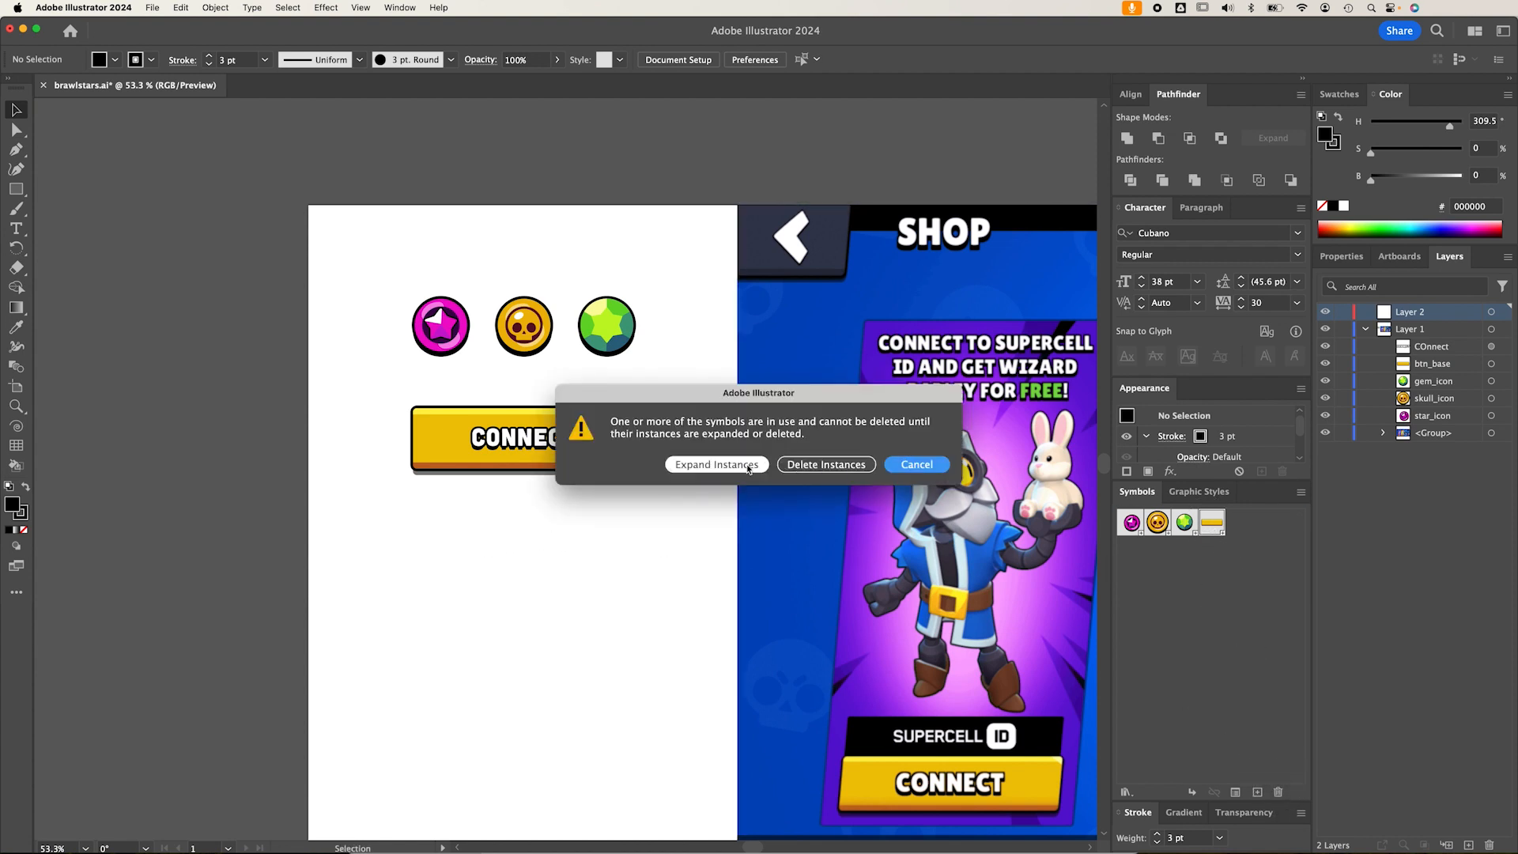
click(716, 465)
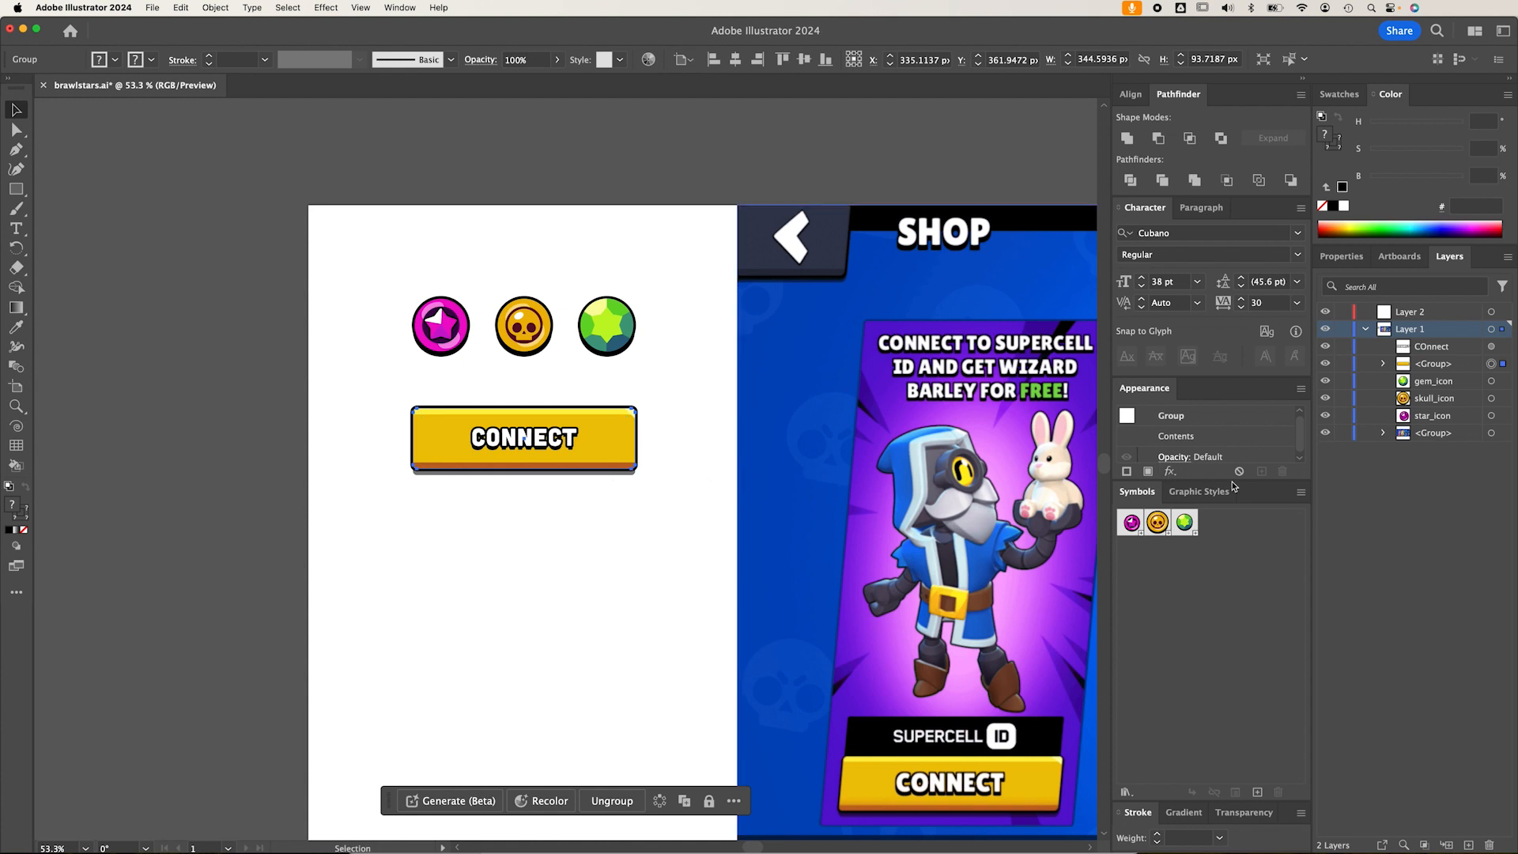
Make a new 'btn_base' symbol from the button group with 9-slice scaling guides enabled
click(1256, 792)
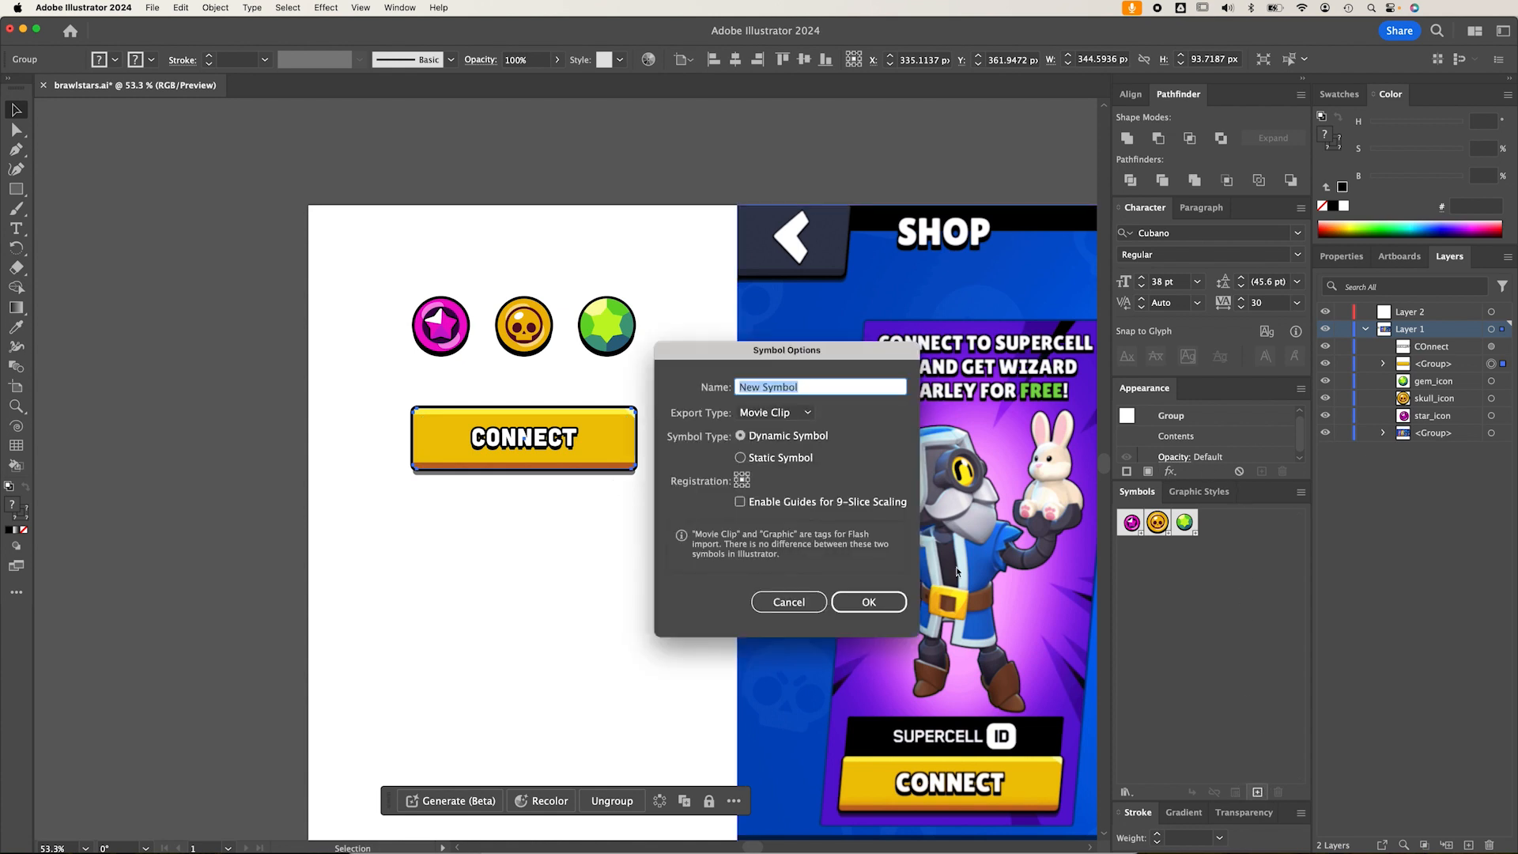
text(btn_base)
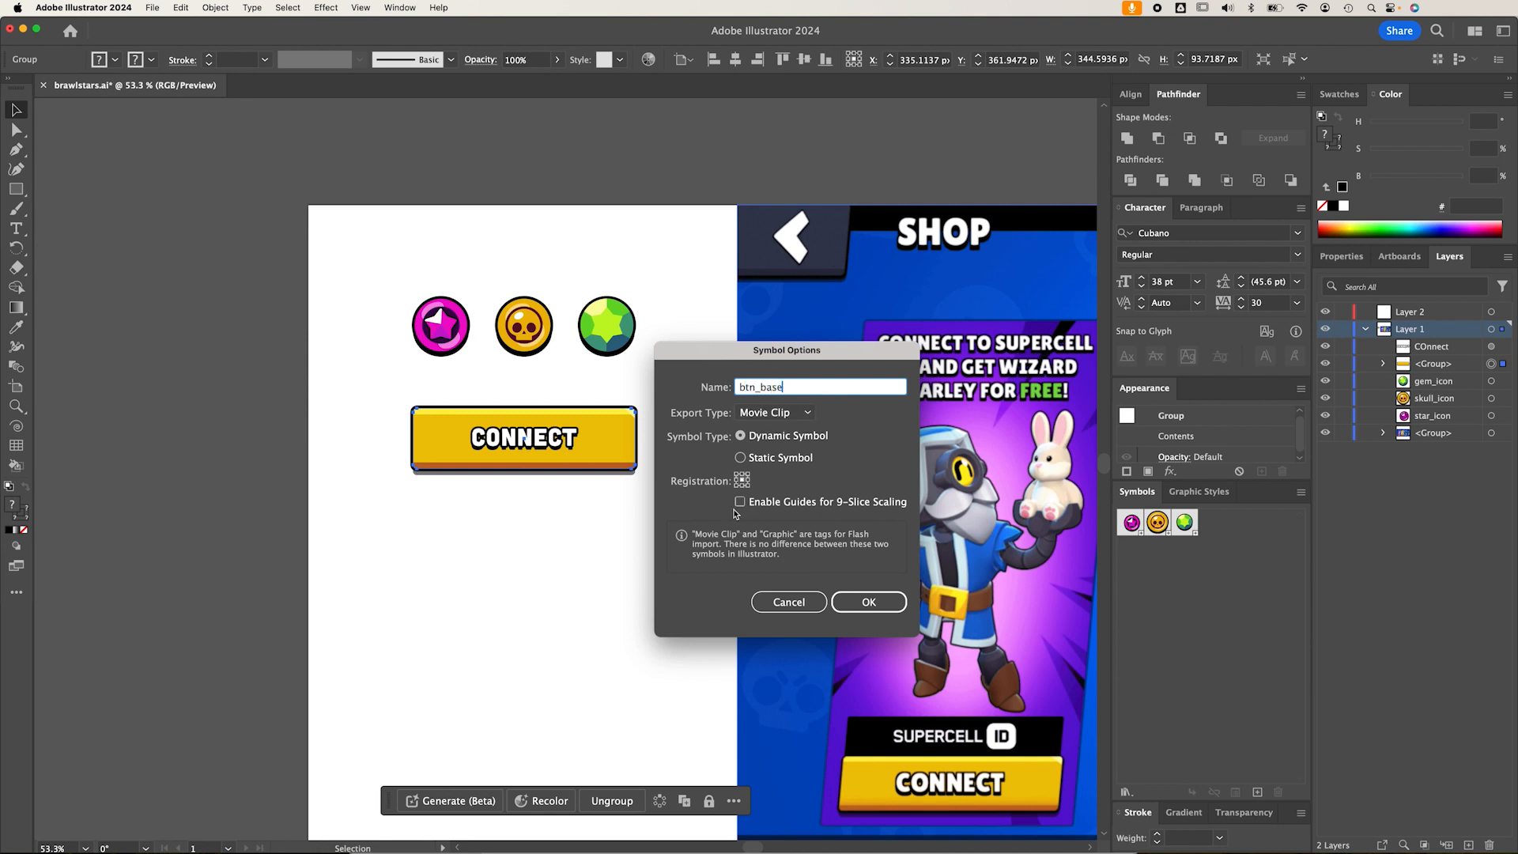
mouse_move(740, 503)
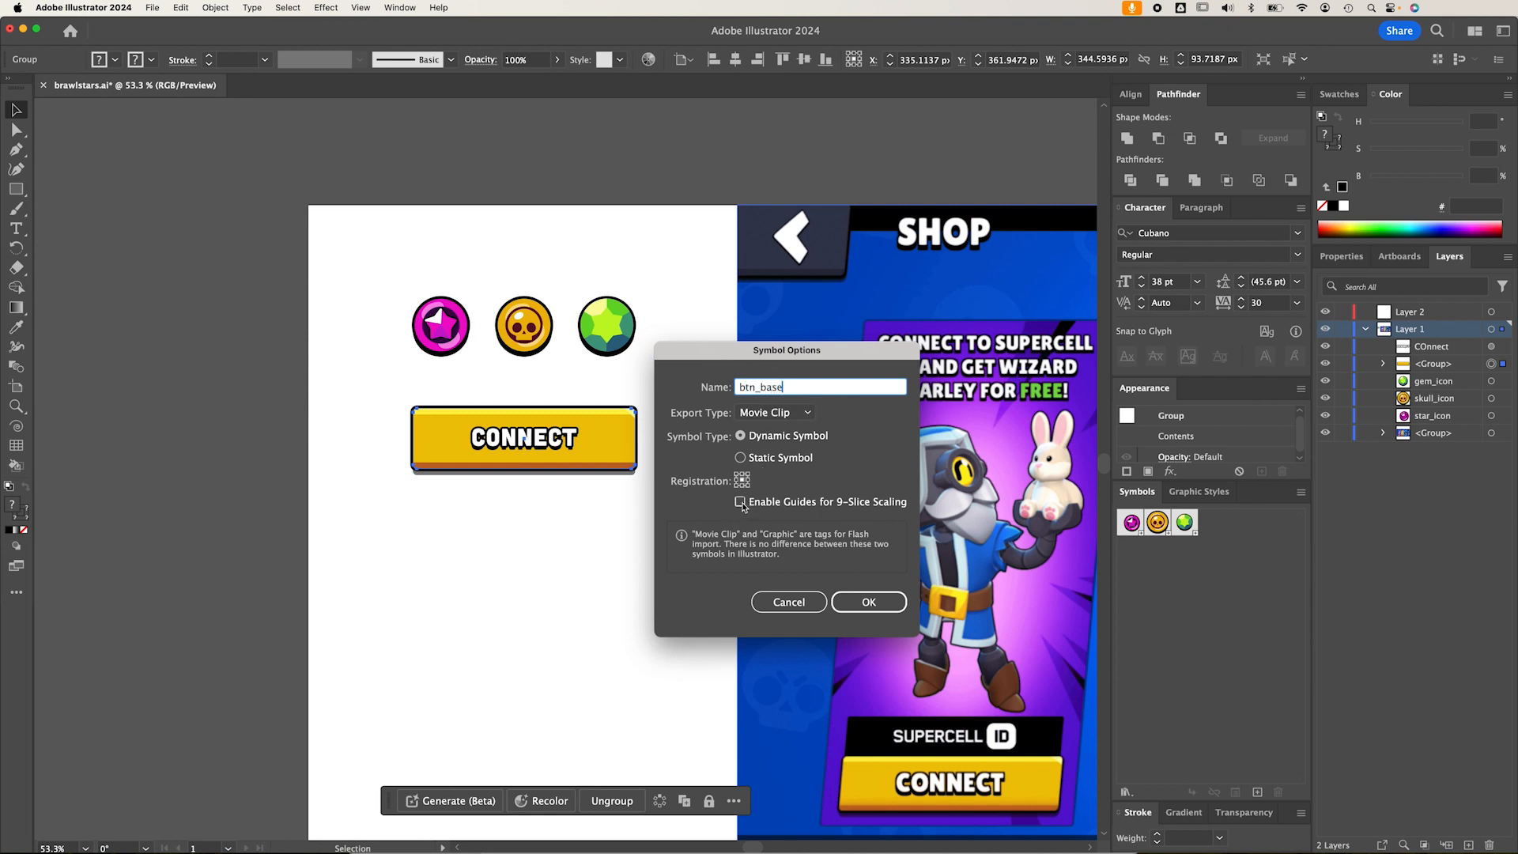
click(741, 501)
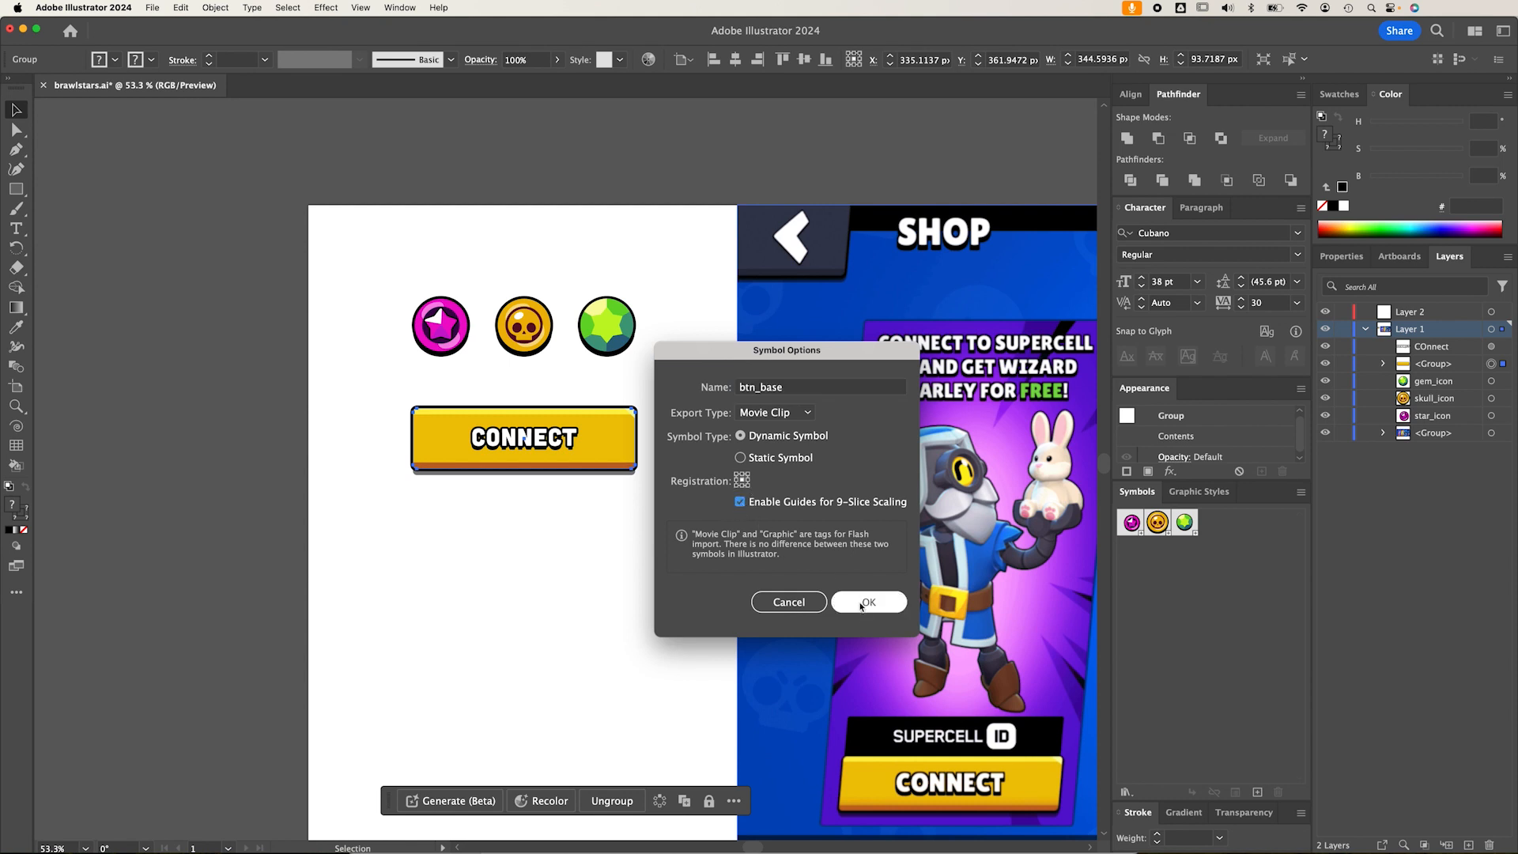
Create the btn_base symbol and enter its definition for editing, accepting the warning
click(869, 601)
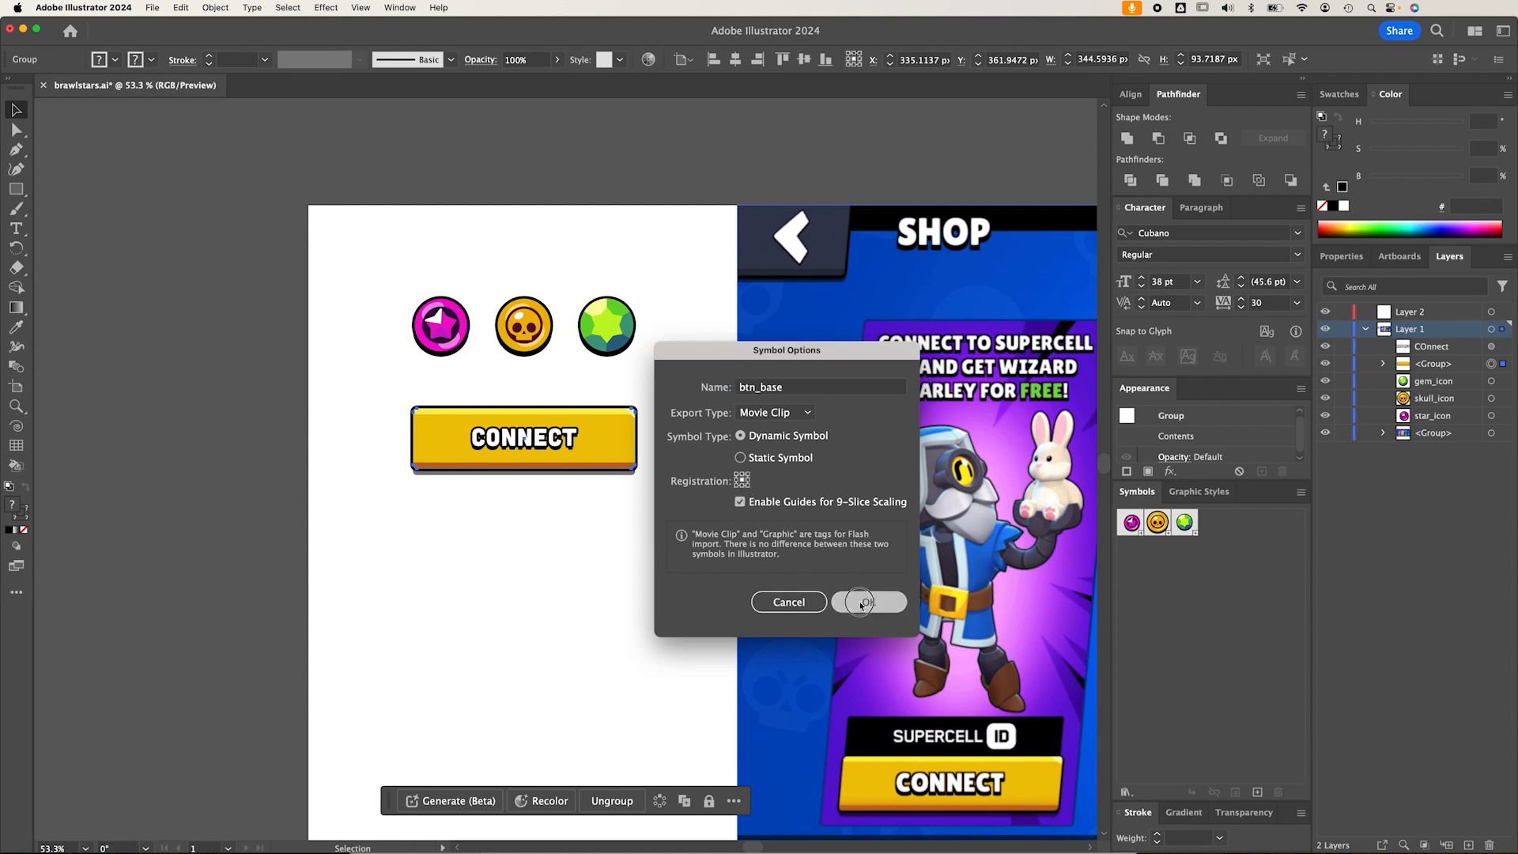
click(864, 601)
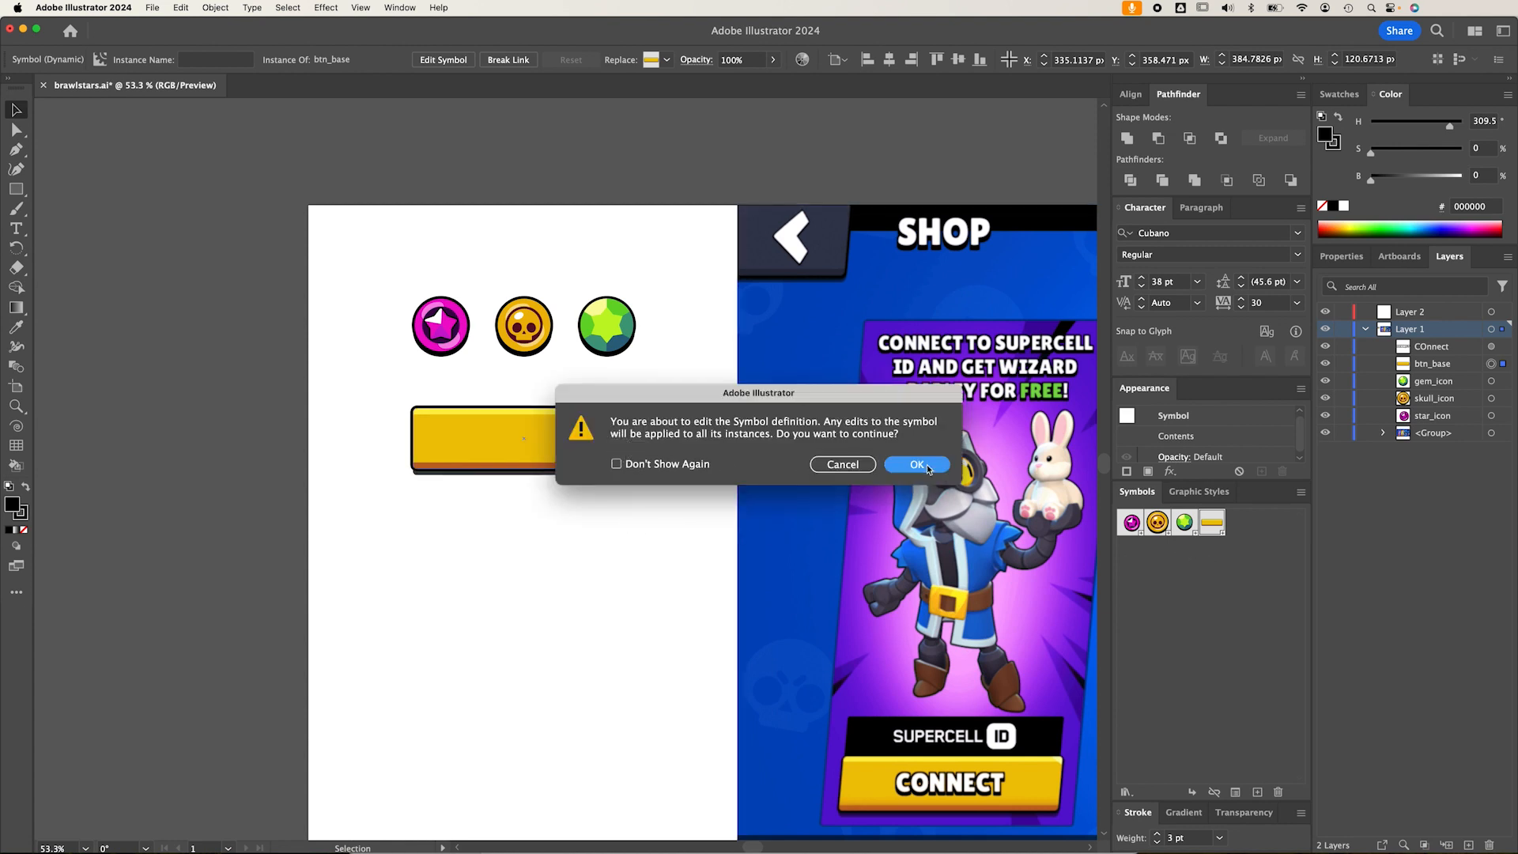
click(916, 464)
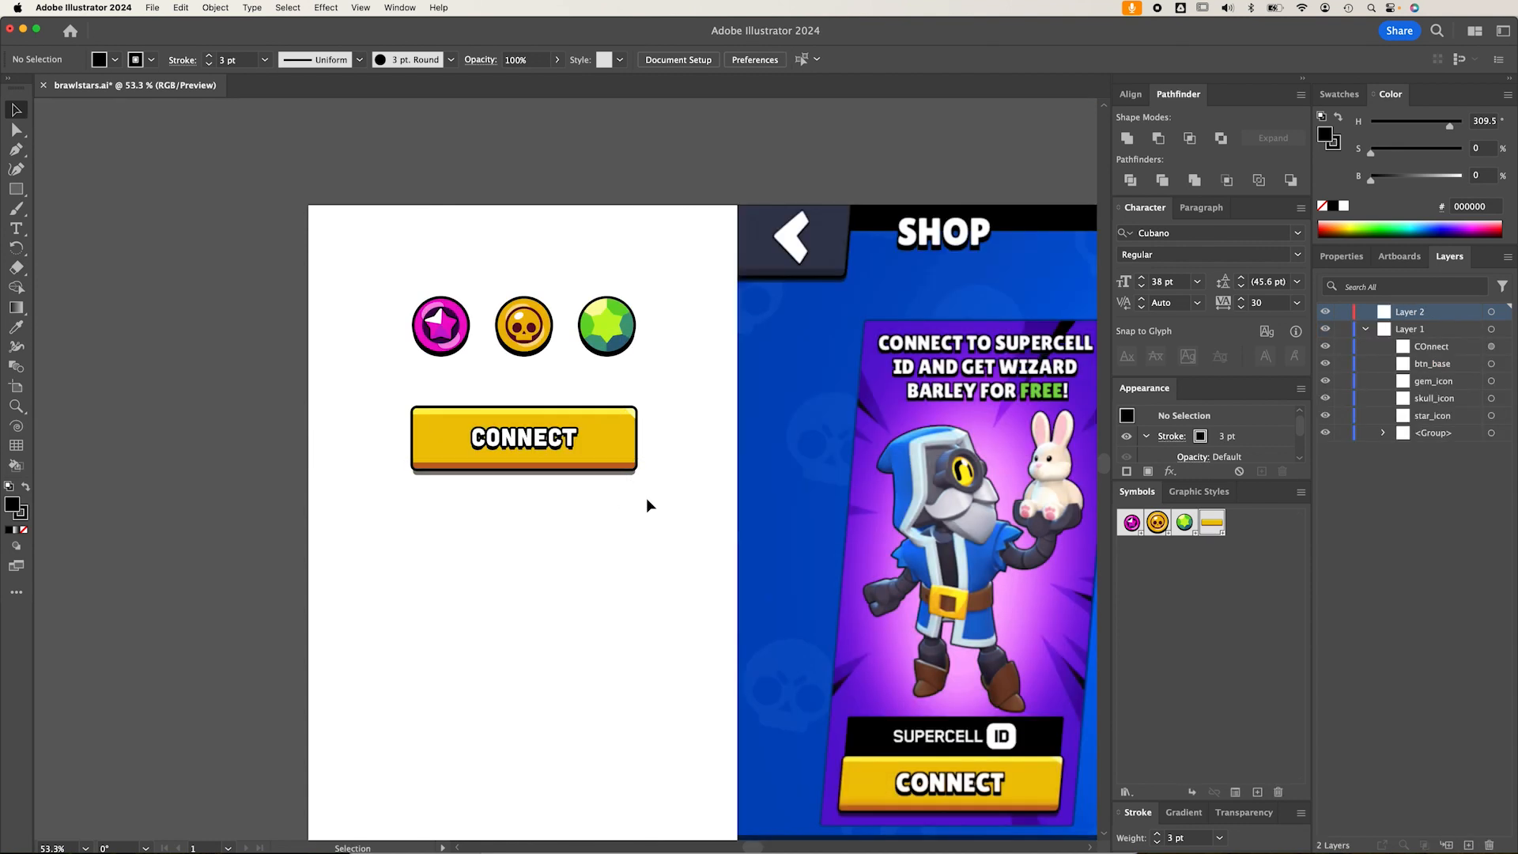
click(523, 437)
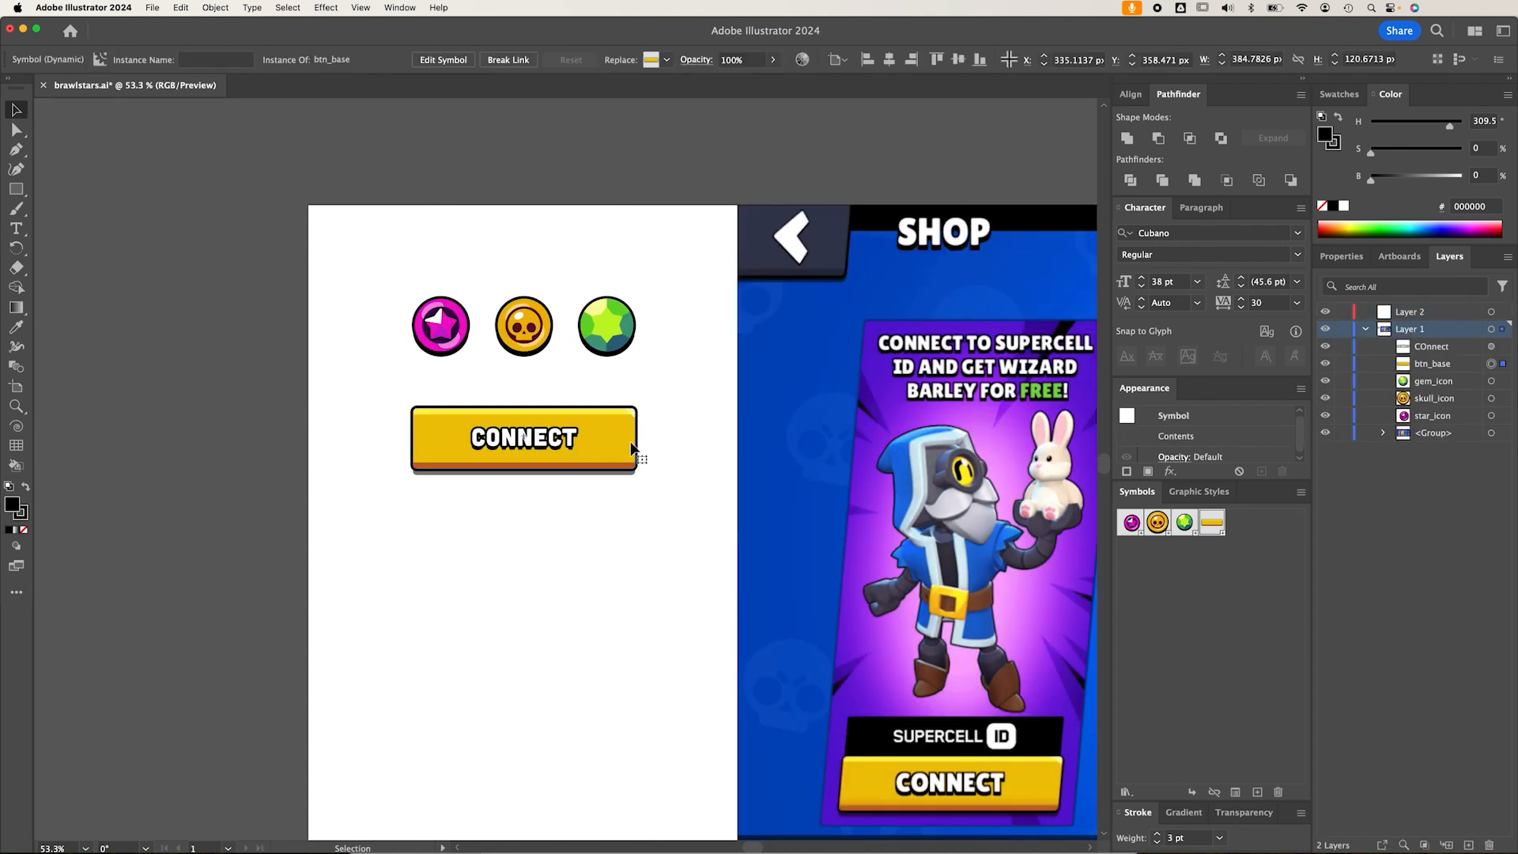
mouse_move(629, 460)
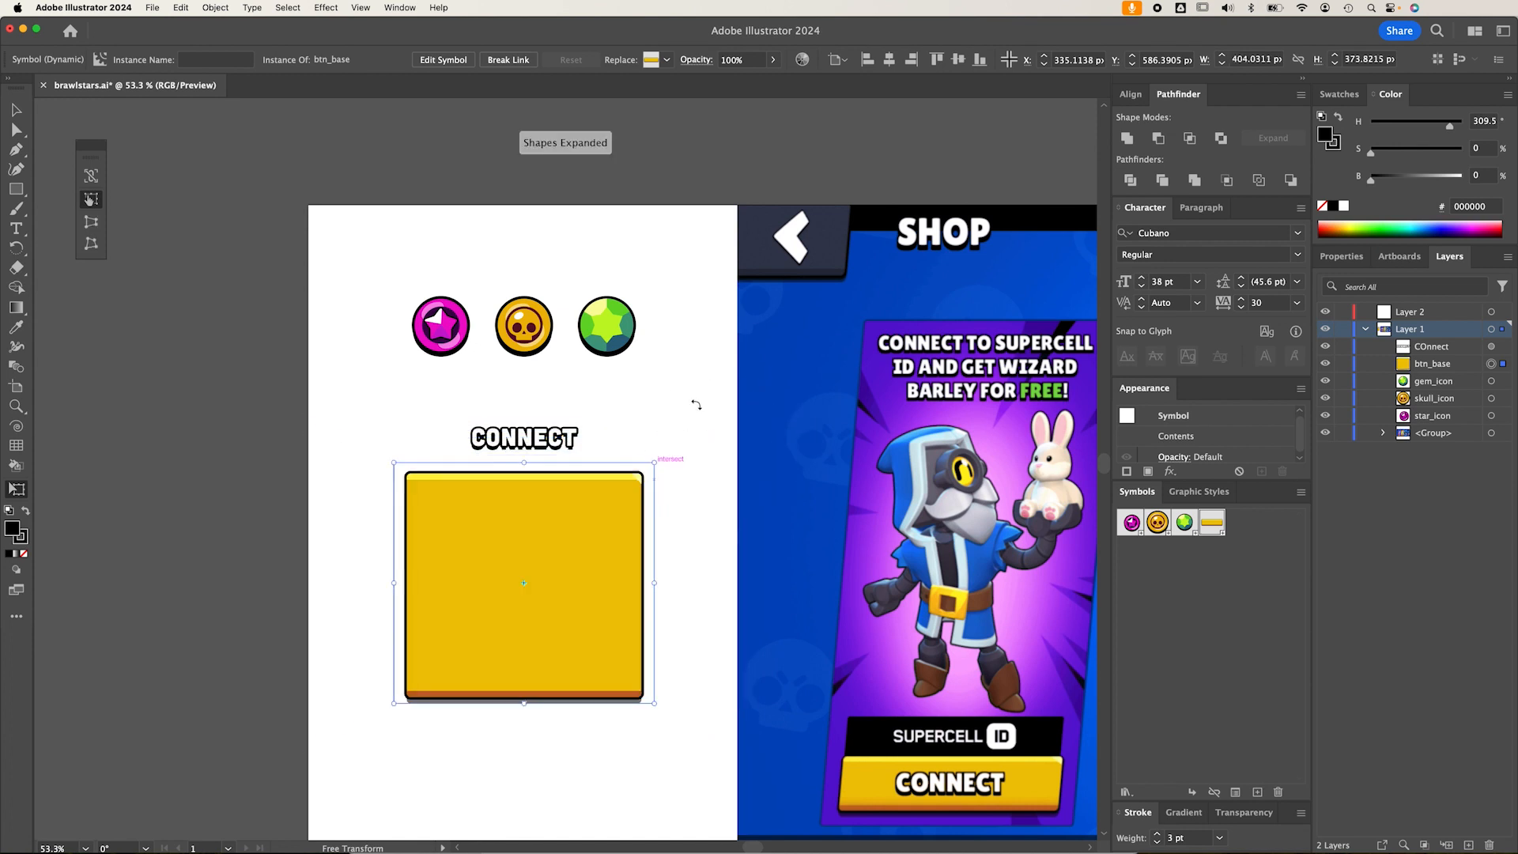
click(683, 456)
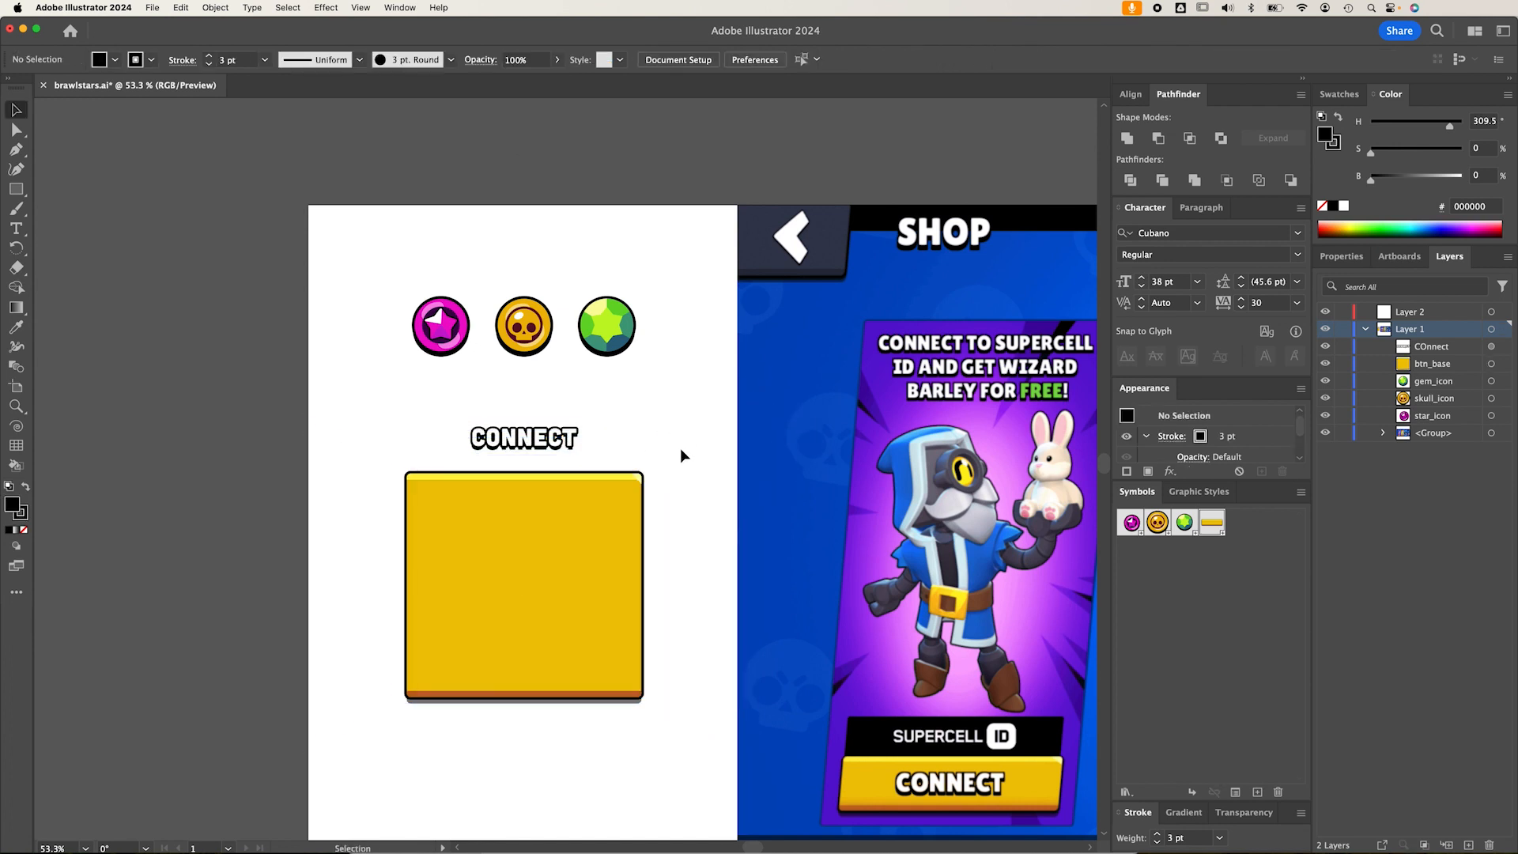
click(523, 586)
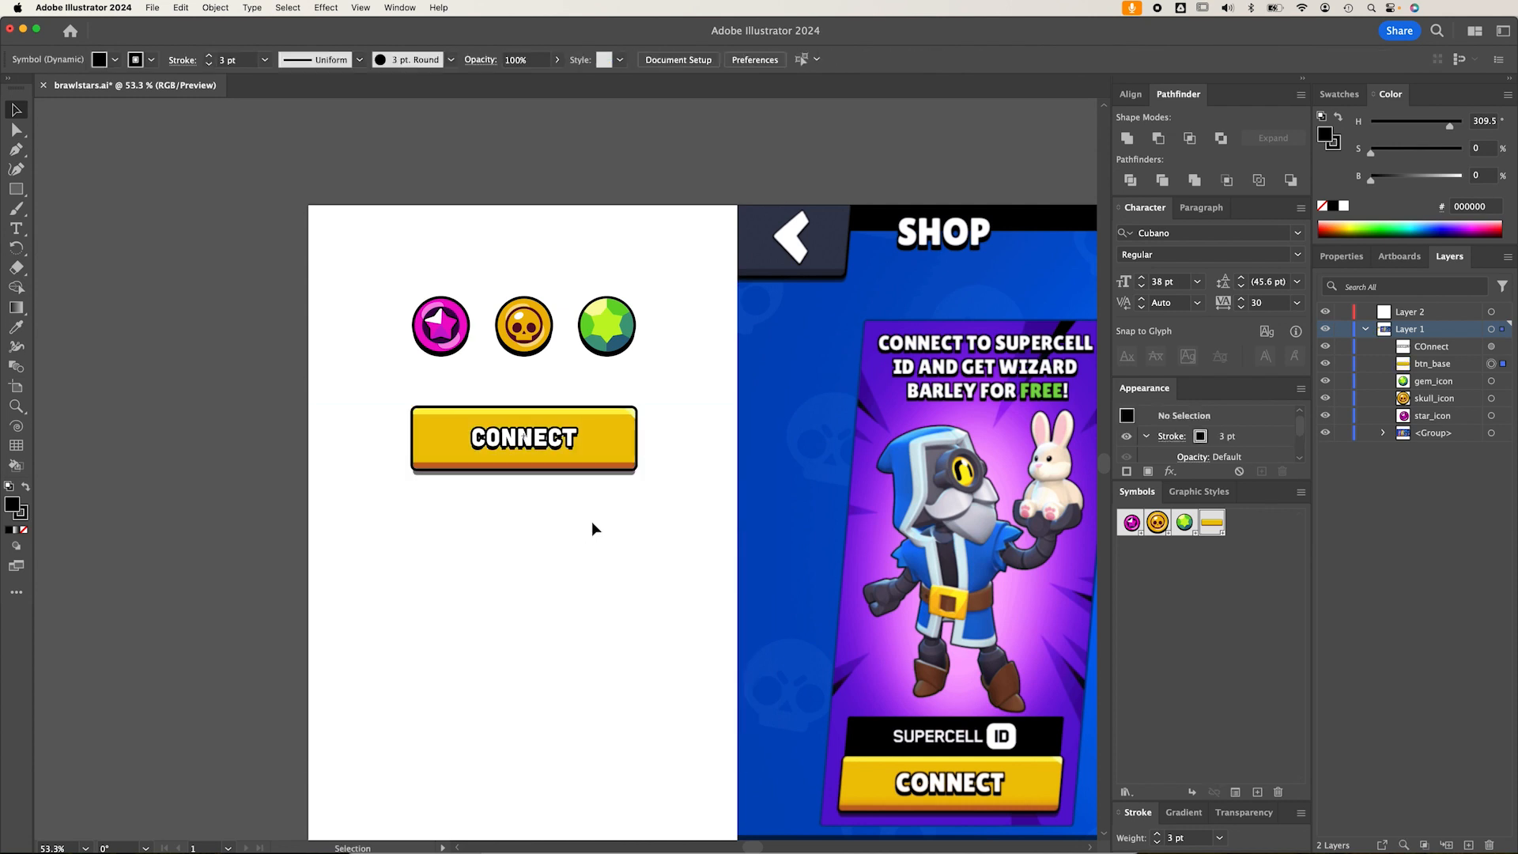
click(591, 509)
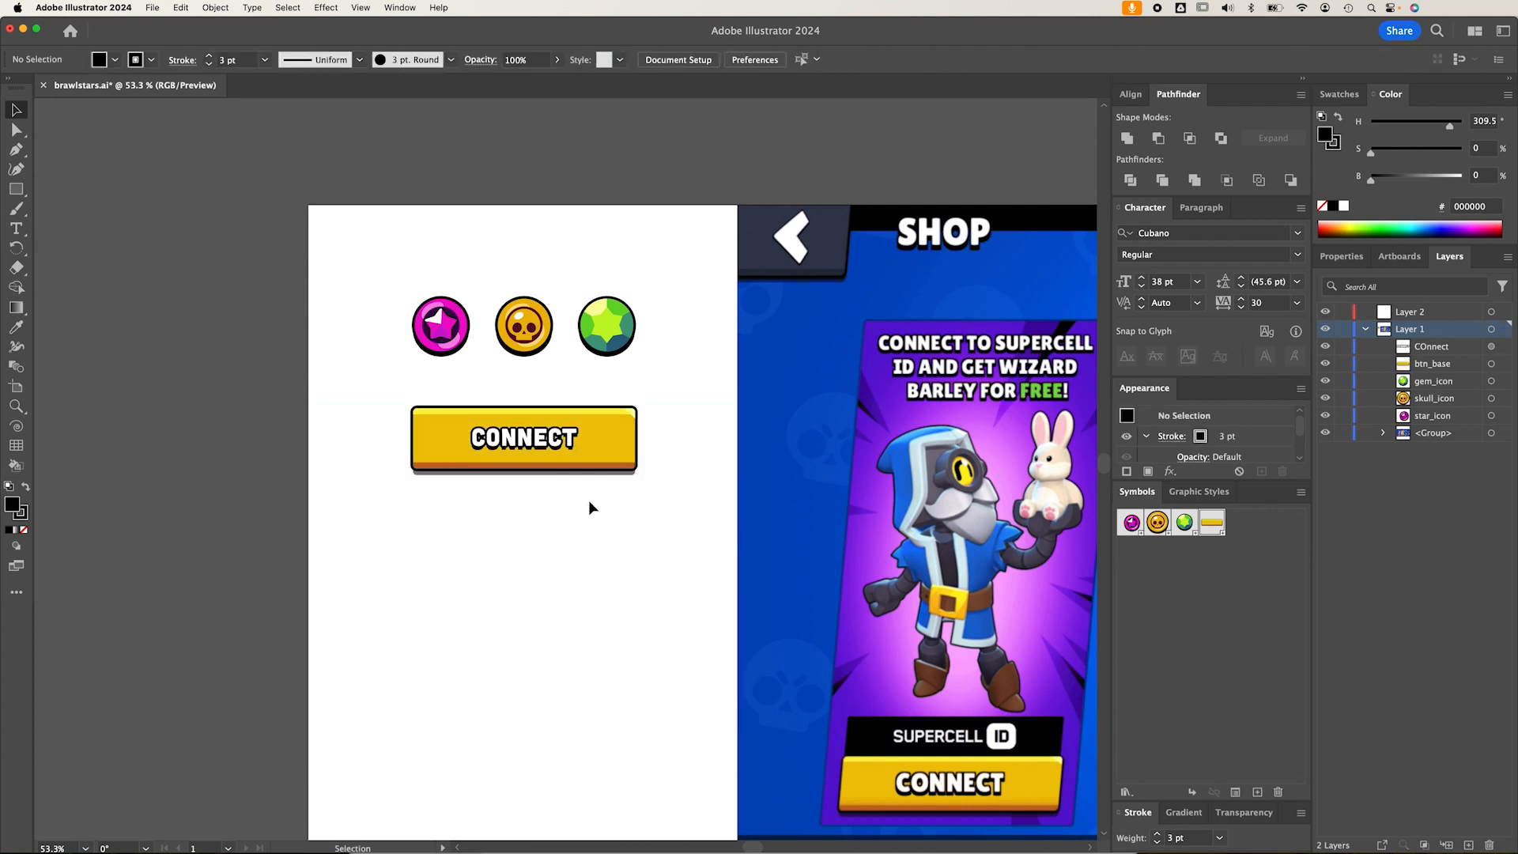
click(523, 437)
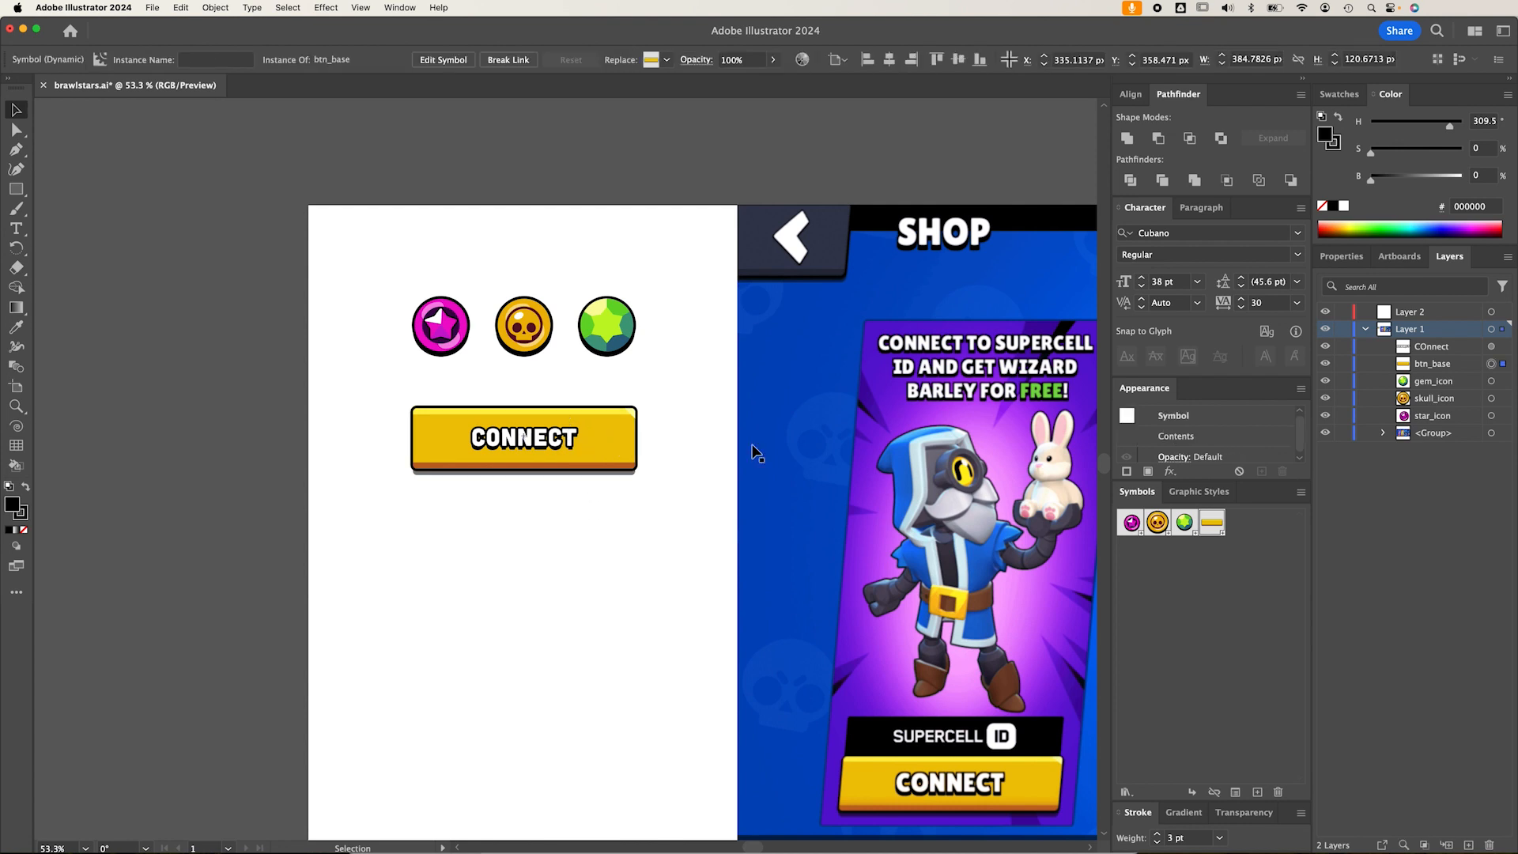
double_click(523, 437)
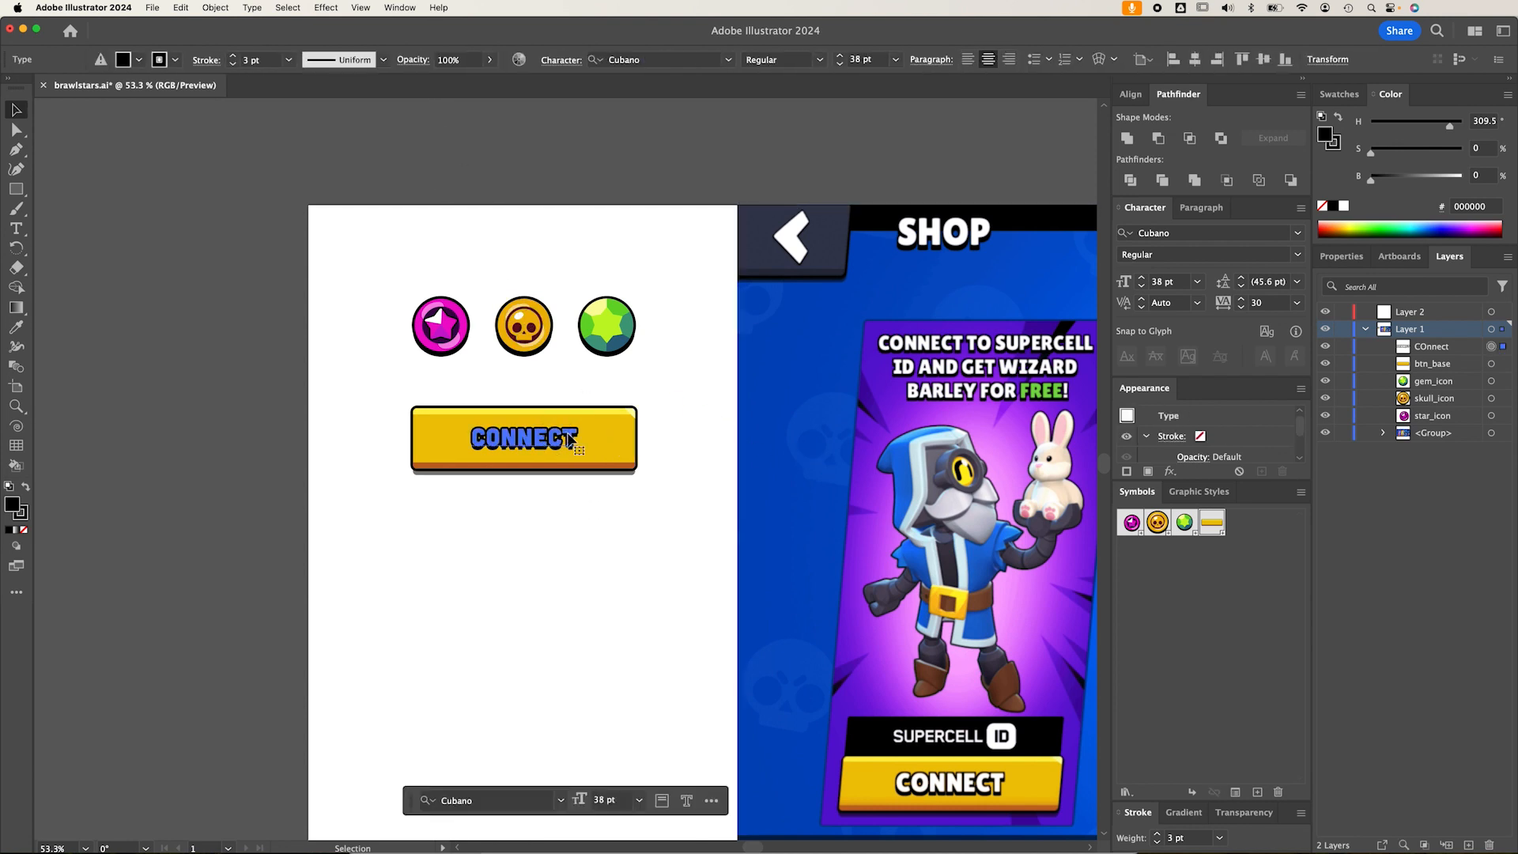
Apply Free Distort to the btn_base instance to slant it, then reopen the effect settings
click(523, 437)
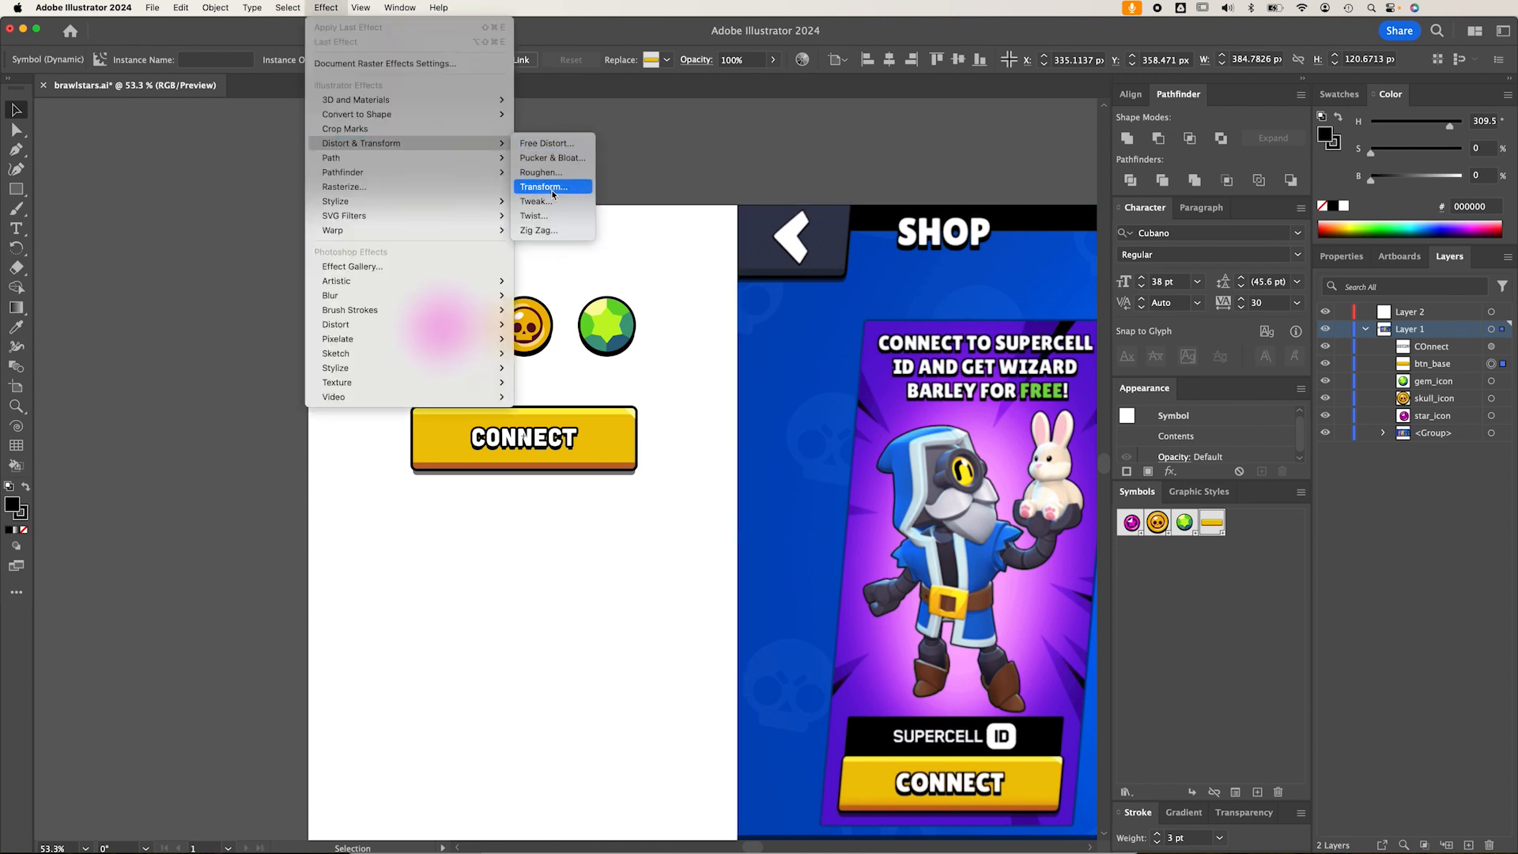
mouse_move(546, 142)
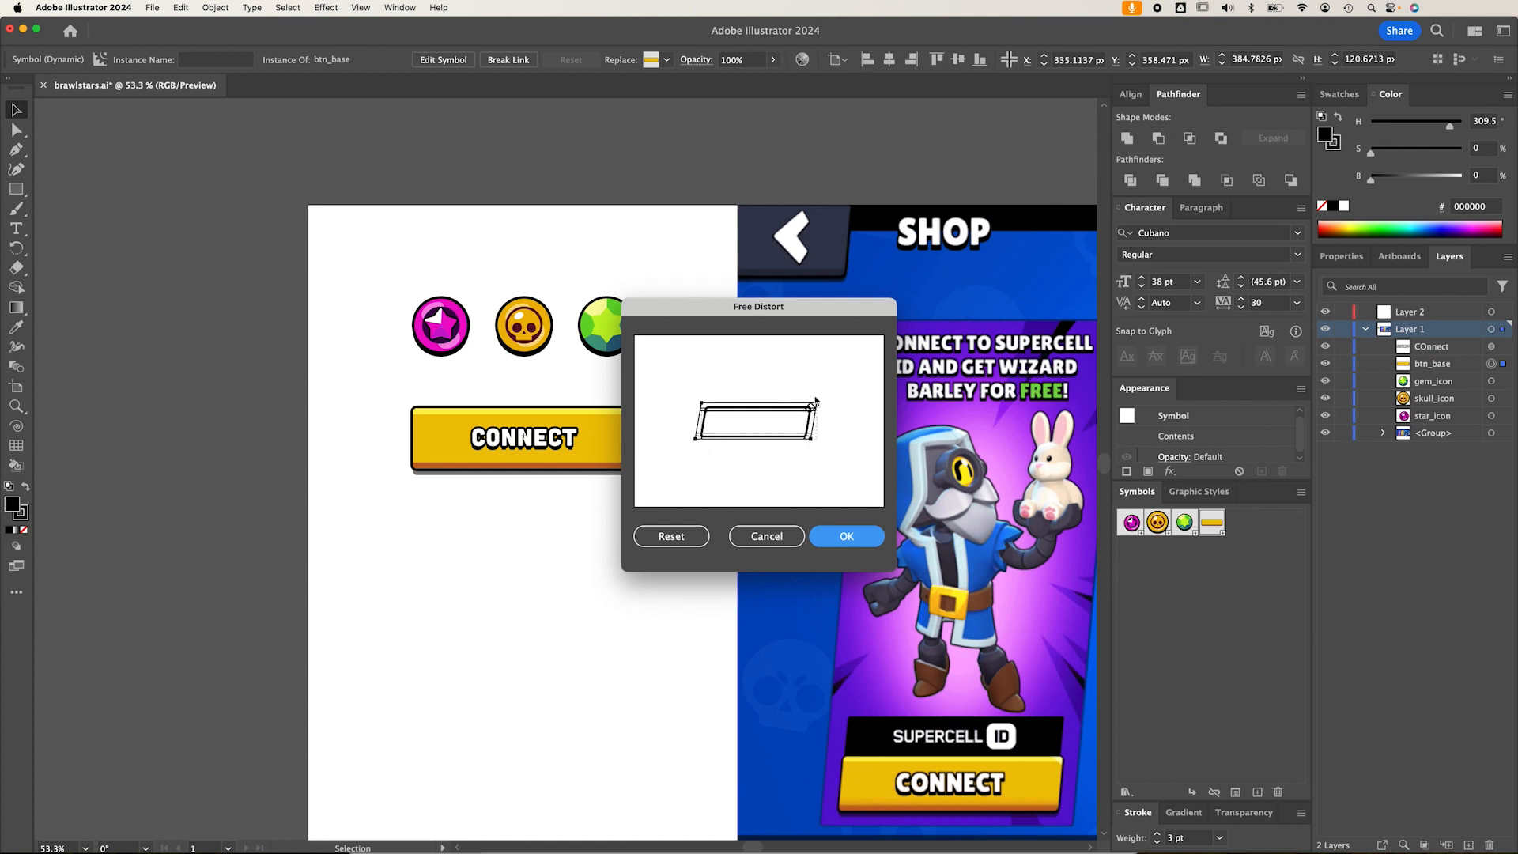
click(846, 535)
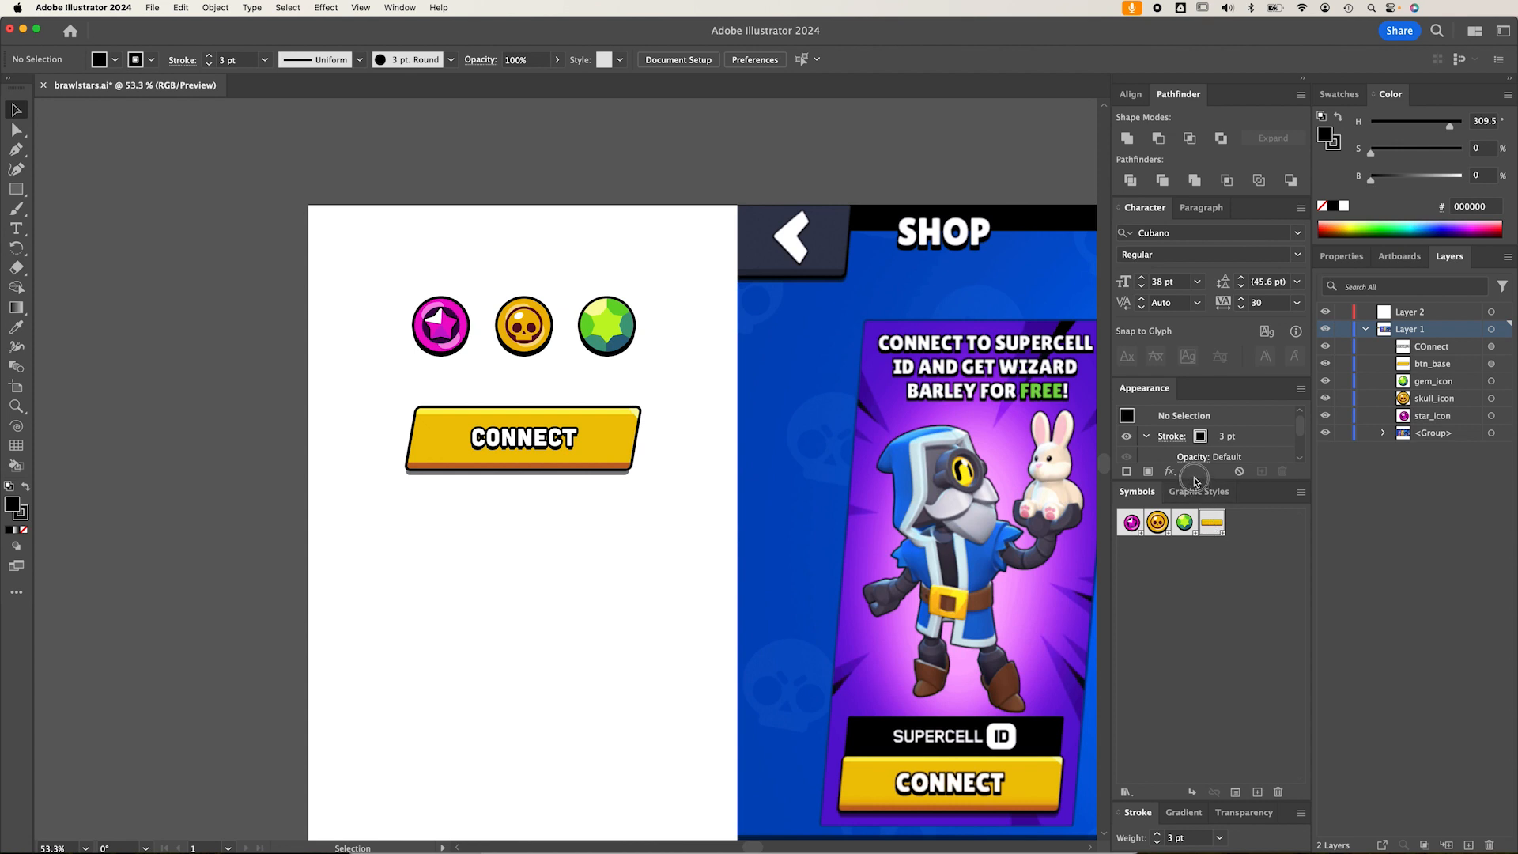
click(1126, 471)
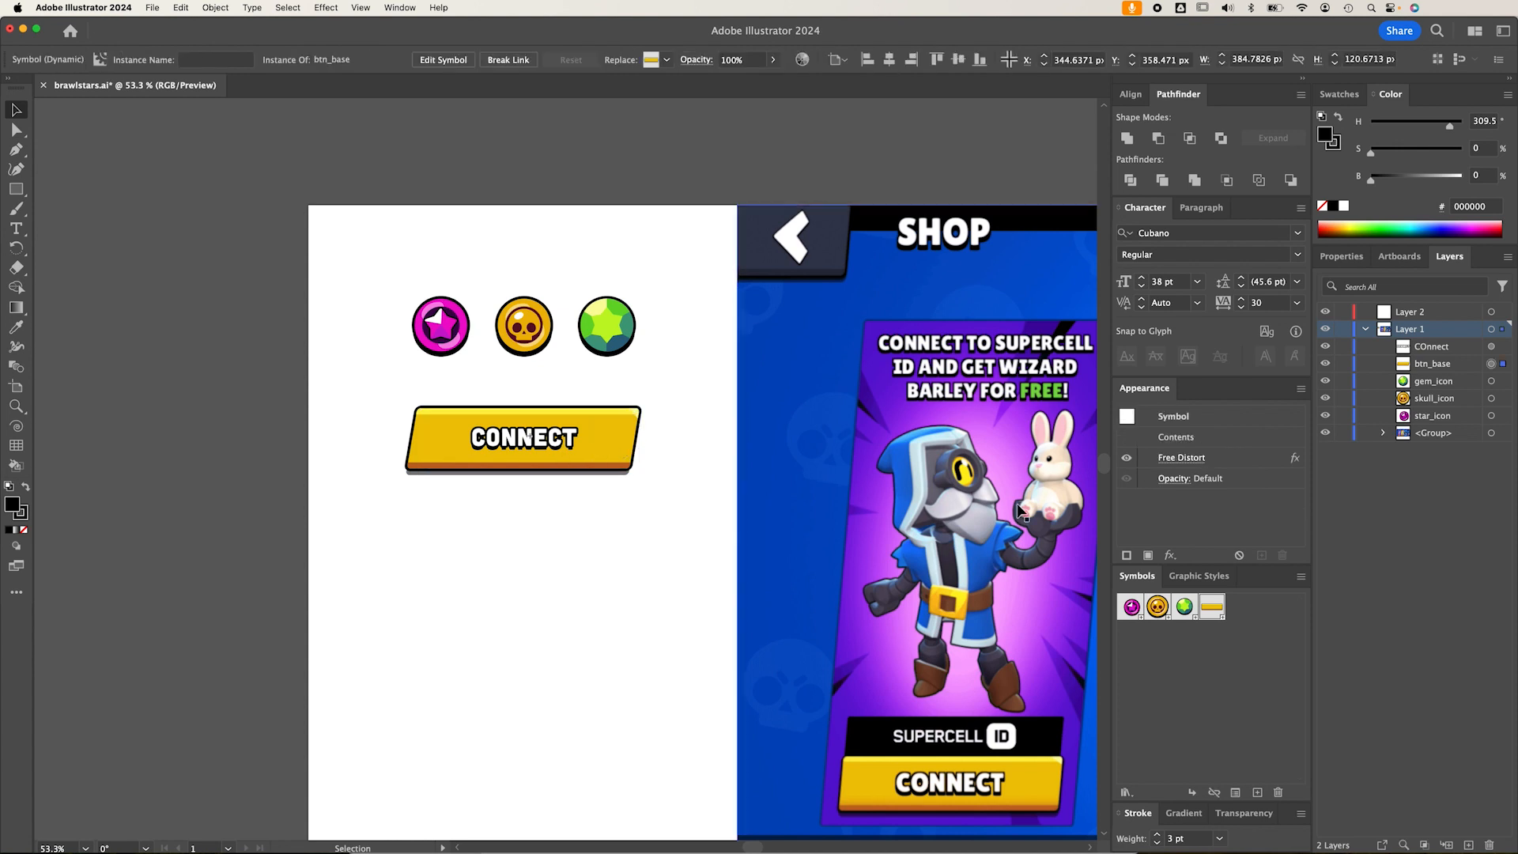
click(1182, 457)
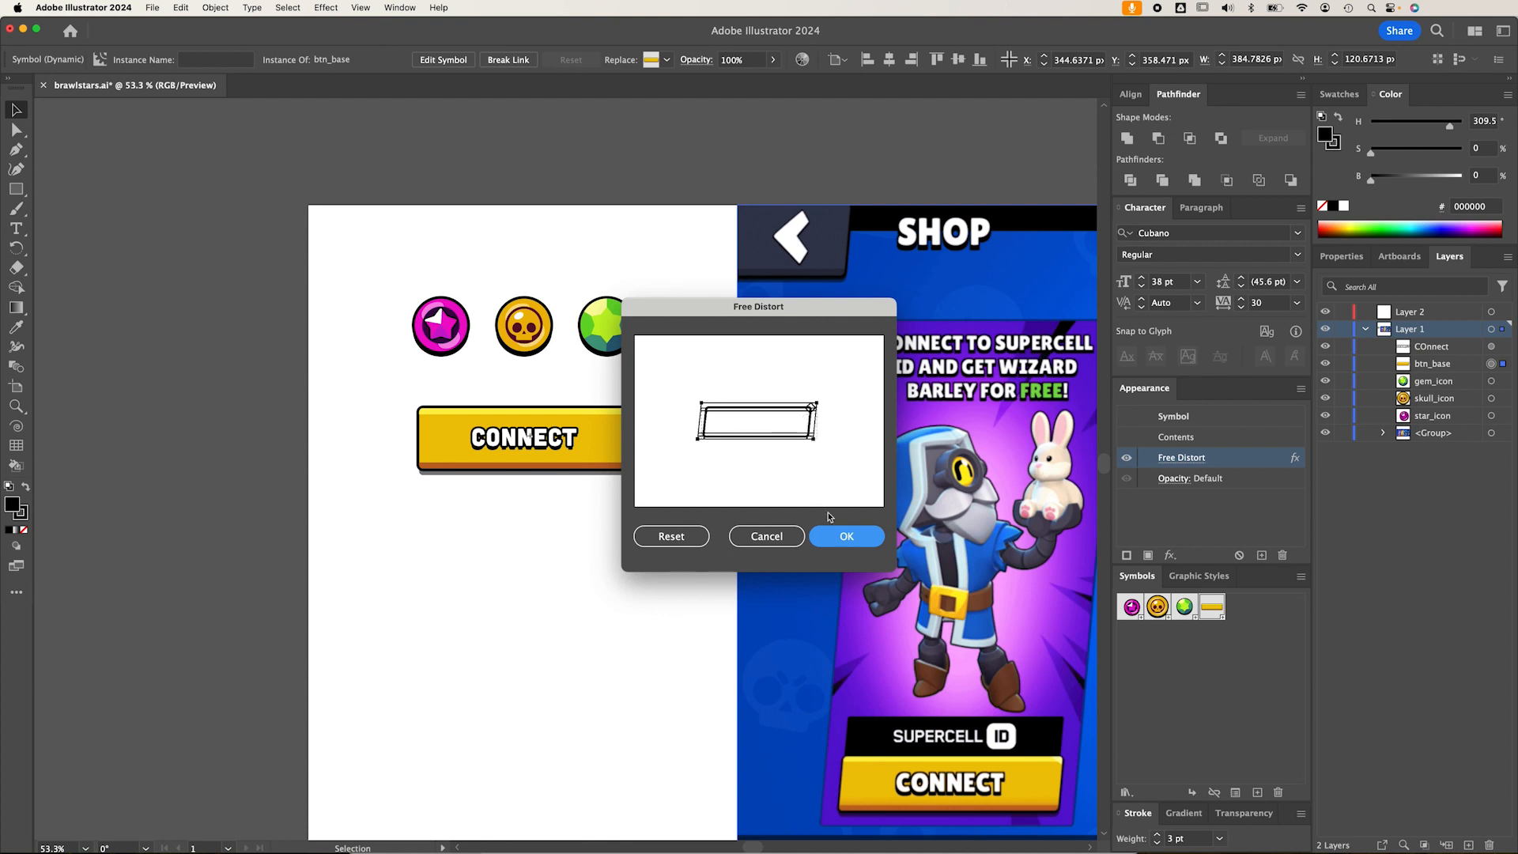
Duplicate the button base below the CONNECT button and remove the copy's slant
click(766, 536)
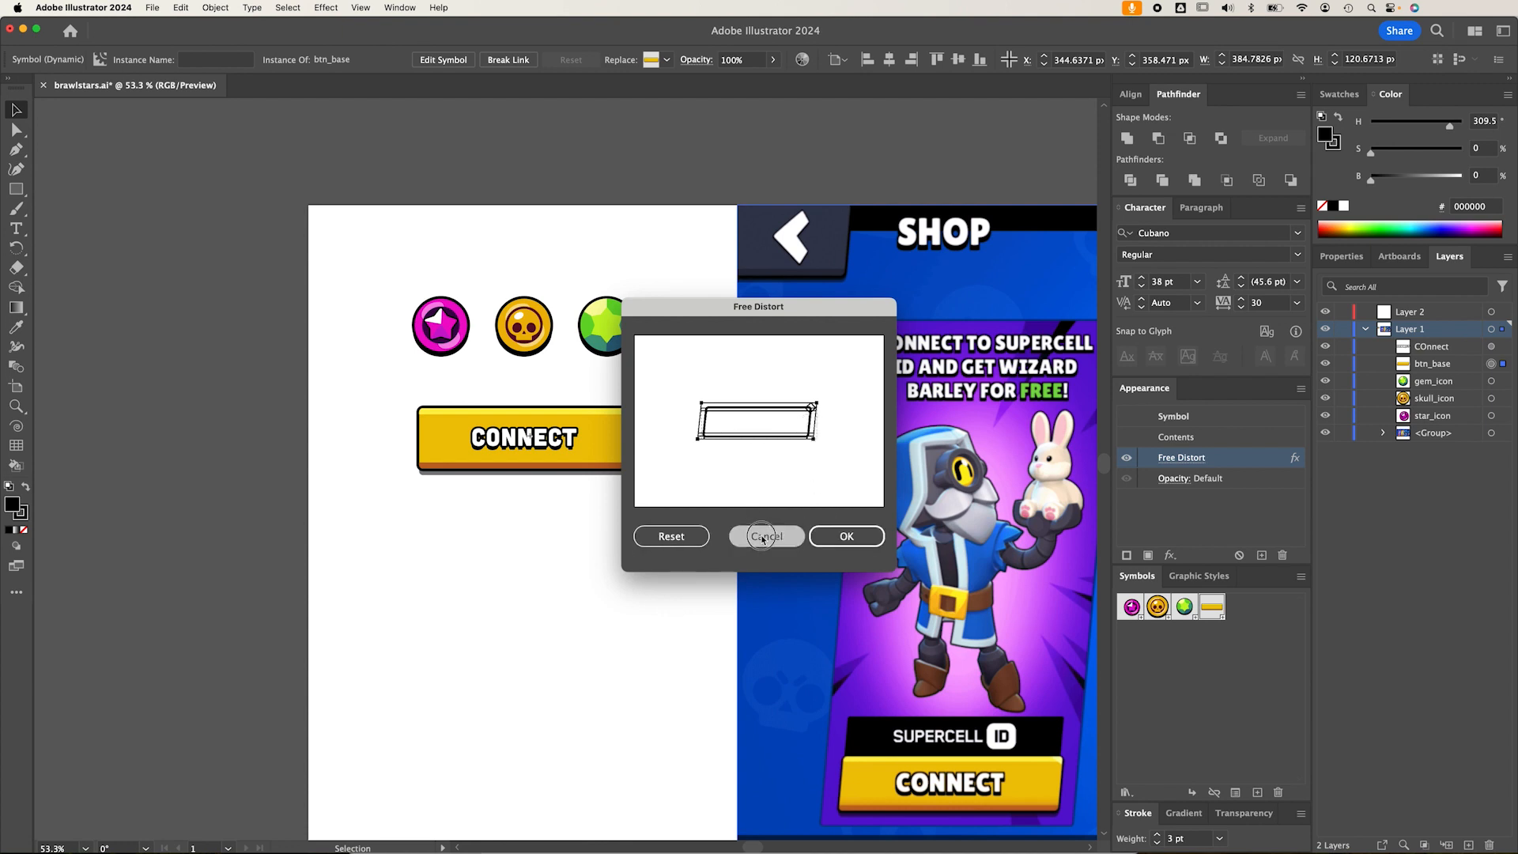
click(765, 536)
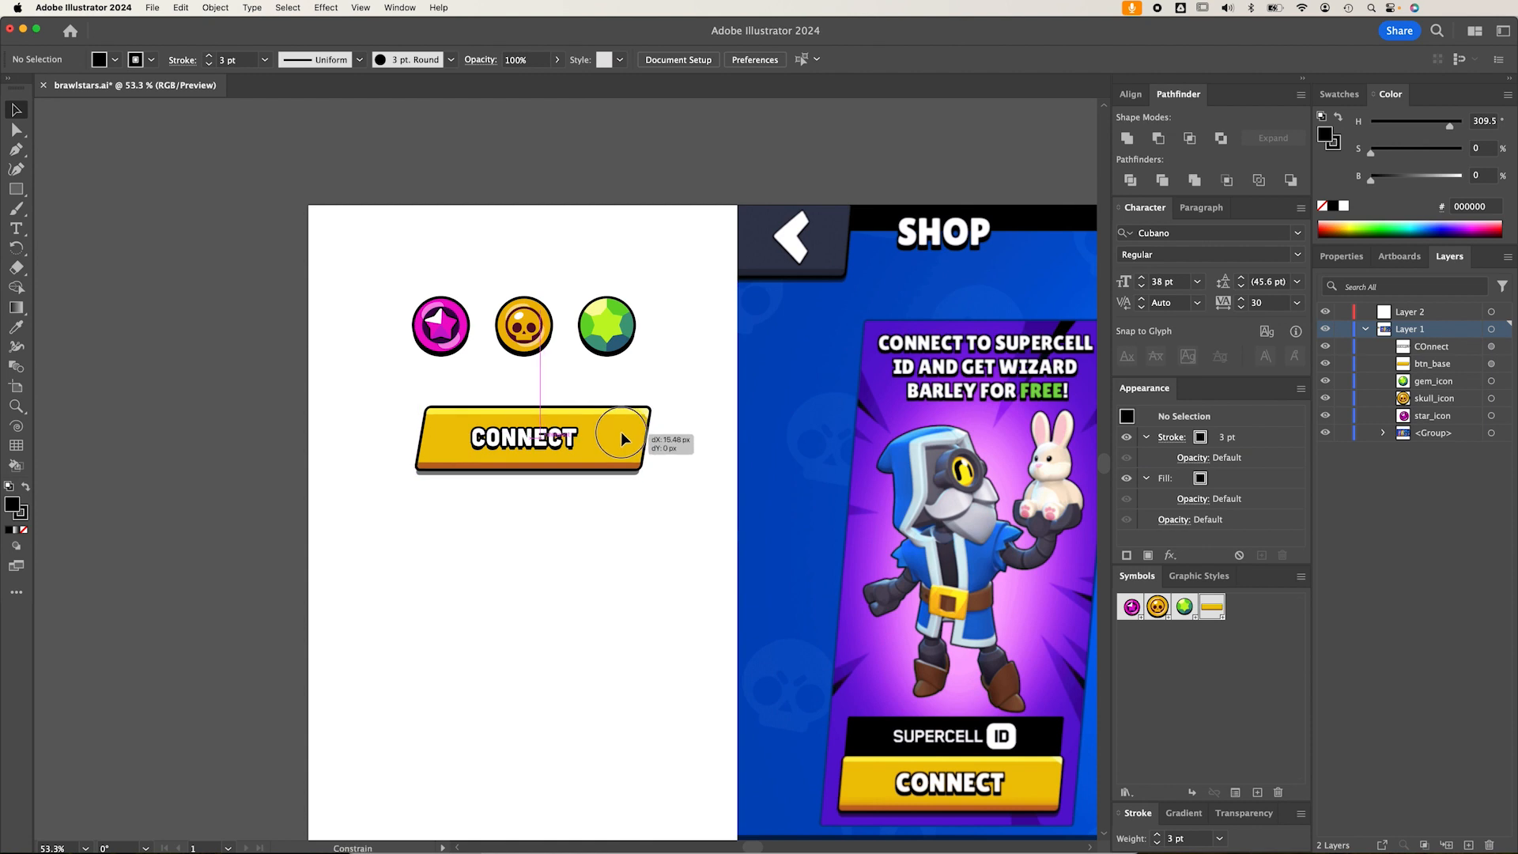
click(522, 437)
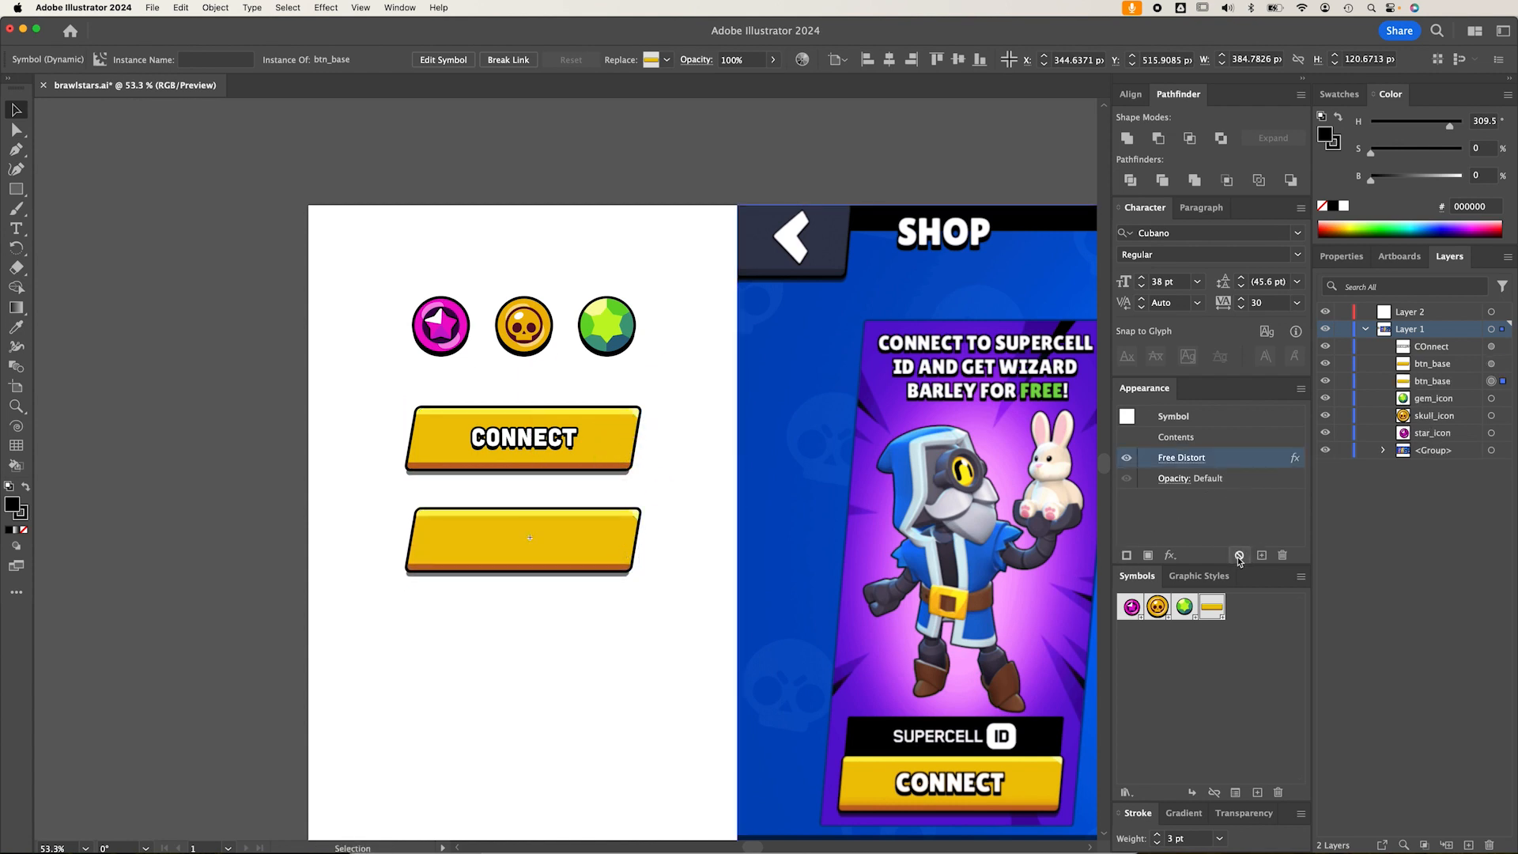
click(1282, 556)
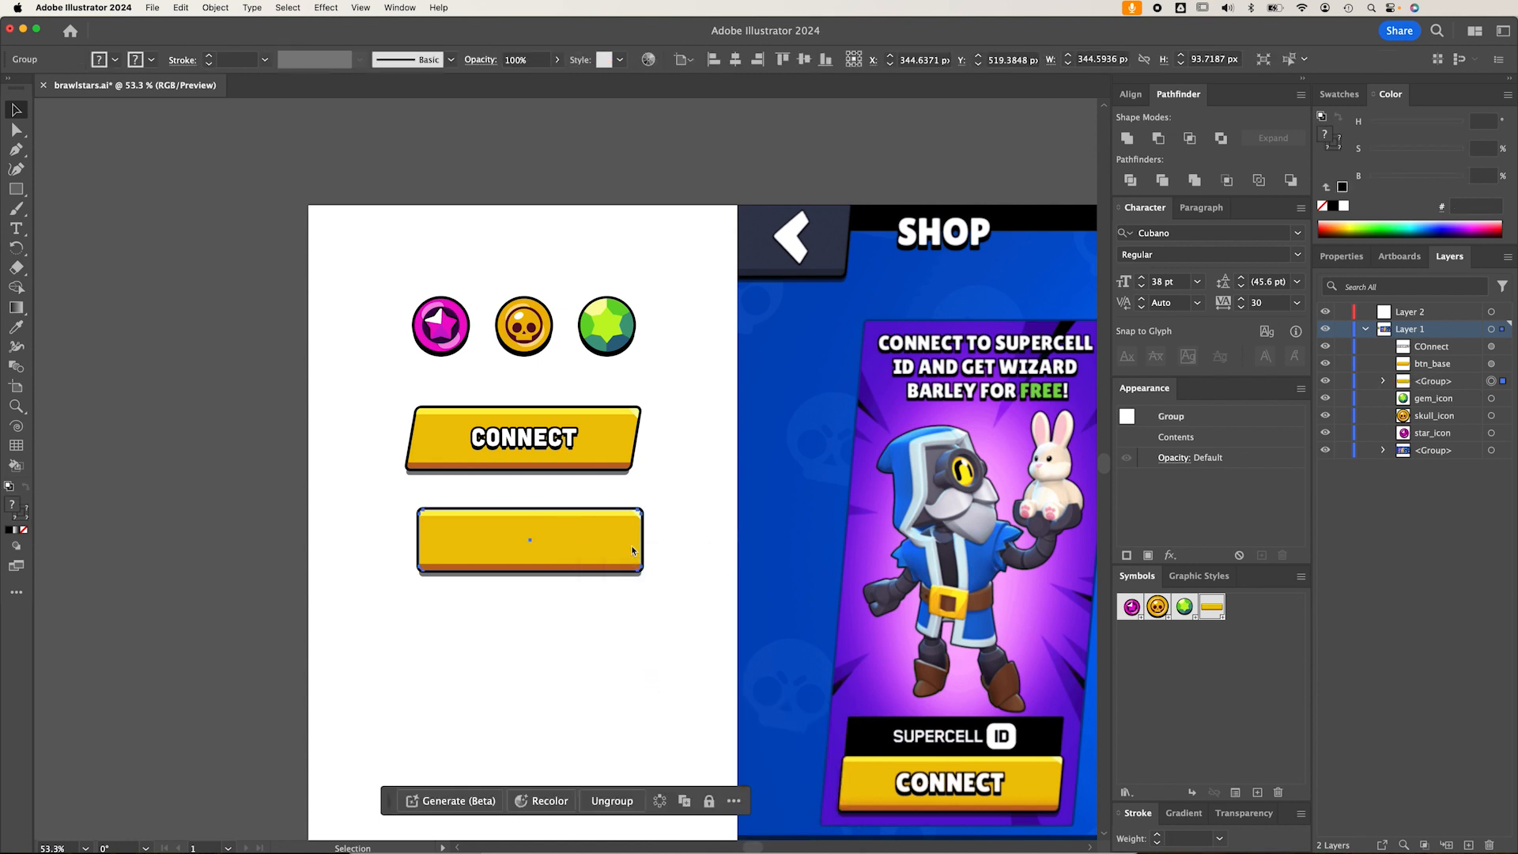
mouse_move(625, 687)
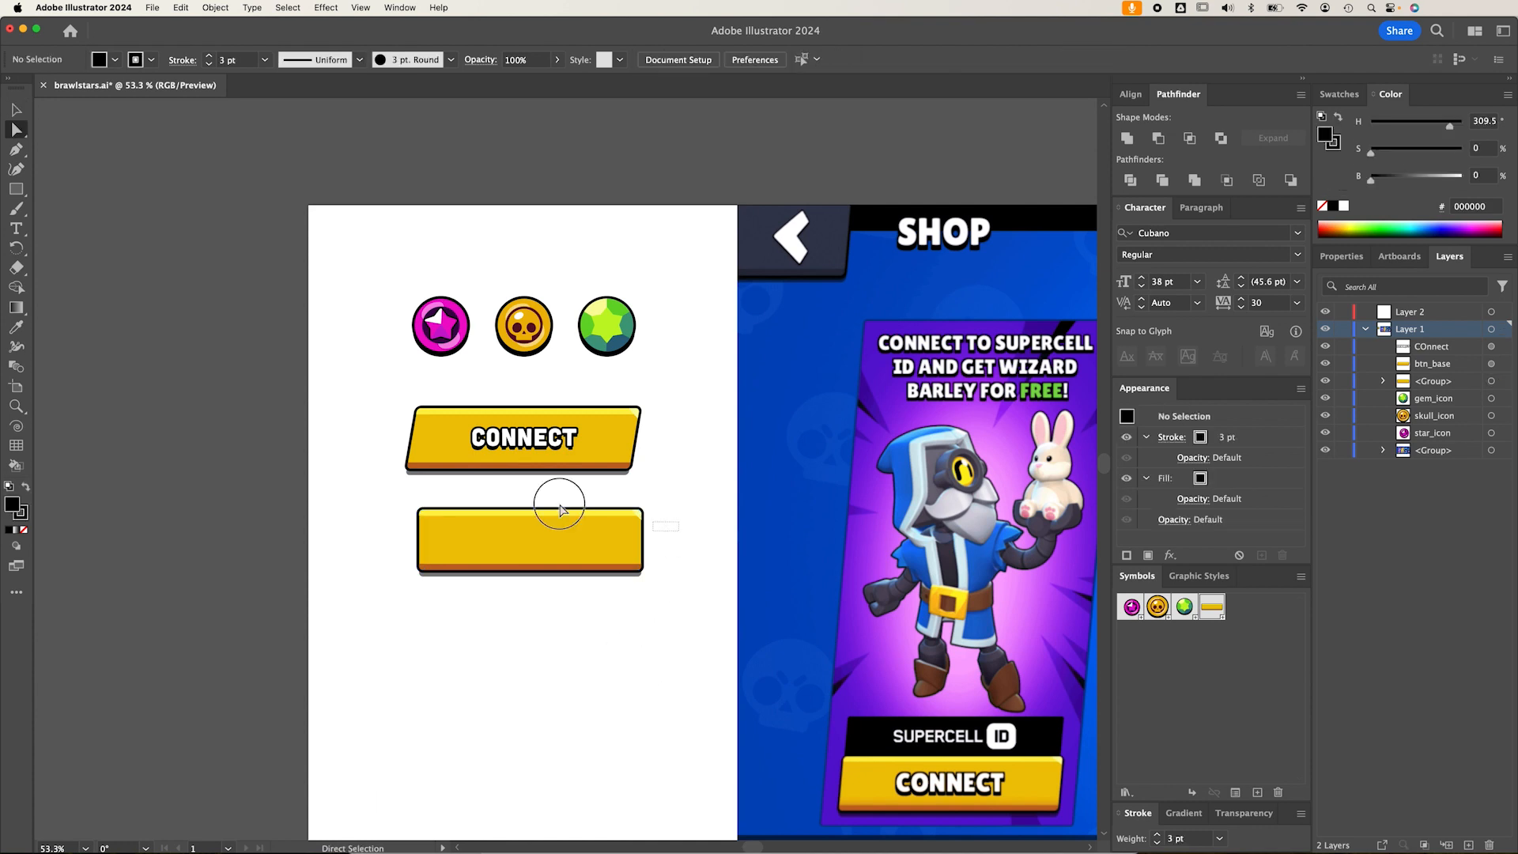
Move the lower copy's top anchor points with Direct Selection to slant it
click(529, 539)
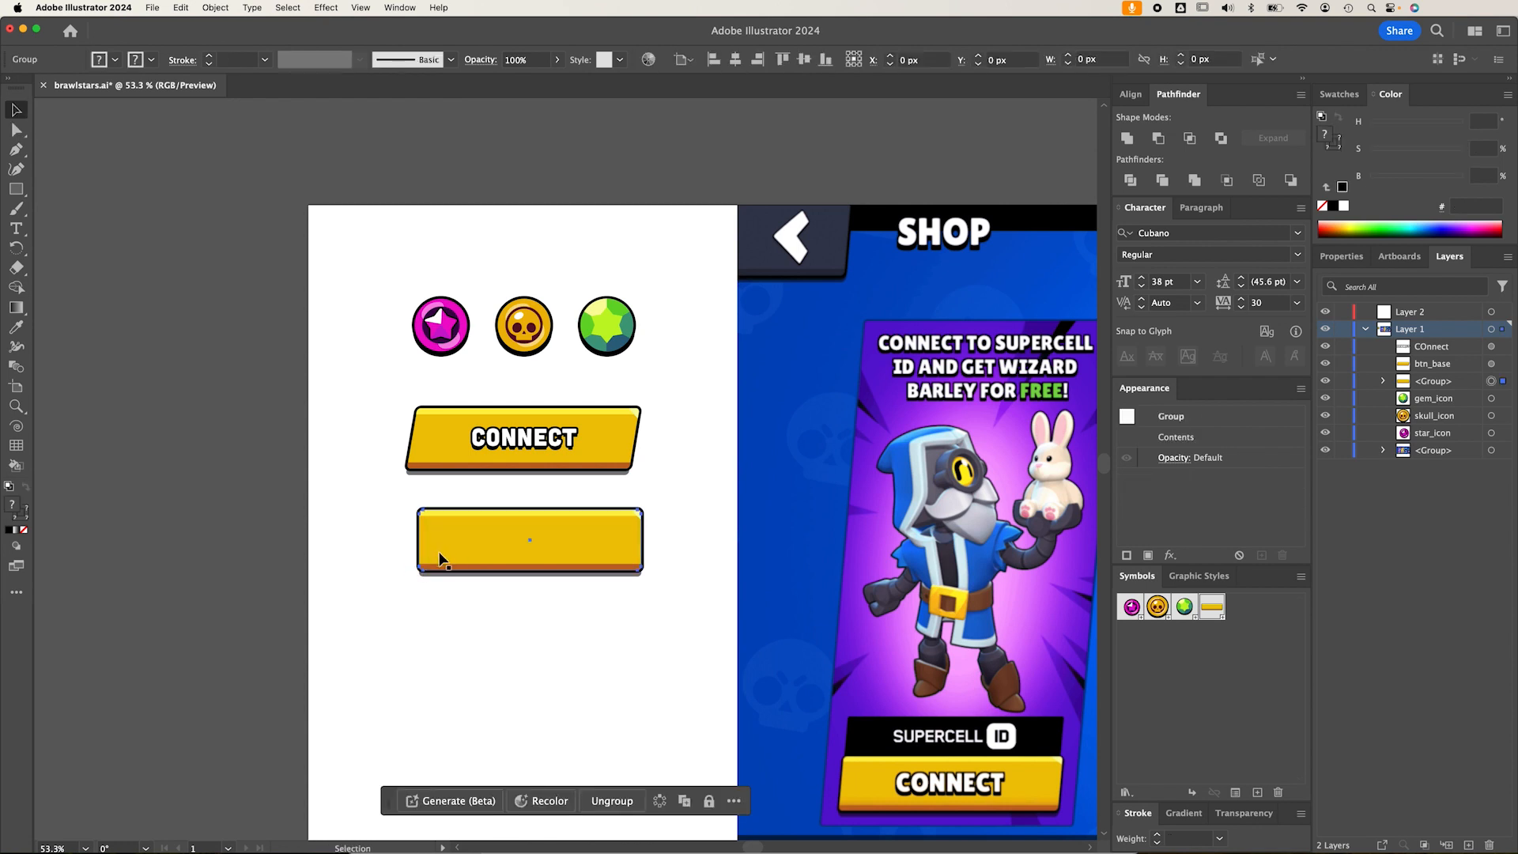
click(529, 540)
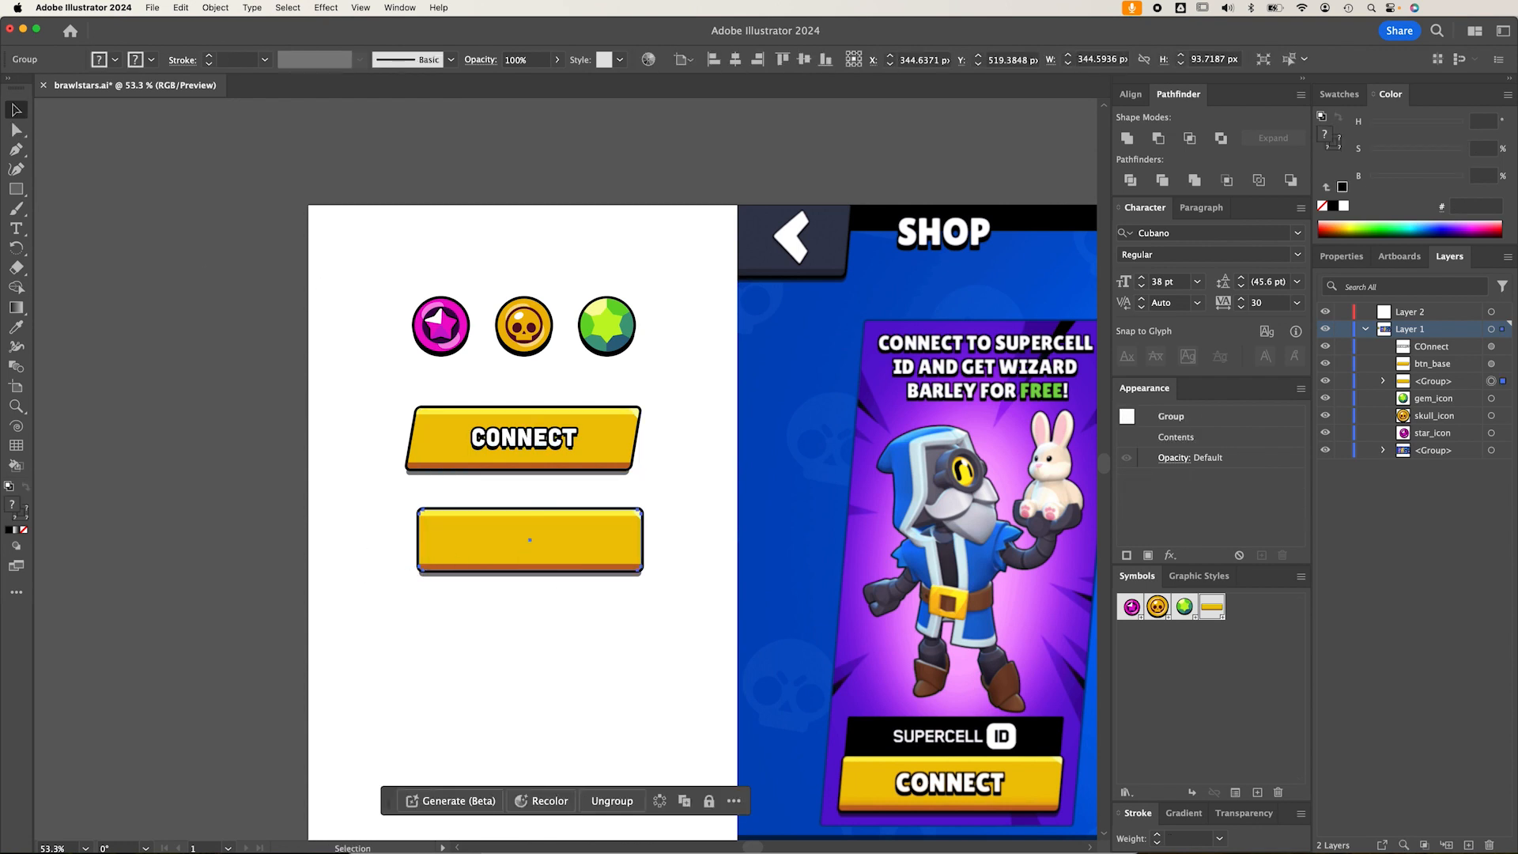
mouse_move(16, 130)
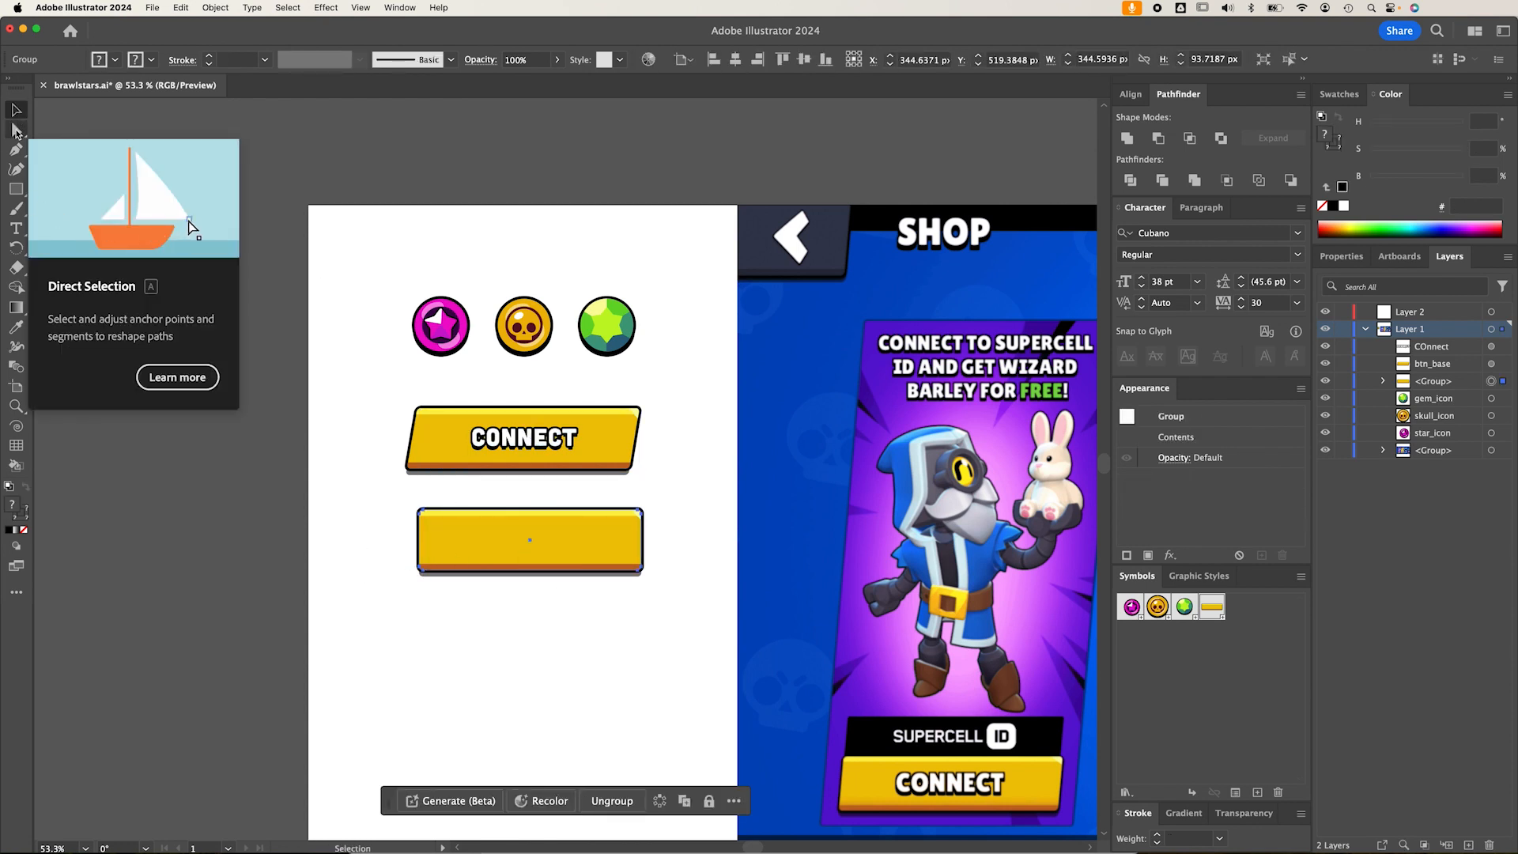
click(16, 129)
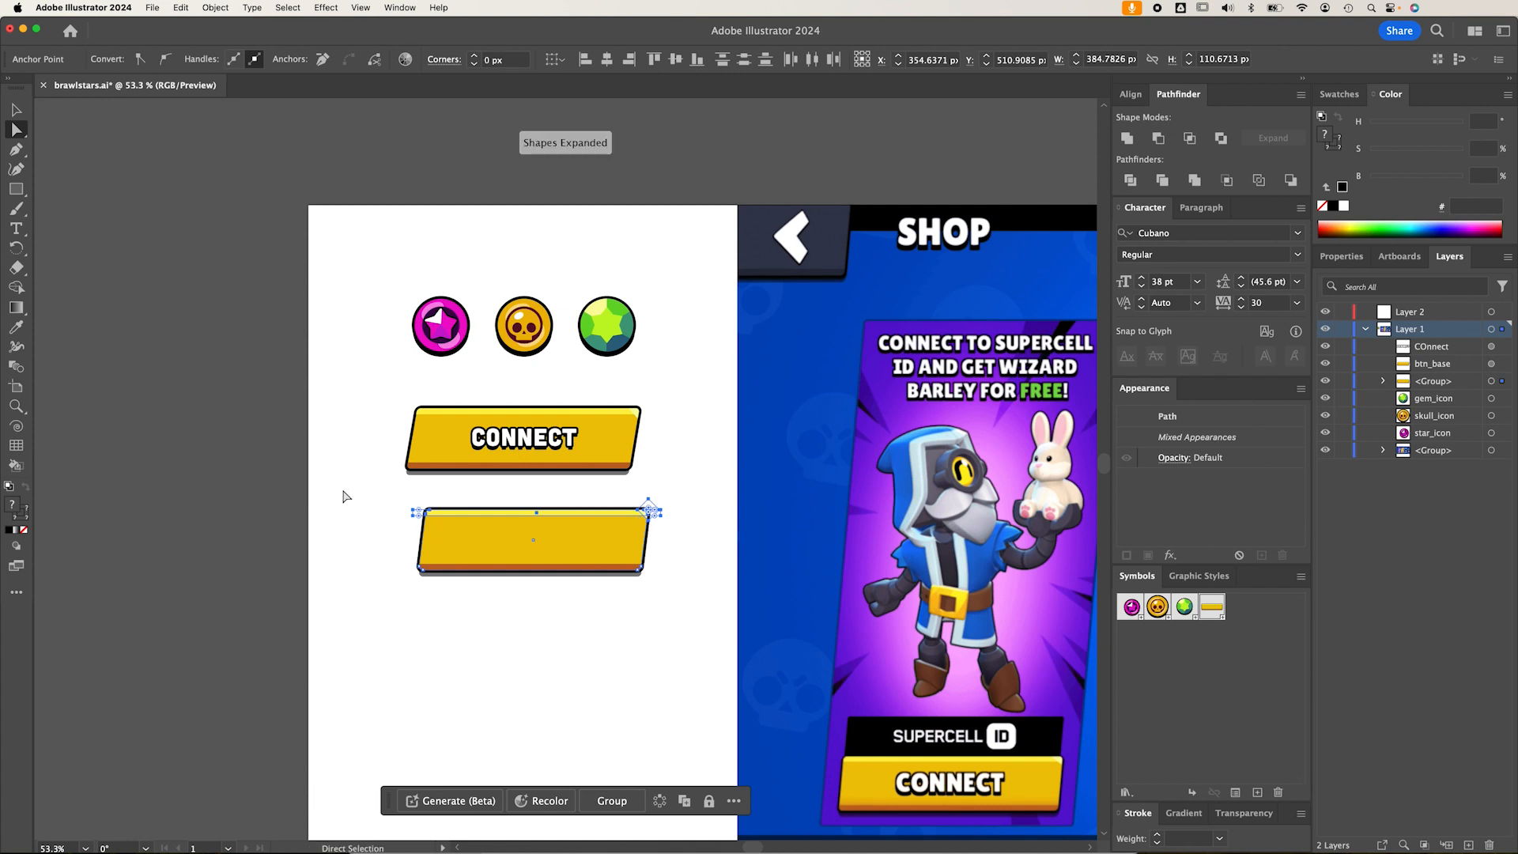
click(345, 496)
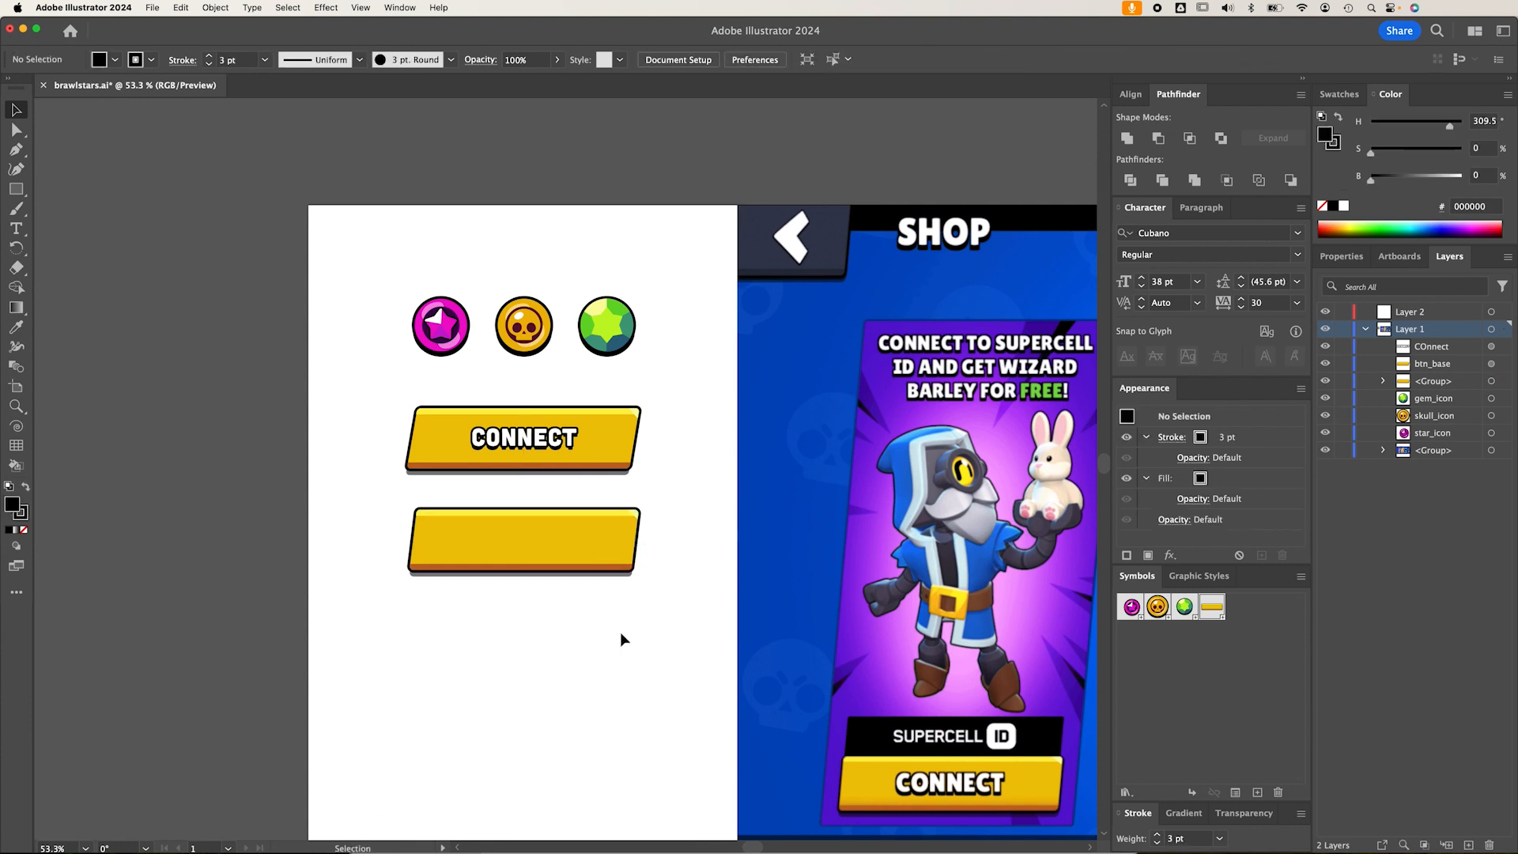
click(522, 540)
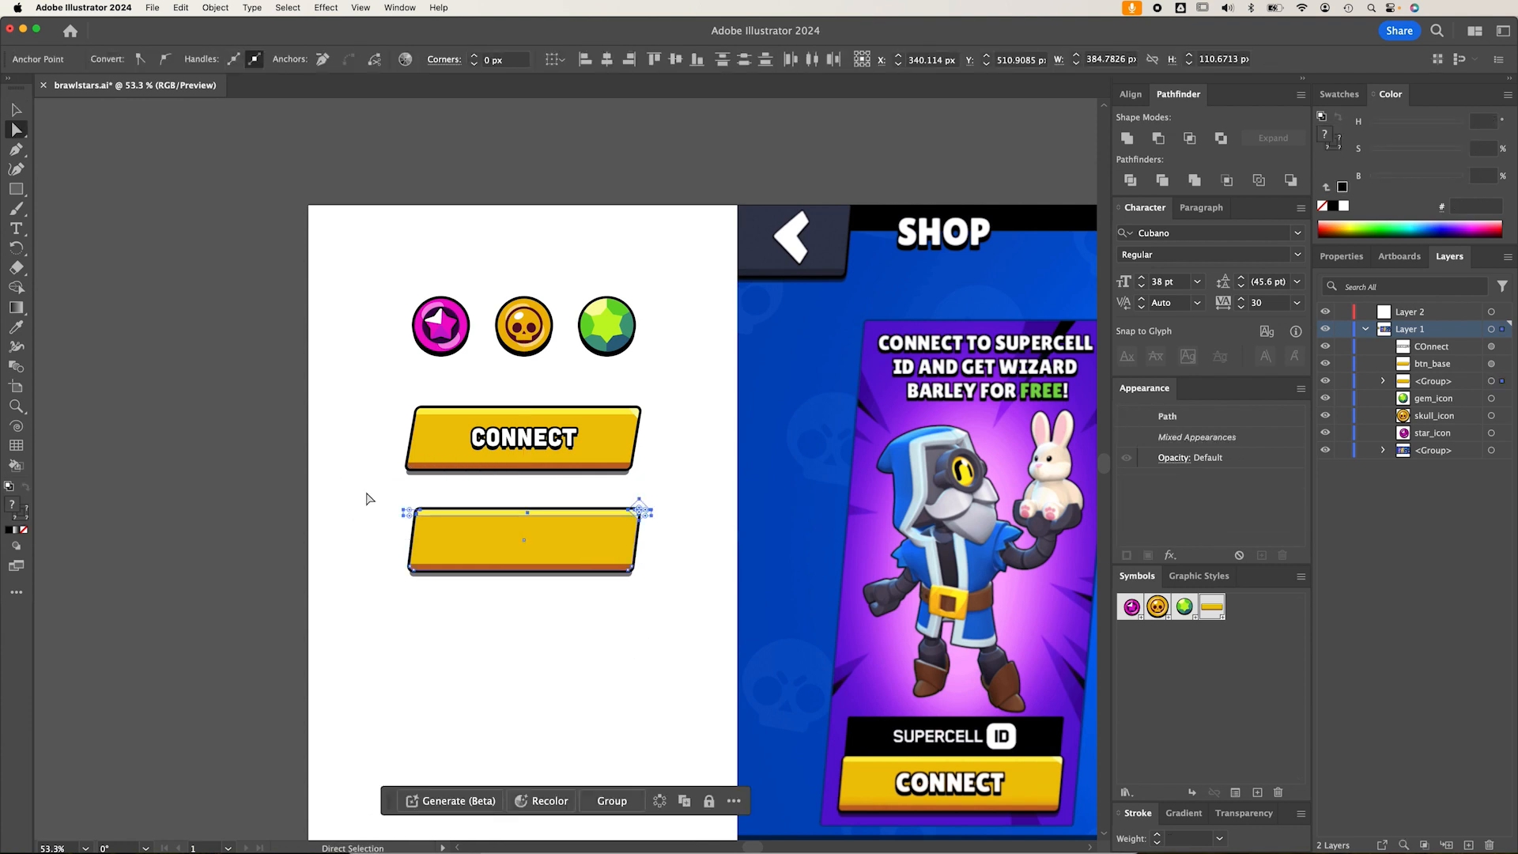
mouse_move(429, 496)
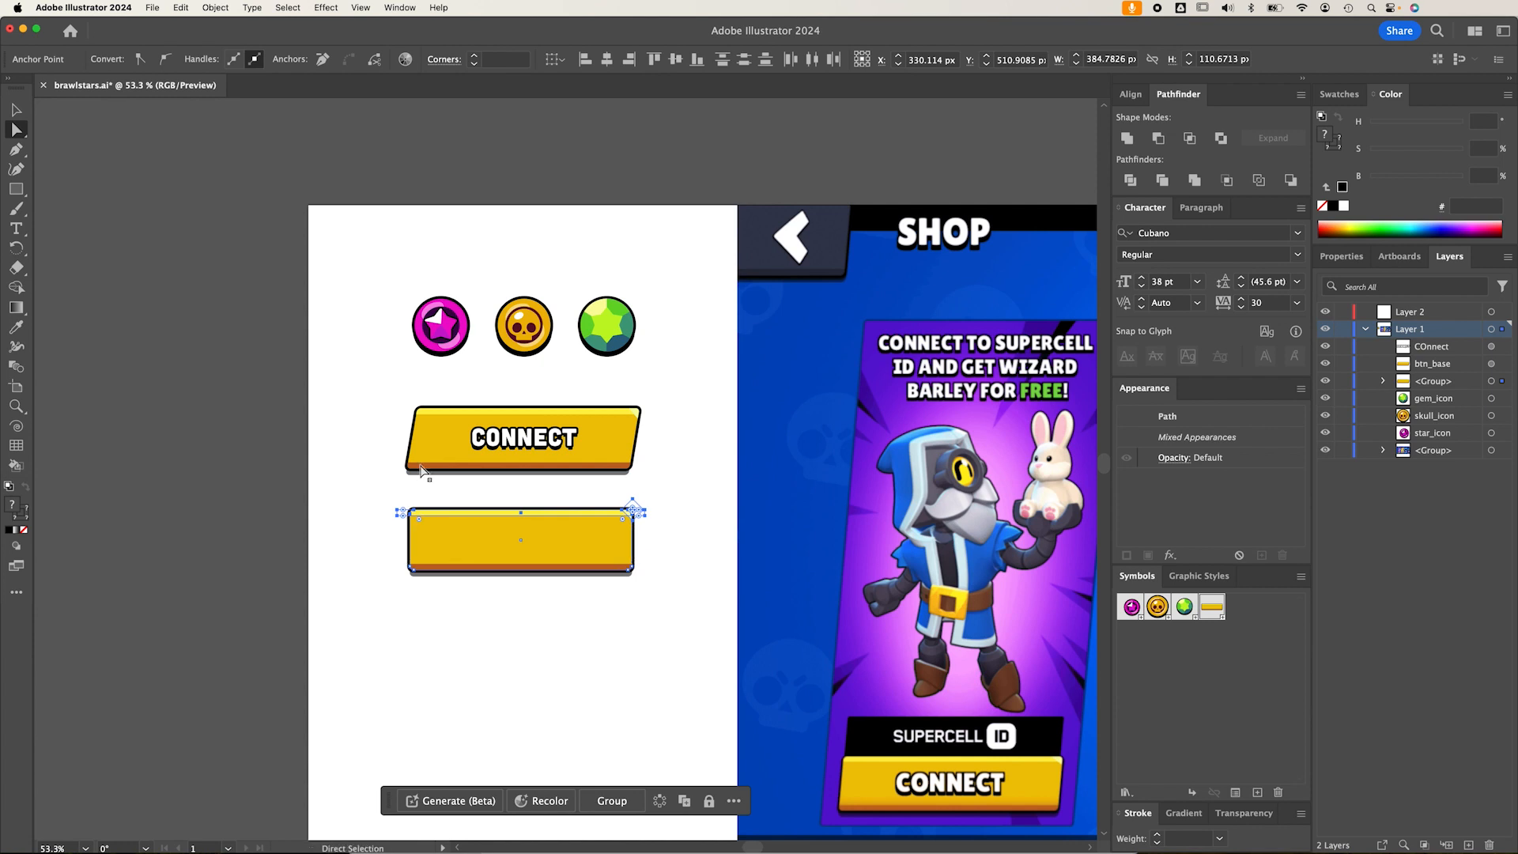
mouse_move(398, 551)
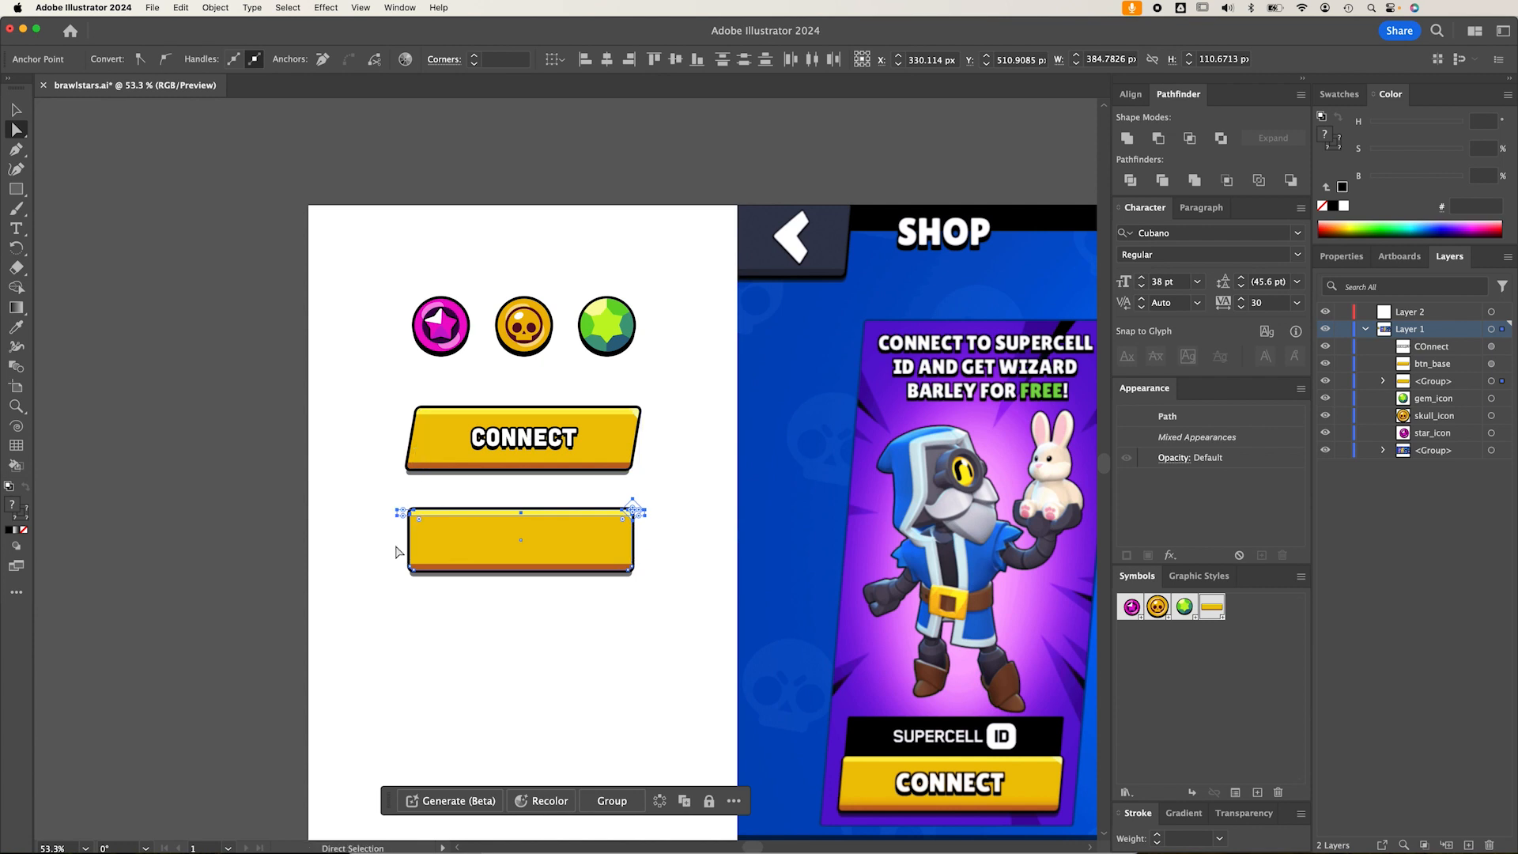
Group the lower button's shapes into one object
click(15, 109)
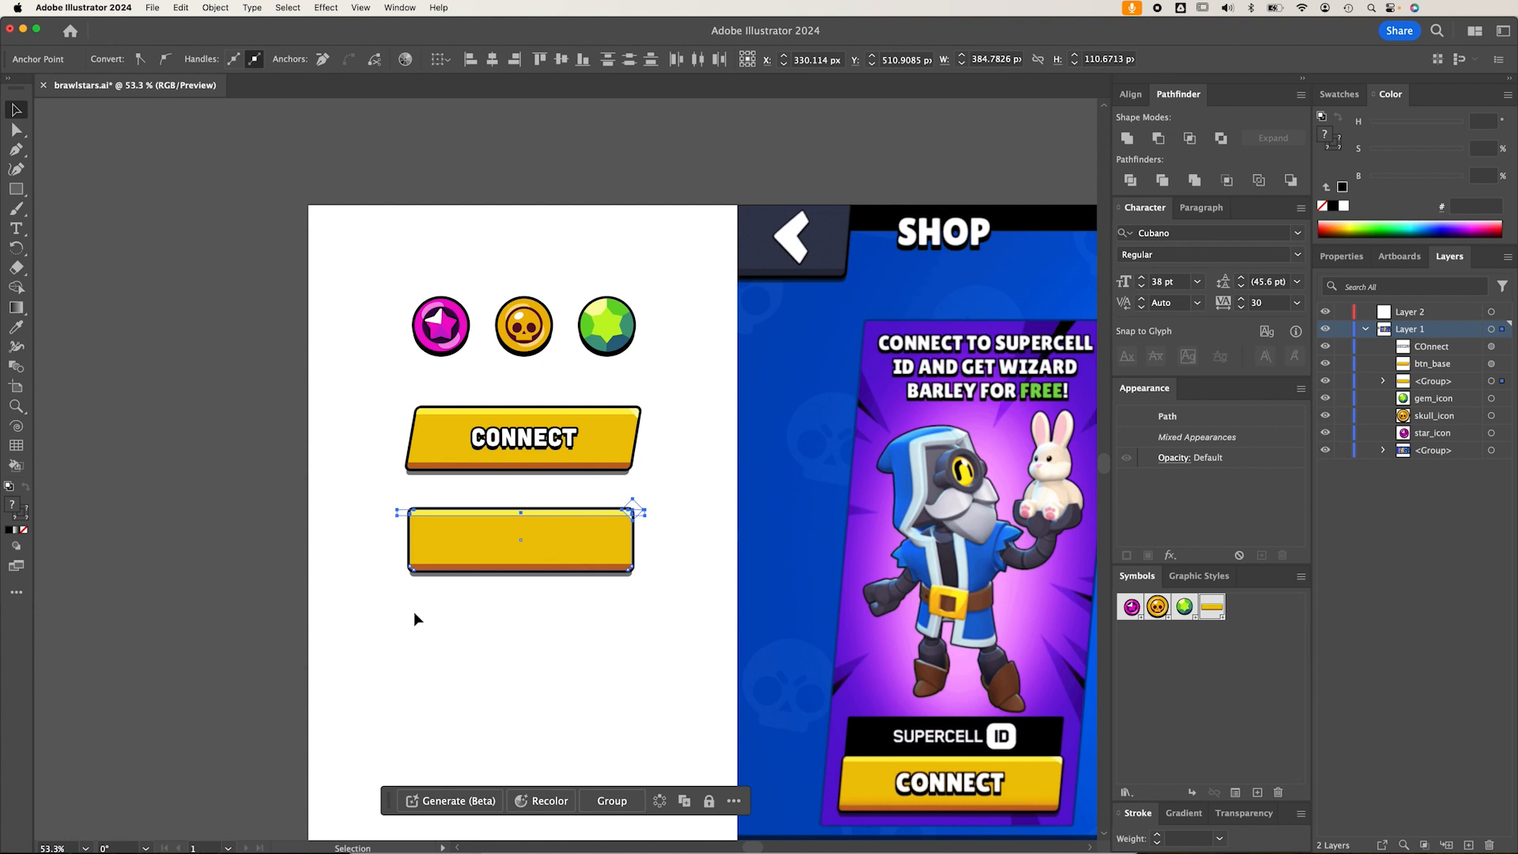
click(16, 130)
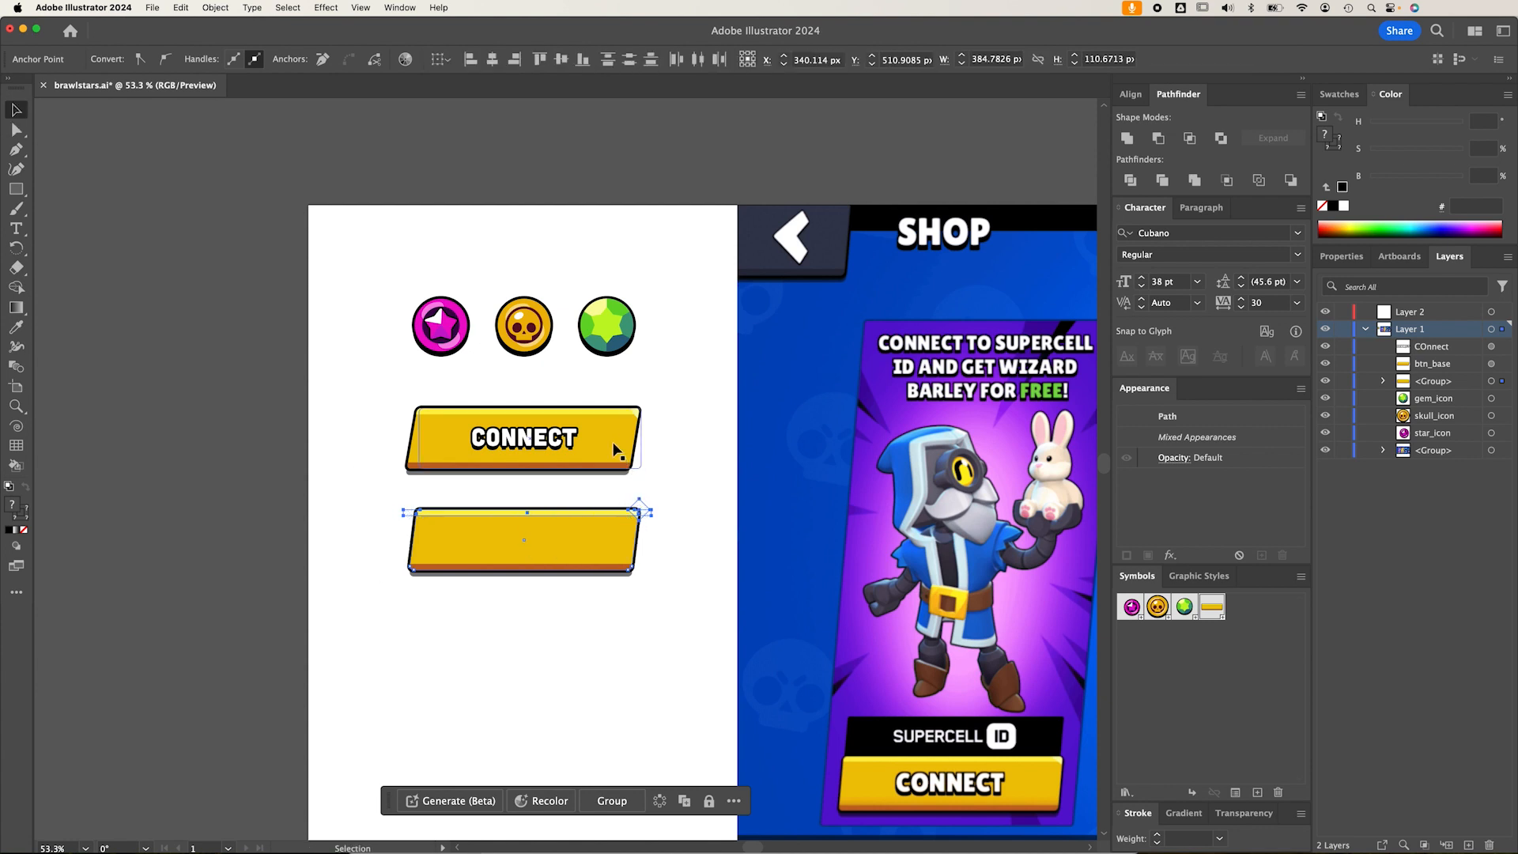
click(523, 539)
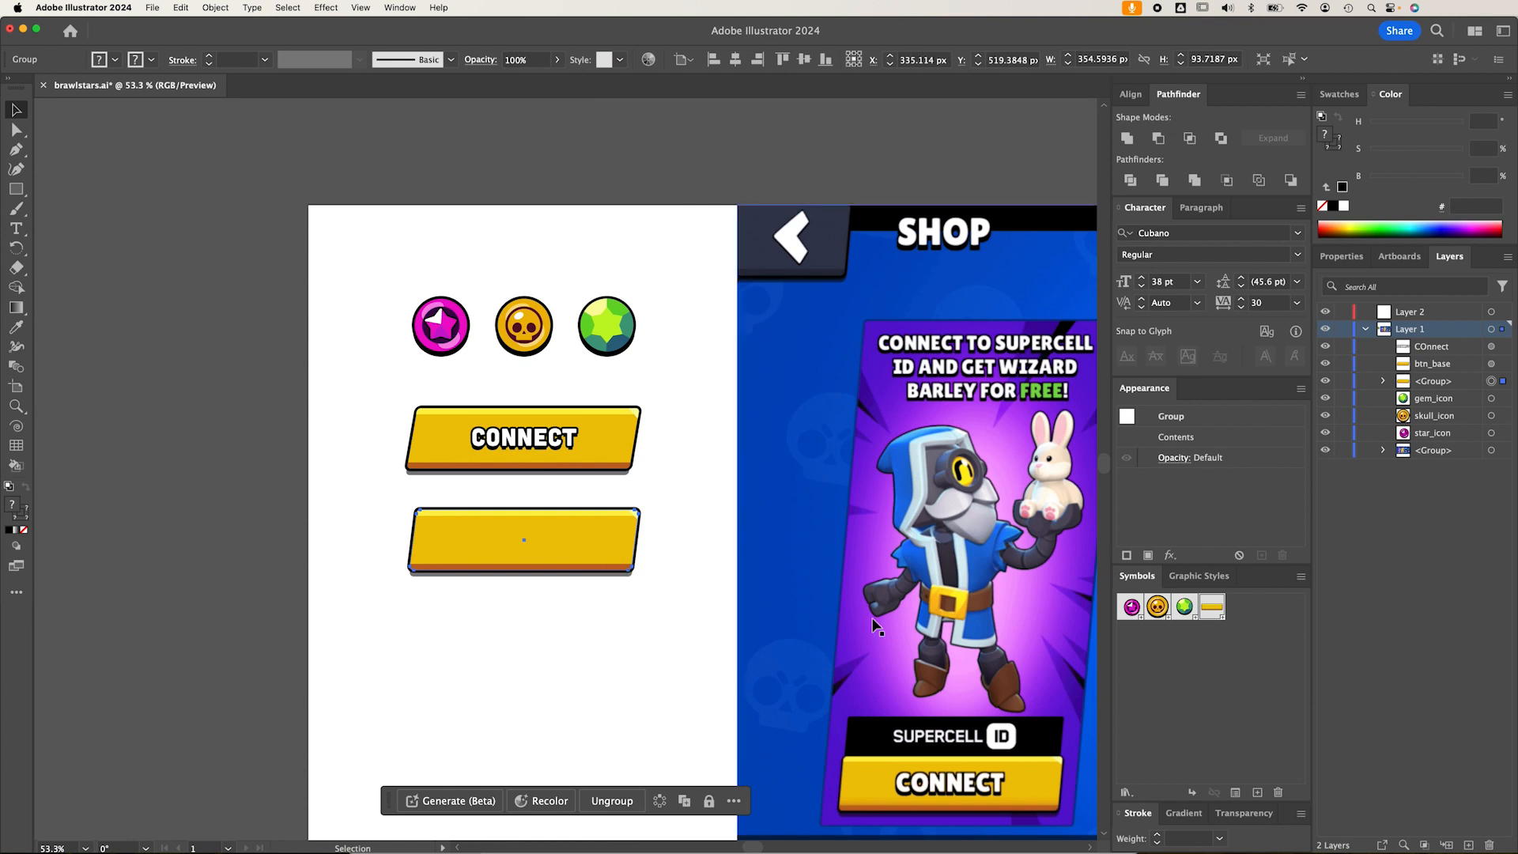
Create the 9-slice symbol btn_base_alt from the grouped lower base and enter editing mode
click(1258, 792)
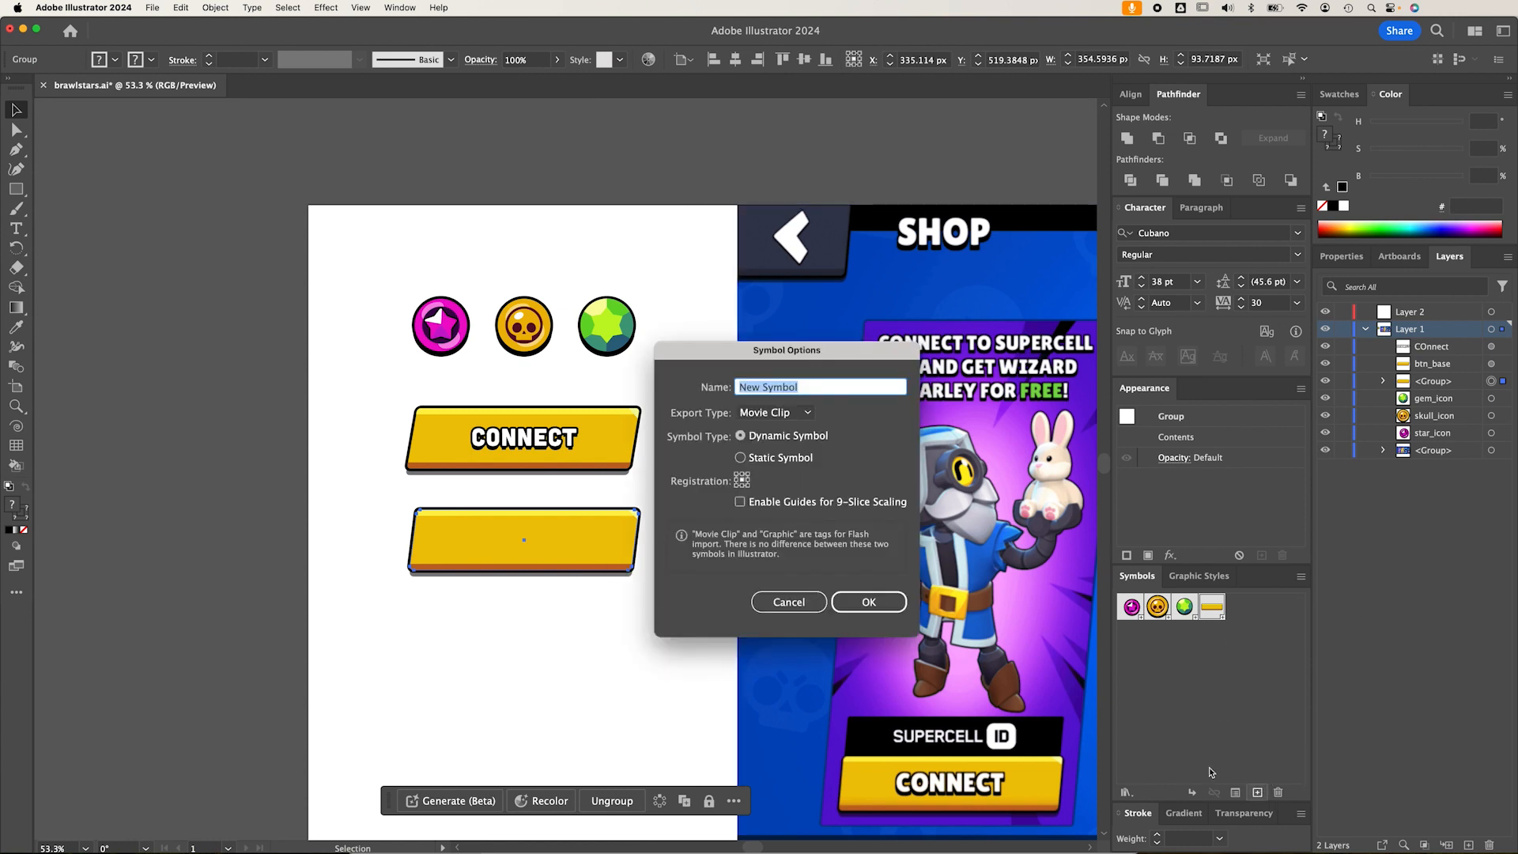
click(741, 501)
text(btn_base_a)
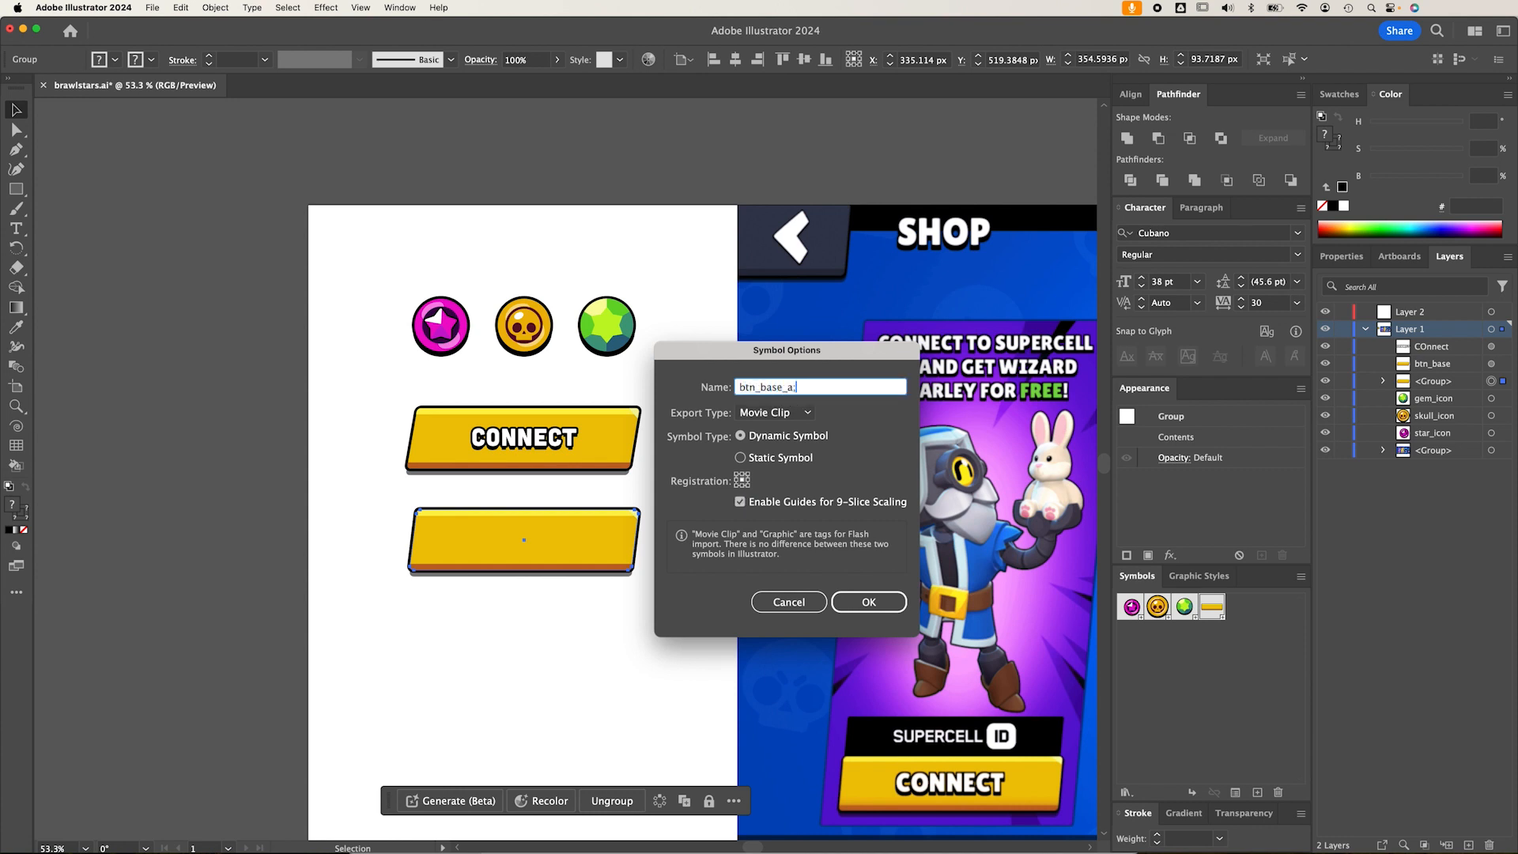
text(lt)
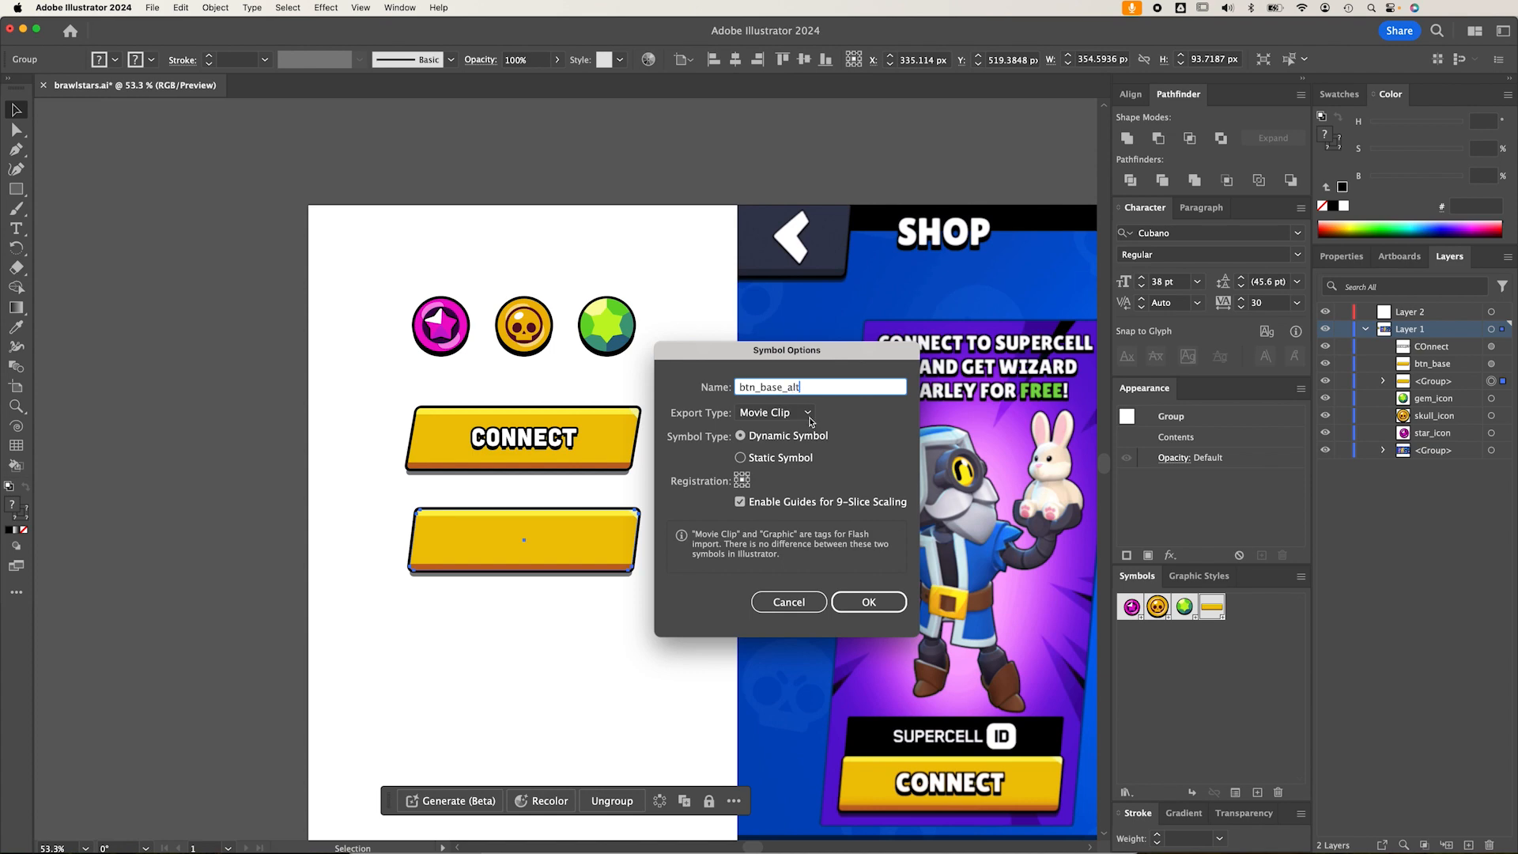
click(867, 601)
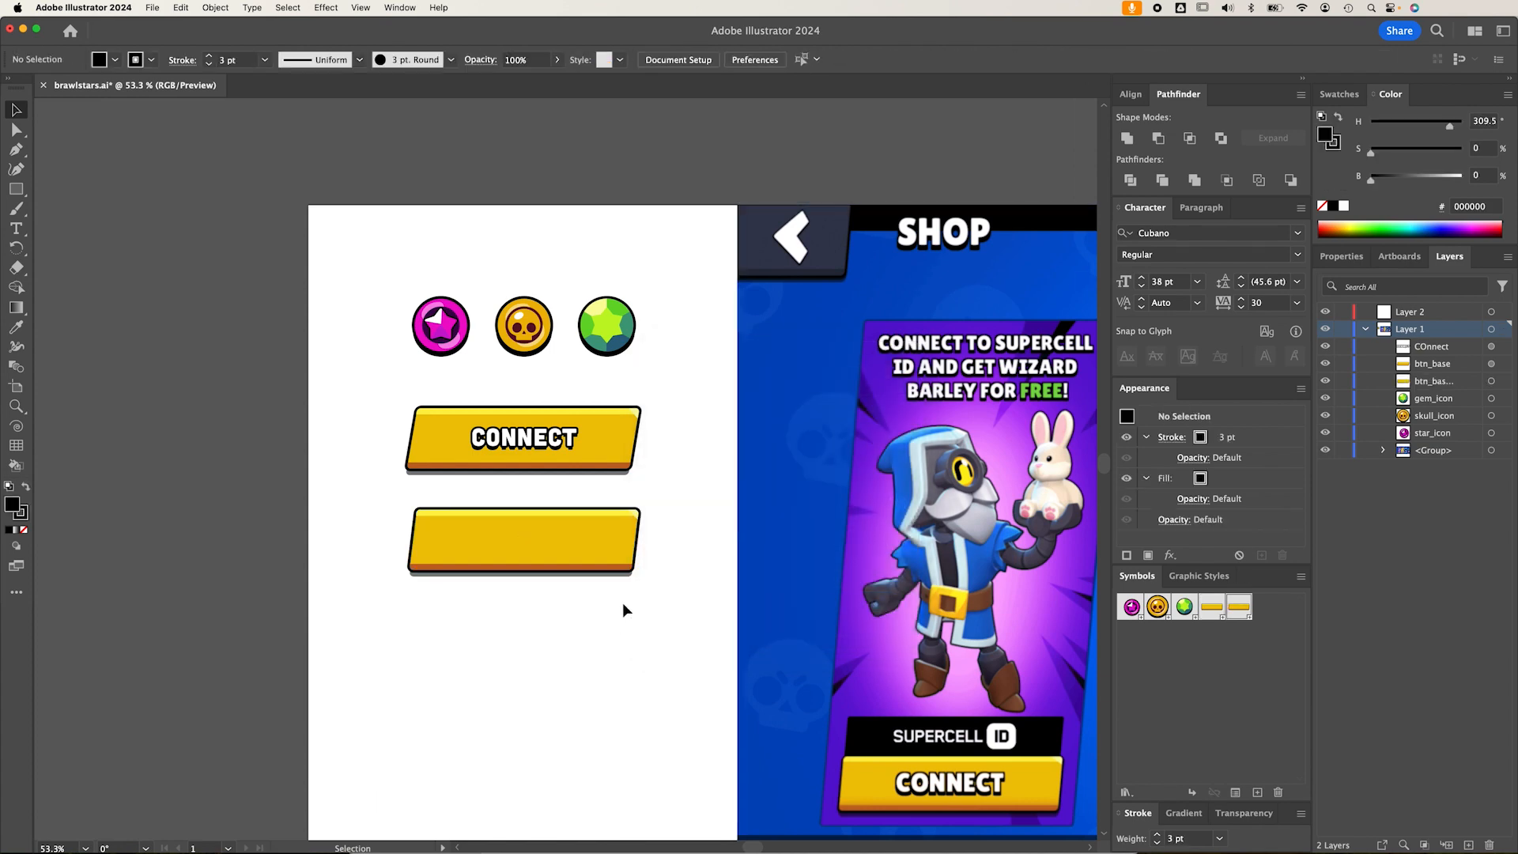
double_click(522, 539)
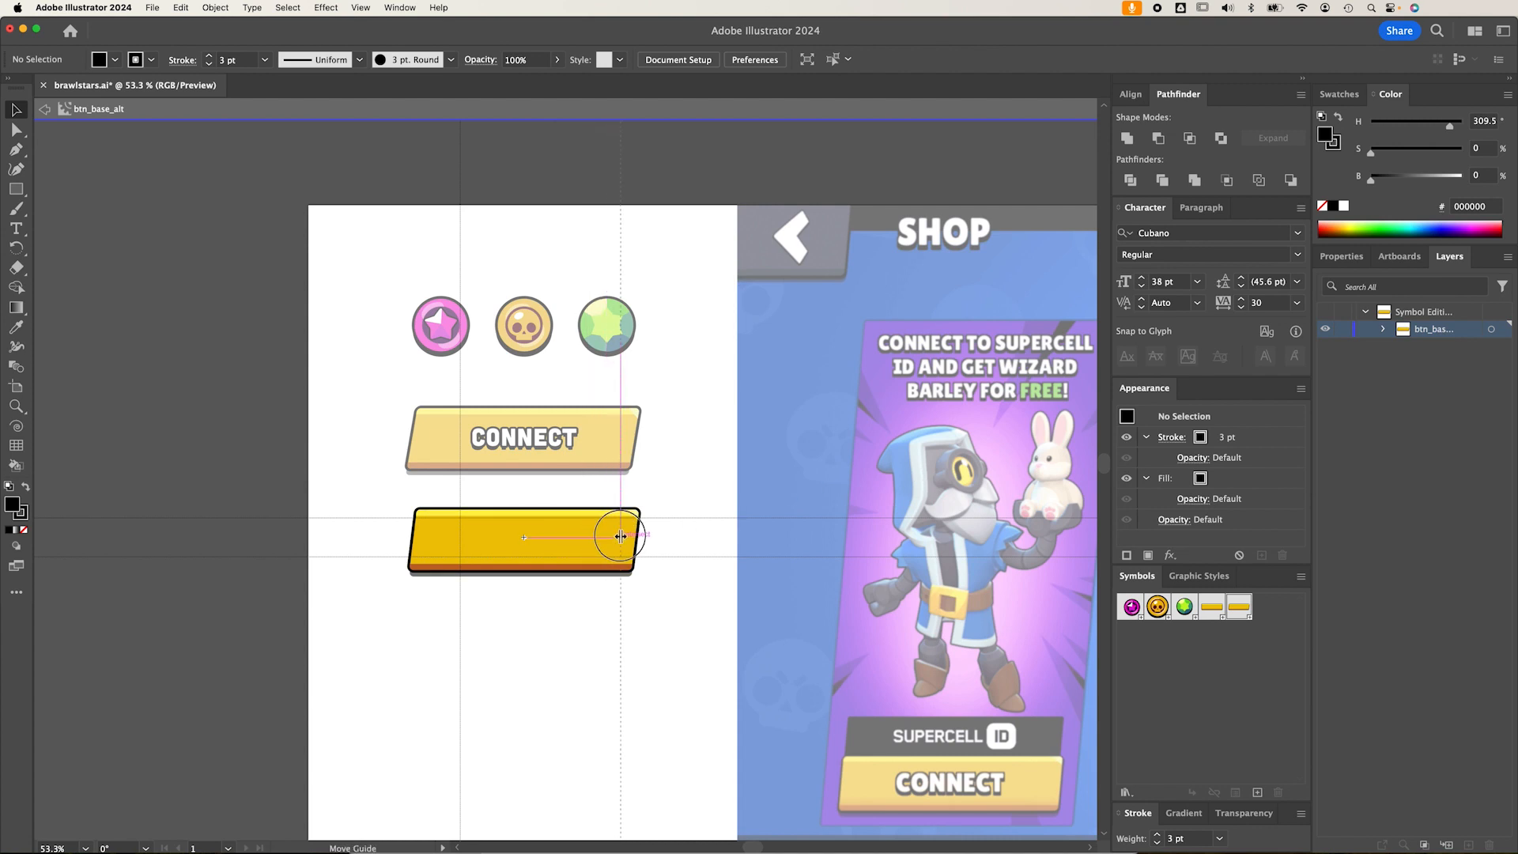
mouse_move(407, 506)
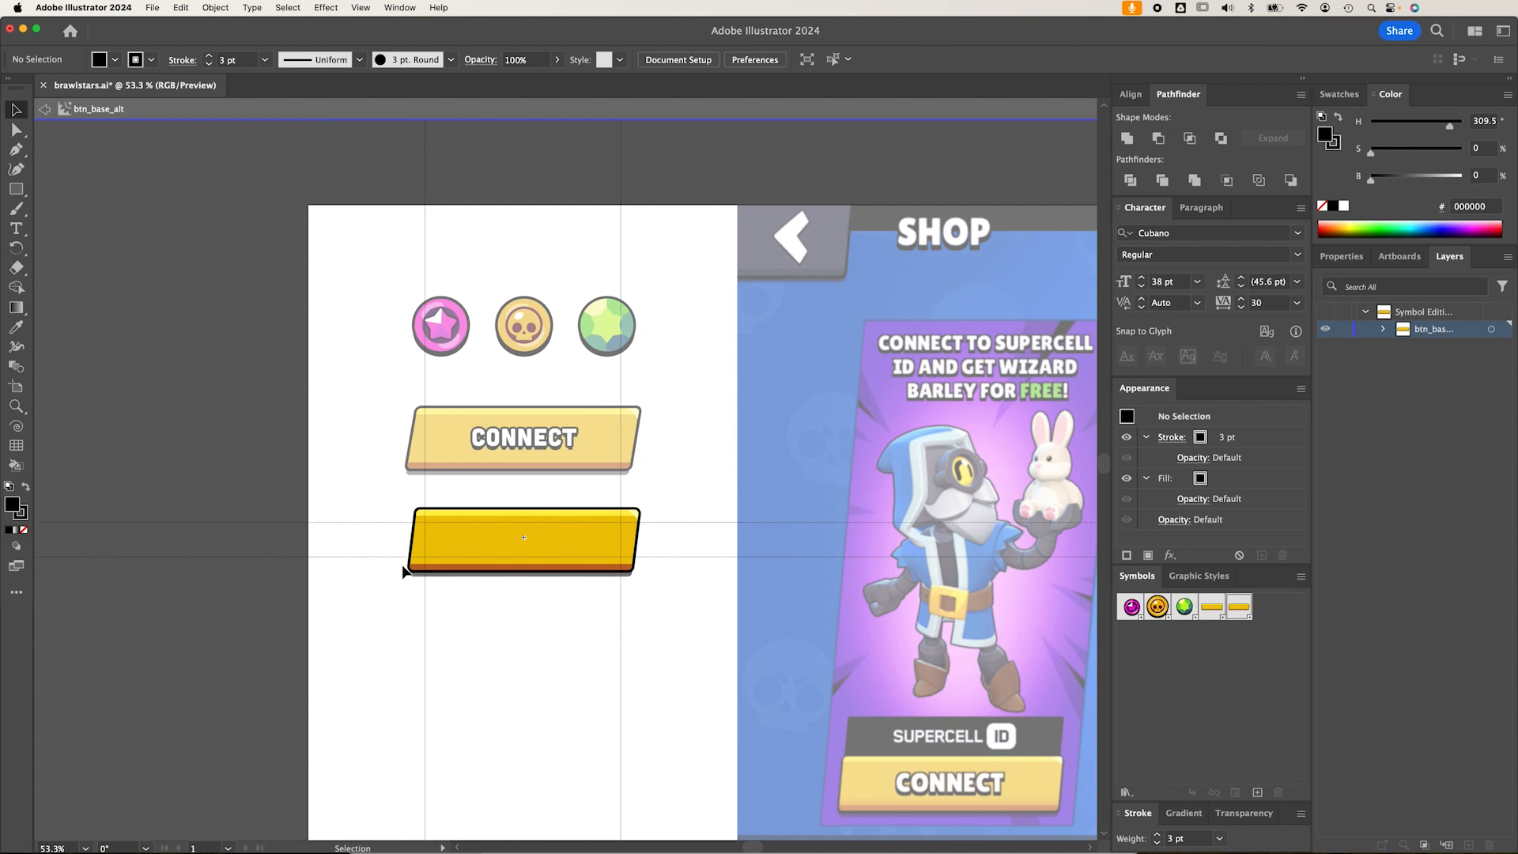
Exit symbol editing and copy the CONNECT label onto the lower btn_base_alt base
click(523, 540)
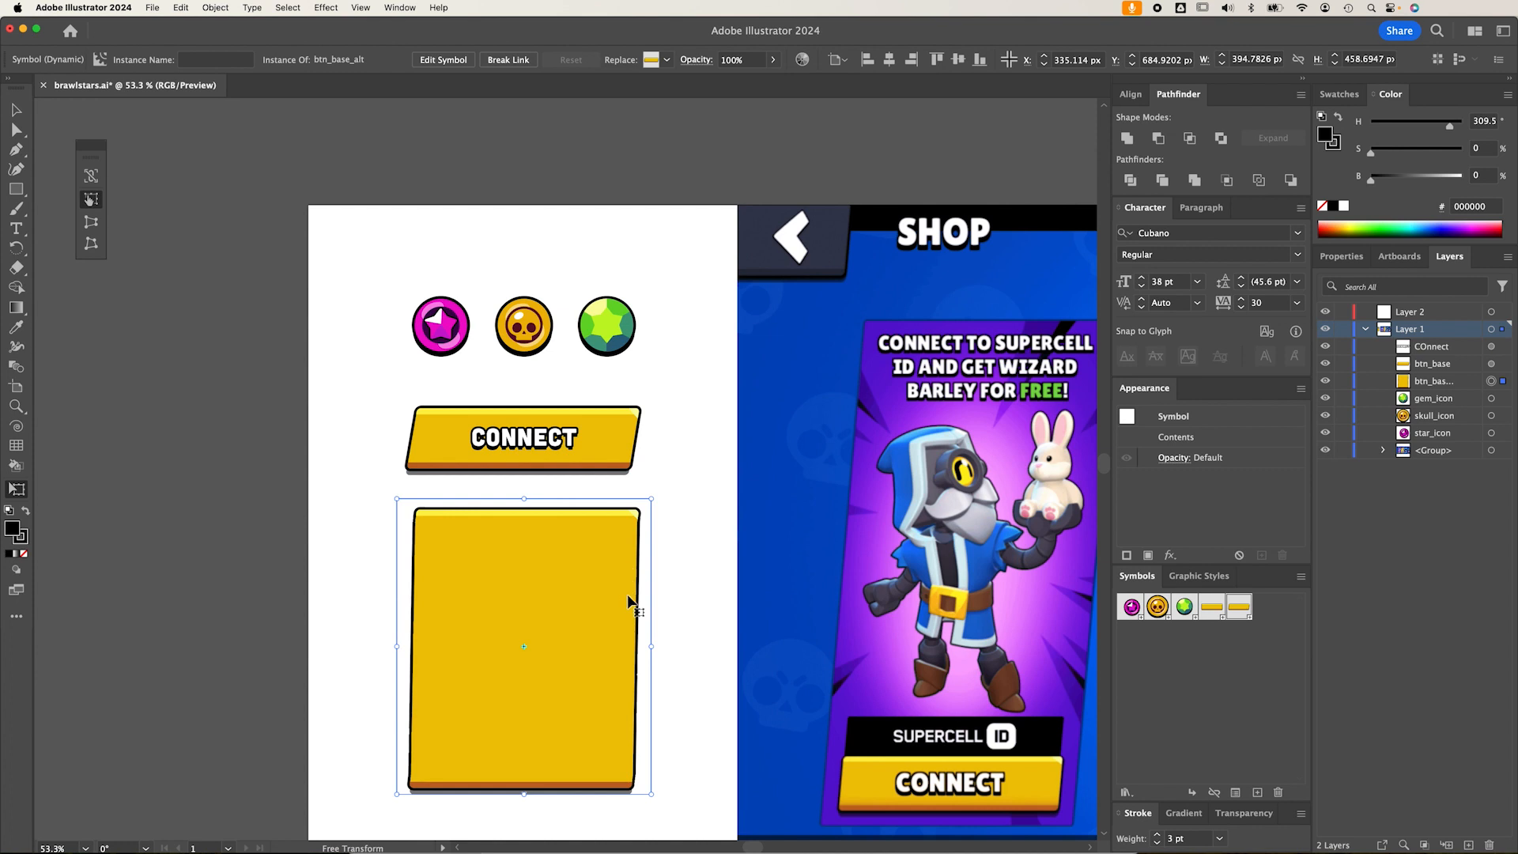
mouse_move(630, 568)
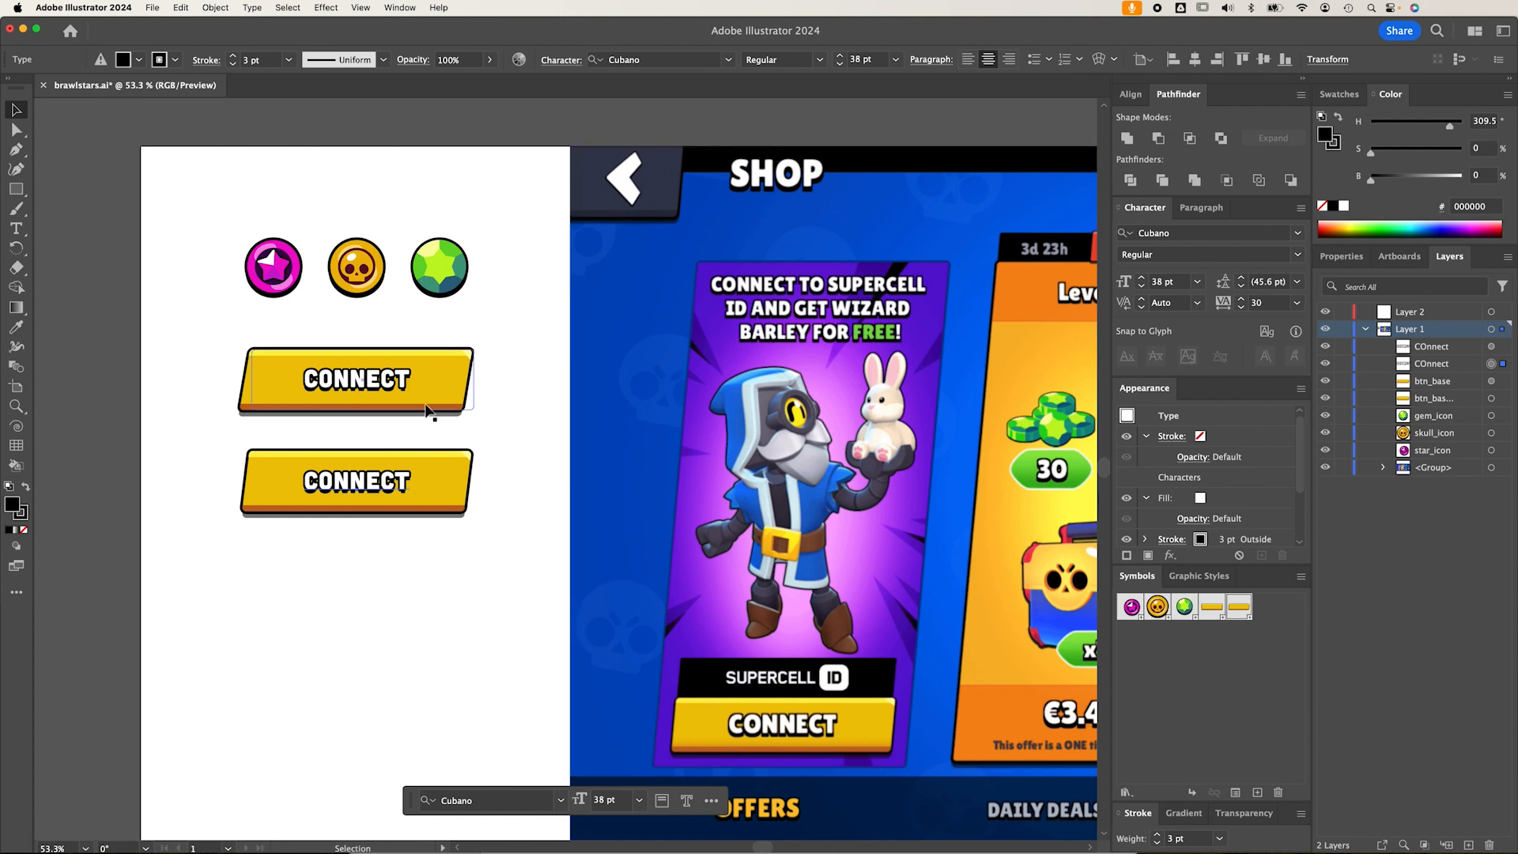
click(574, 464)
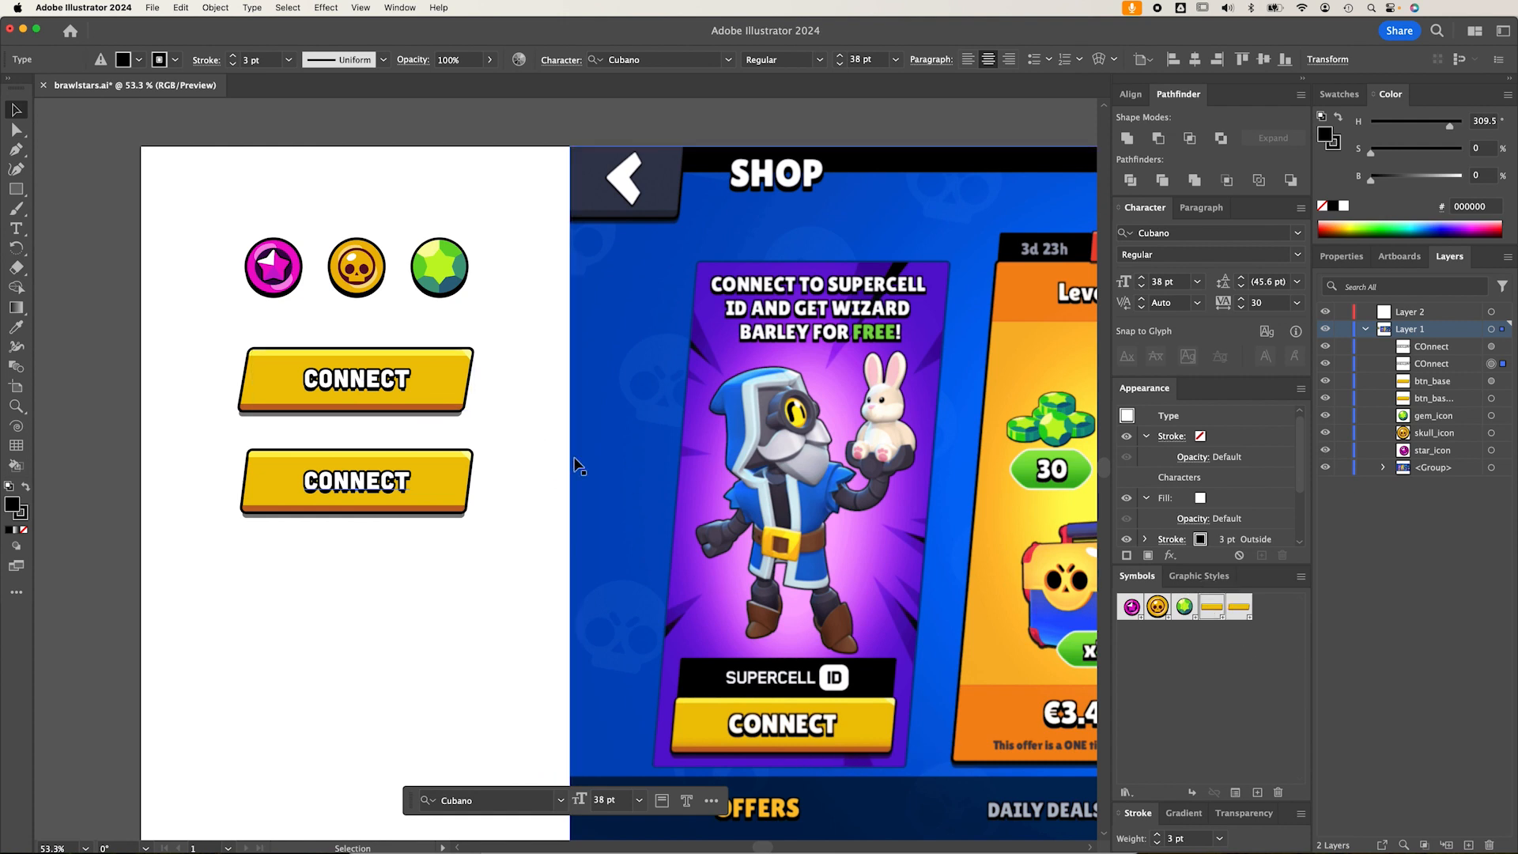
Recolour the btn_base symbol's bottom shadow band to a brighter orange
double_click(355, 379)
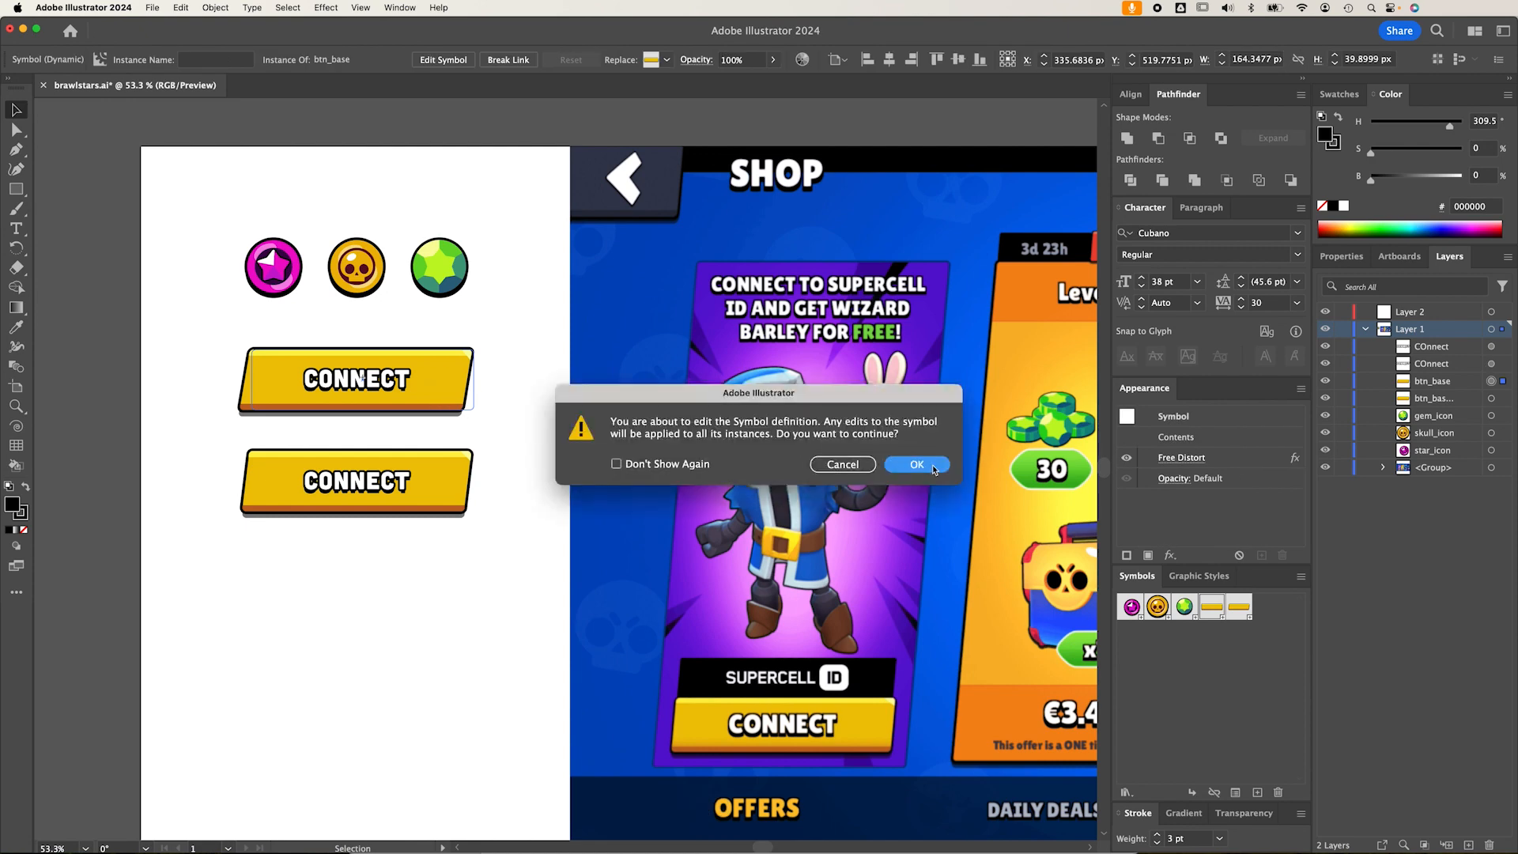
click(915, 464)
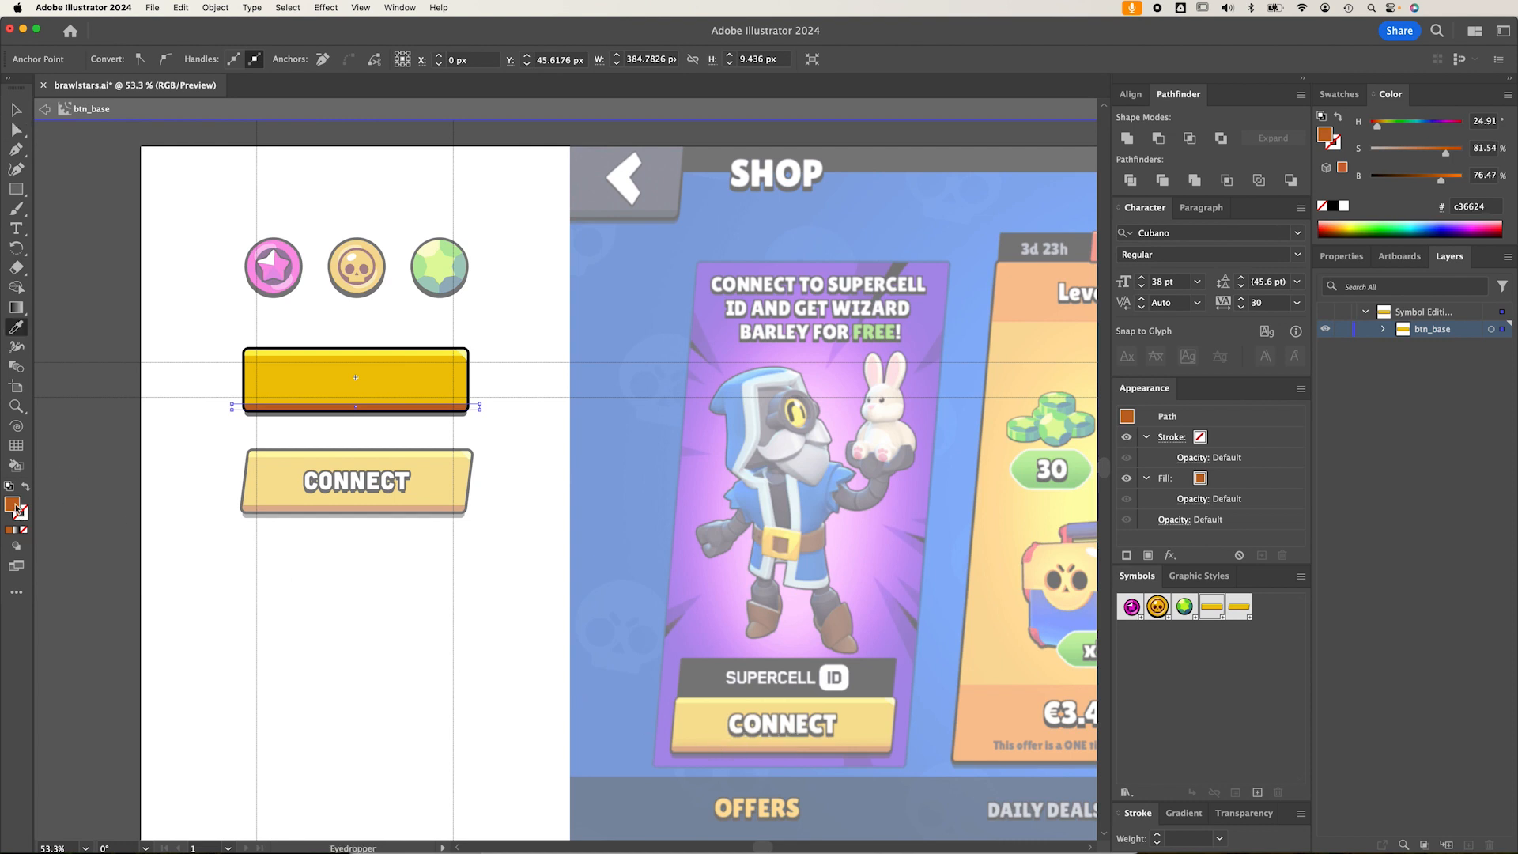
double_click(1201, 478)
text(d37622)
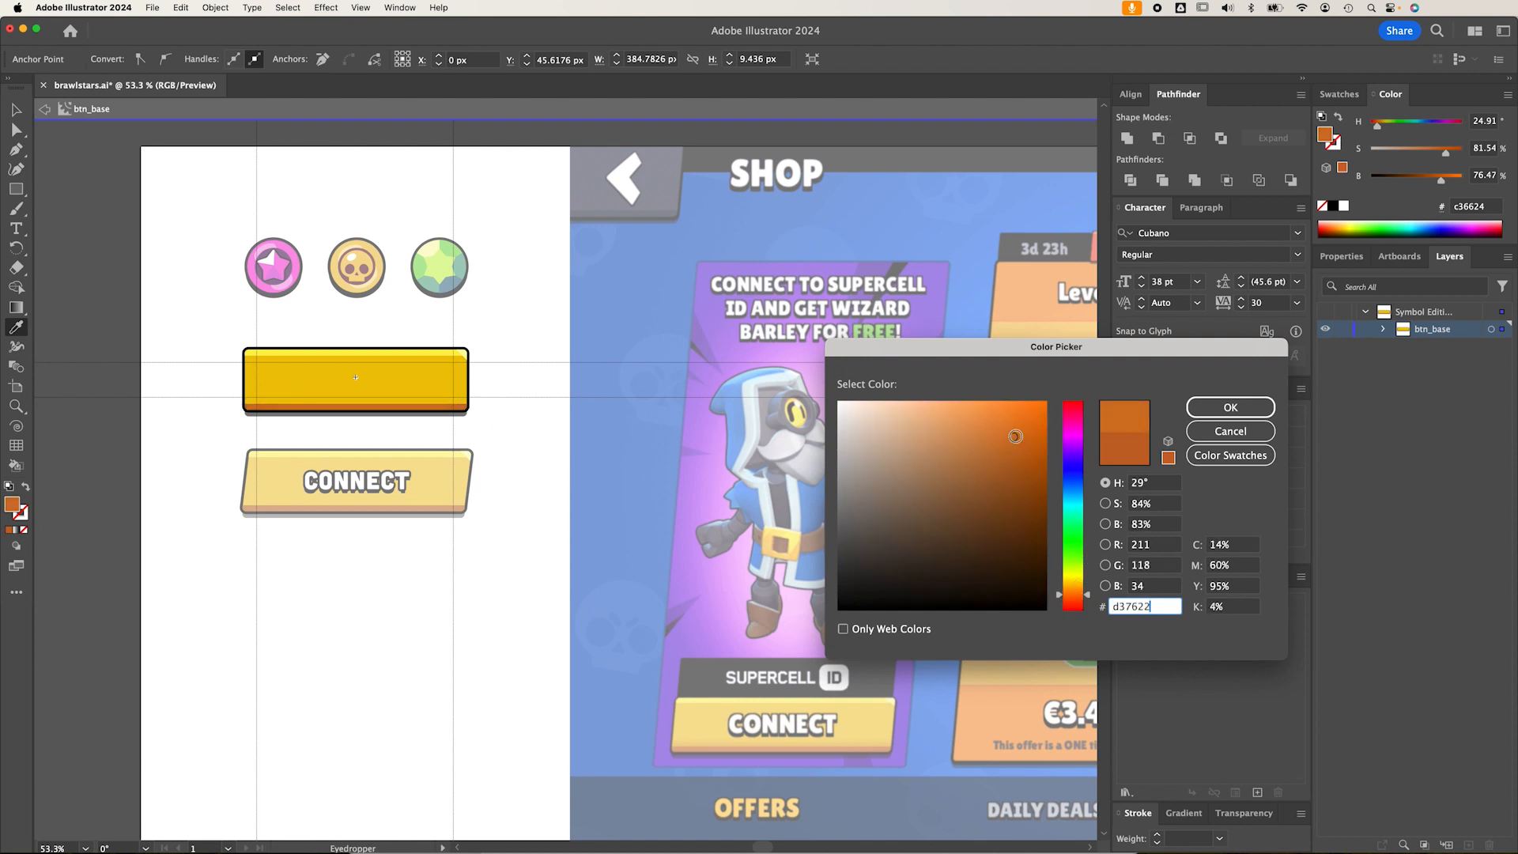
click(1017, 423)
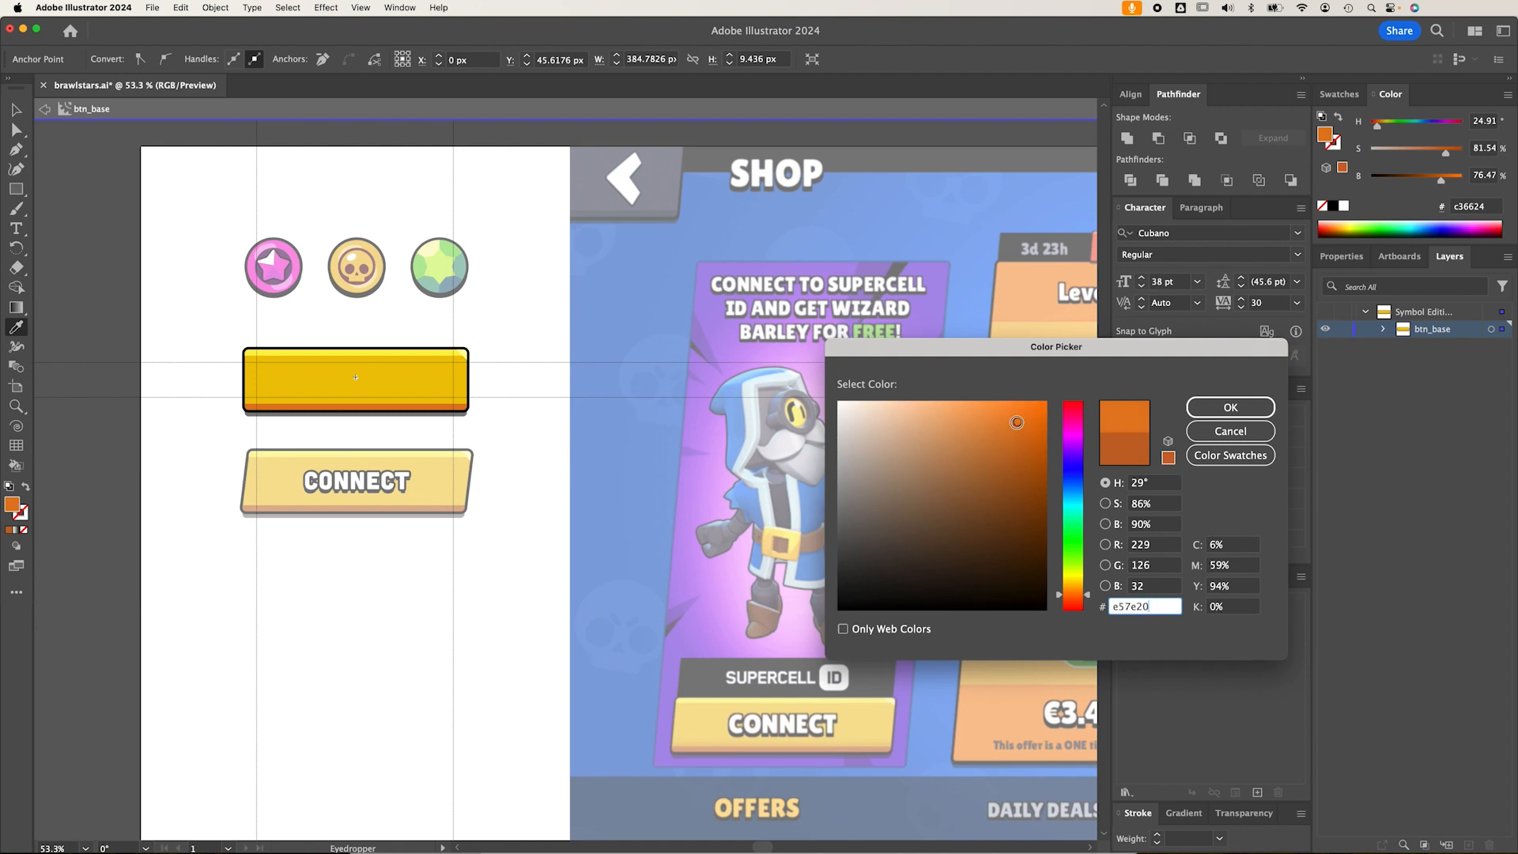
click(1230, 407)
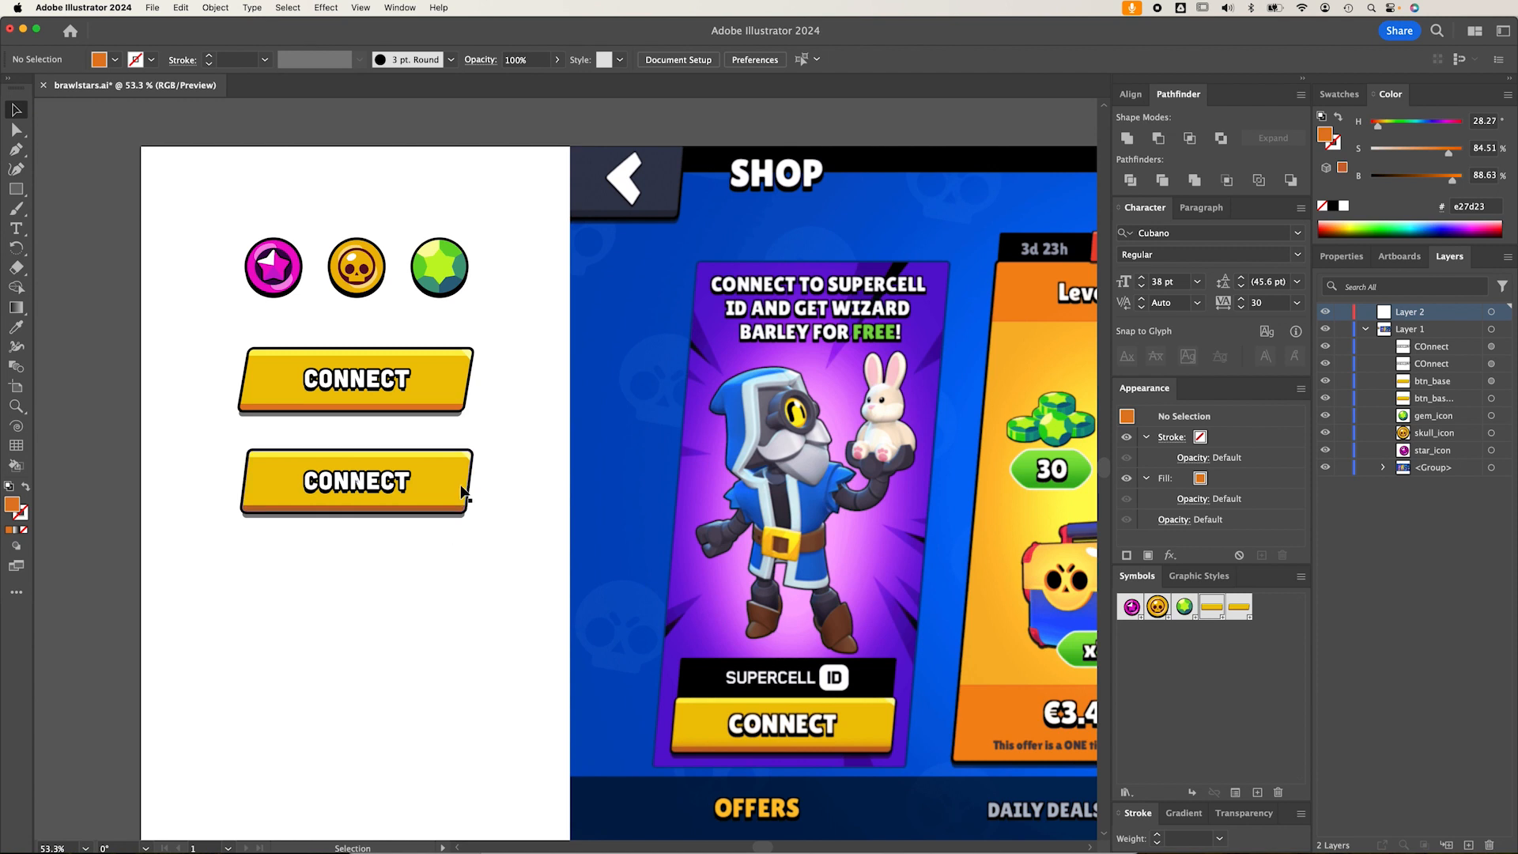
Set the btn_base_alt symbol's shadow fill to orange #e27d23
click(355, 482)
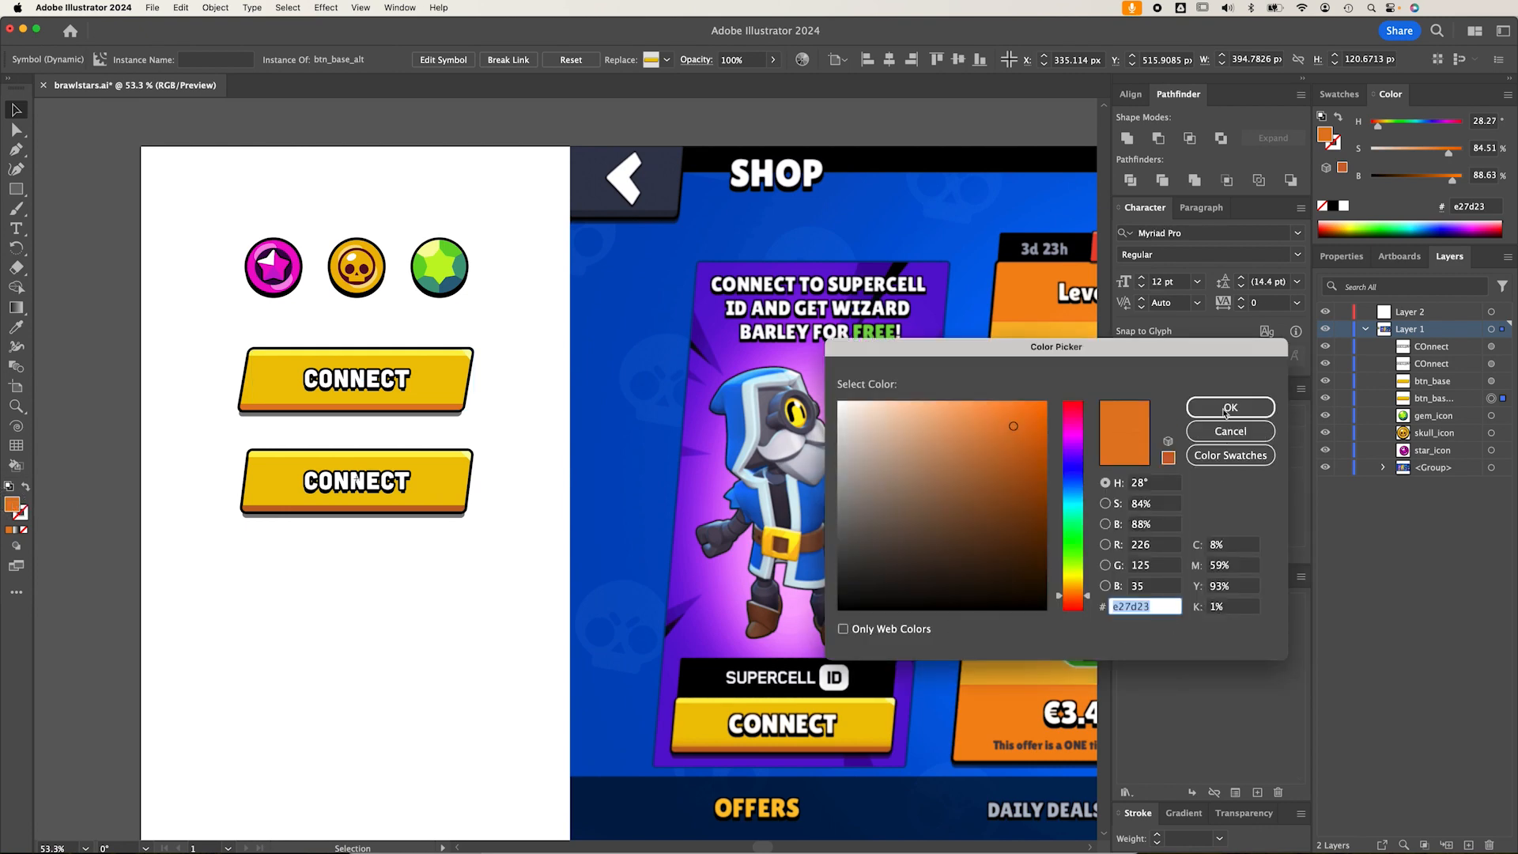
click(1230, 406)
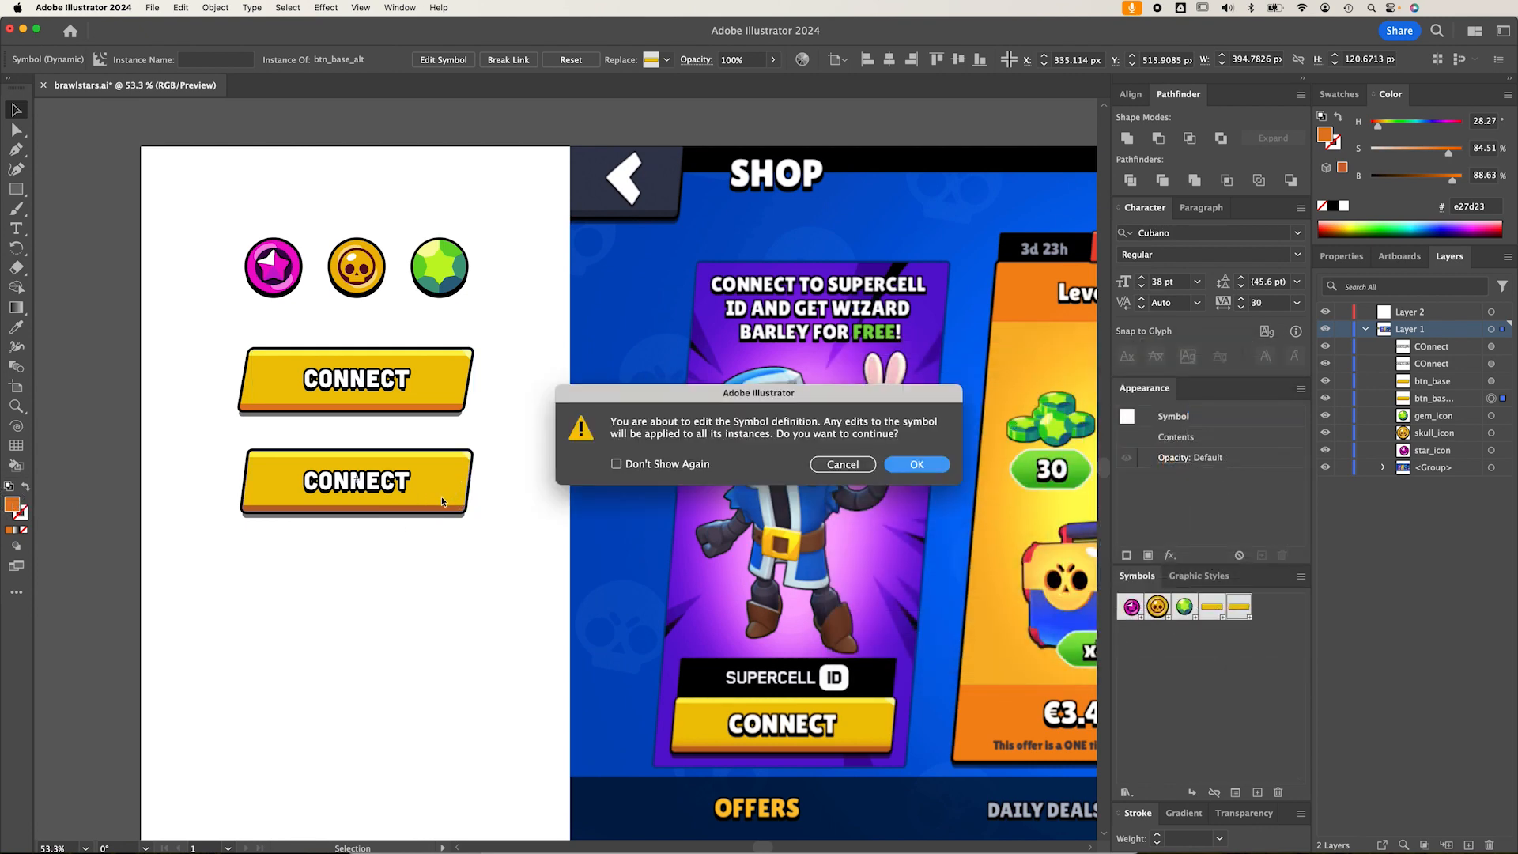
click(916, 465)
text(e27d23)
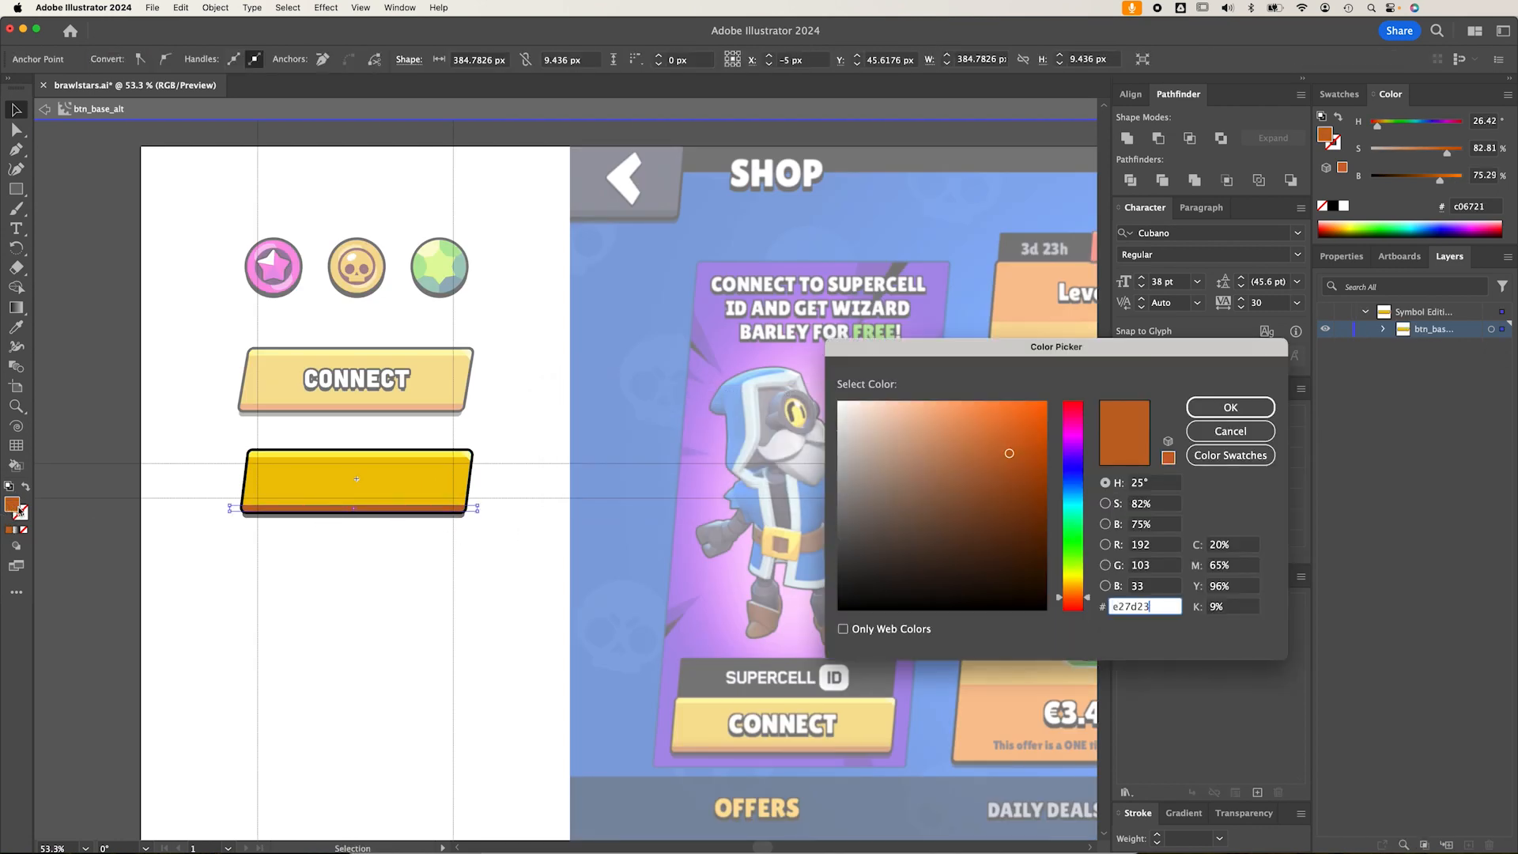
click(1229, 406)
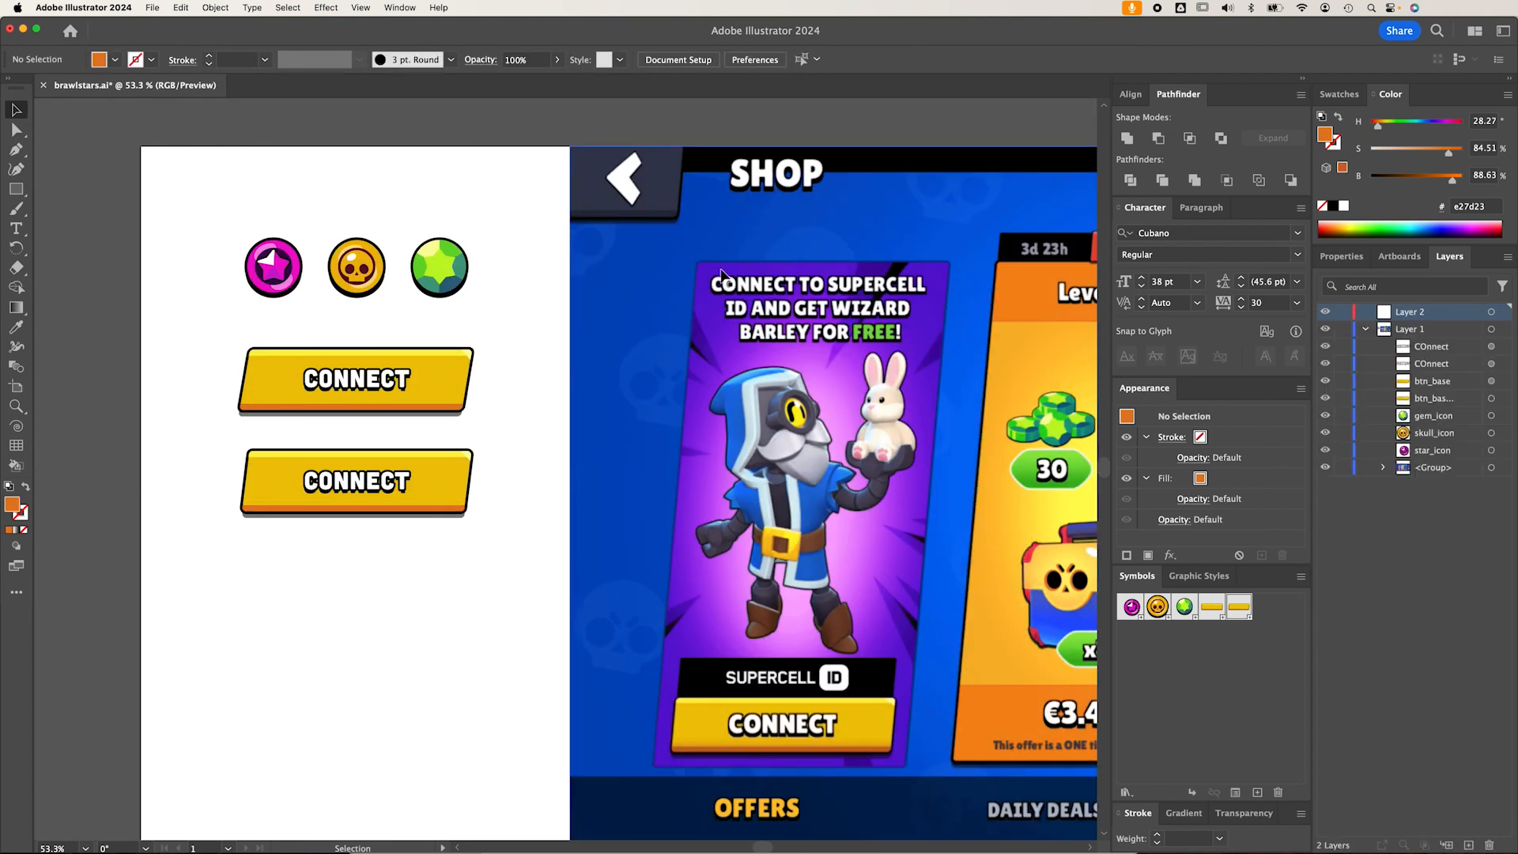
mouse_move(616, 197)
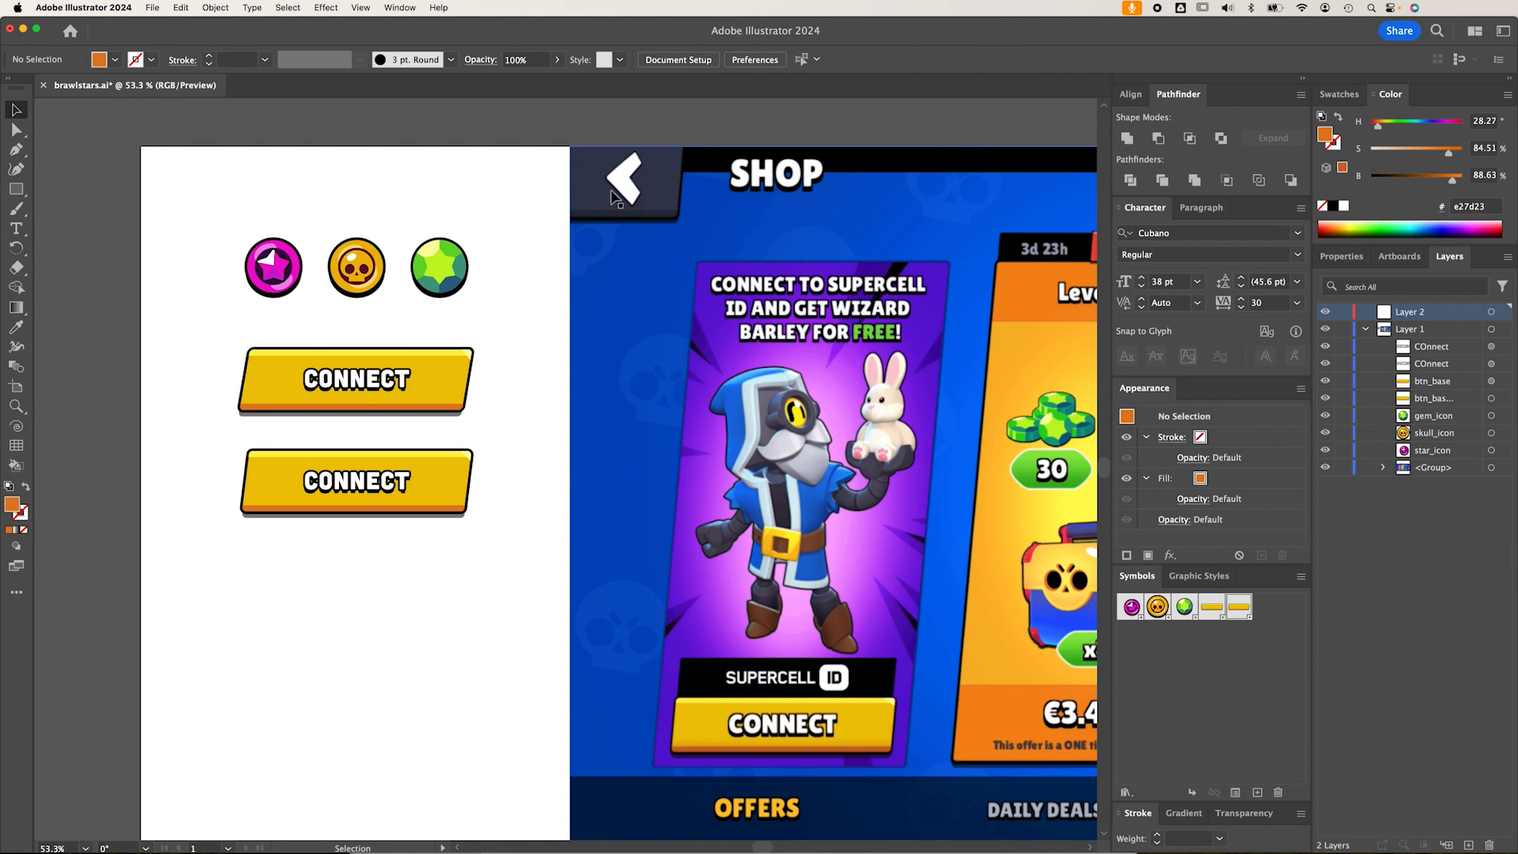
Place another unlabelled btn_base instance beneath the two CONNECT buttons
click(355, 379)
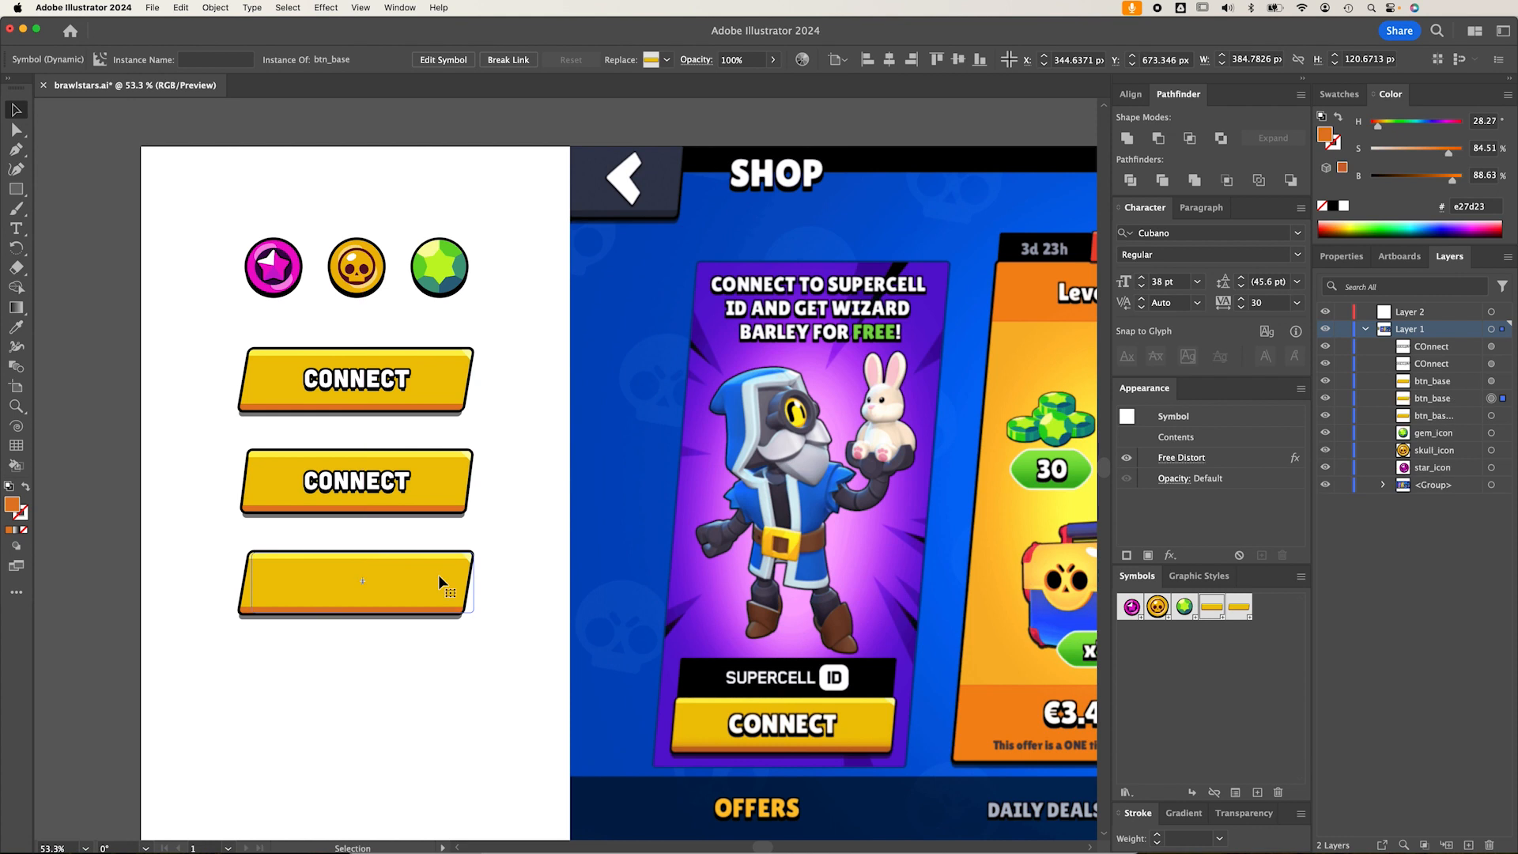
click(354, 380)
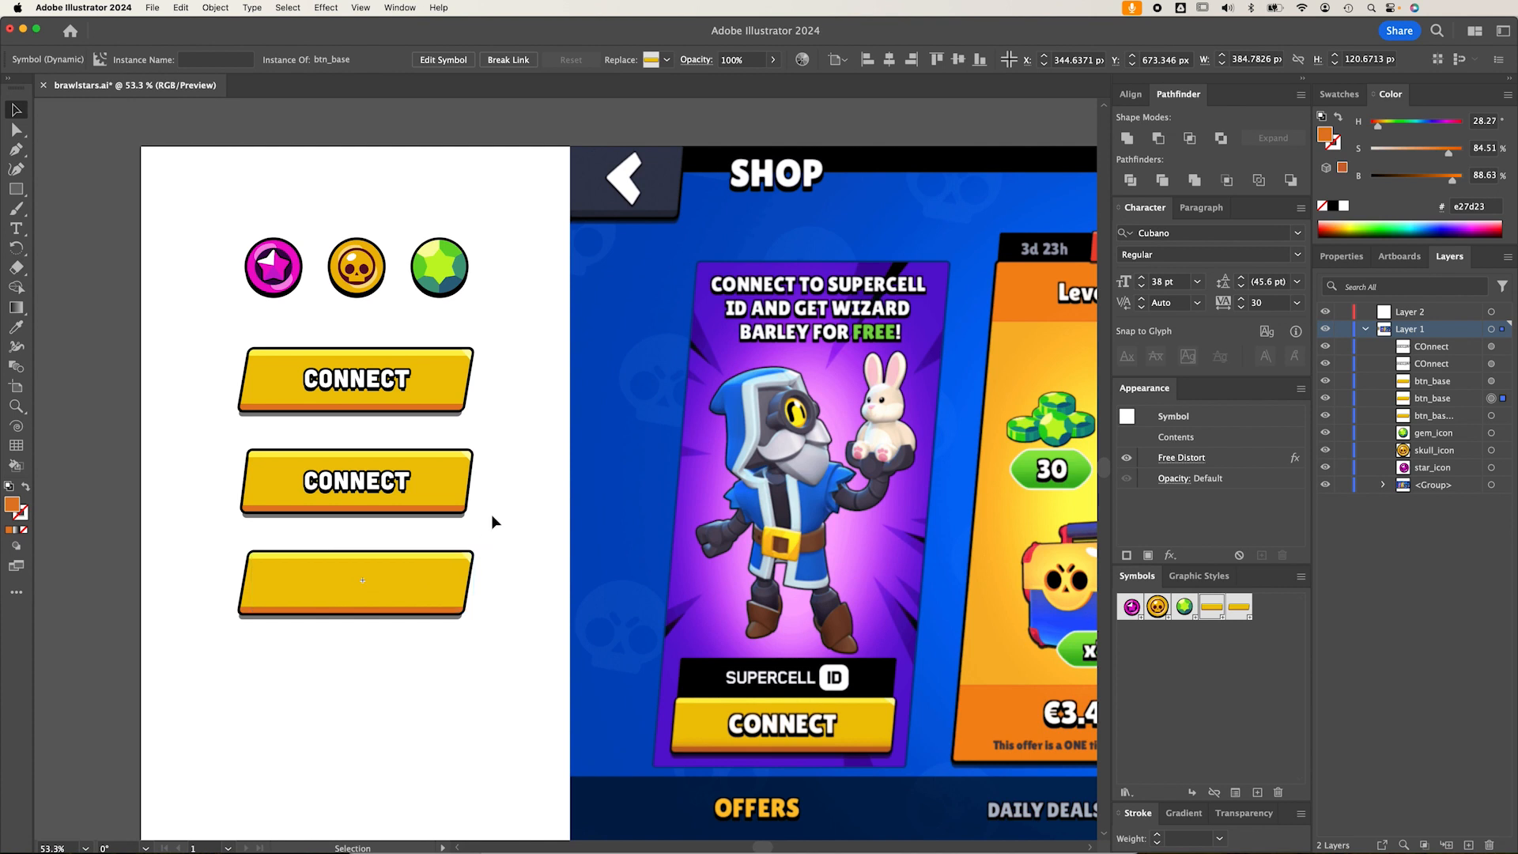
mouse_move(659, 208)
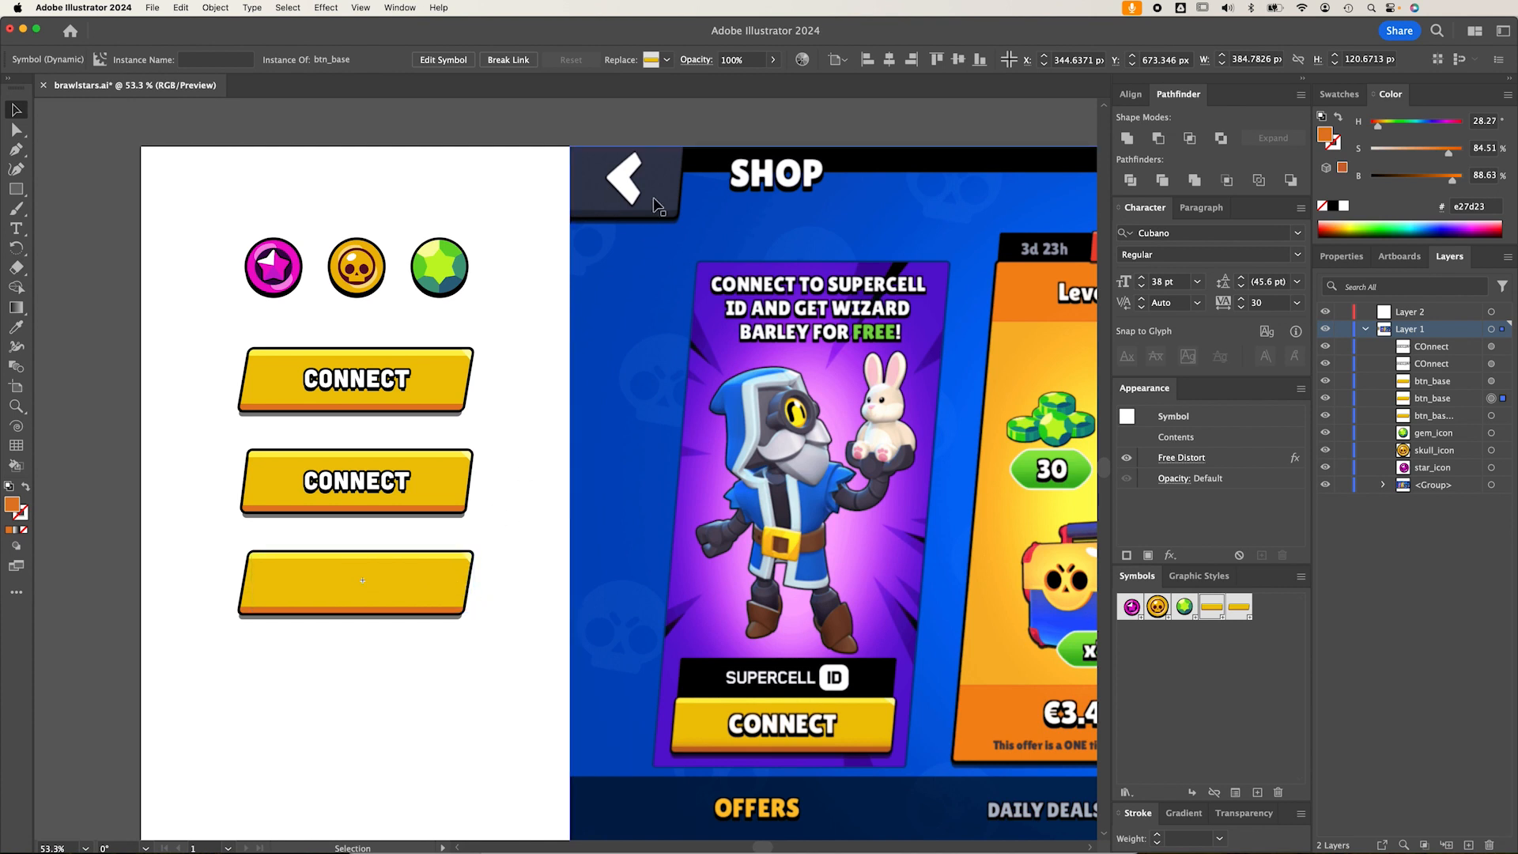
mouse_move(673, 225)
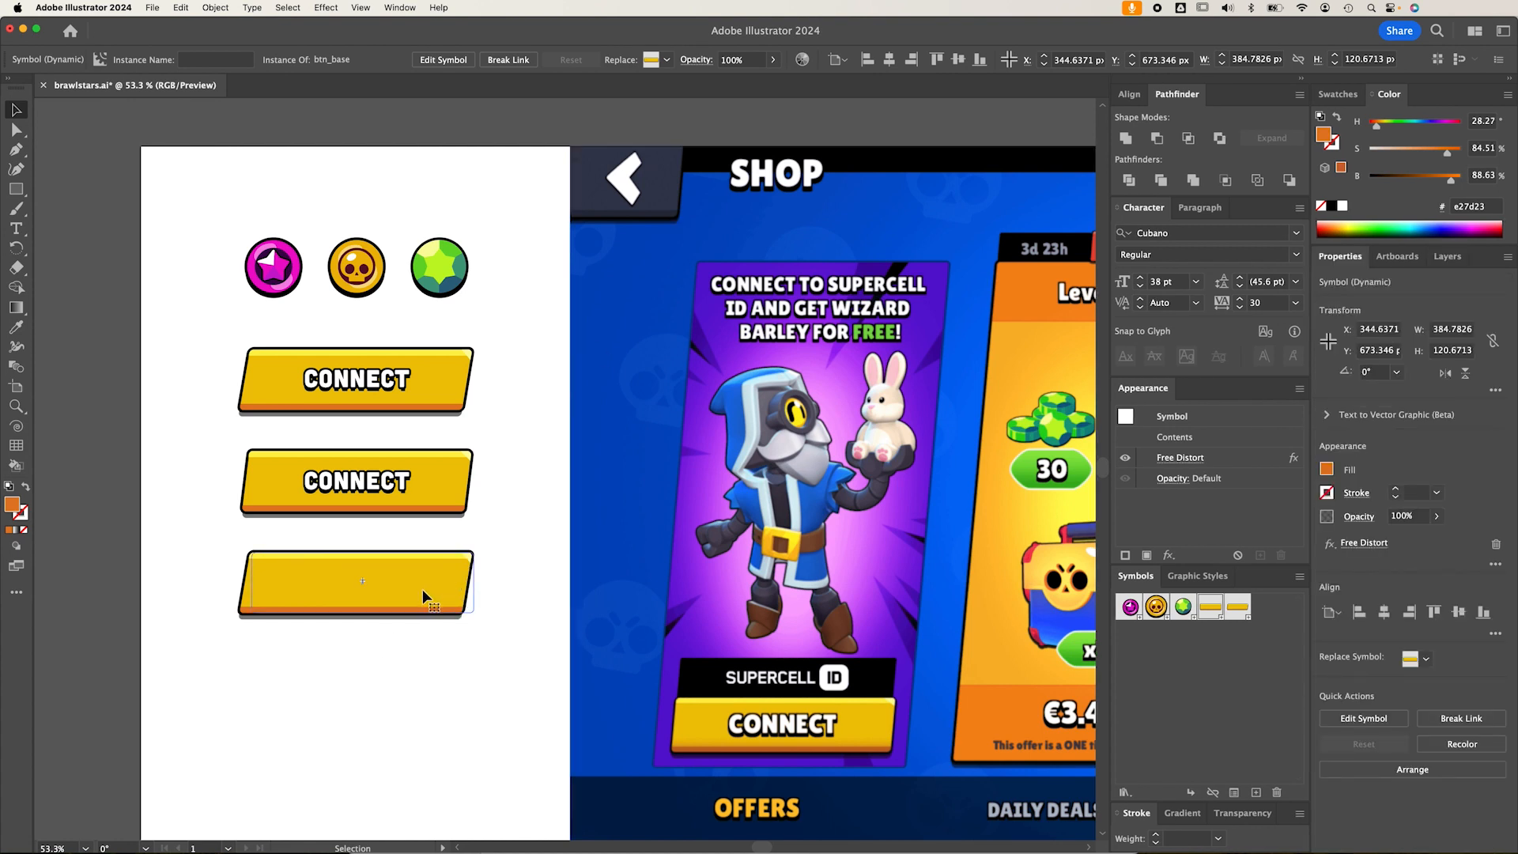
mouse_move(433, 586)
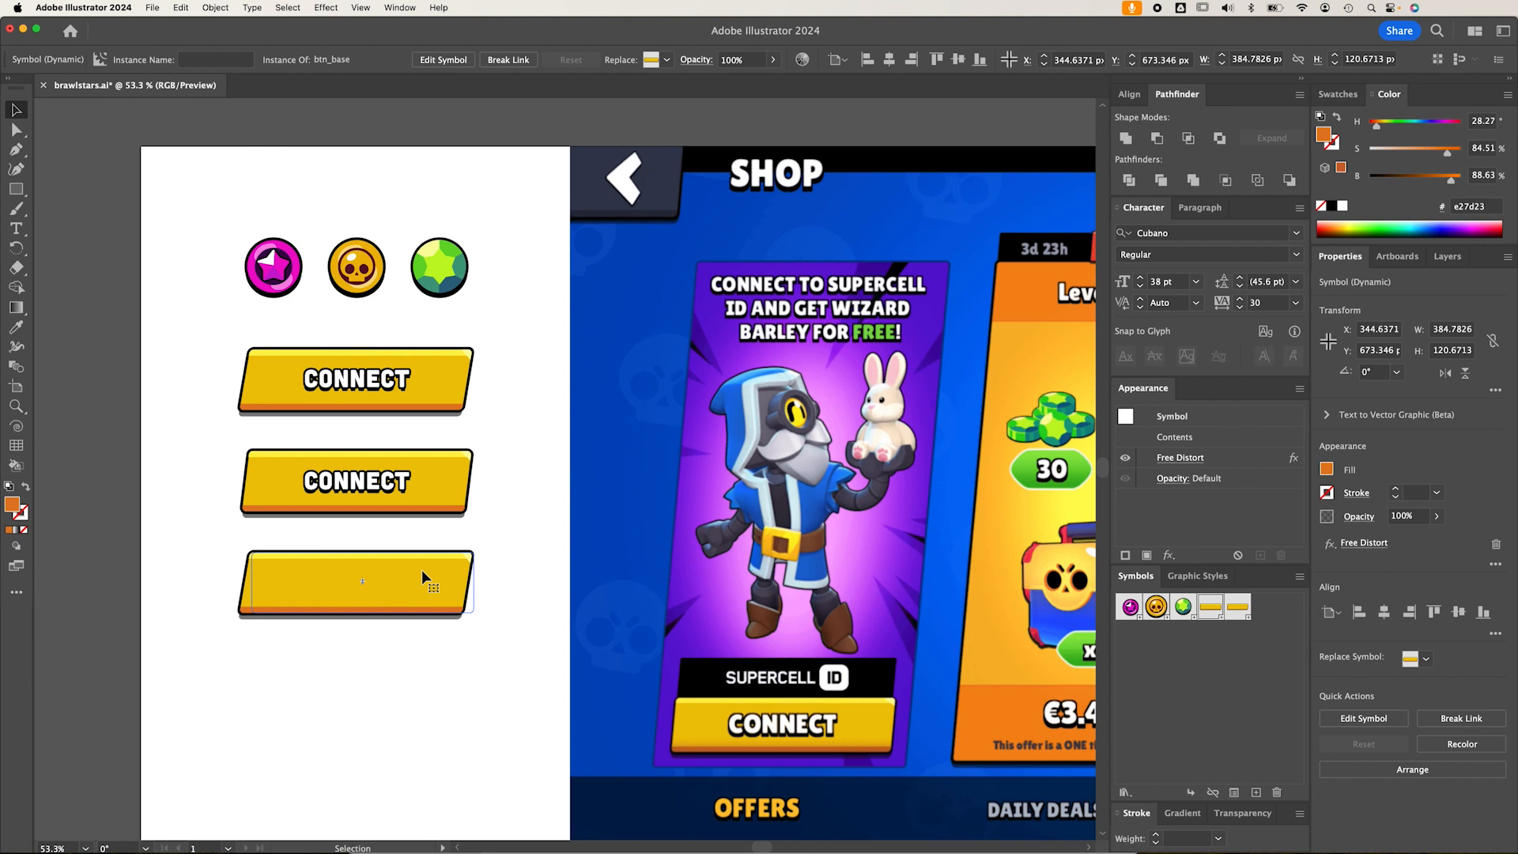
Break the third button's symbol link and eyedropper navy from the reference onto its face
right_click(363, 581)
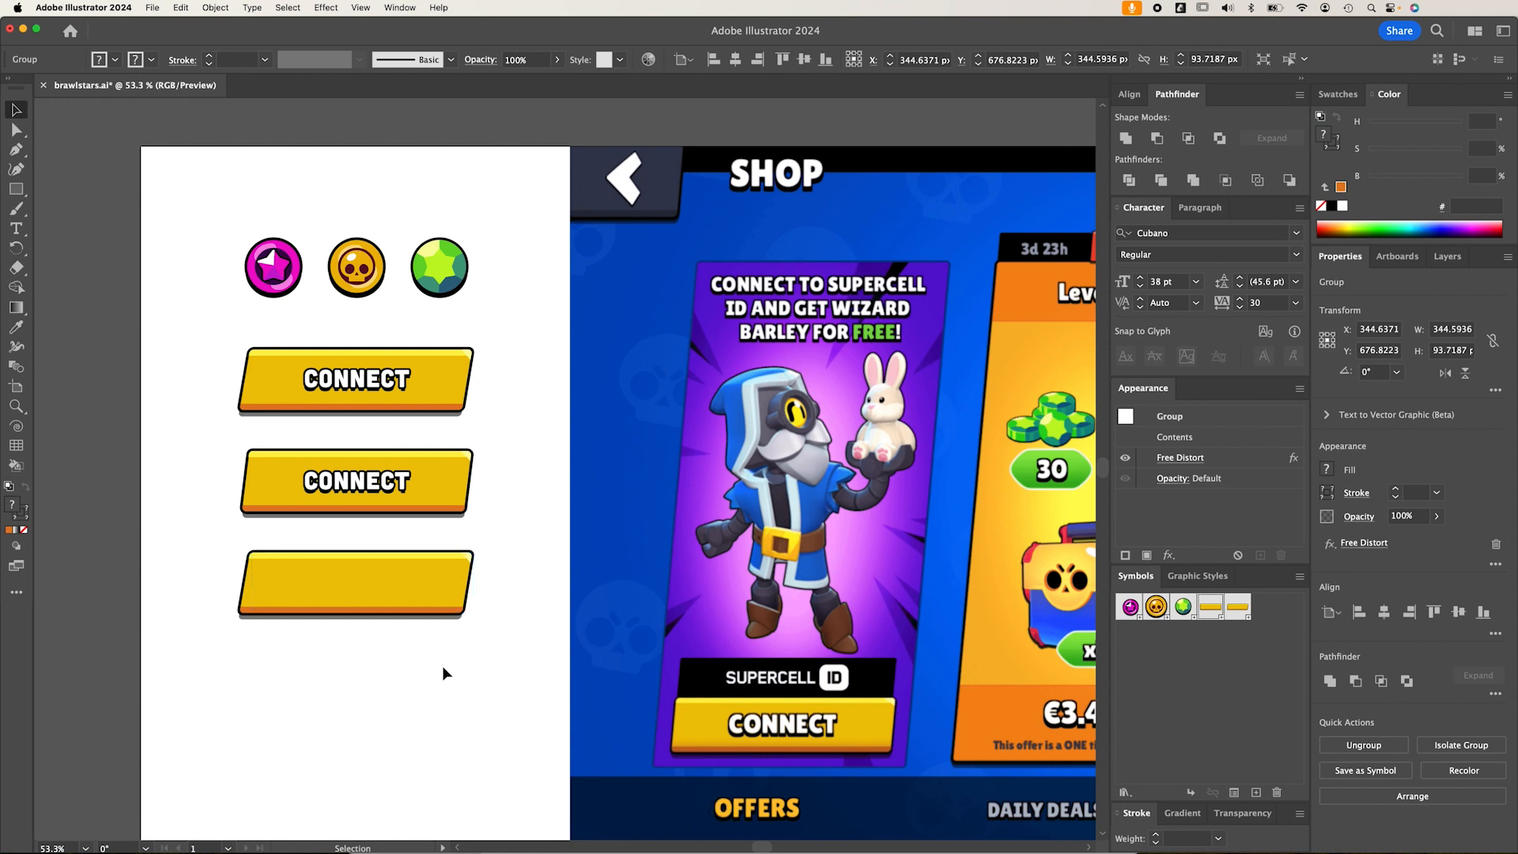
click(355, 582)
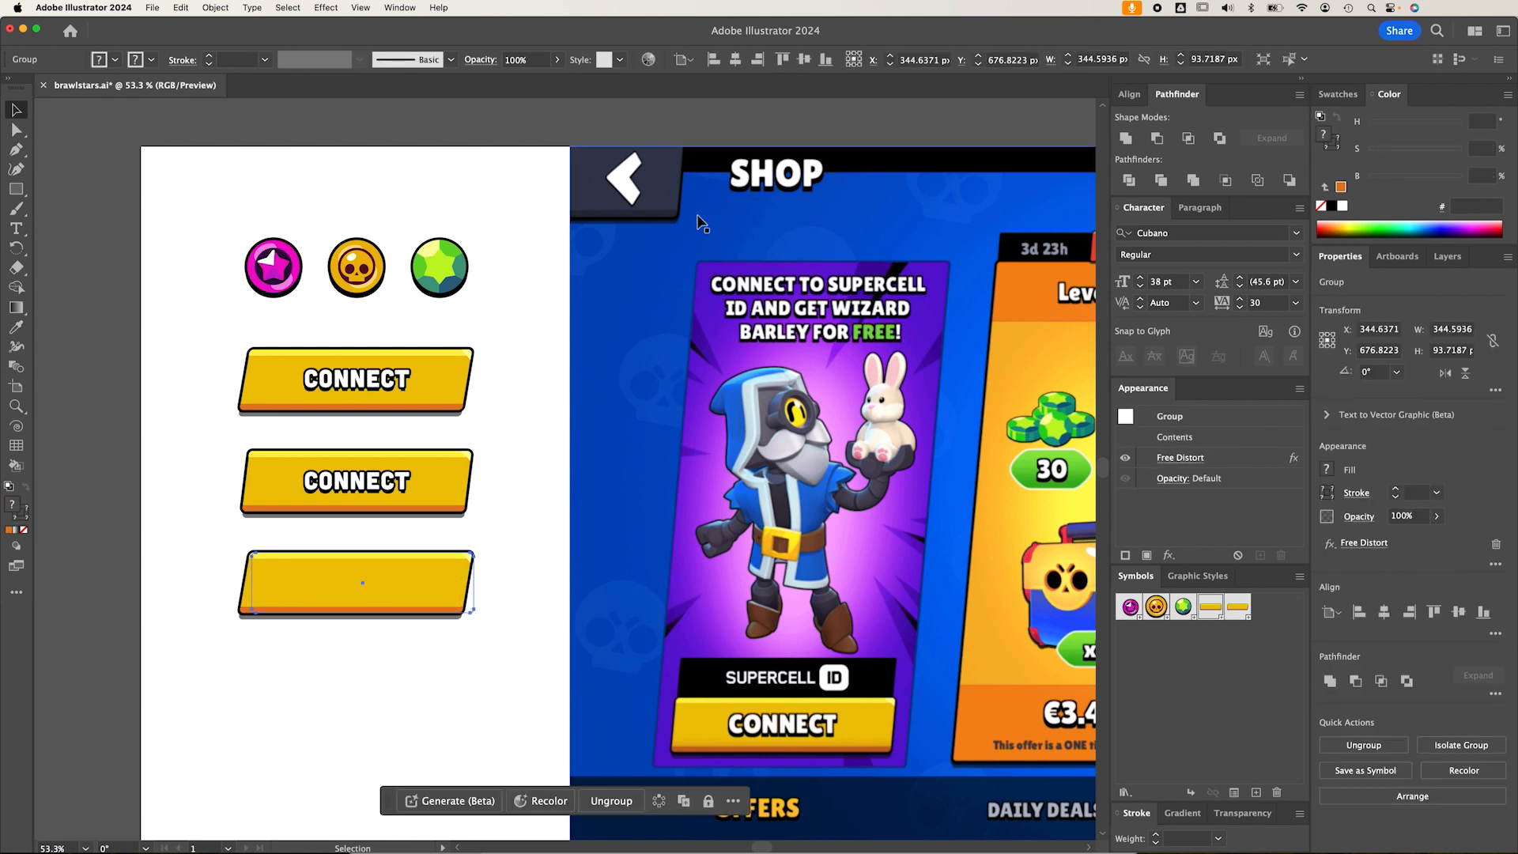
mouse_move(460, 393)
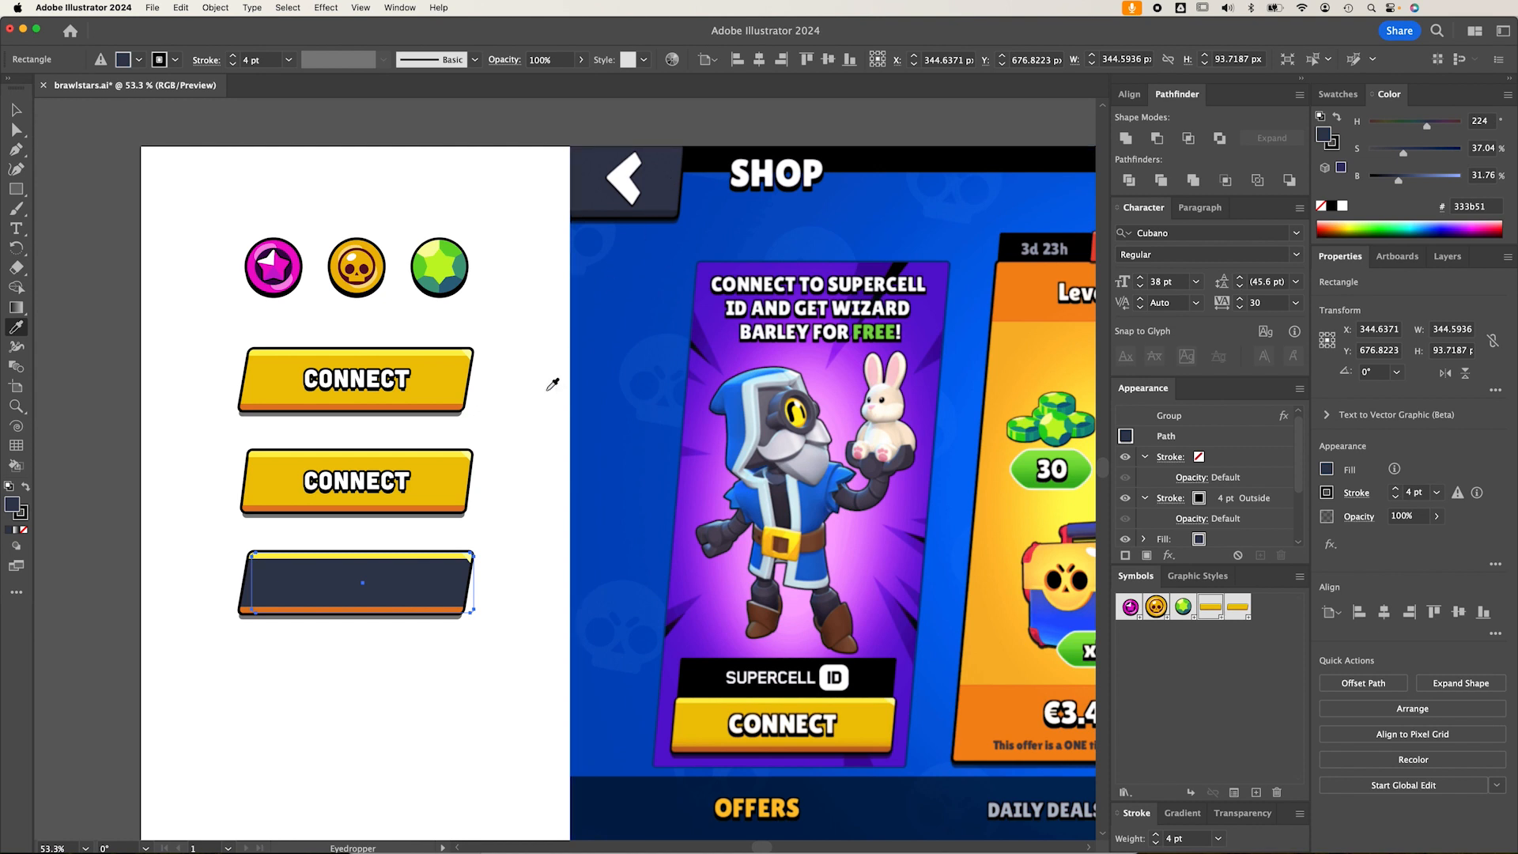
mouse_move(545, 514)
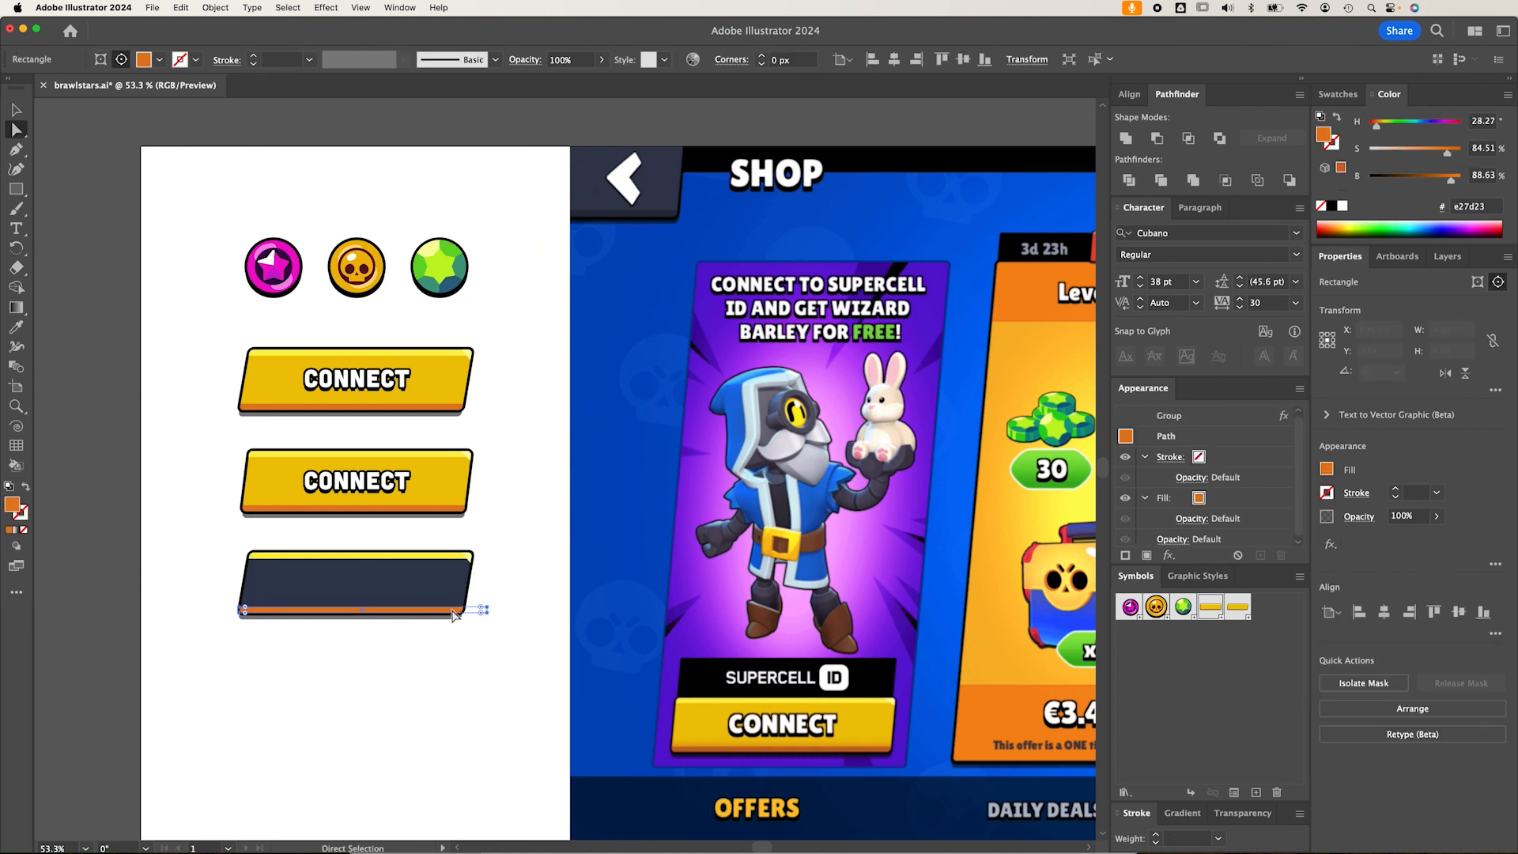
click(15, 327)
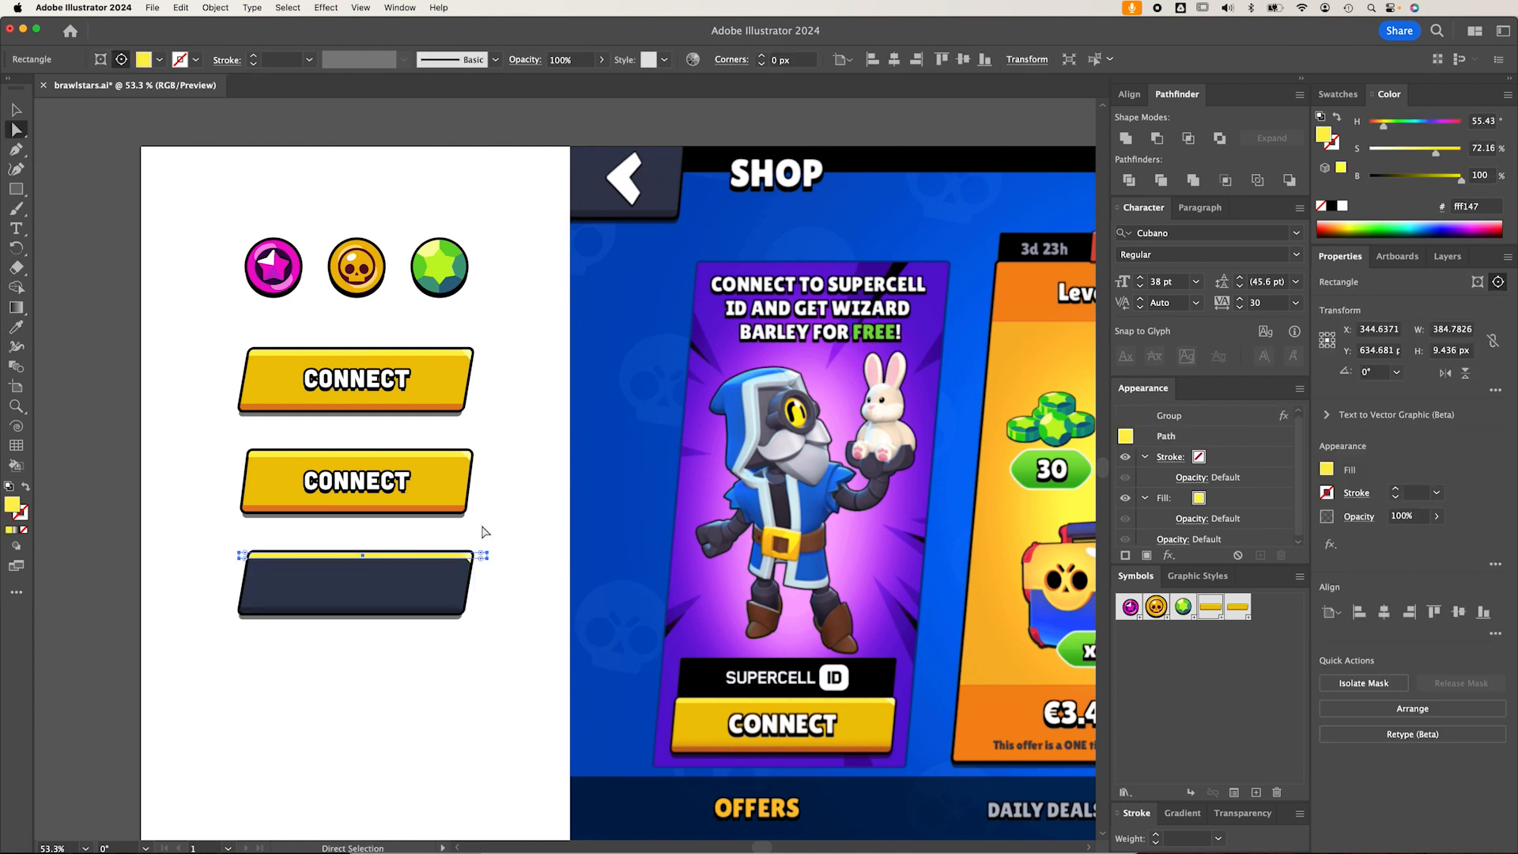
mouse_move(689, 396)
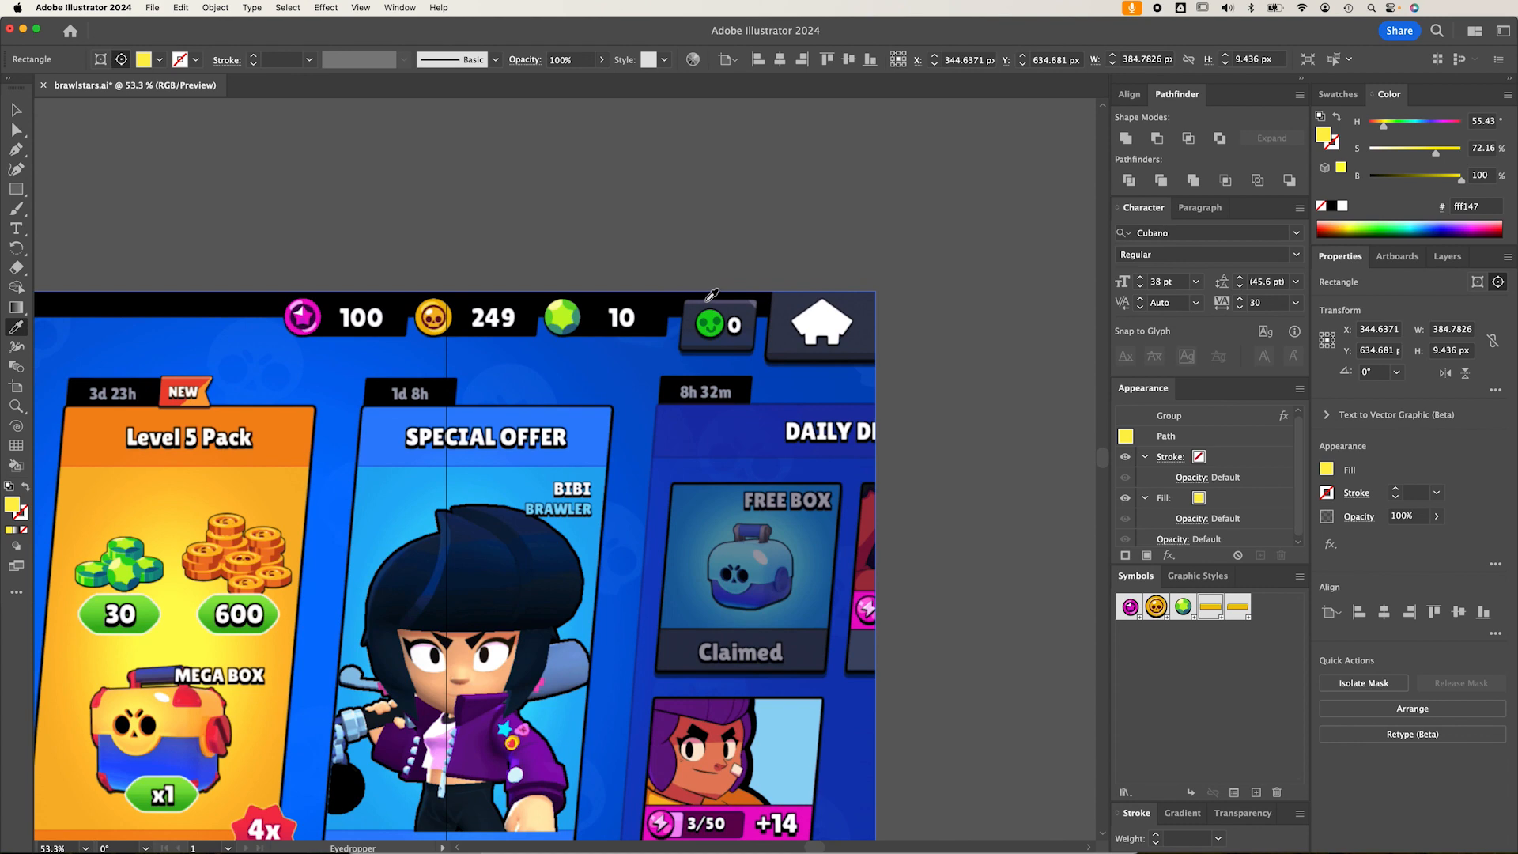
click(707, 298)
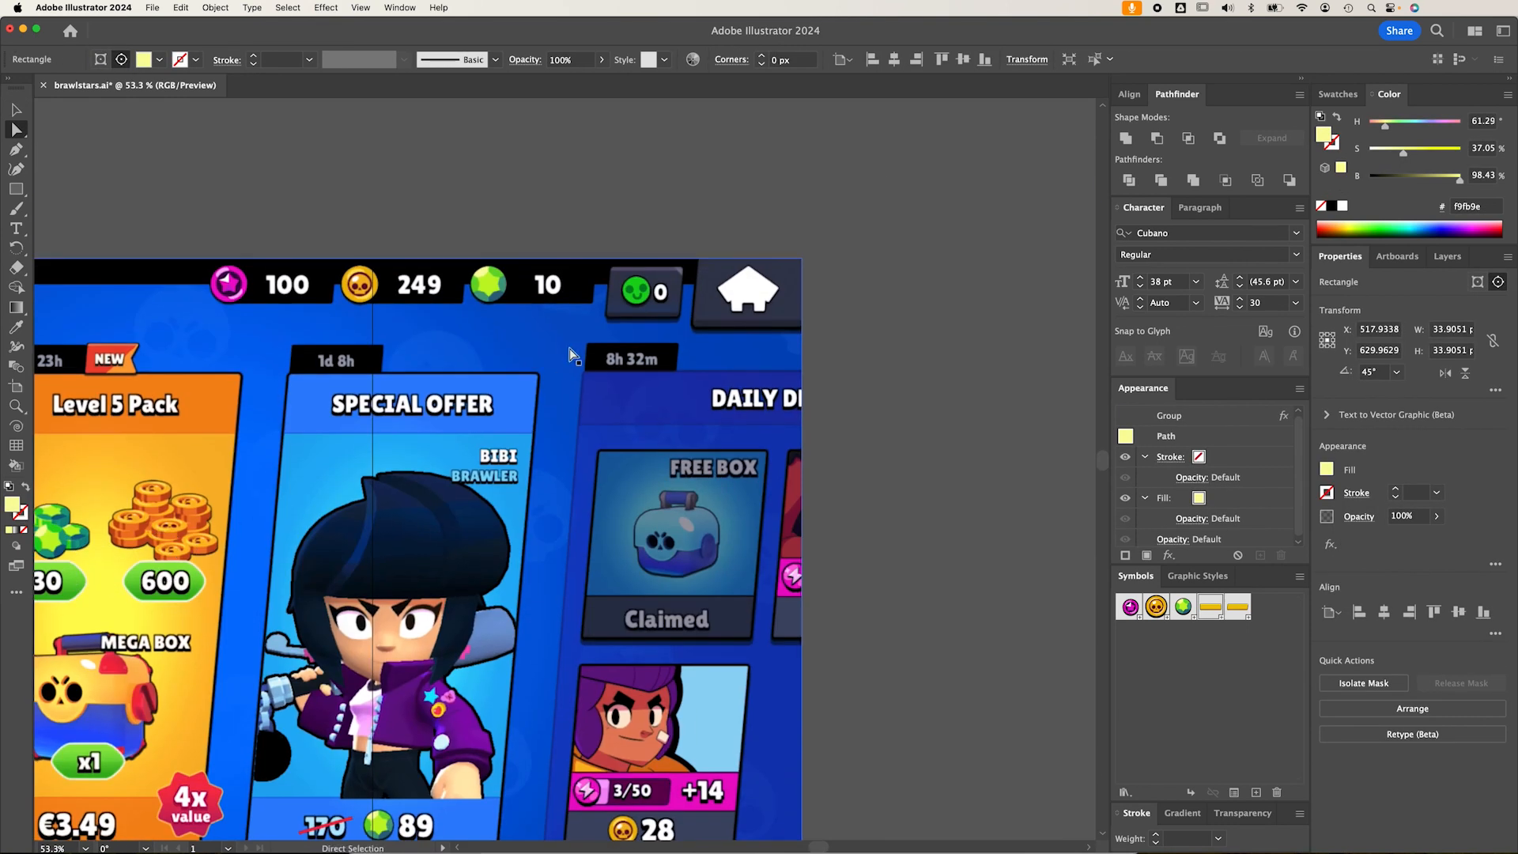
click(553, 355)
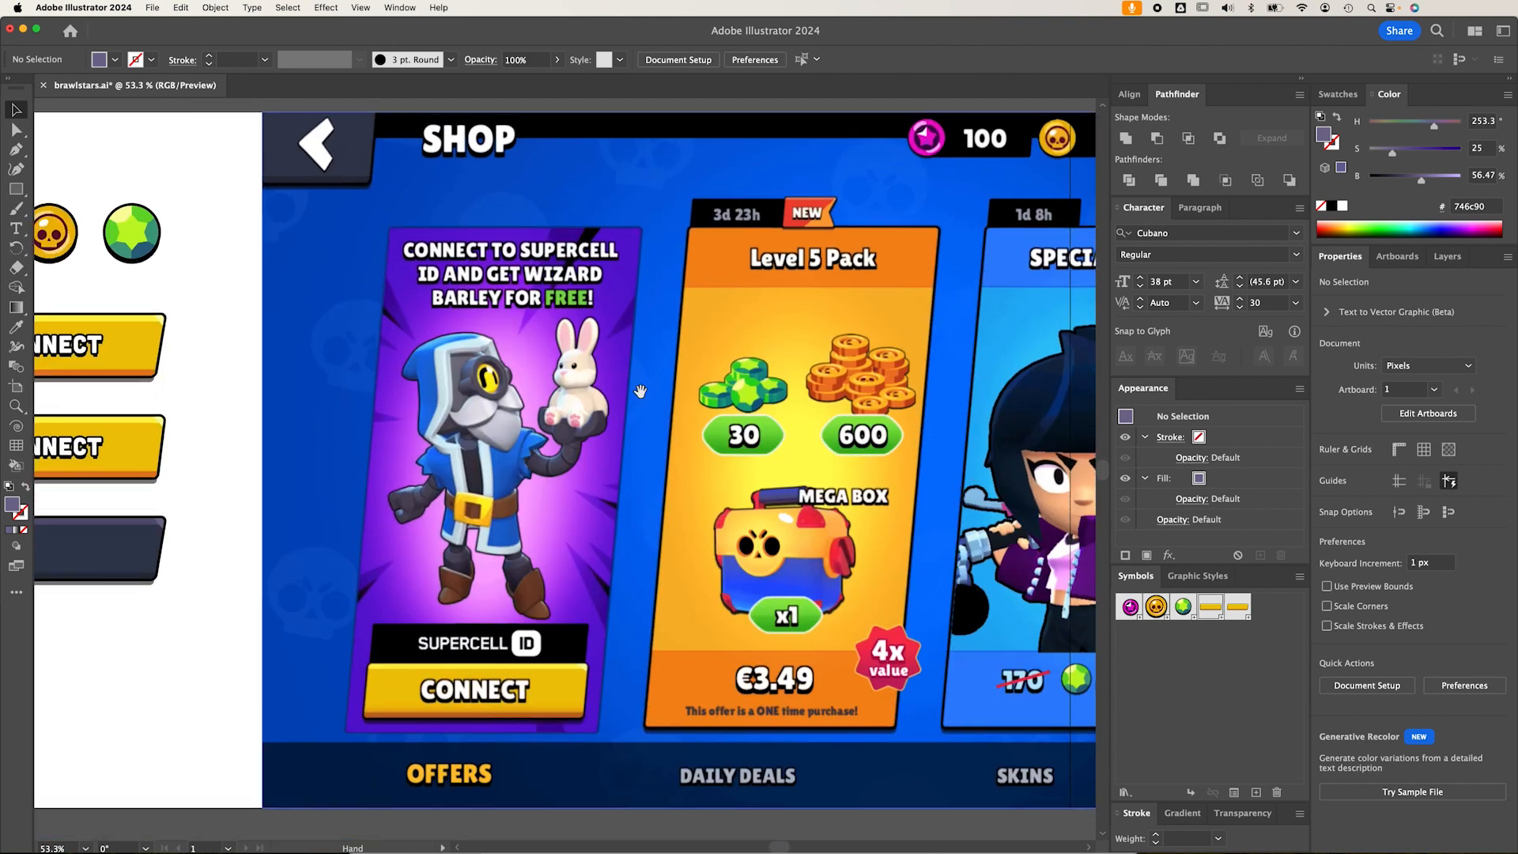
Pick the button's fill colour in the Color Picker and confirm it
click(339, 527)
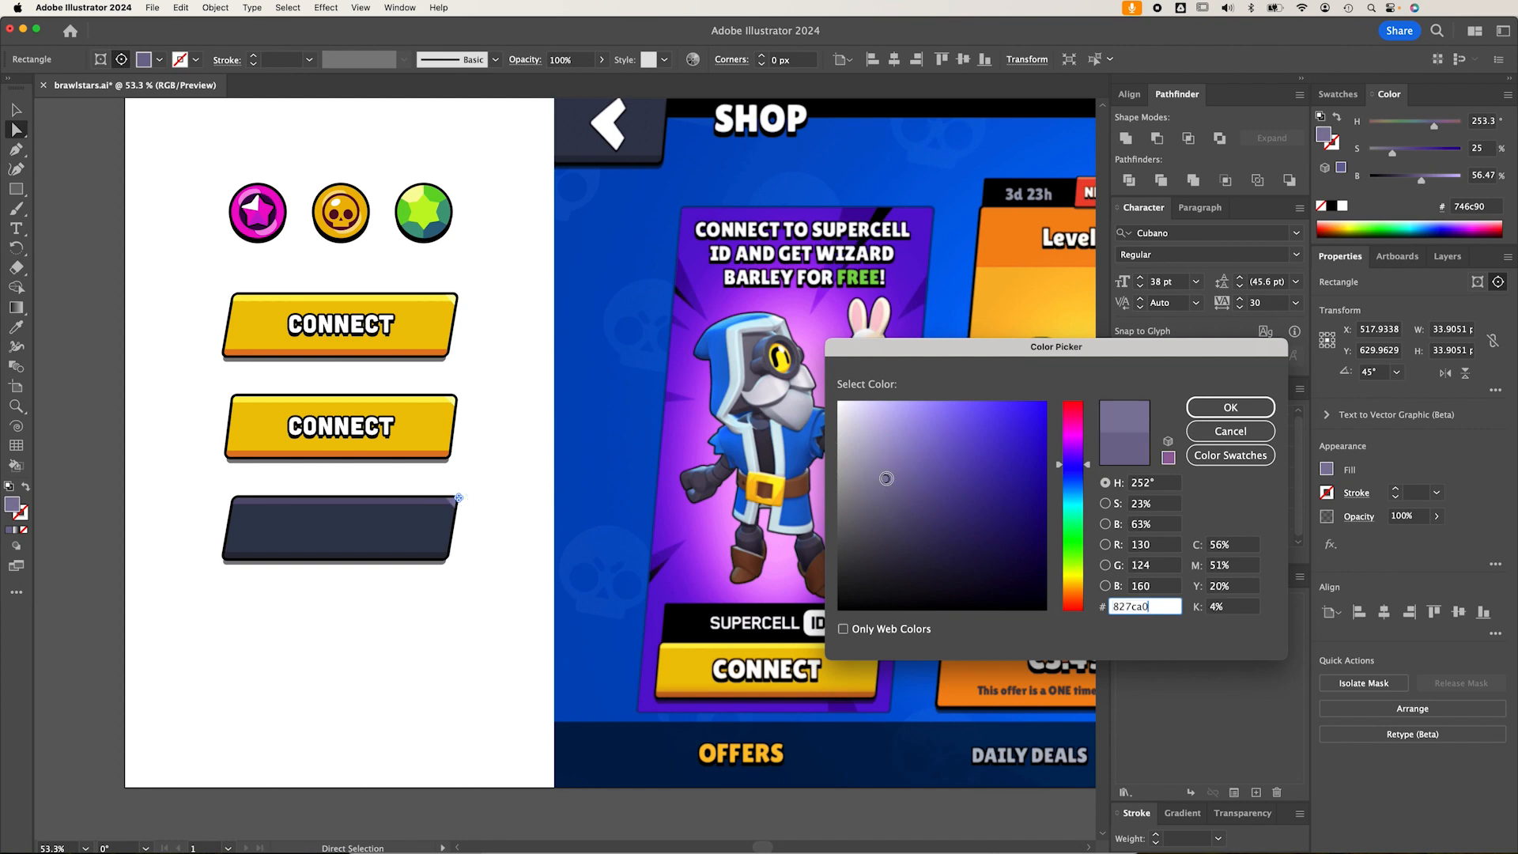
click(1230, 406)
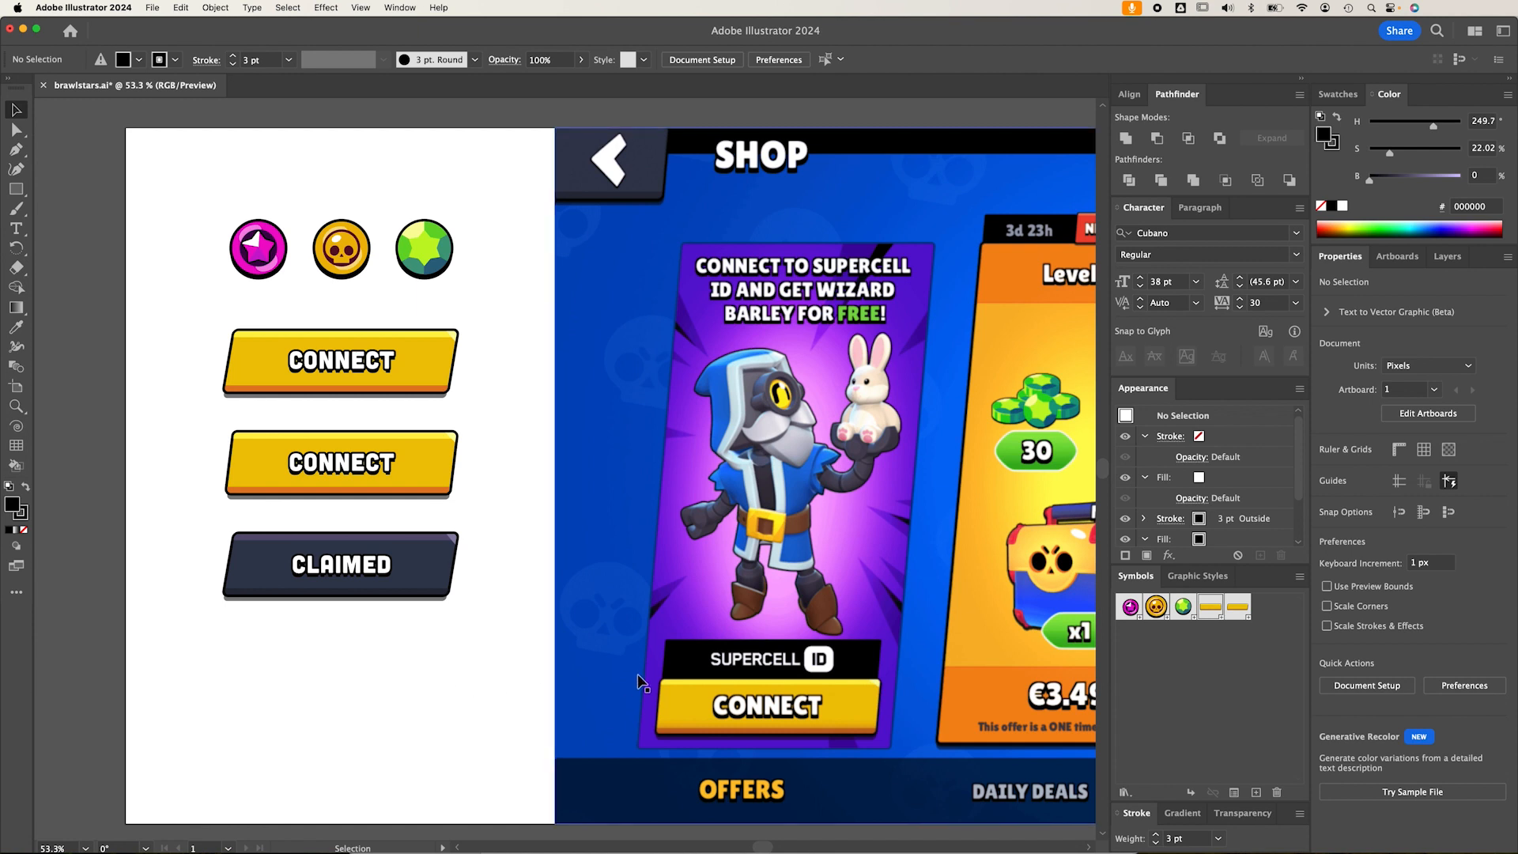
mouse_move(670, 729)
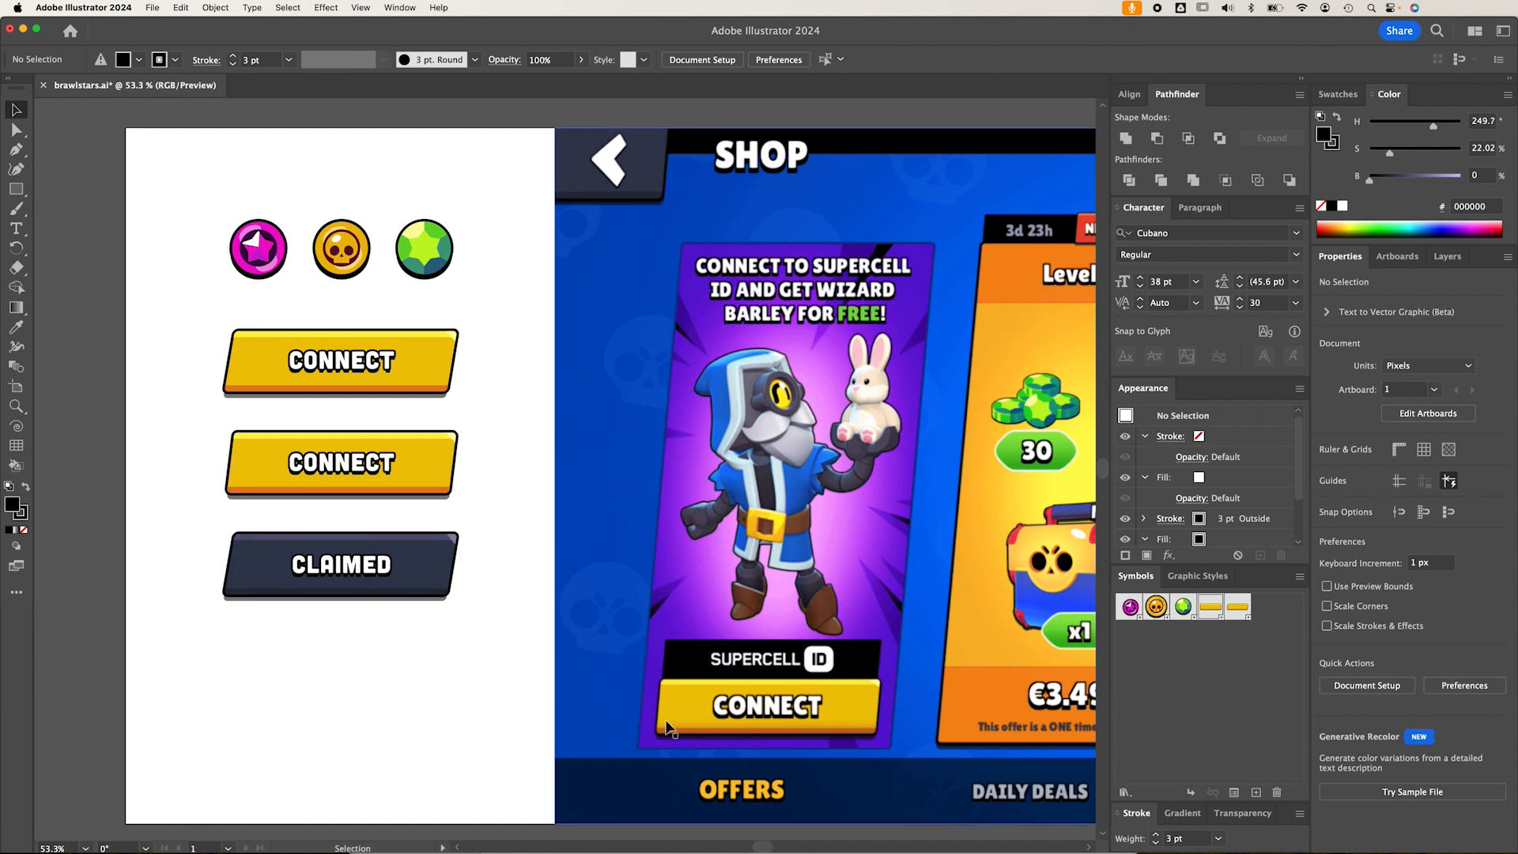
Enter editing of the shared button symbol and select its base shape
scroll(up, 3)
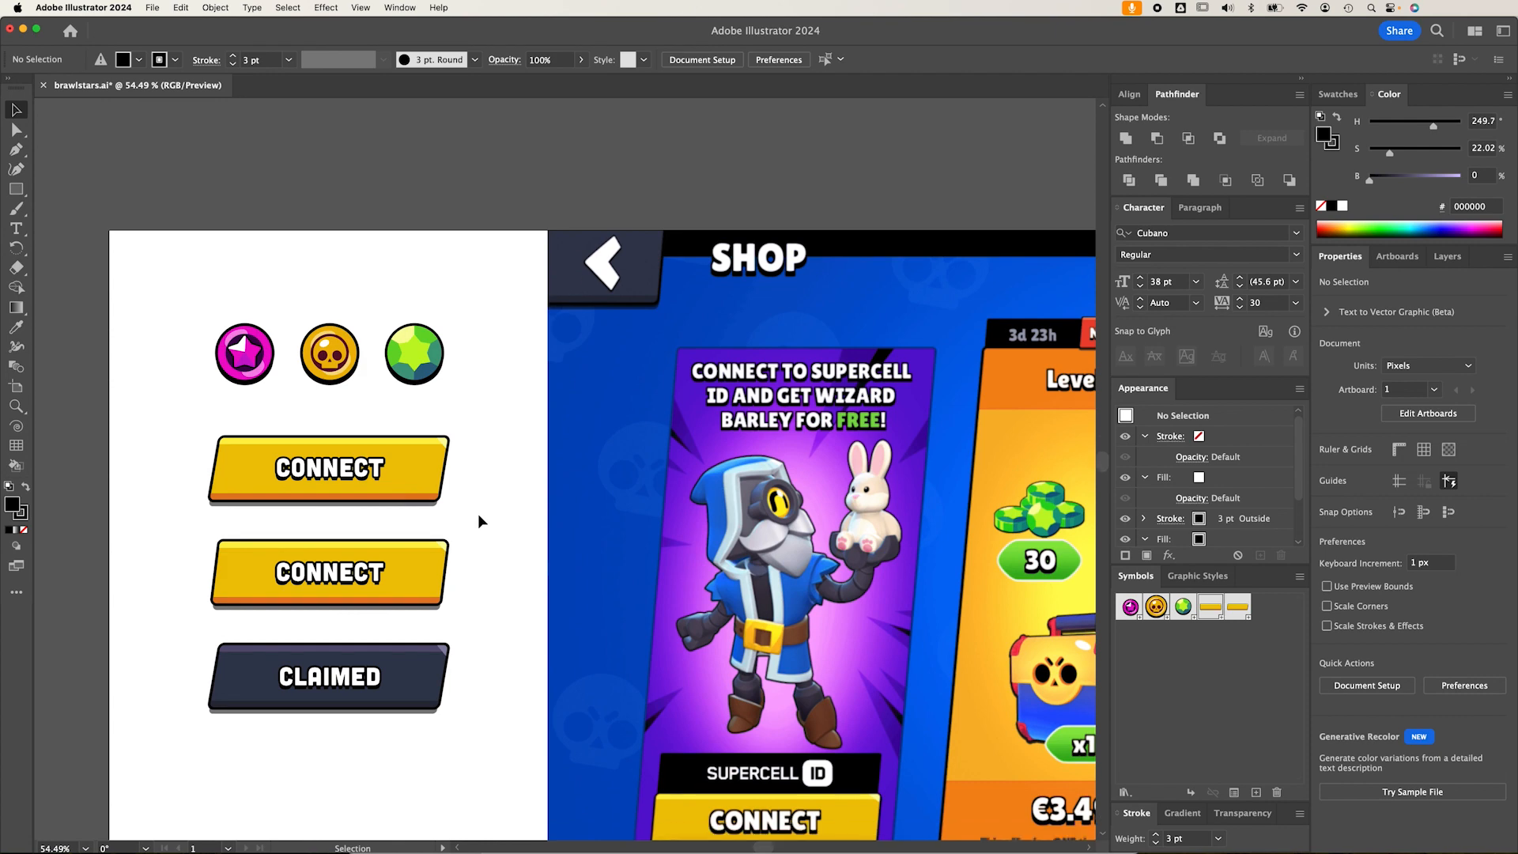
click(327, 469)
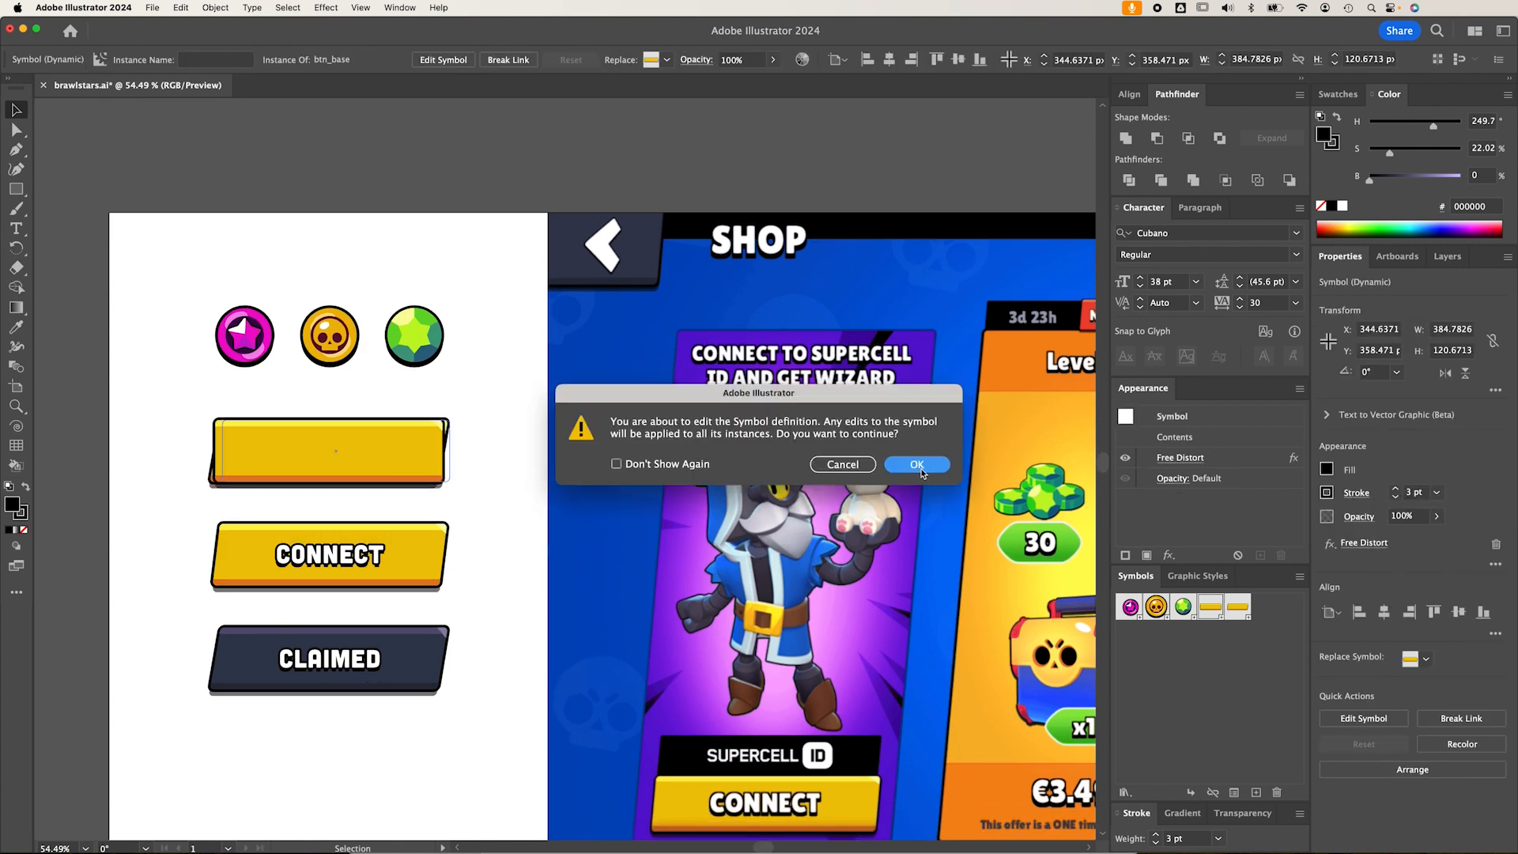
click(915, 464)
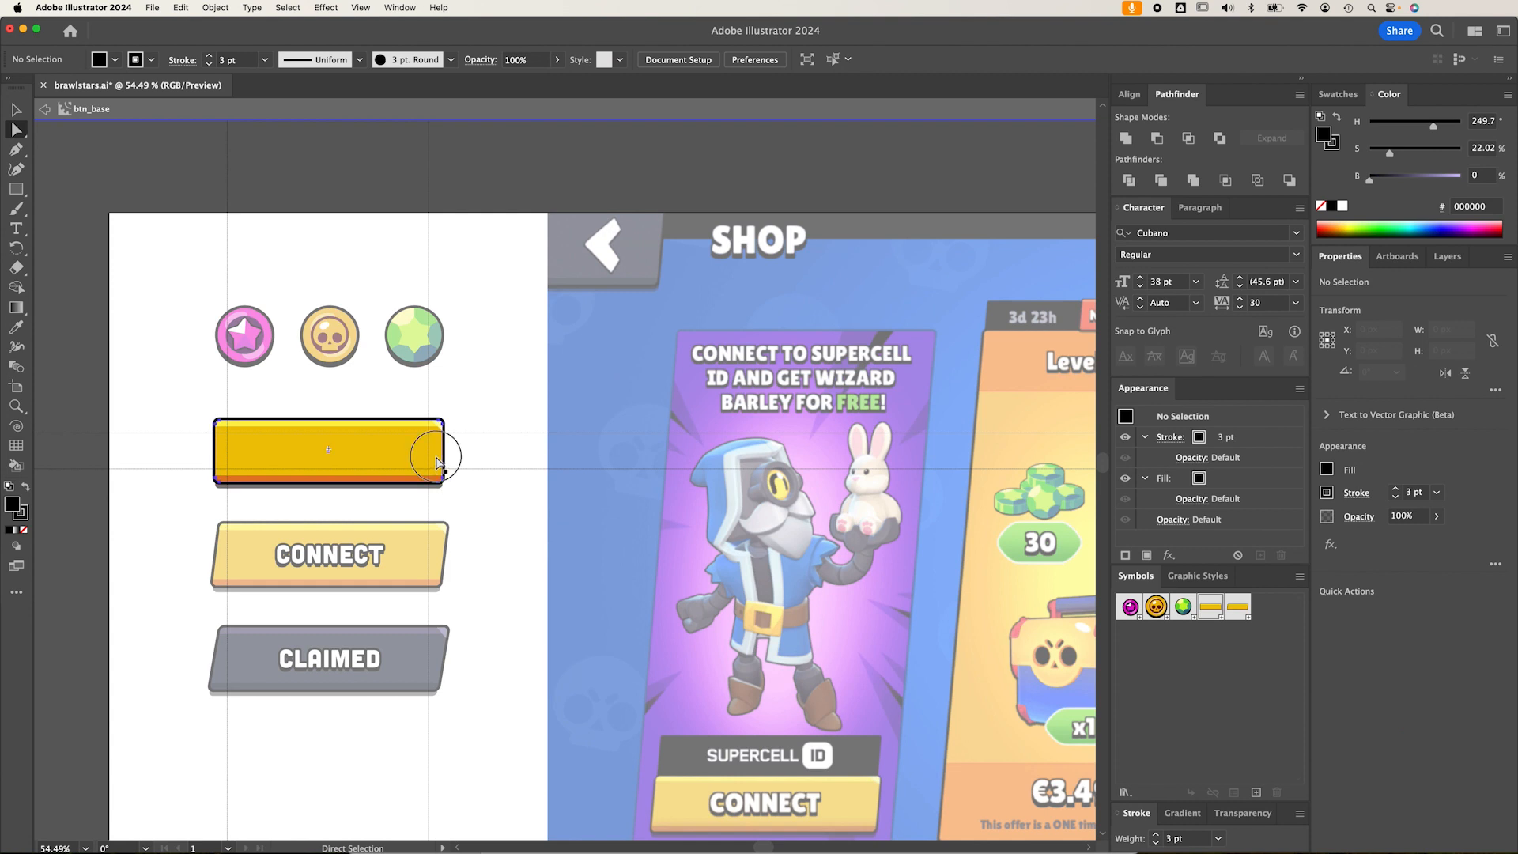
click(329, 450)
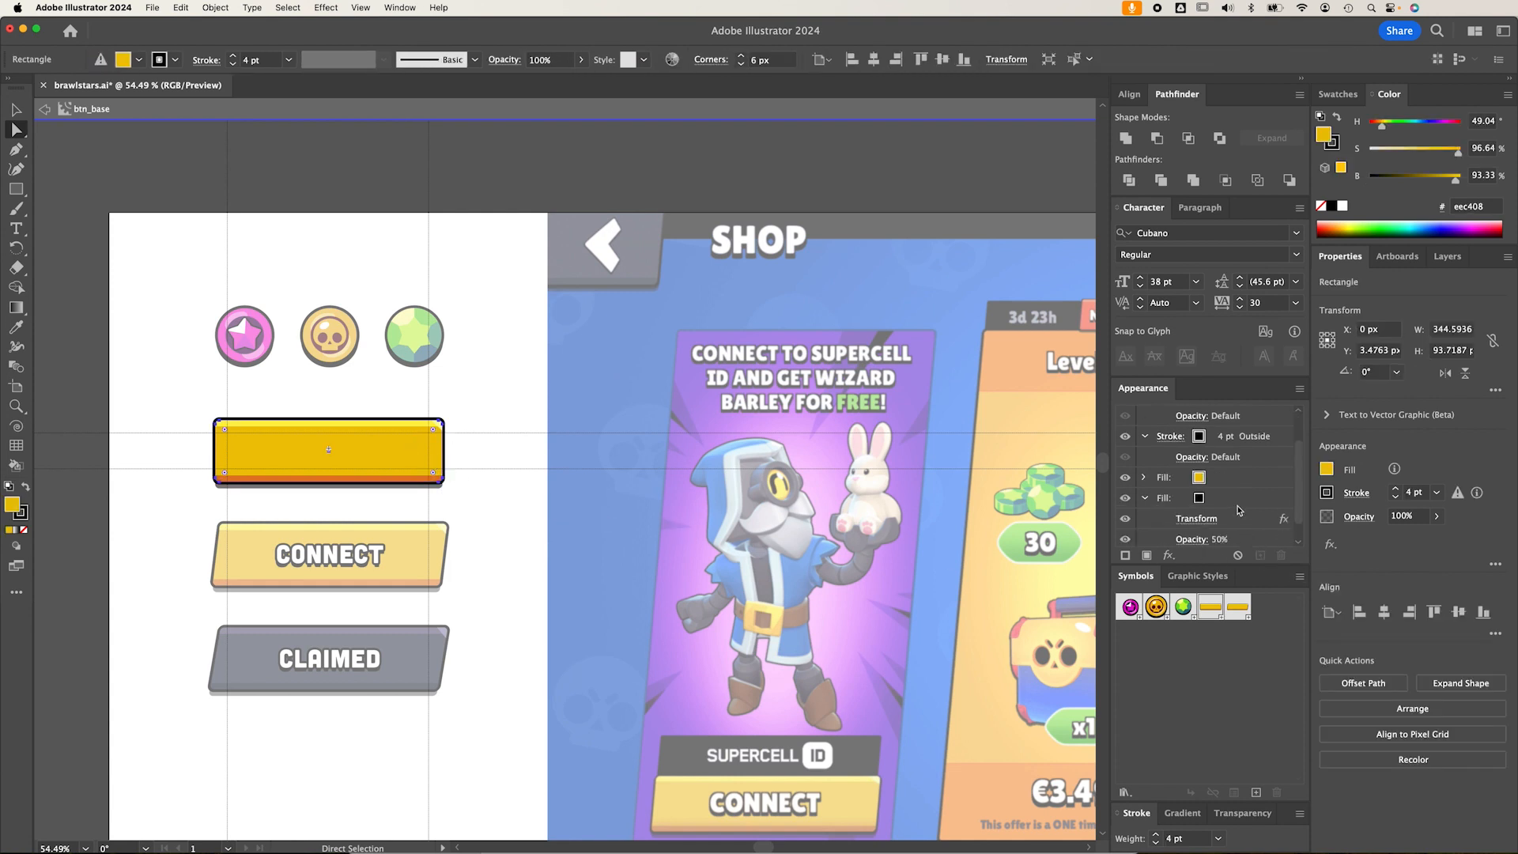
Set the shadow fill's Transform effect to Horizontal 101% and Vertical 5 px
click(1145, 437)
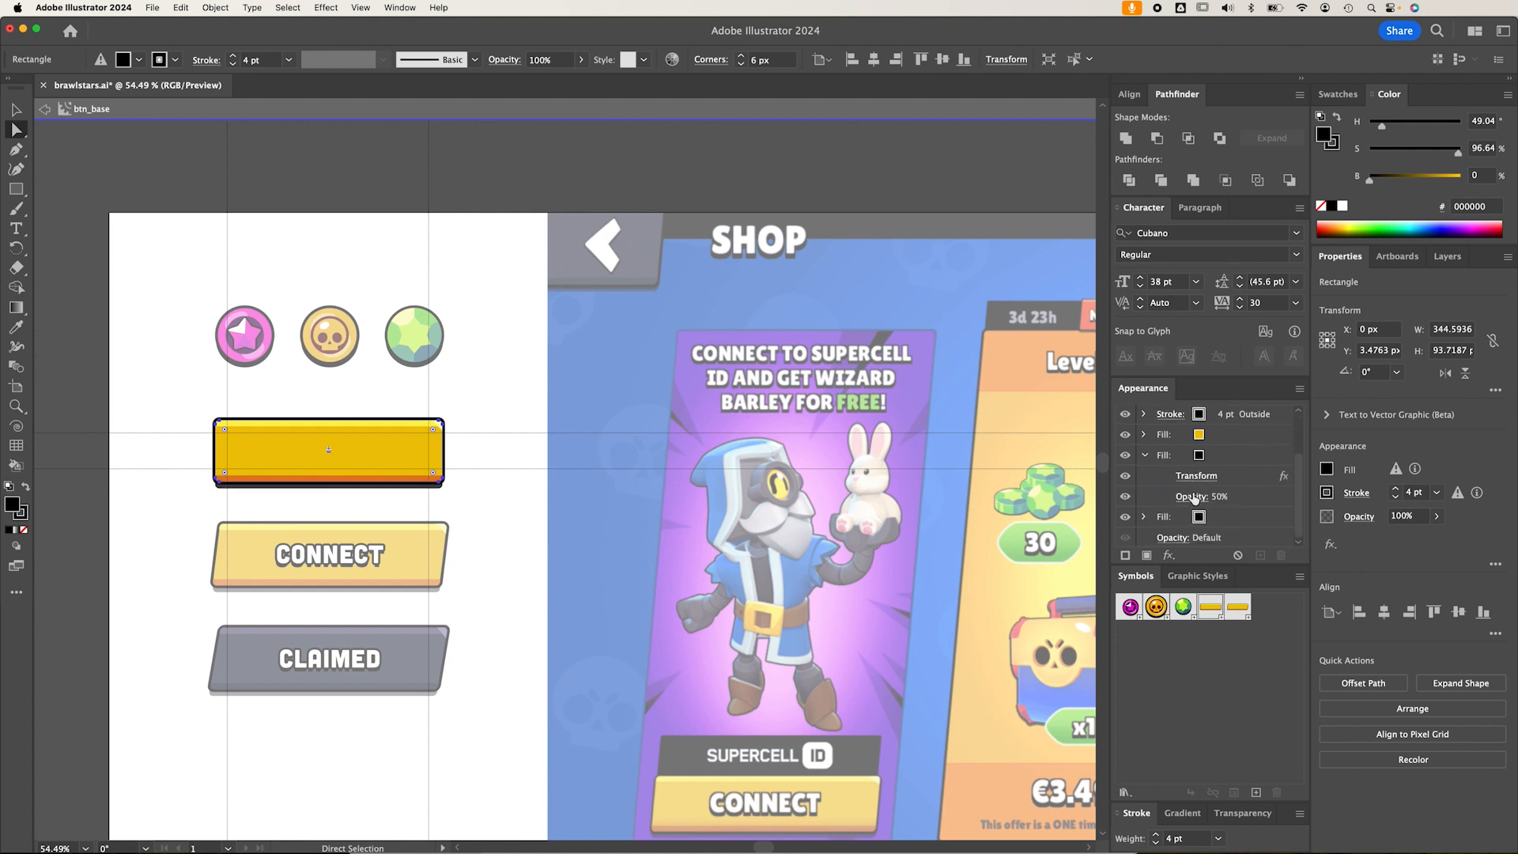
click(1190, 497)
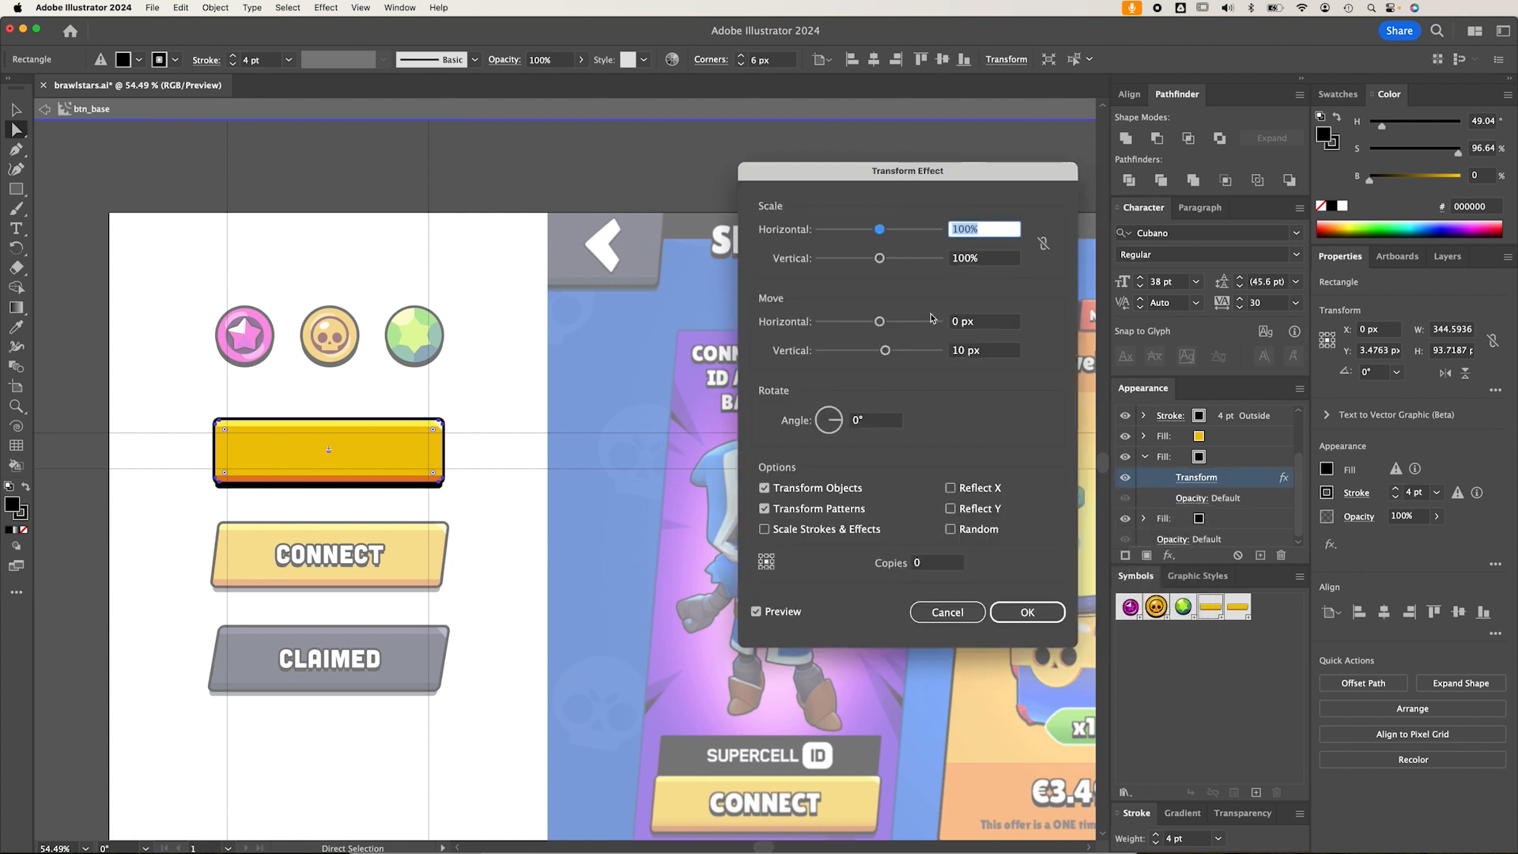
triple_click(982, 350)
text(5)
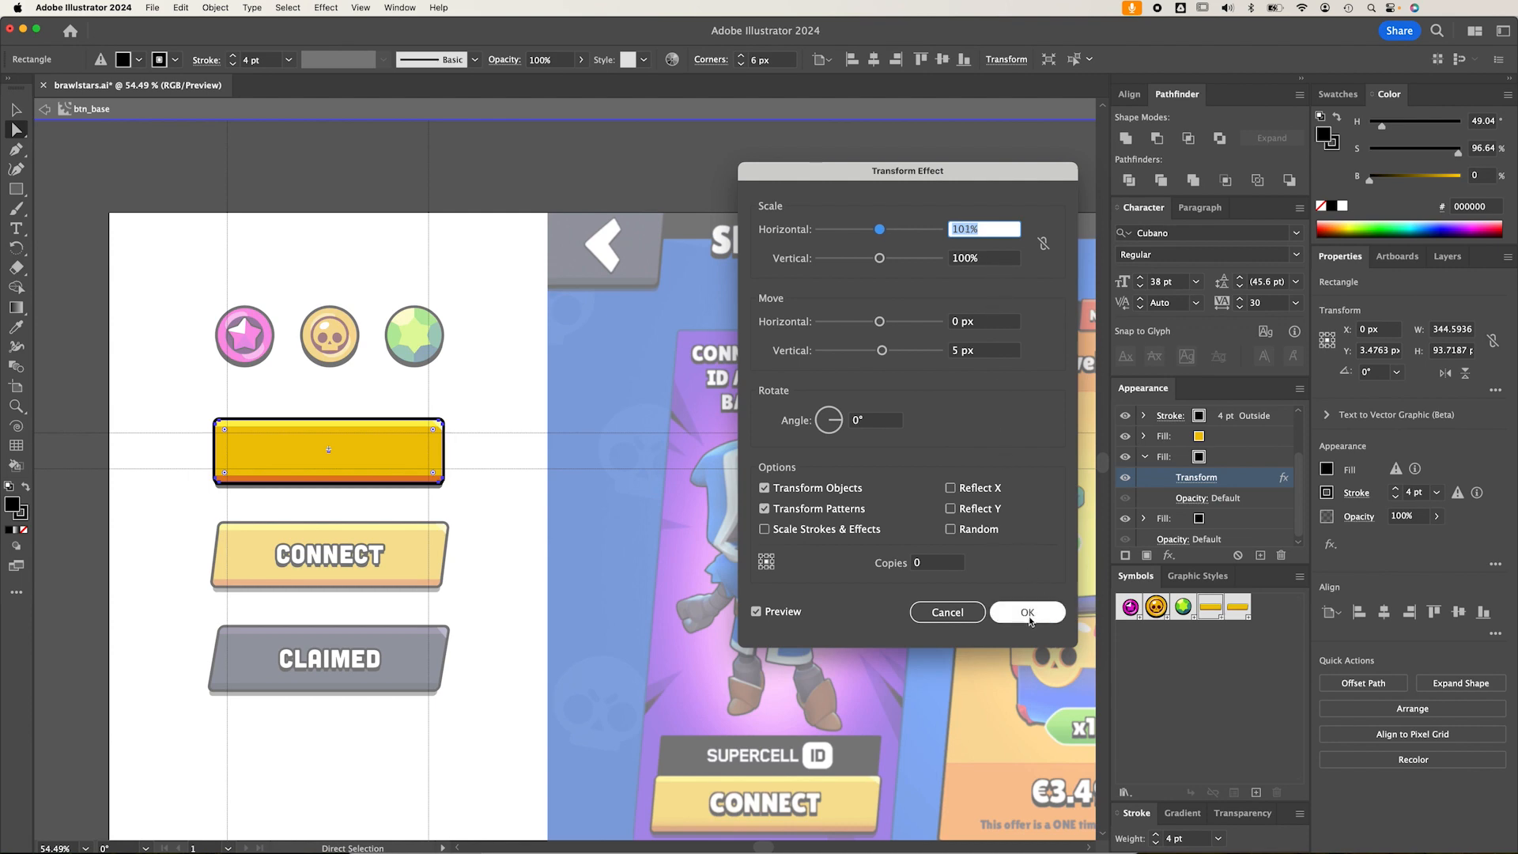
click(1026, 612)
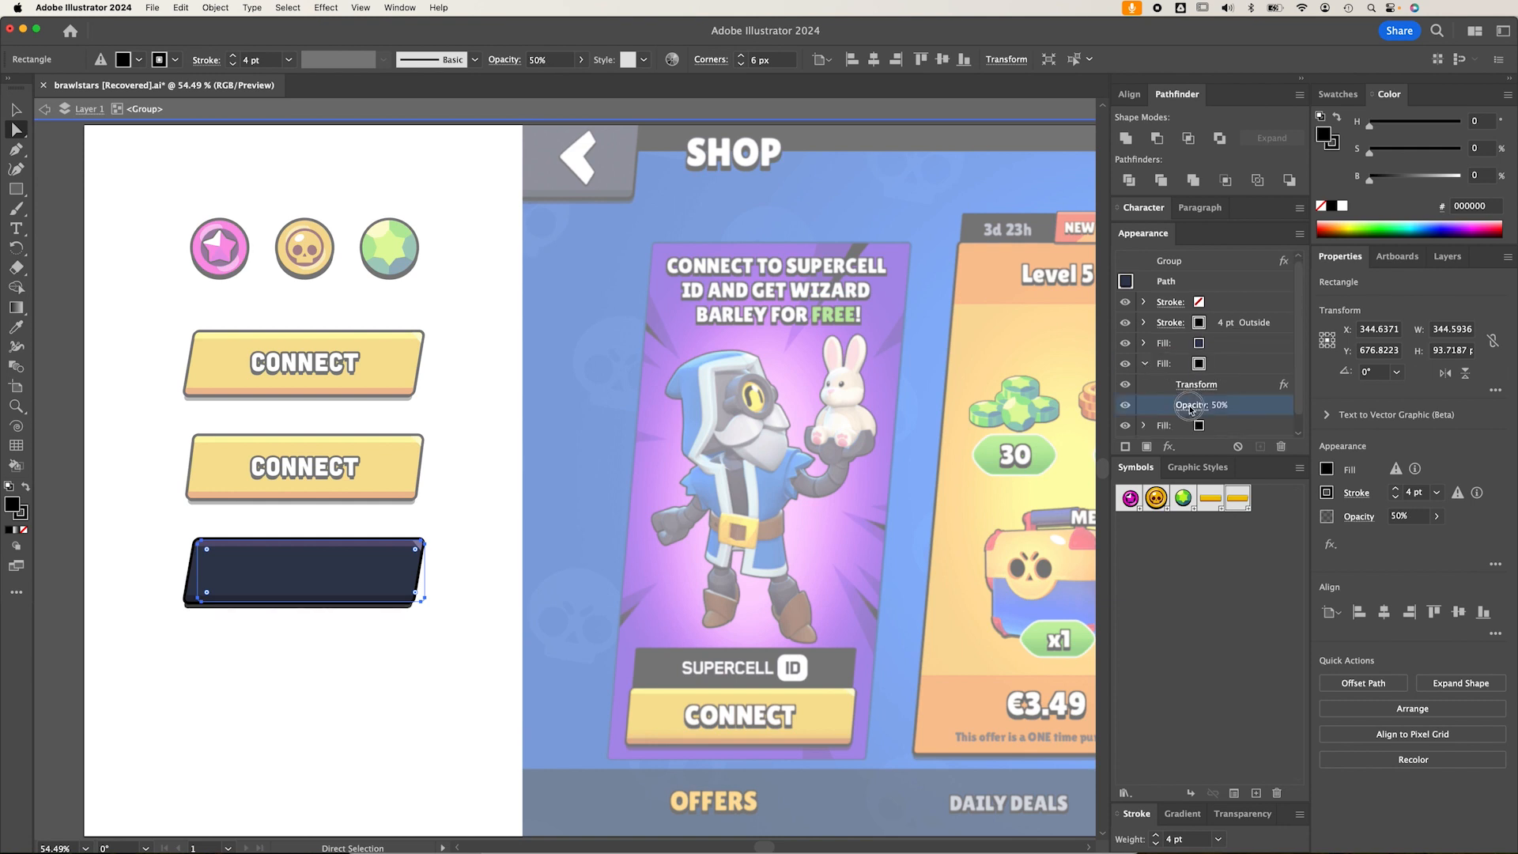
Reset the navy shadow fill's opacity, shift it 5 px down, and exit isolation
click(1202, 405)
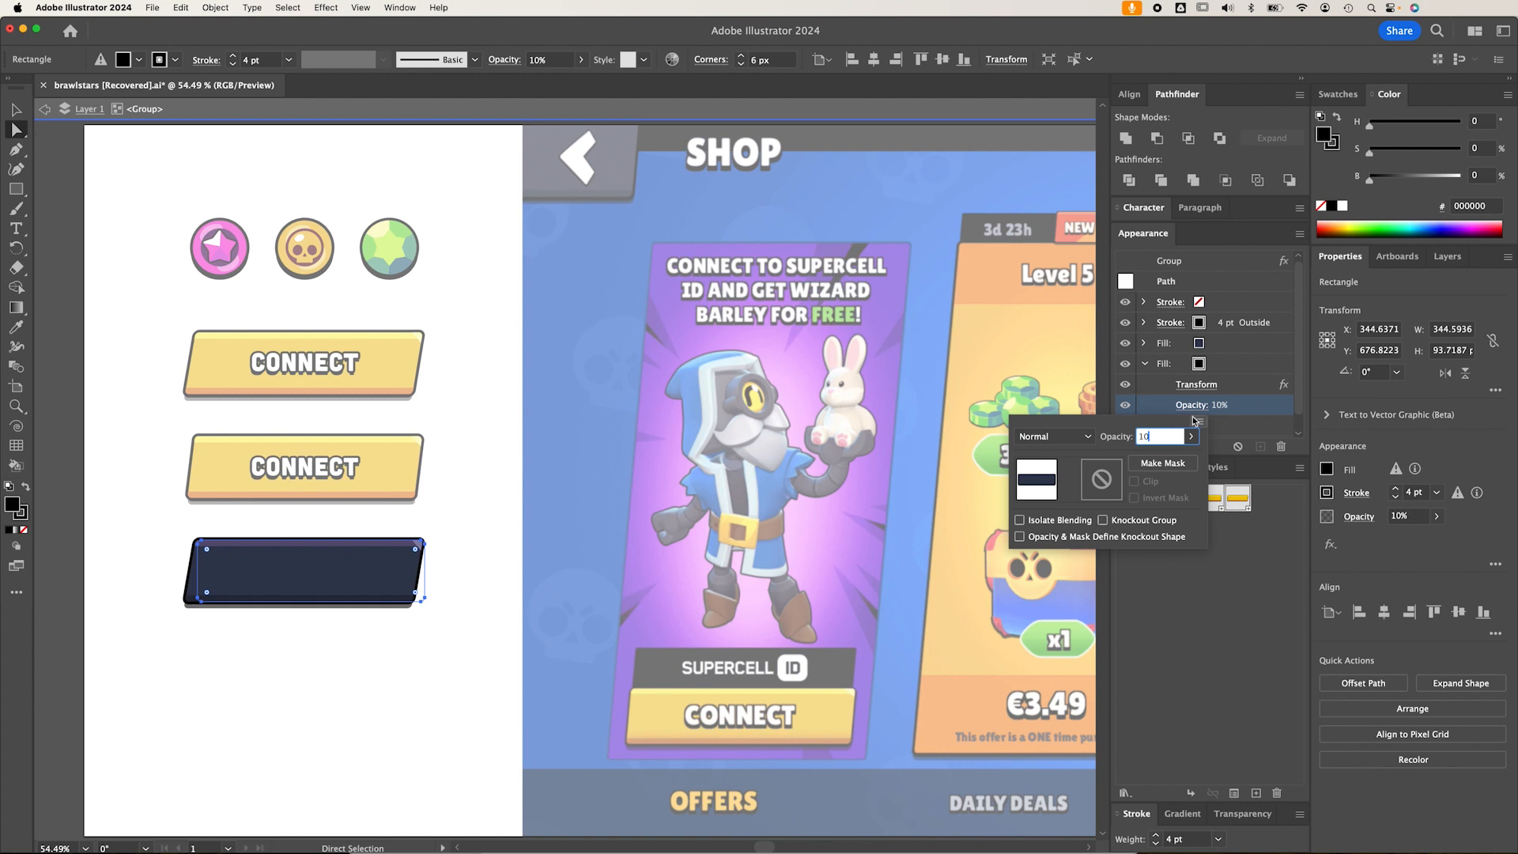
click(1196, 383)
text(5)
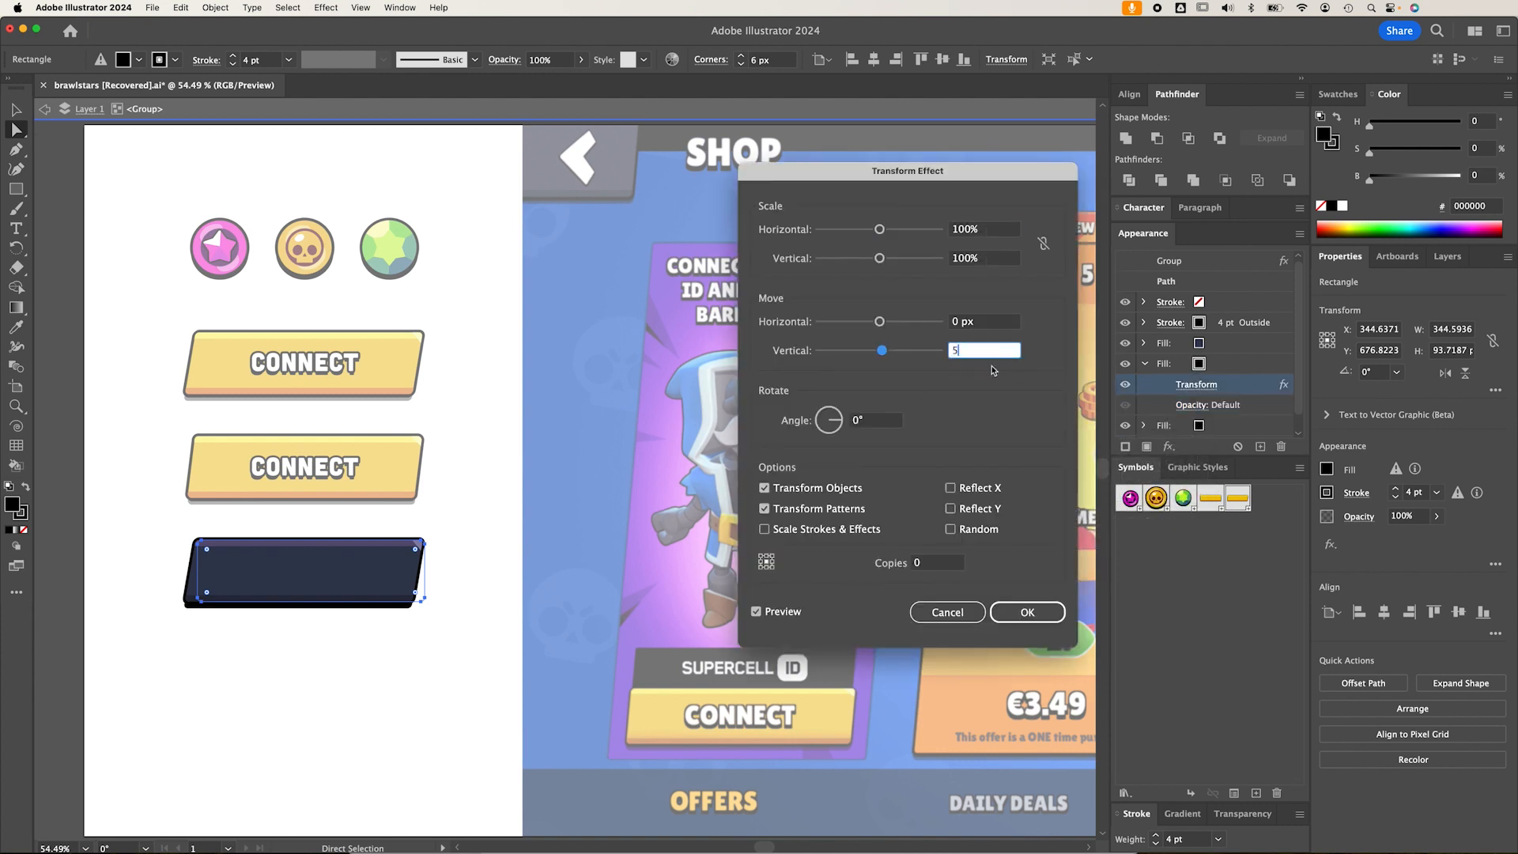
click(1026, 612)
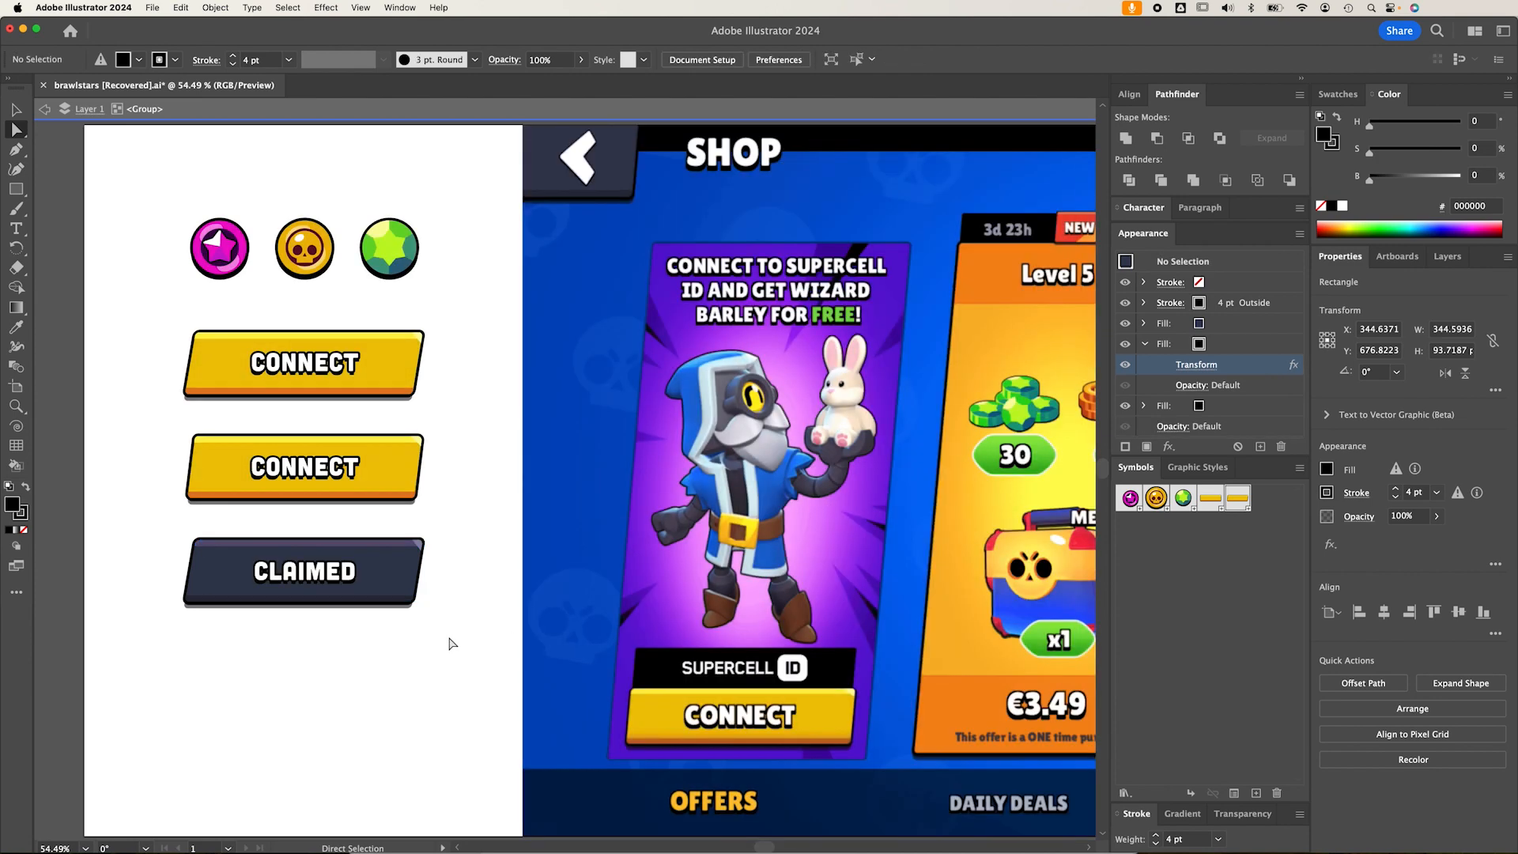
click(450, 644)
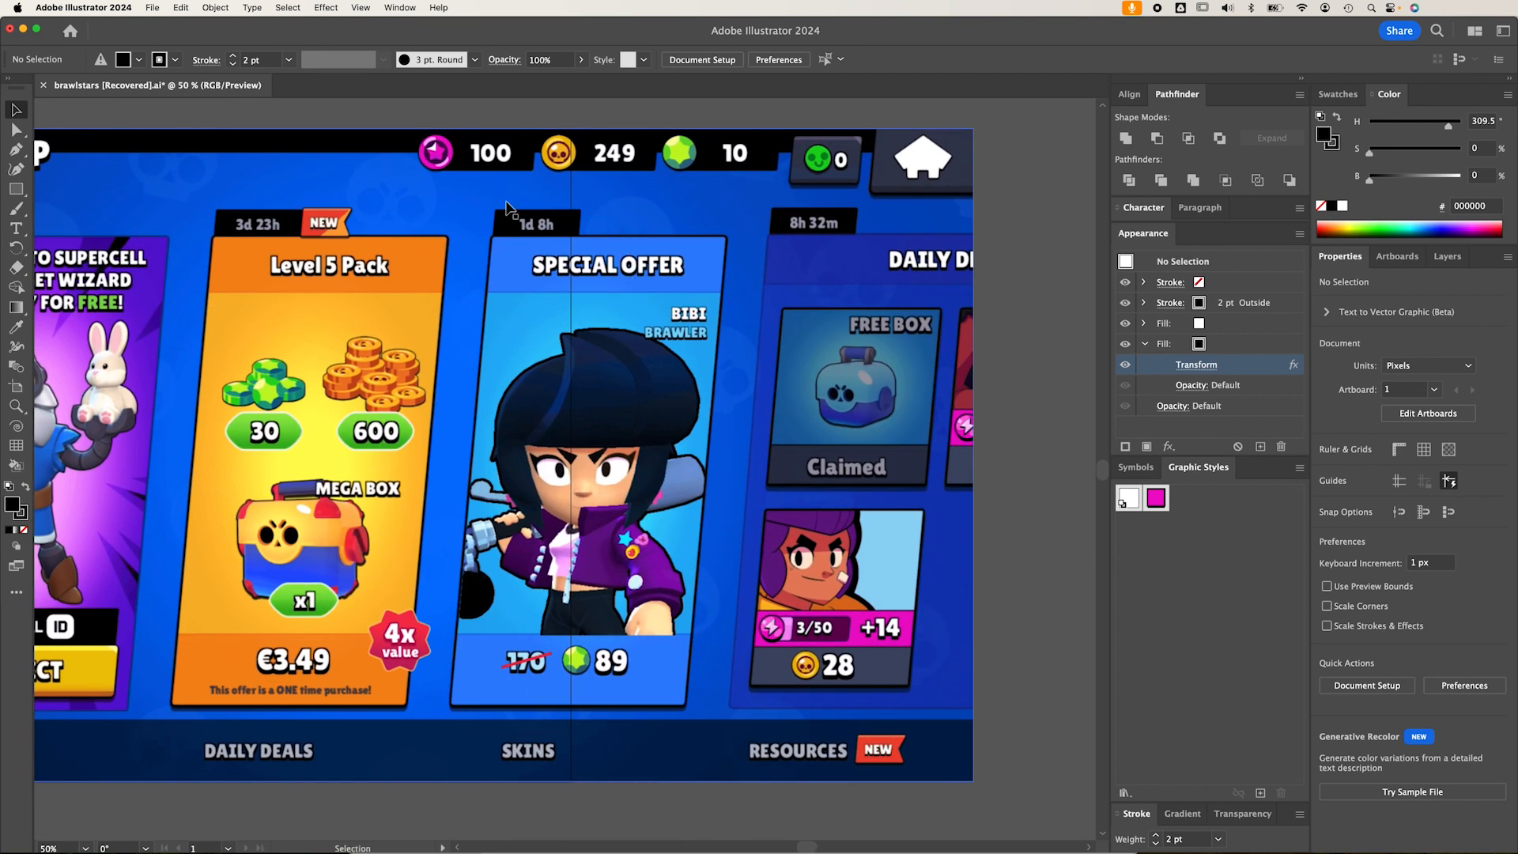
mouse_move(647, 273)
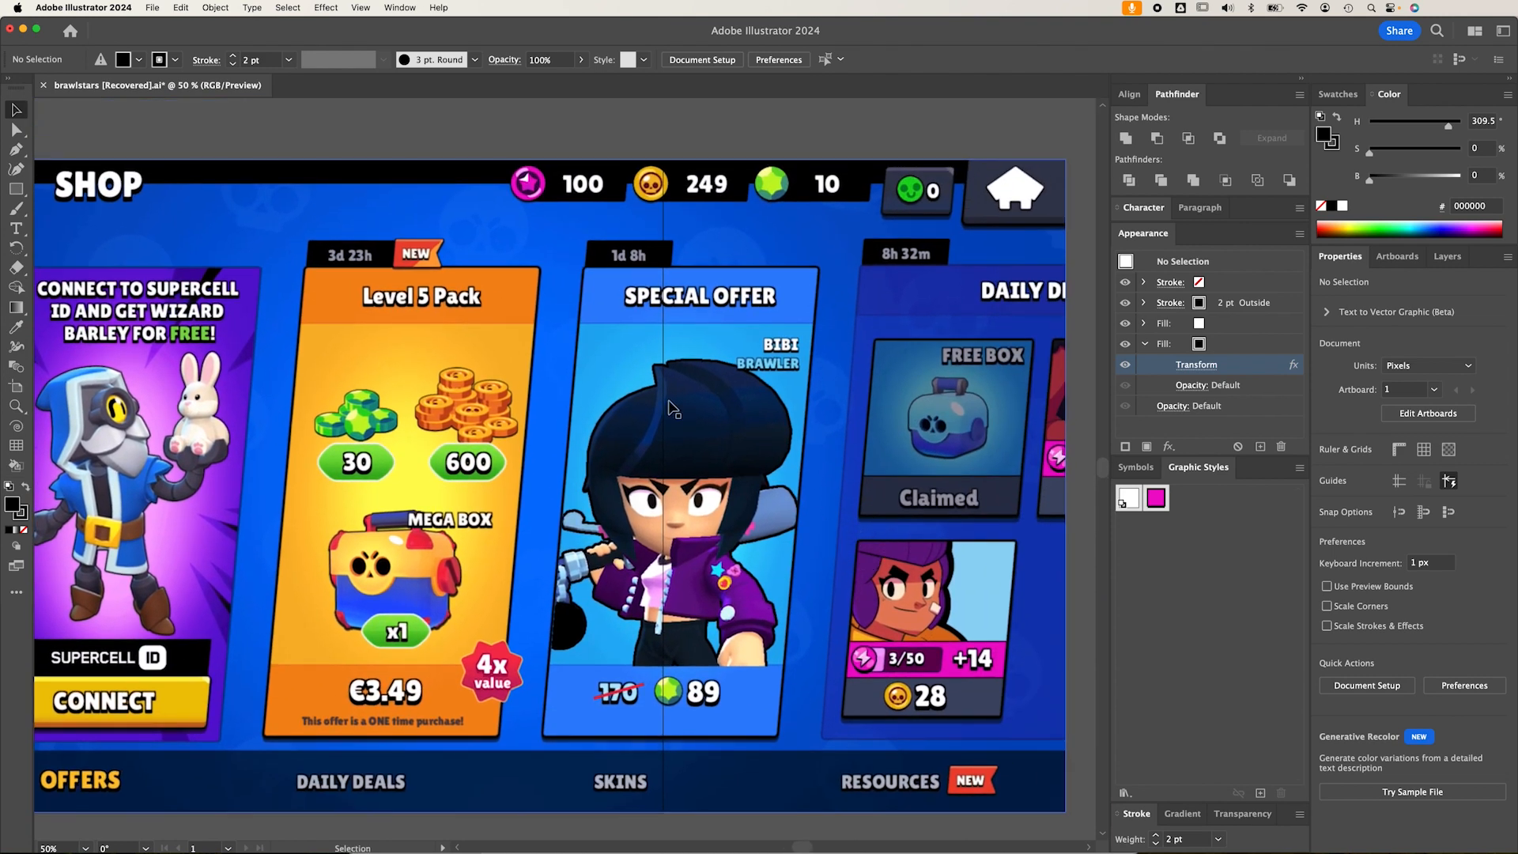
mouse_move(483, 244)
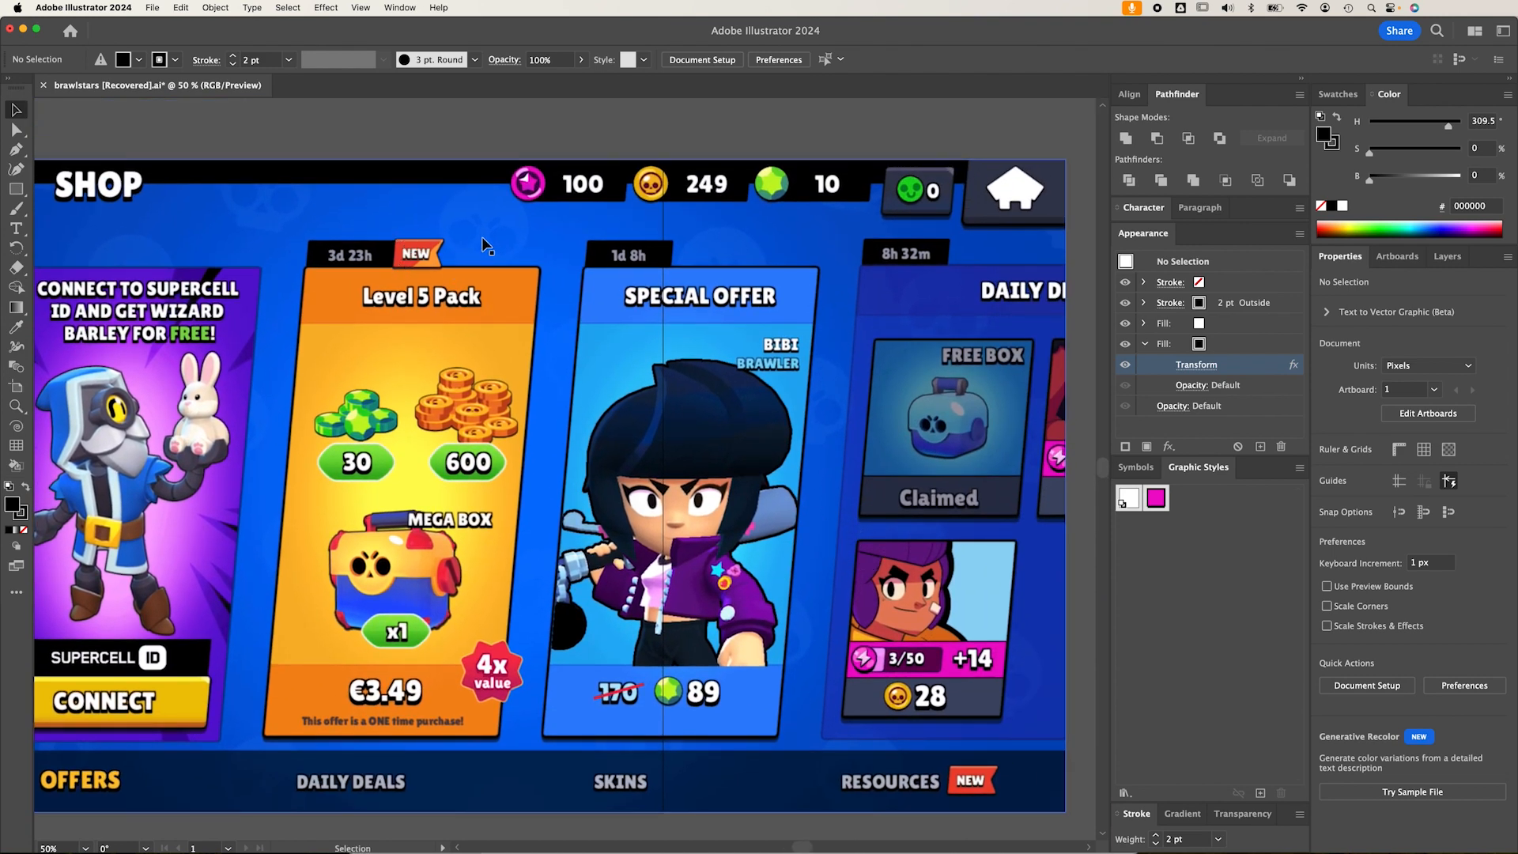